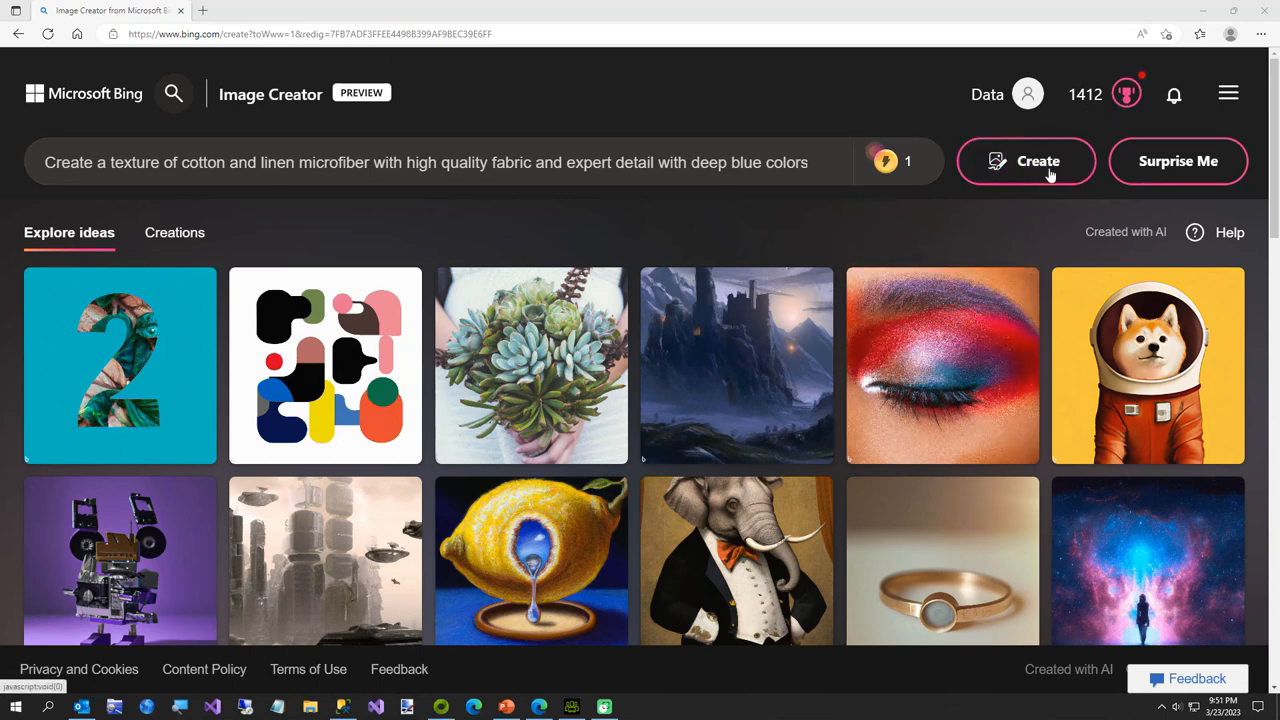
- Generate the deep blue cotton-linen fabric texture and save it as Shirt1.jpg in Temp
click(1026, 161)
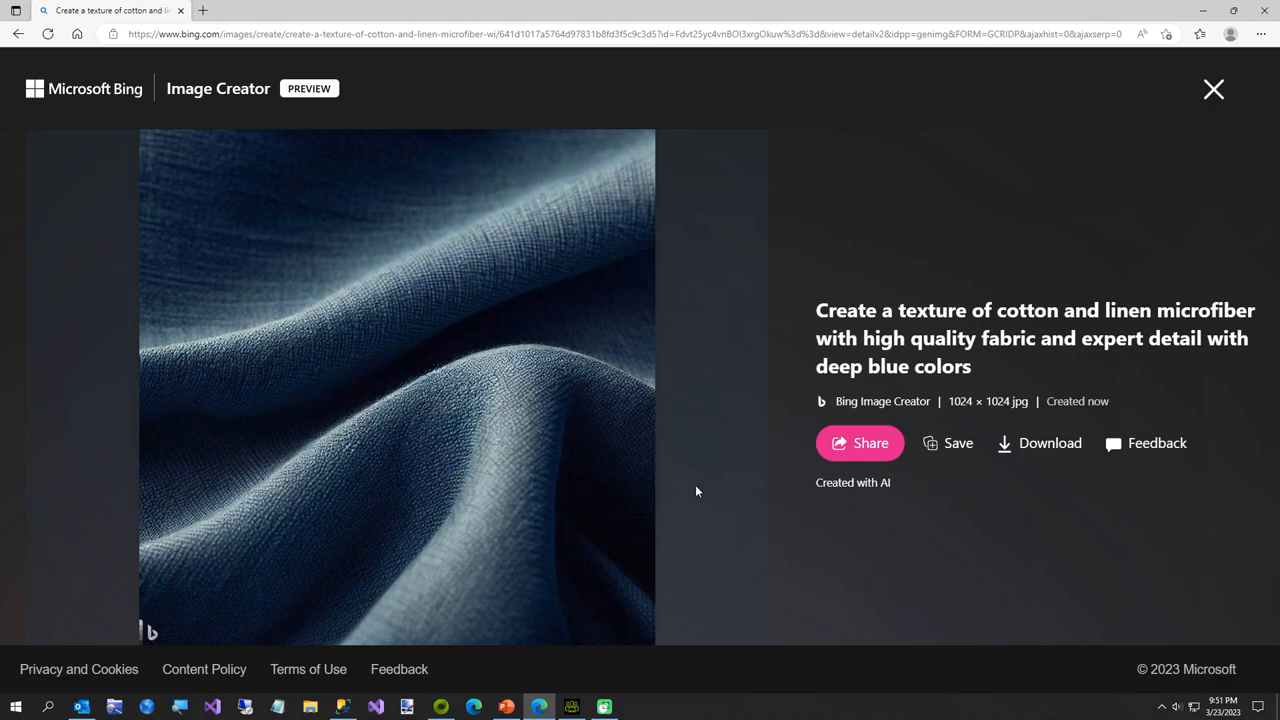
mouse_move(225, 147)
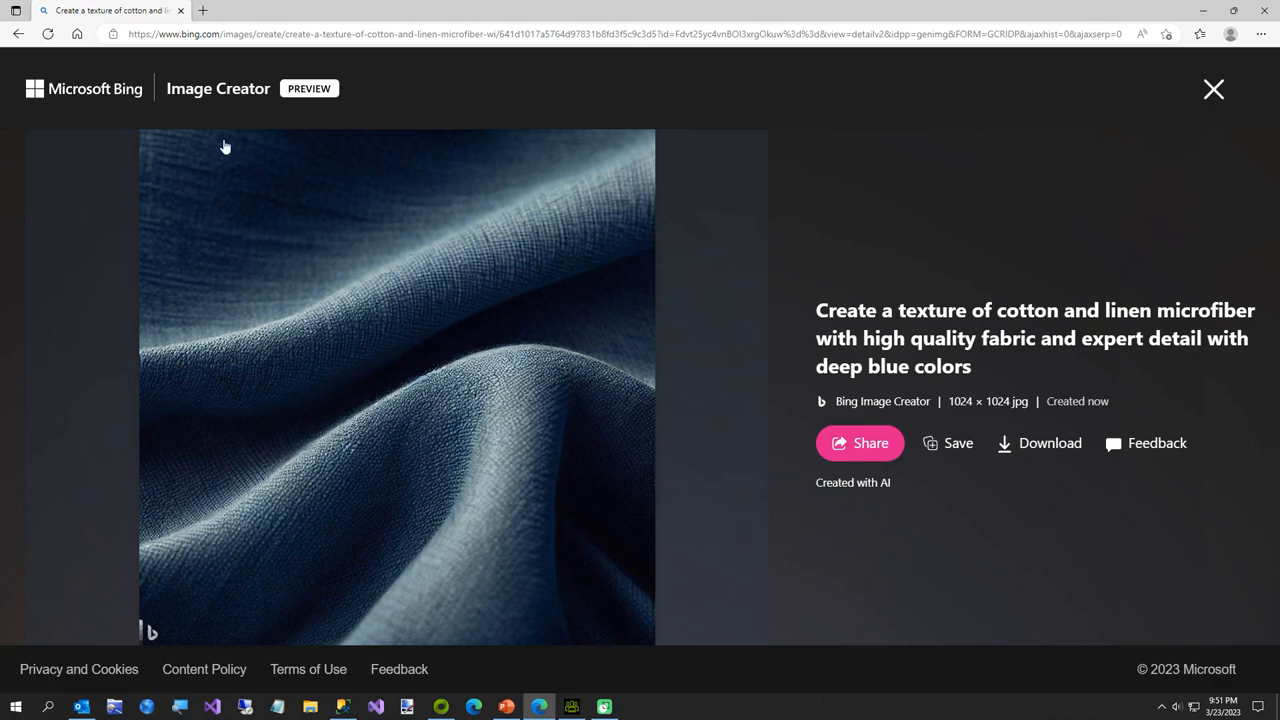
click(1039, 443)
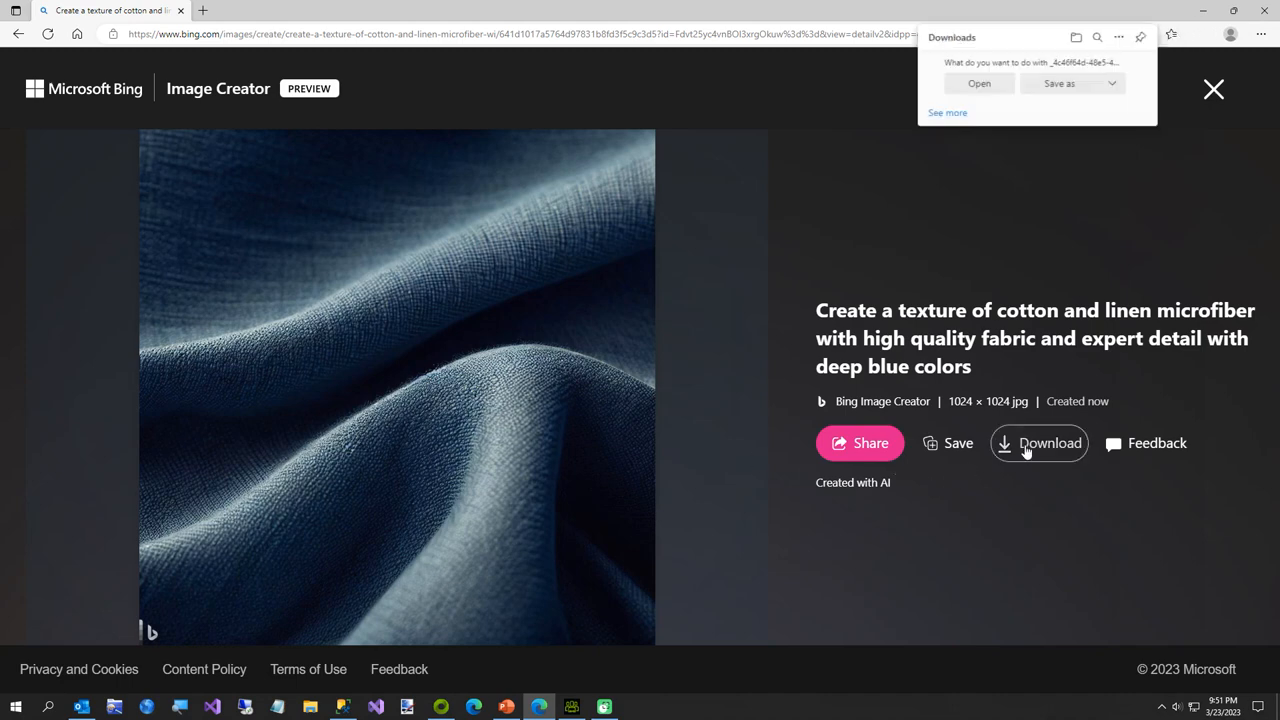
click(1061, 83)
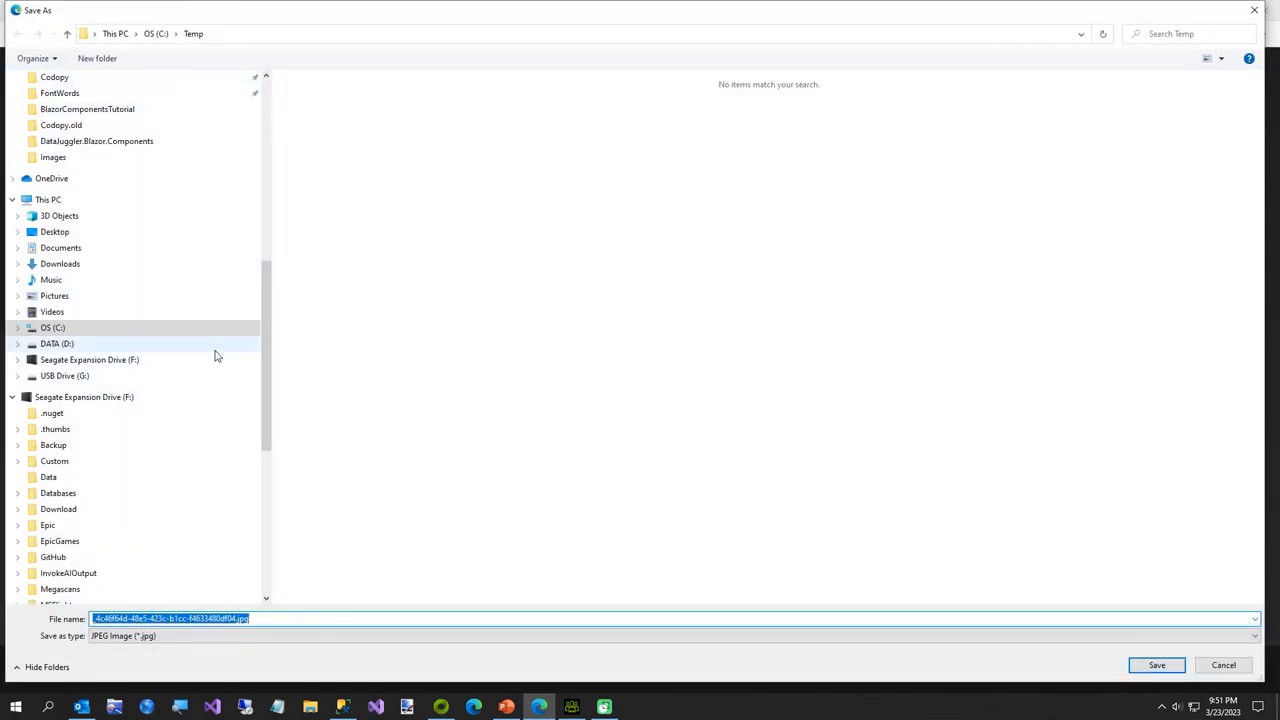
text(Shirt1)
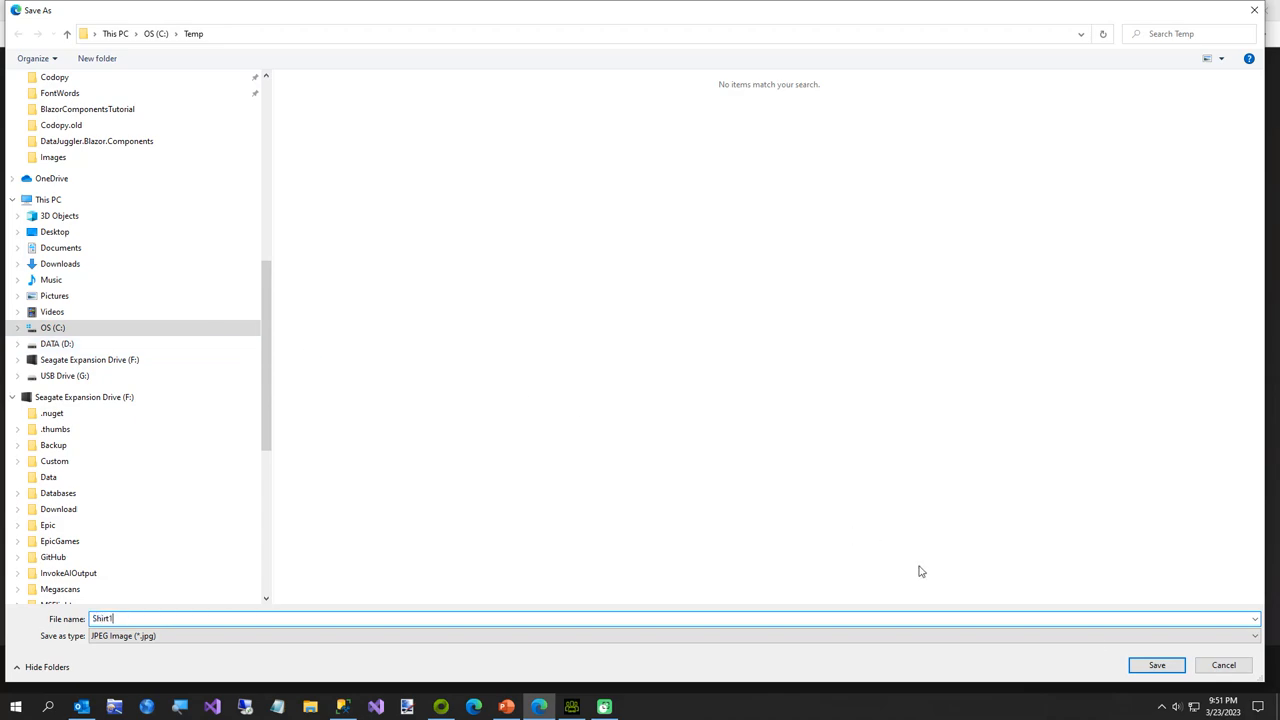
click(1158, 665)
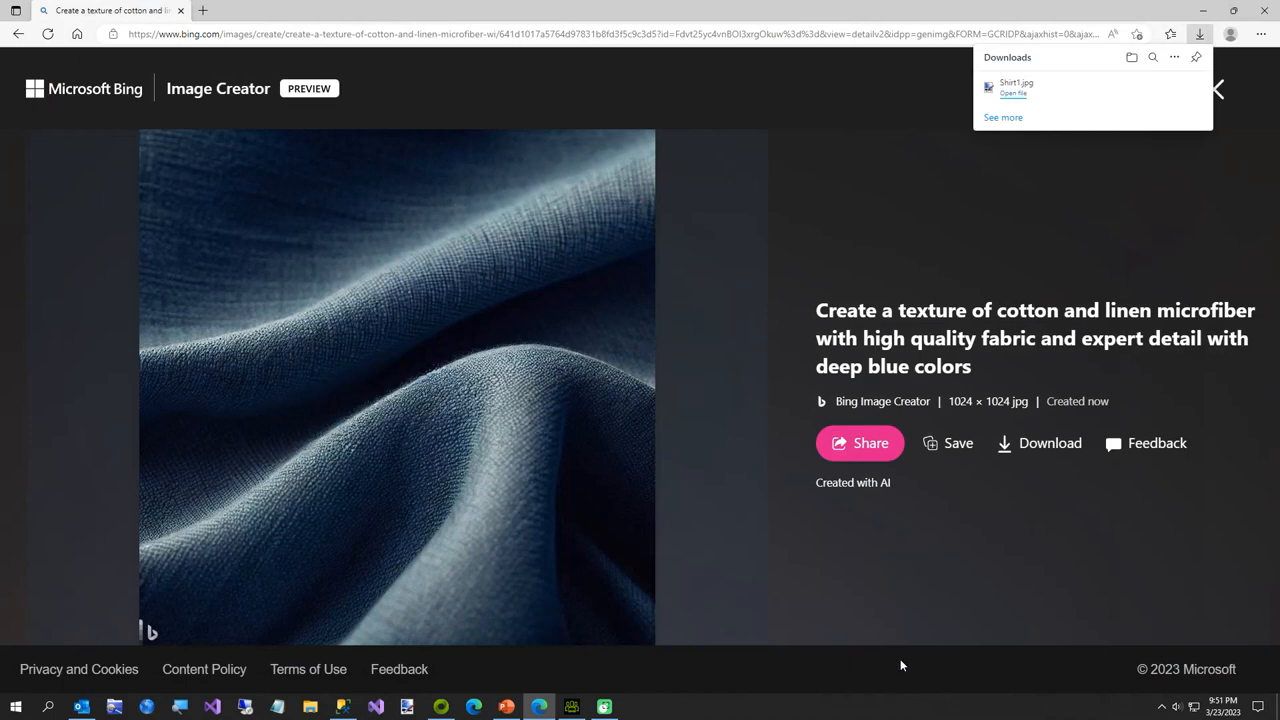
- Switch to Character Creator 4 and open the first project under File > Recent Projects
click(568, 704)
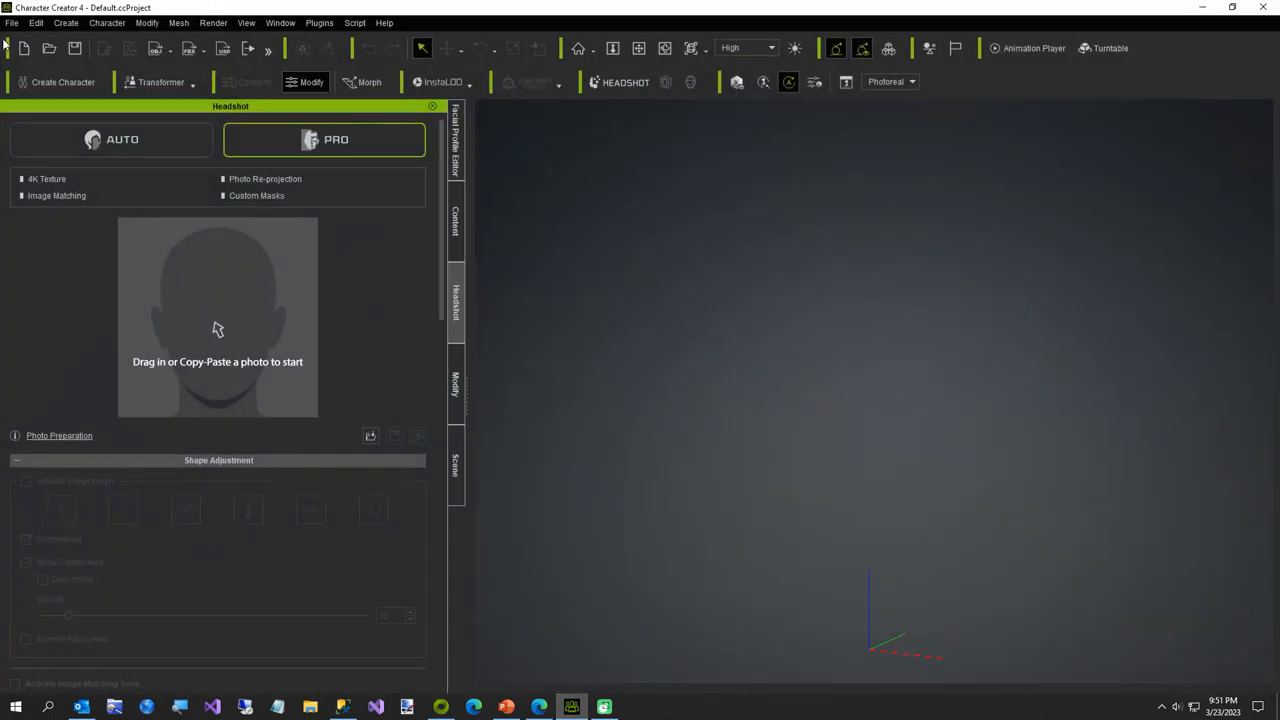
click(13, 25)
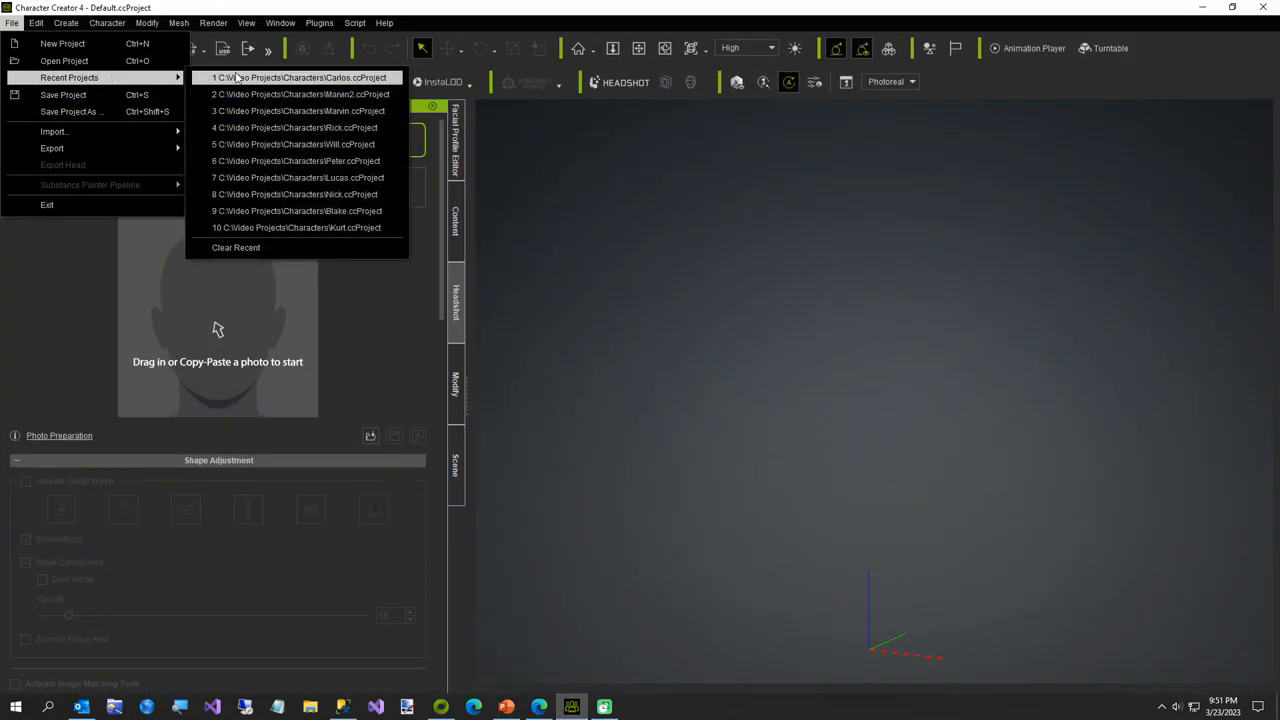
click(300, 77)
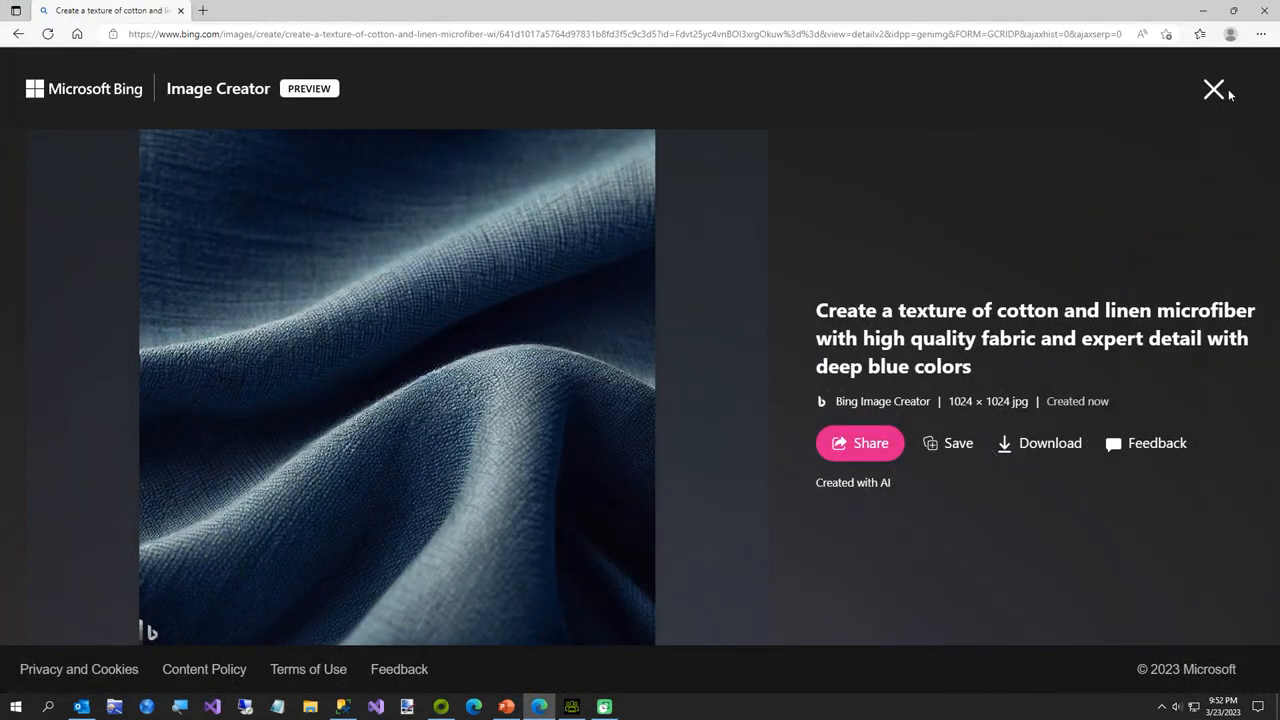
- Close the image view, redeem Rewards points for 5 boosts, and clear the prompt box
click(1210, 89)
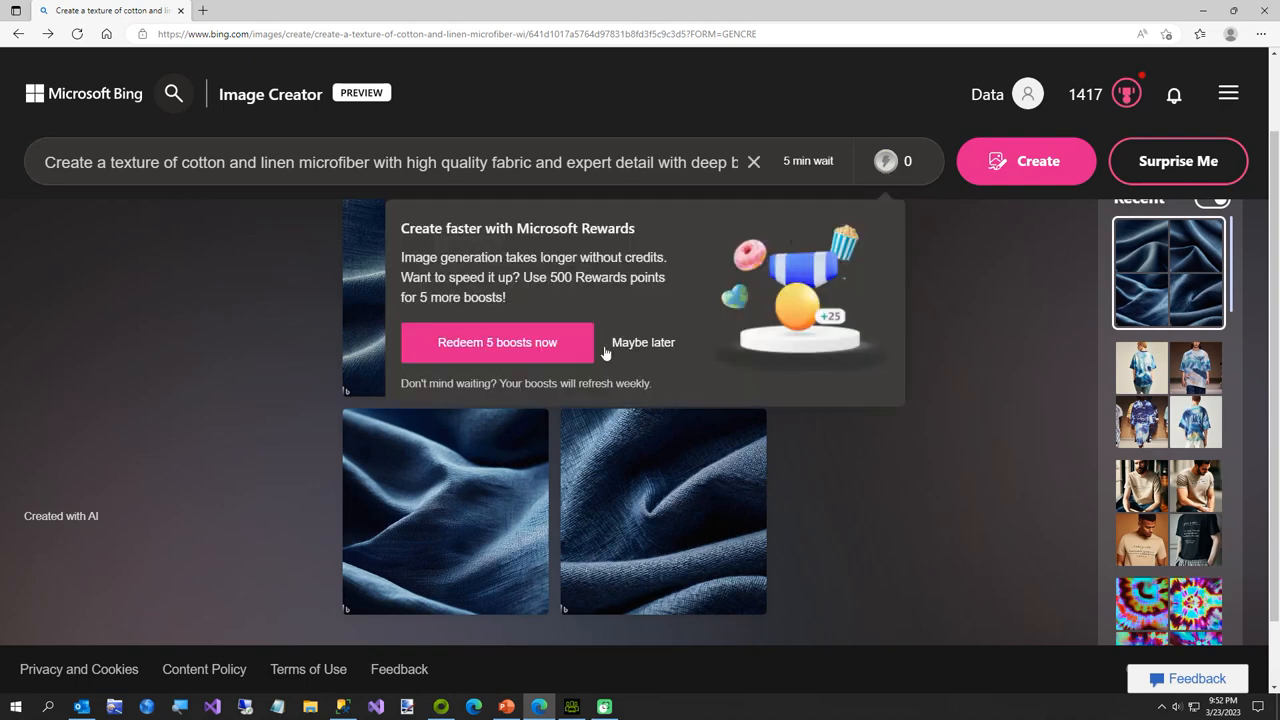
click(496, 342)
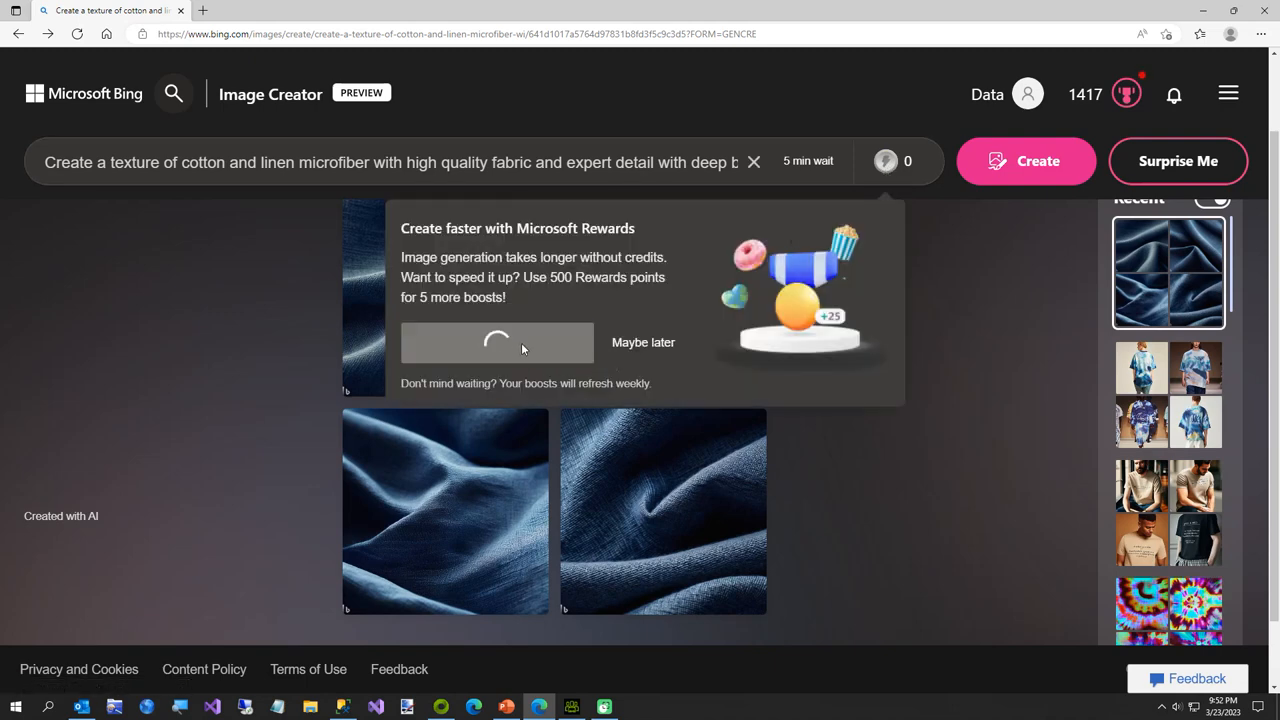
click(497, 342)
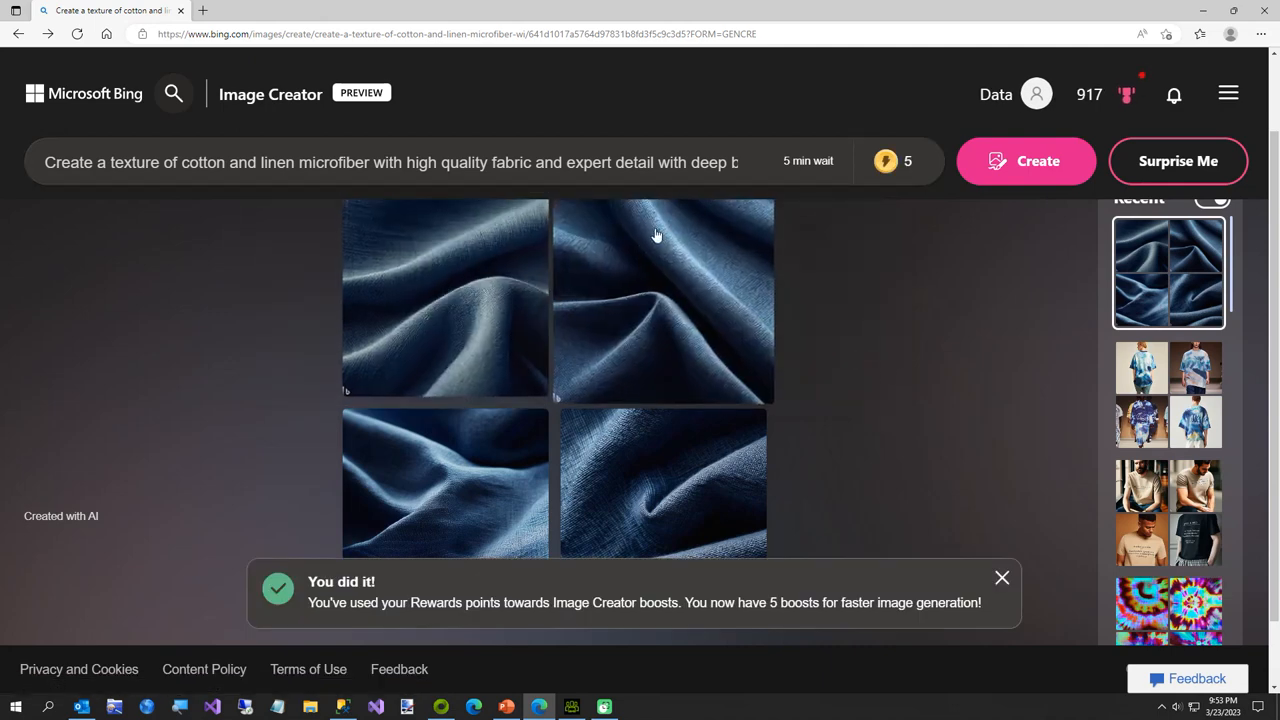
click(550, 161)
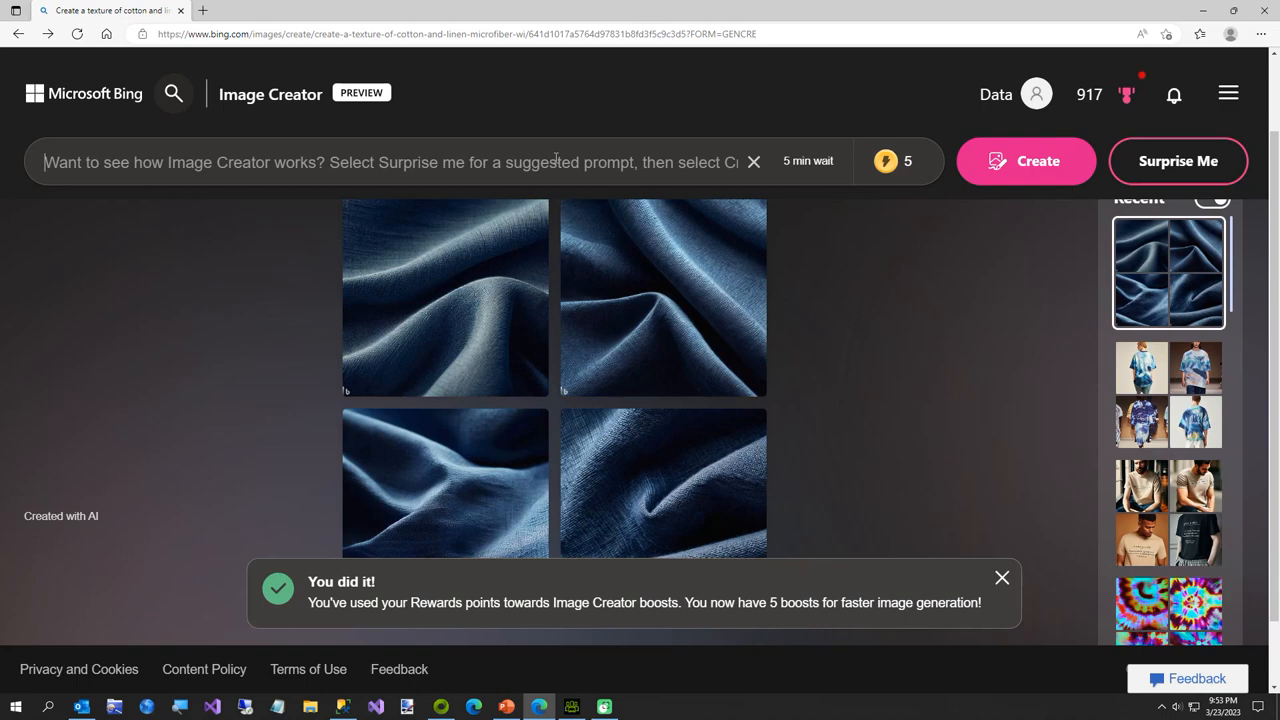
- Submit a horizontal-stripe gradient prompt with deep colors, saturation and Unreal Engine 5 rendering
text(Create a colorful)
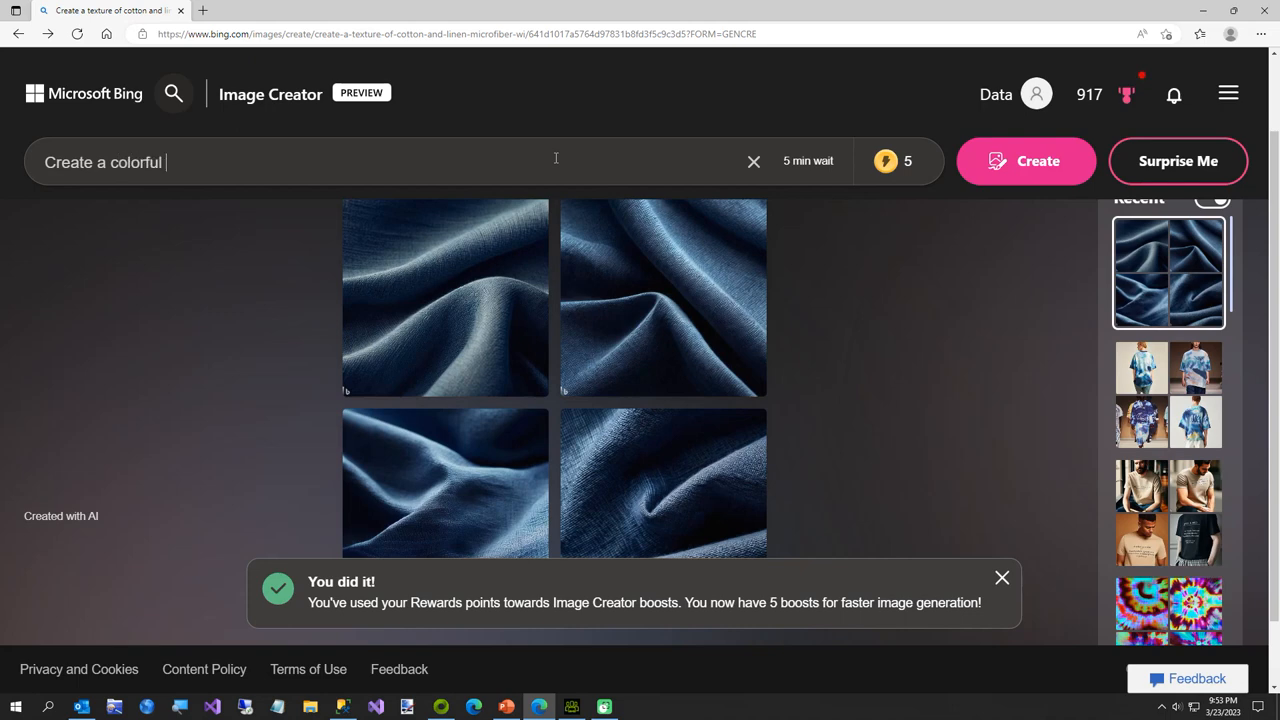
text(b)
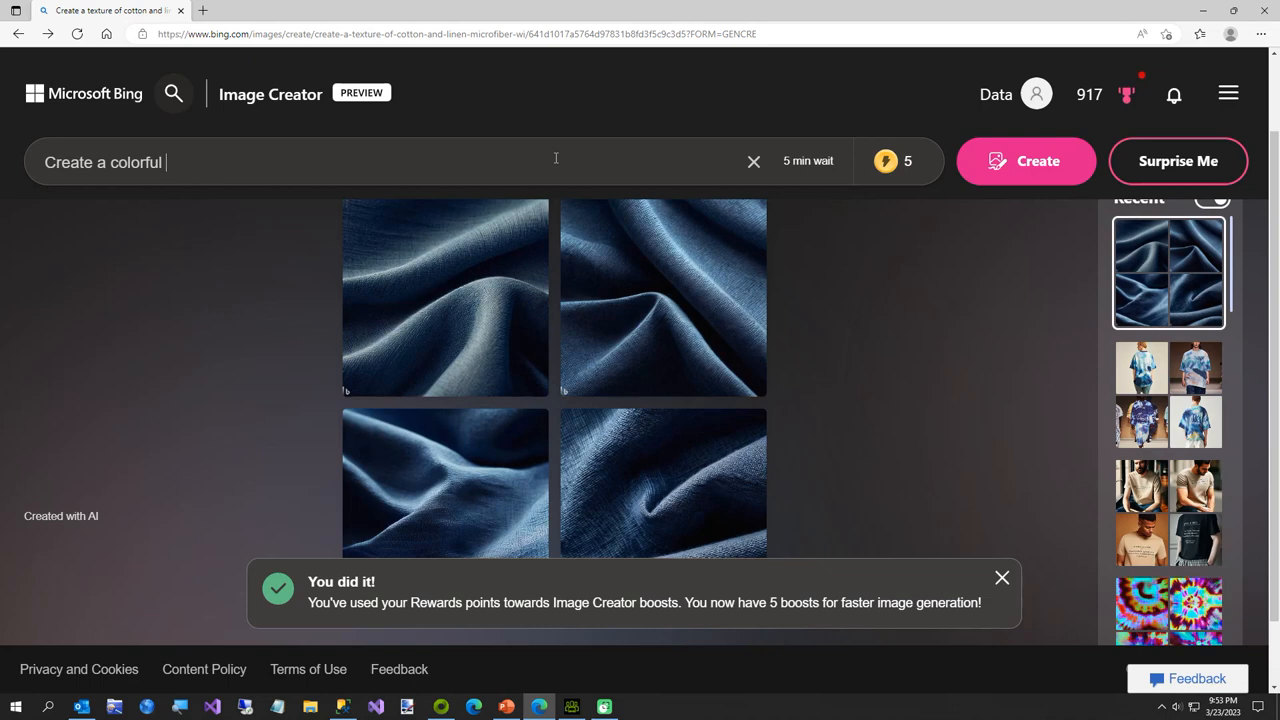
text(texture by splicin)
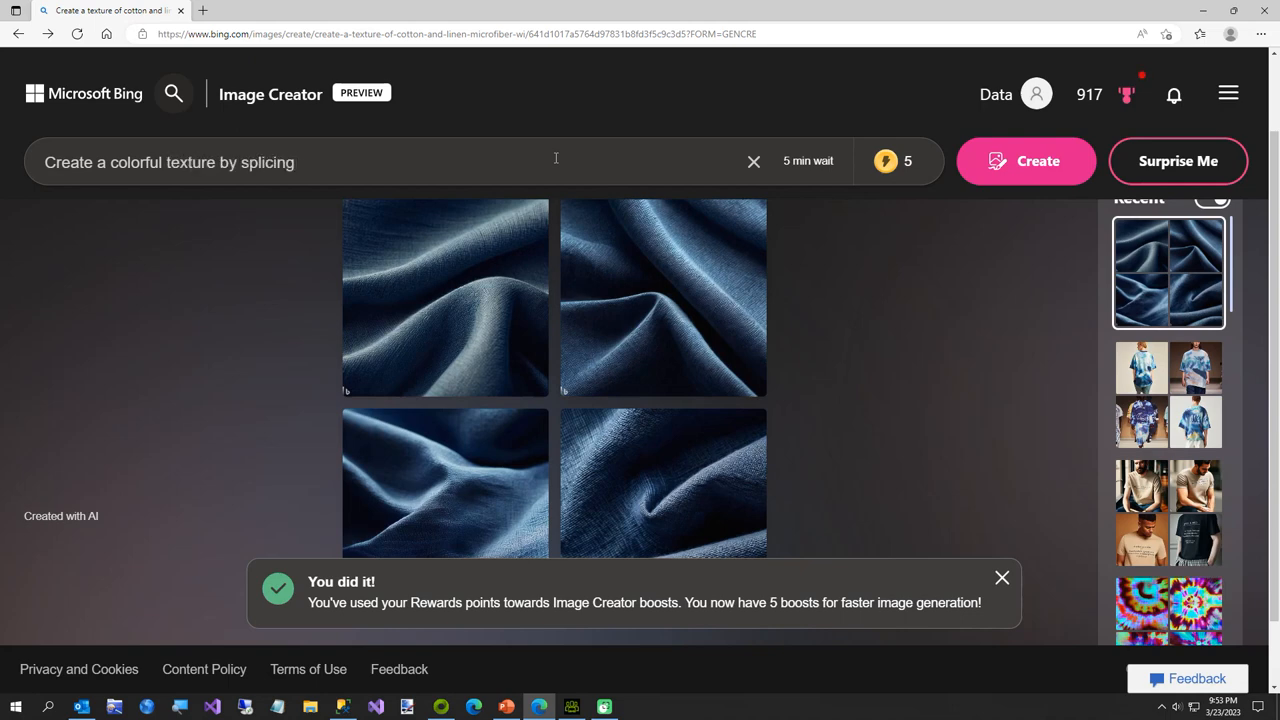
text(gradie)
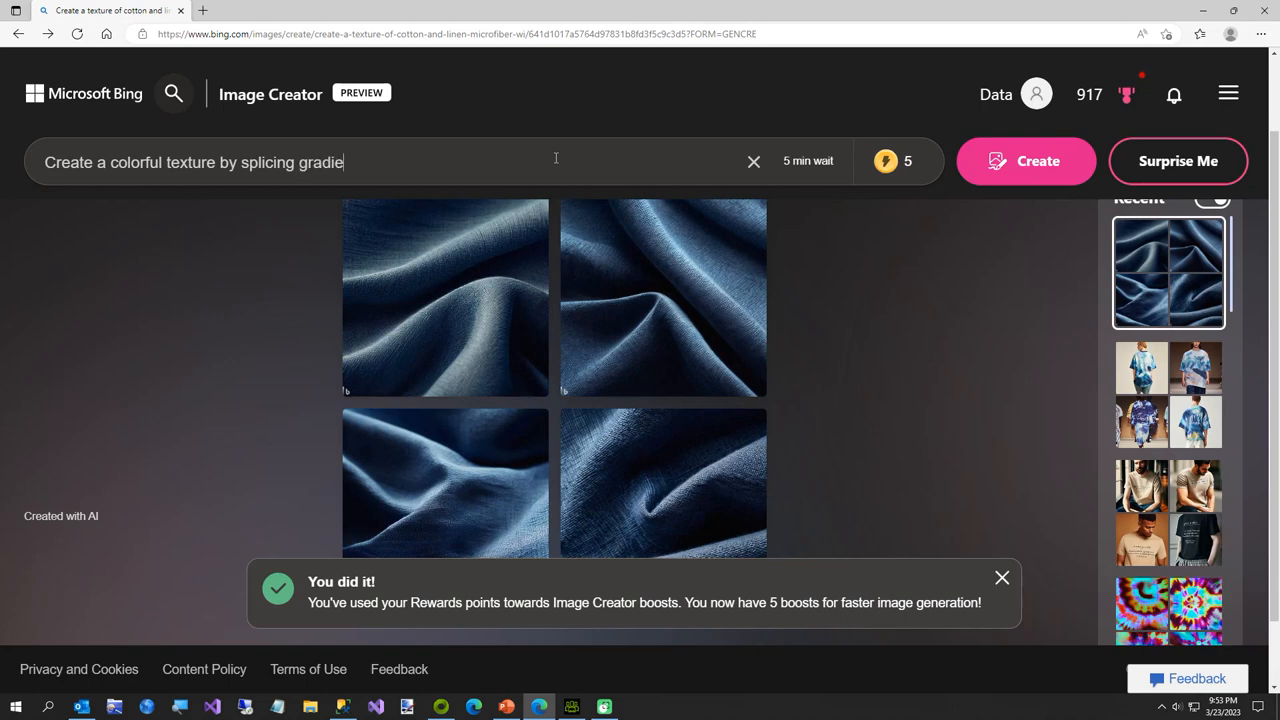
text(nts into h)
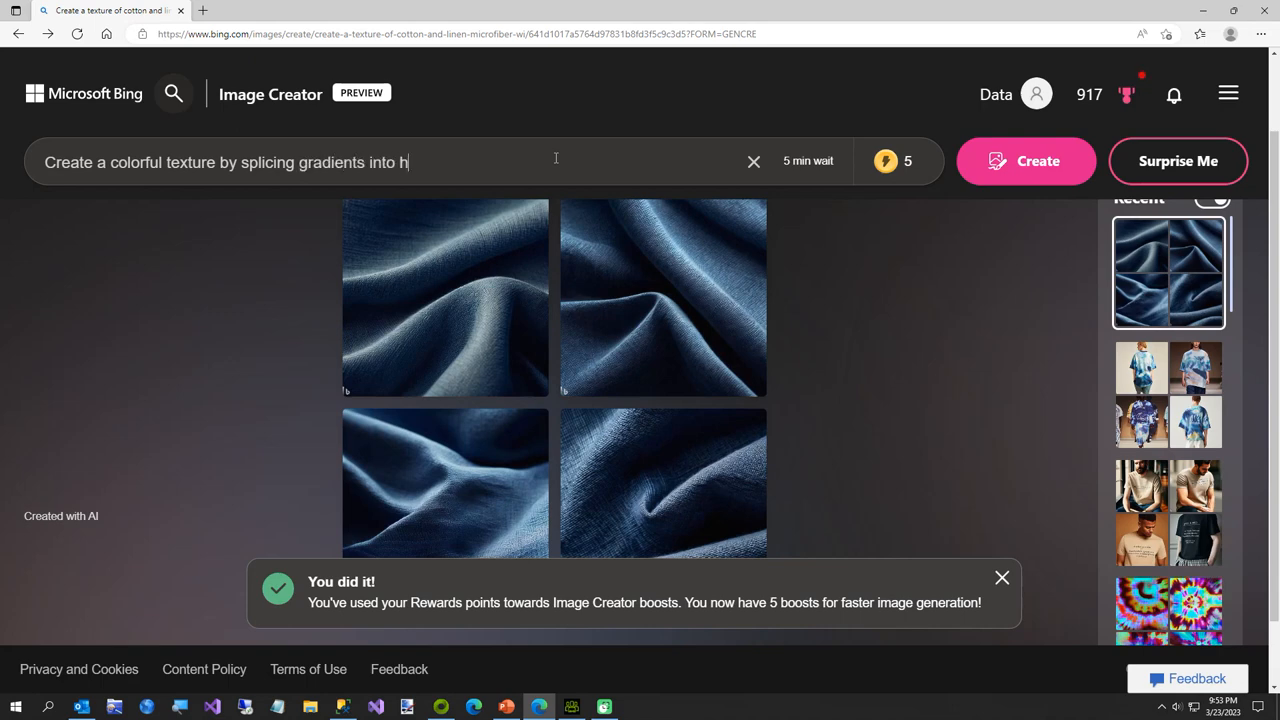
text(orizontal stri)
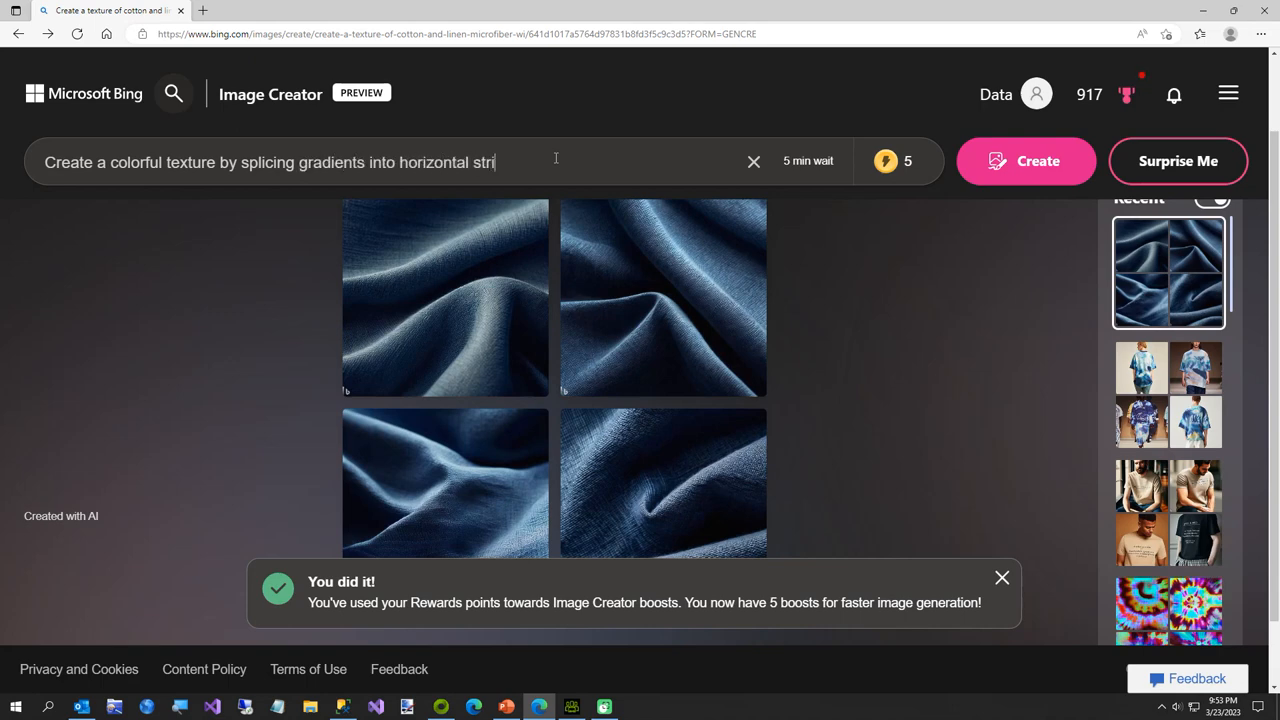
text(pes)
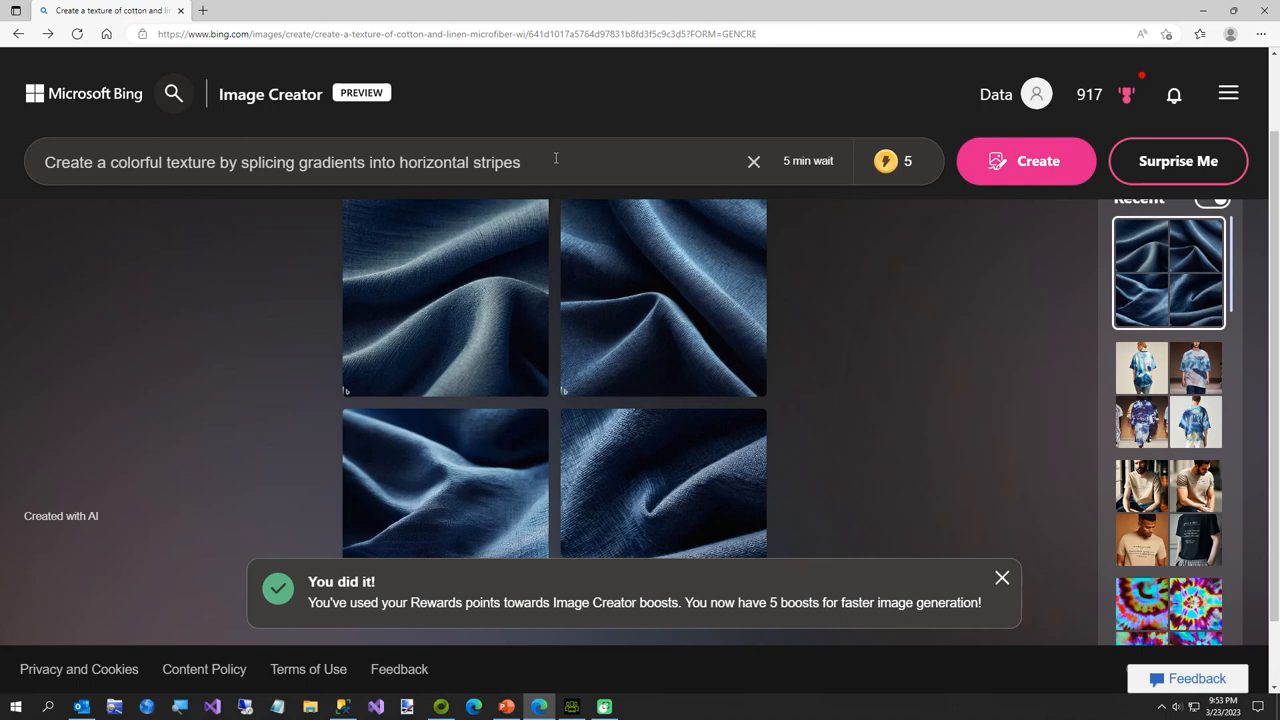
text(with)
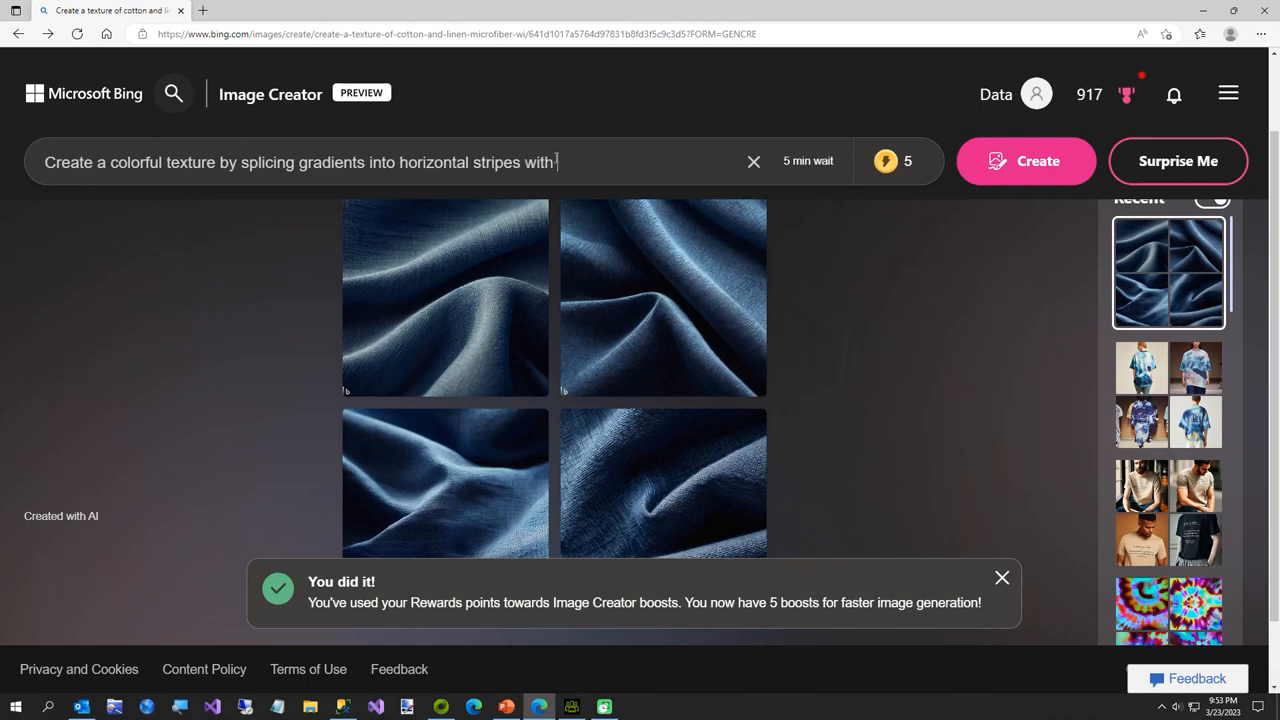
text(deep colors)
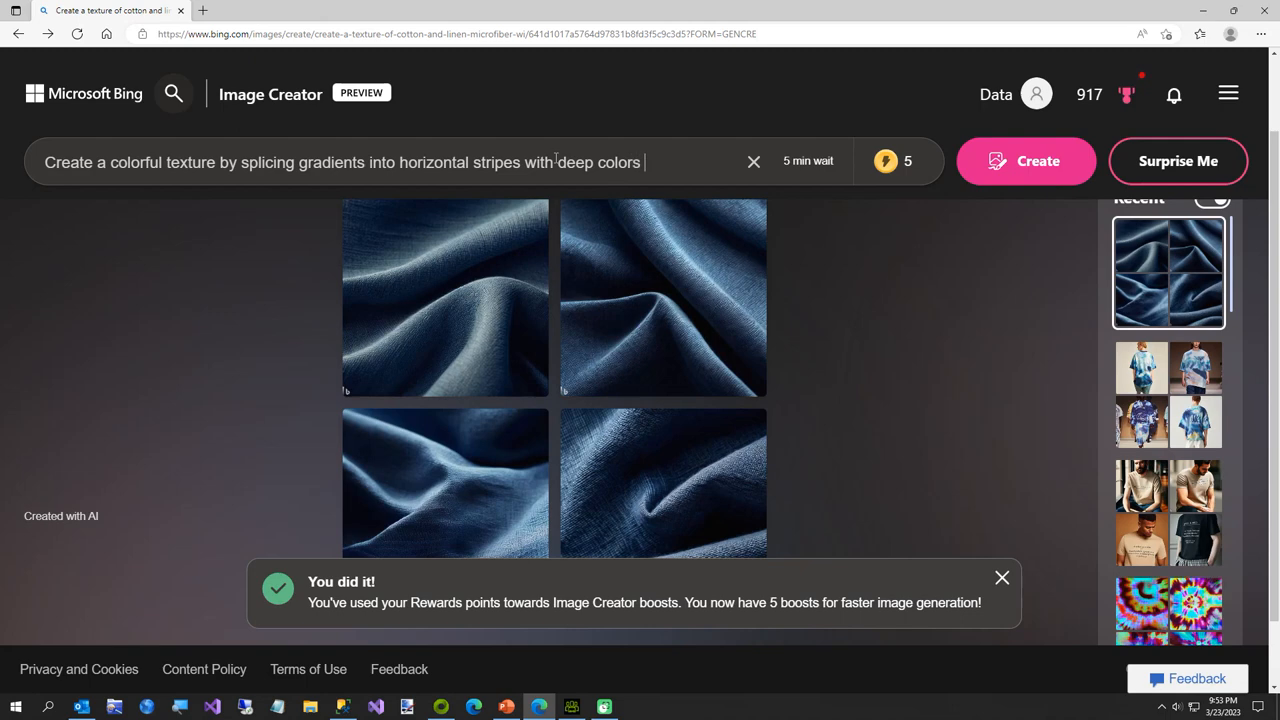
text(and strong contrast and s)
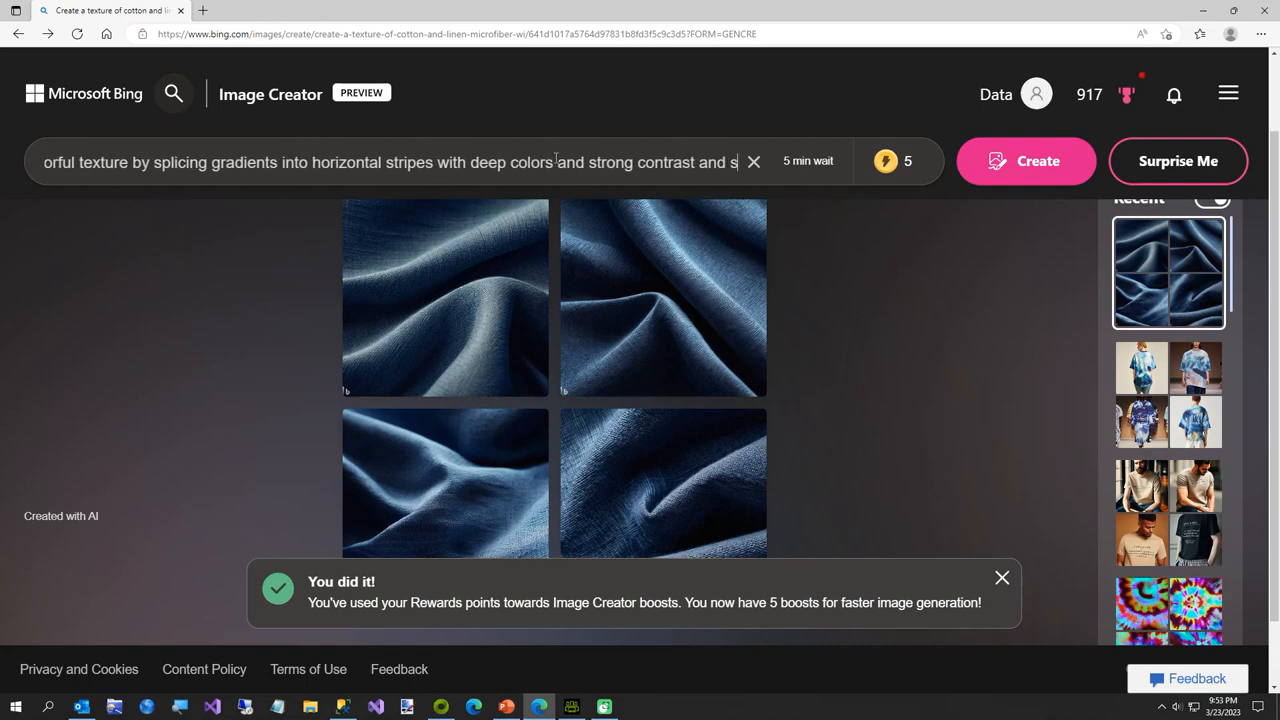
text(aturation)
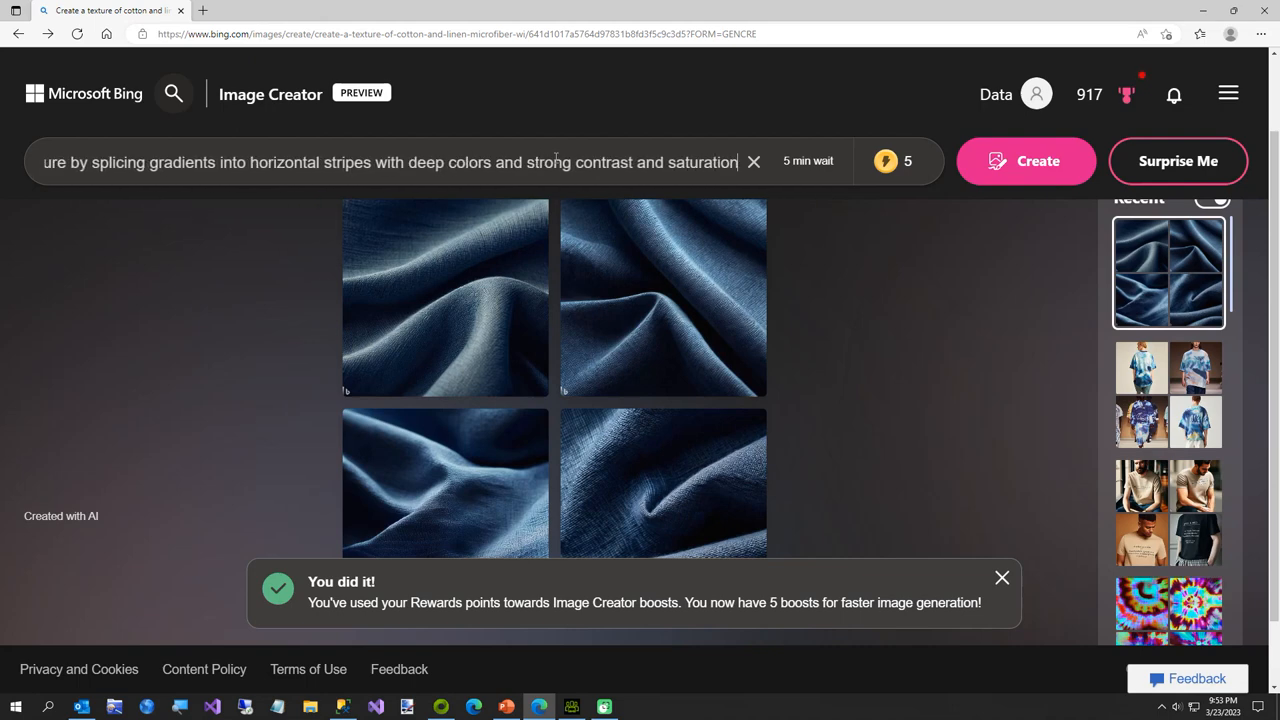
text(IR)
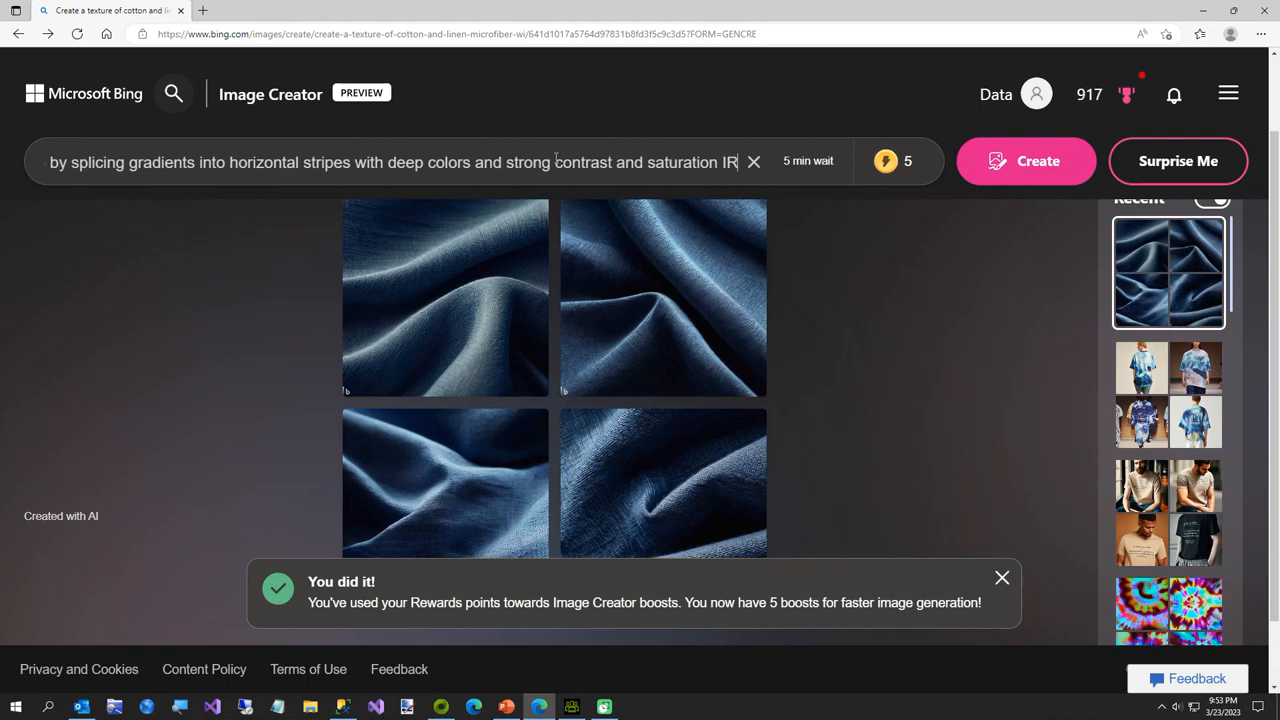
text(ay Render U)
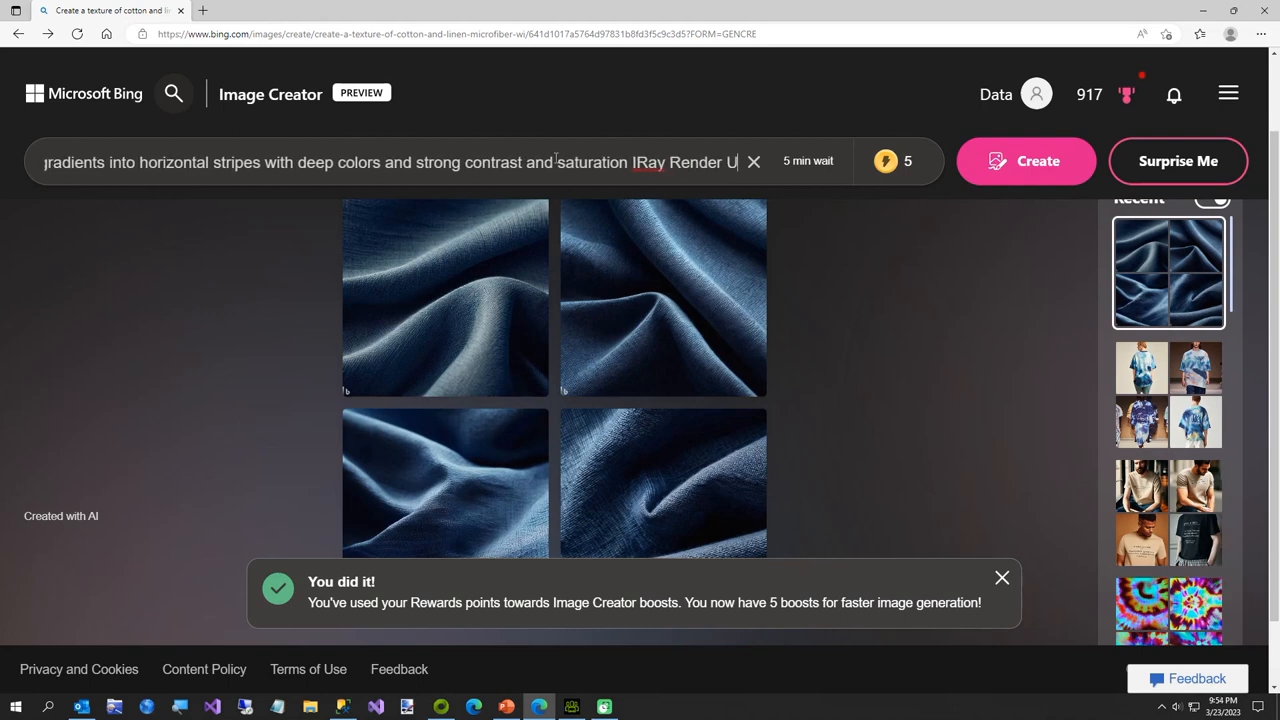
text(nreal Engine 5)
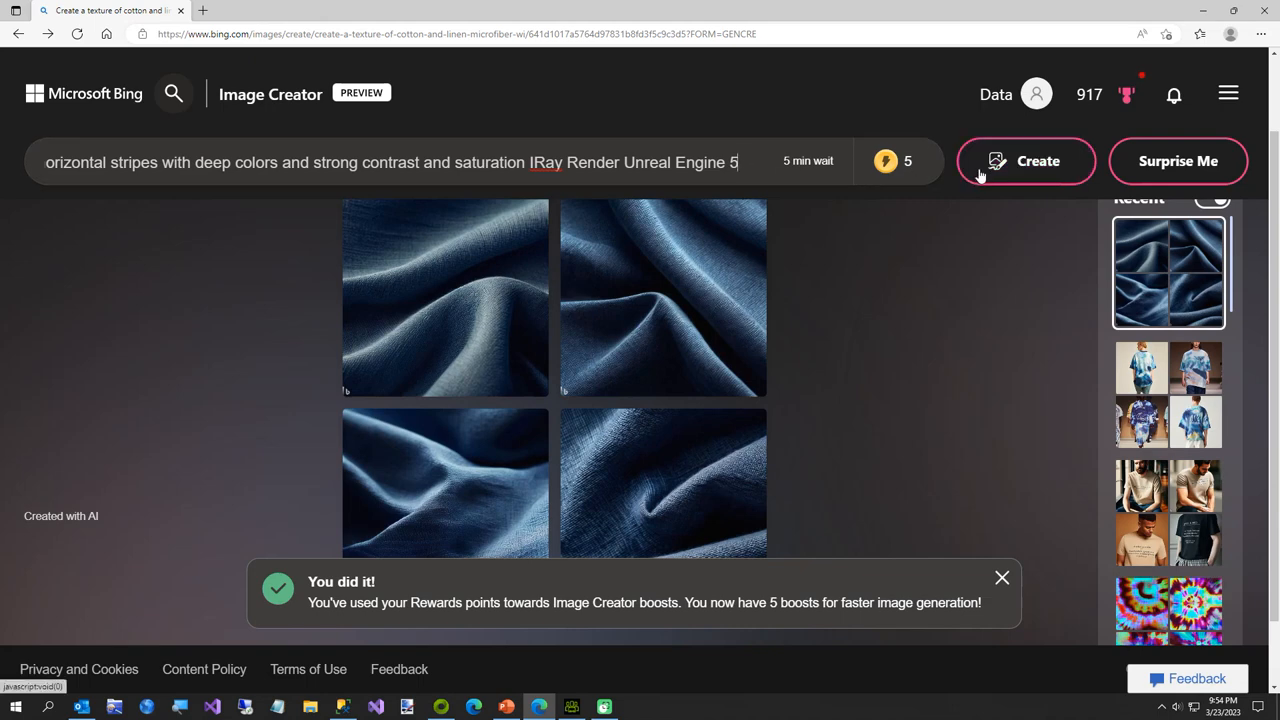
click(1026, 161)
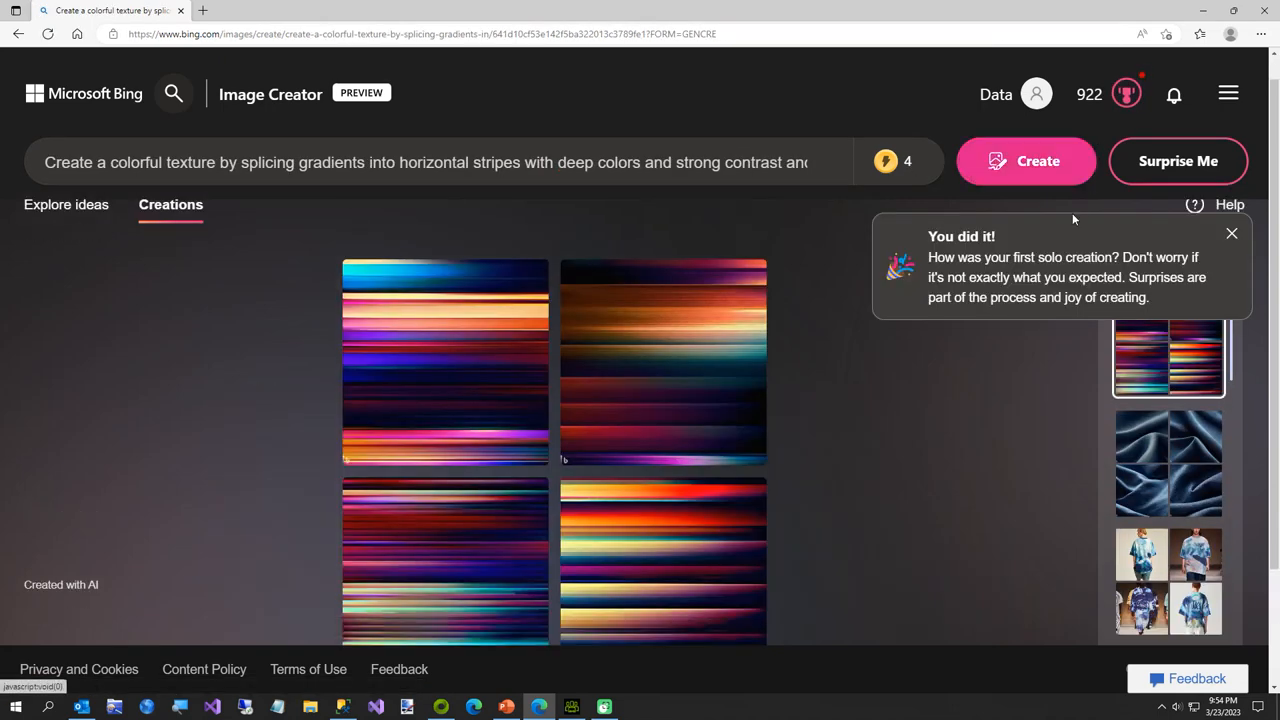
- Open the red-and-orange striped image and save it as Shirt2 in C:\Temp
scroll(down, 3)
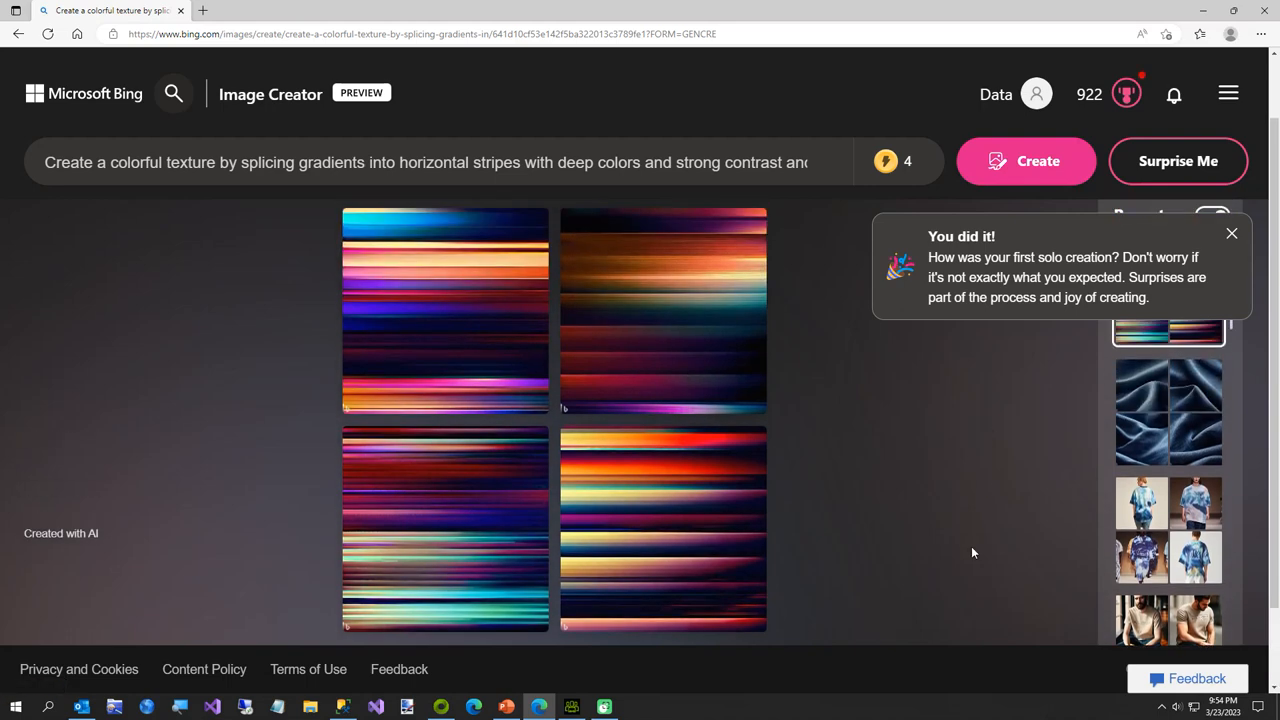
mouse_move(966, 552)
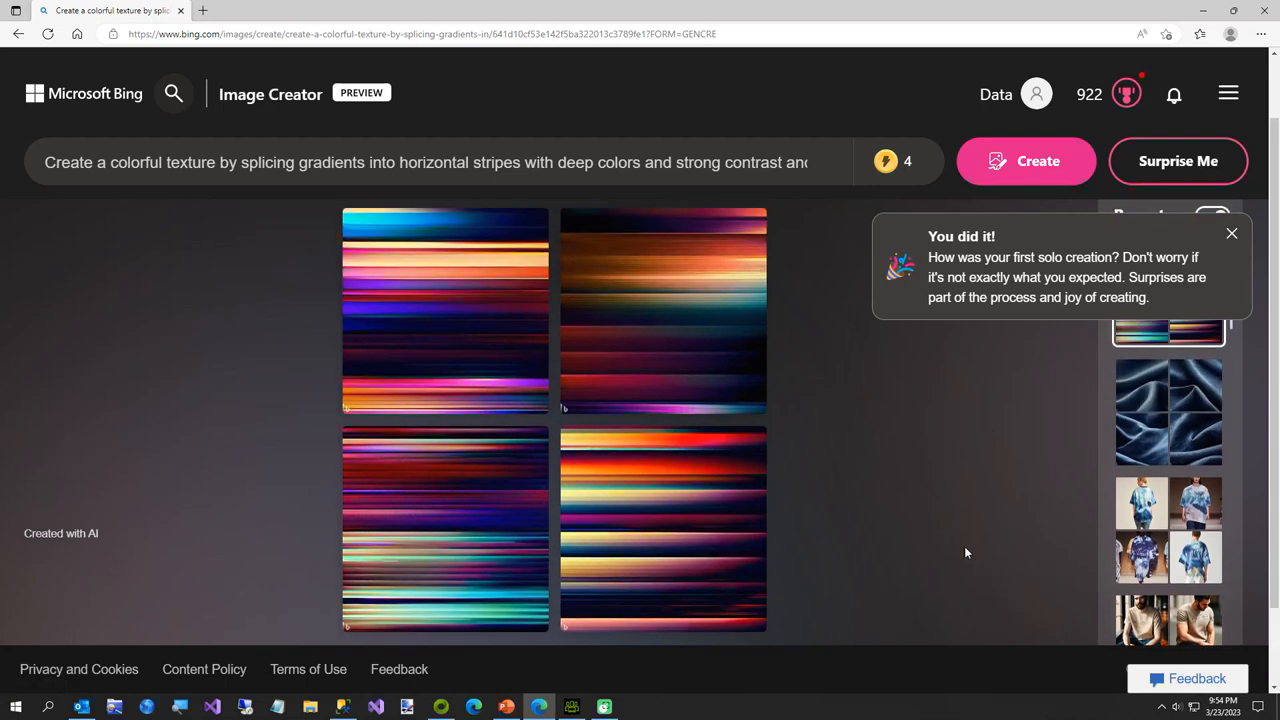
mouse_move(960, 553)
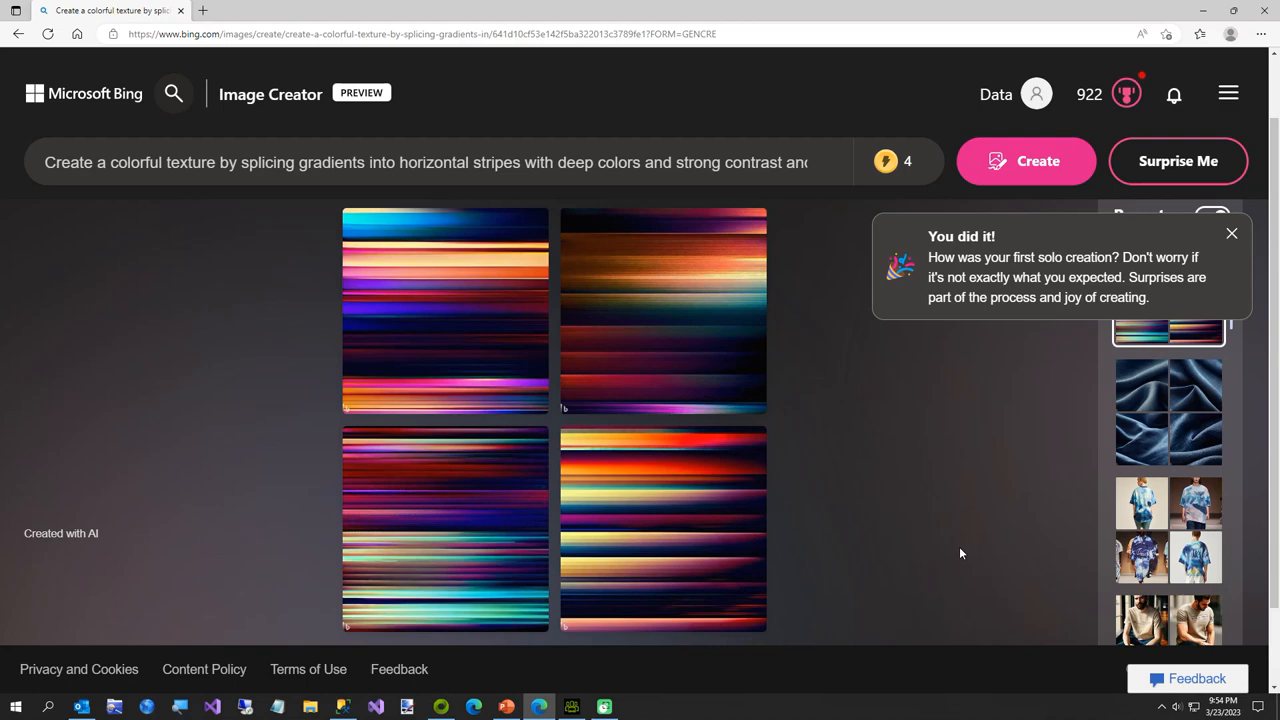
click(1232, 233)
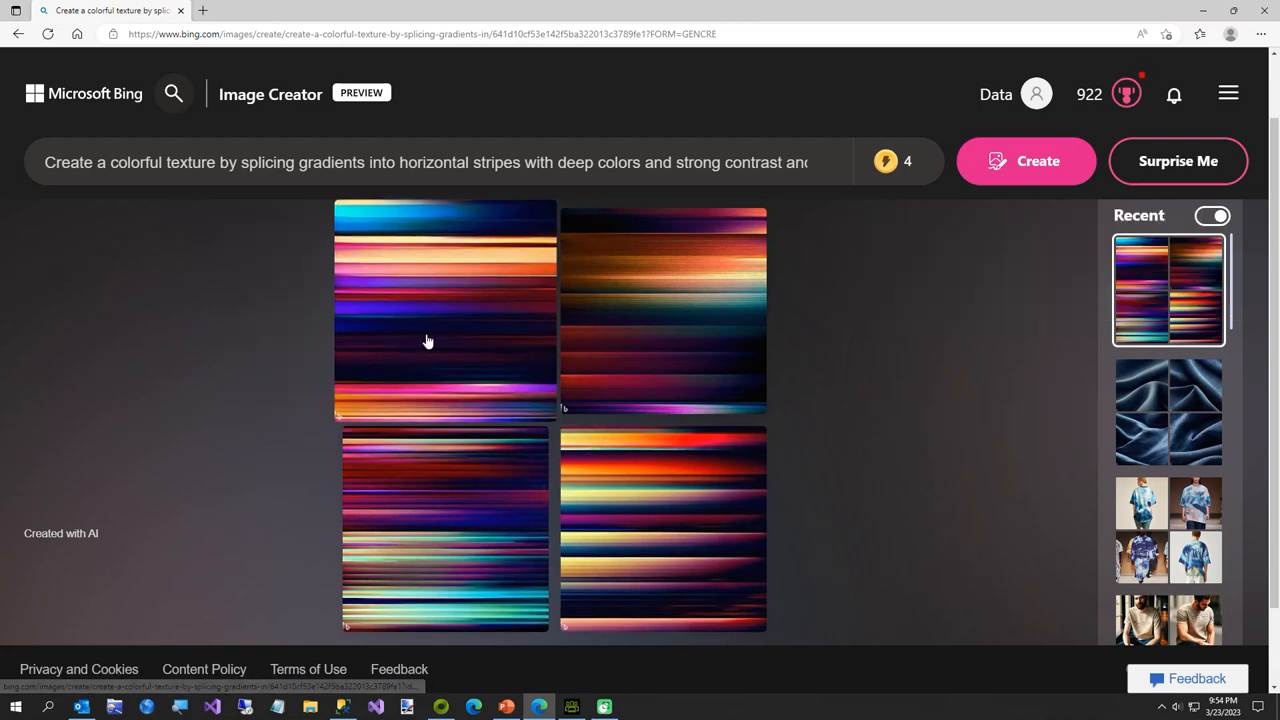
mouse_move(830, 622)
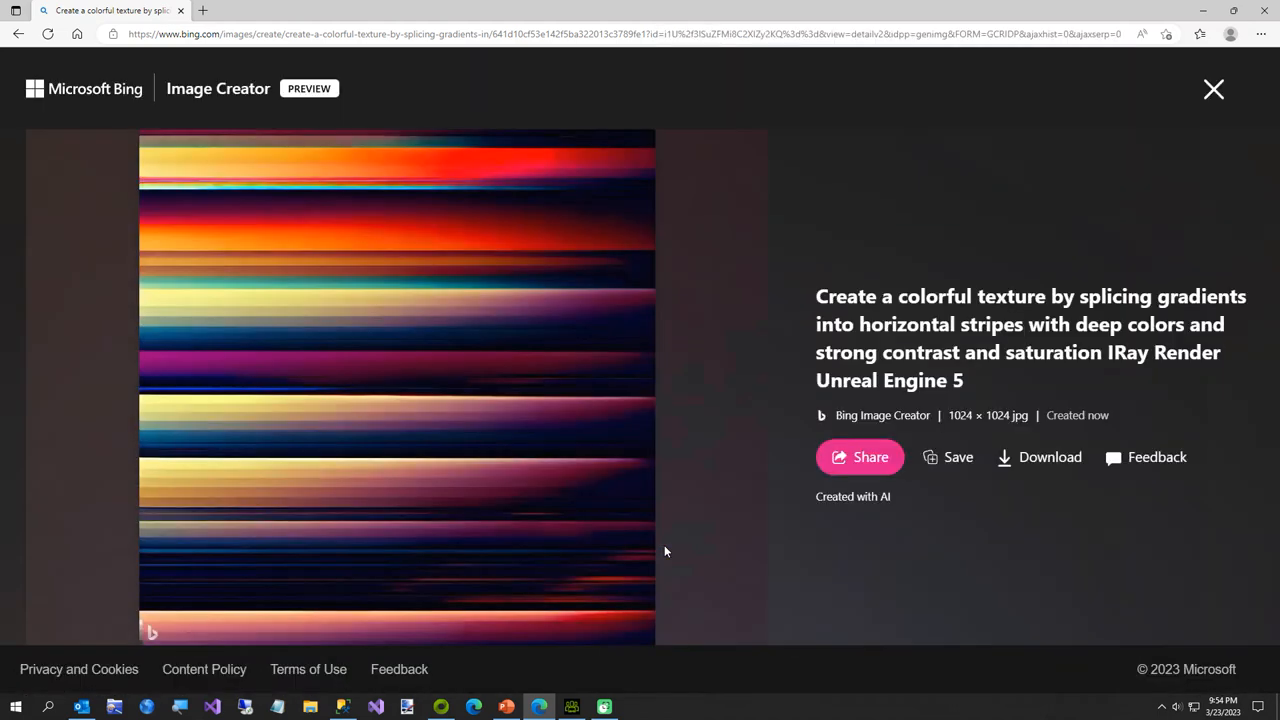
mouse_move(1050, 457)
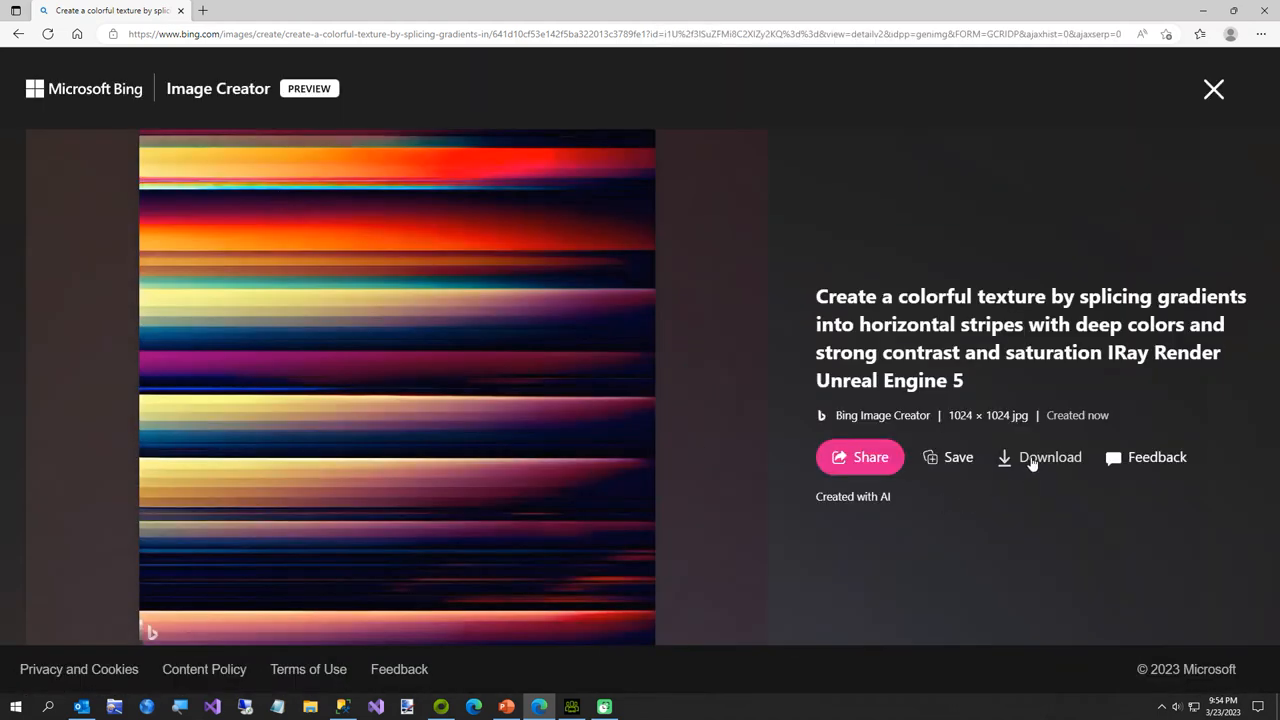
click(1050, 457)
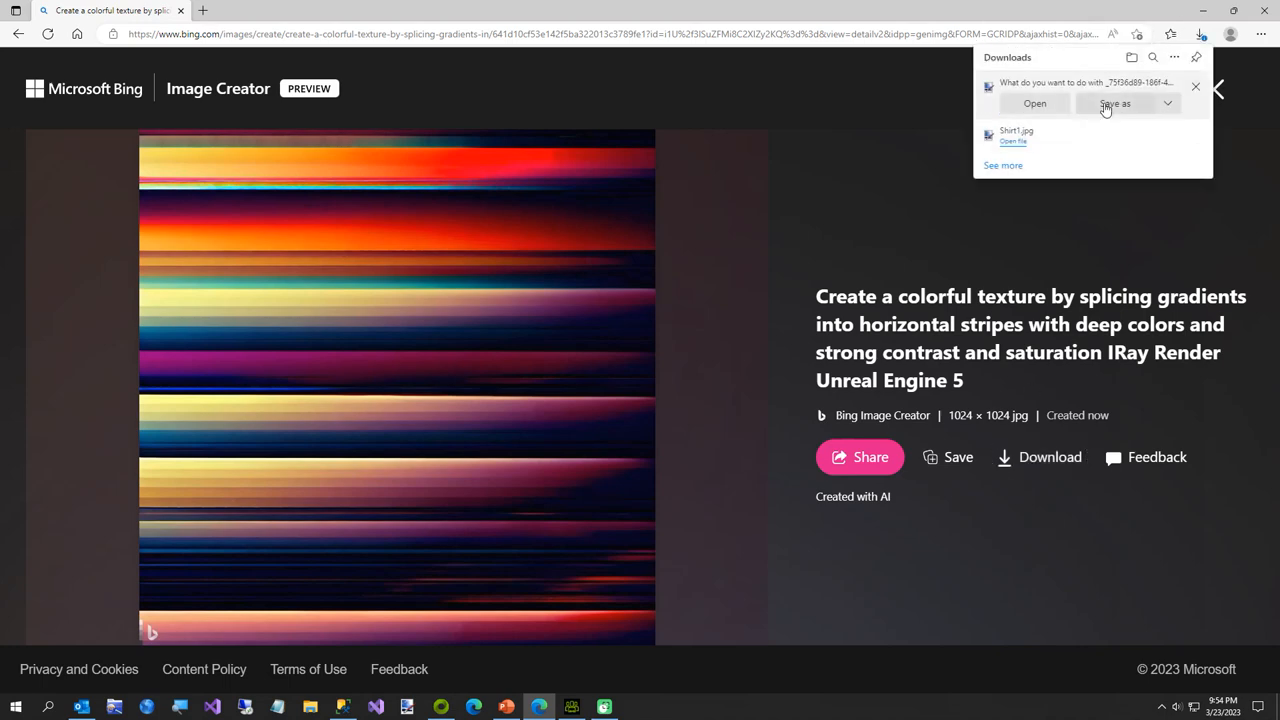
click(1119, 103)
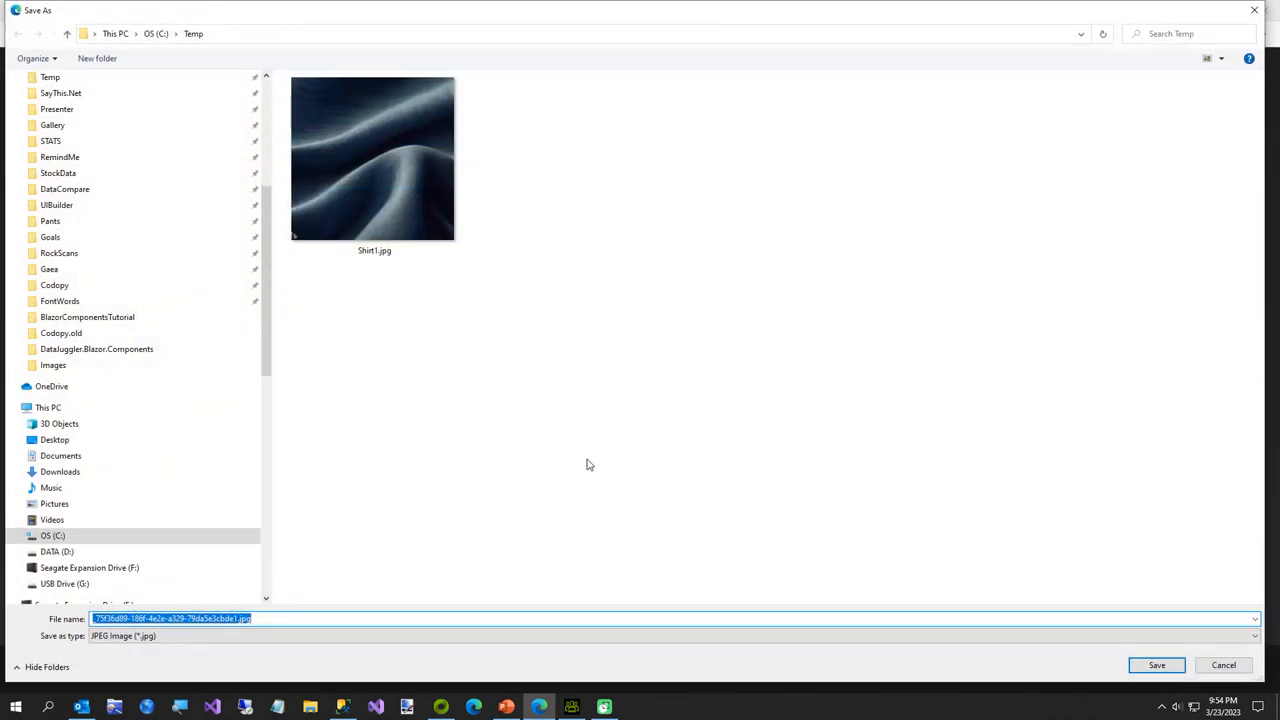
text(Shirt2)
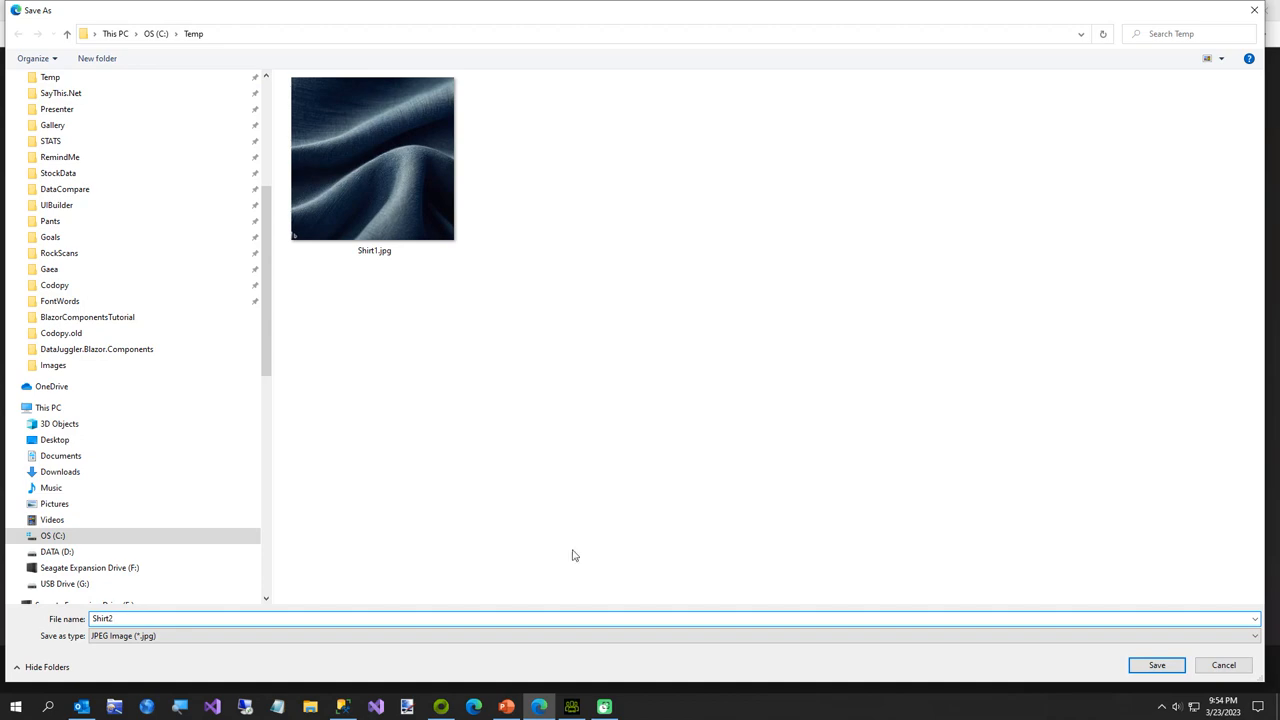
click(1160, 665)
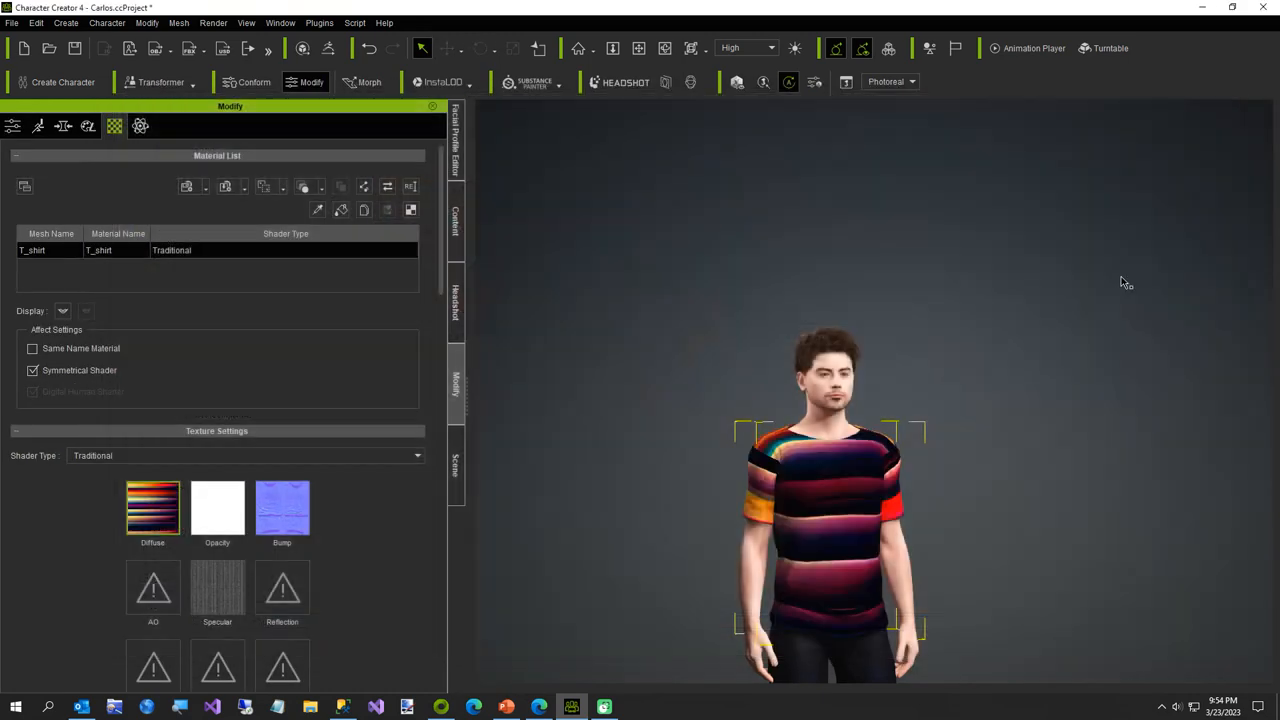
mouse_move(1016, 521)
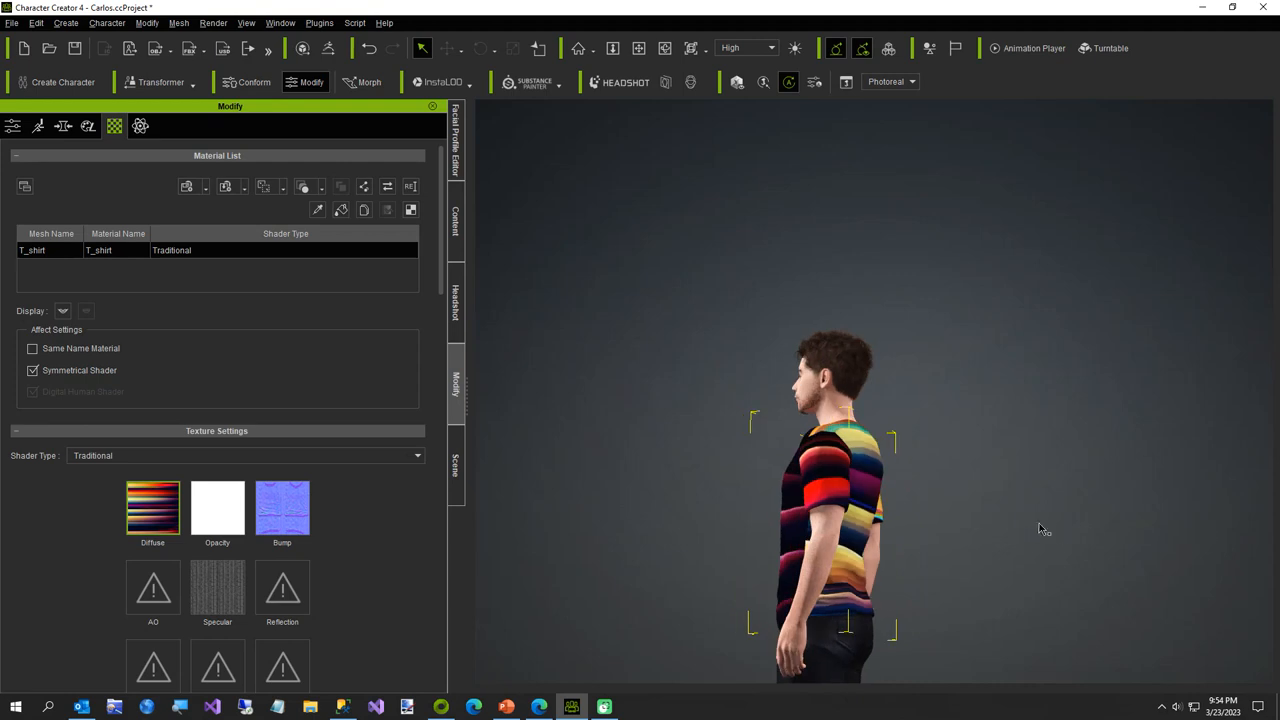
- Orbit the viewport to inspect the striped texture on the shirt's side
drag(1043, 527, 997, 513)
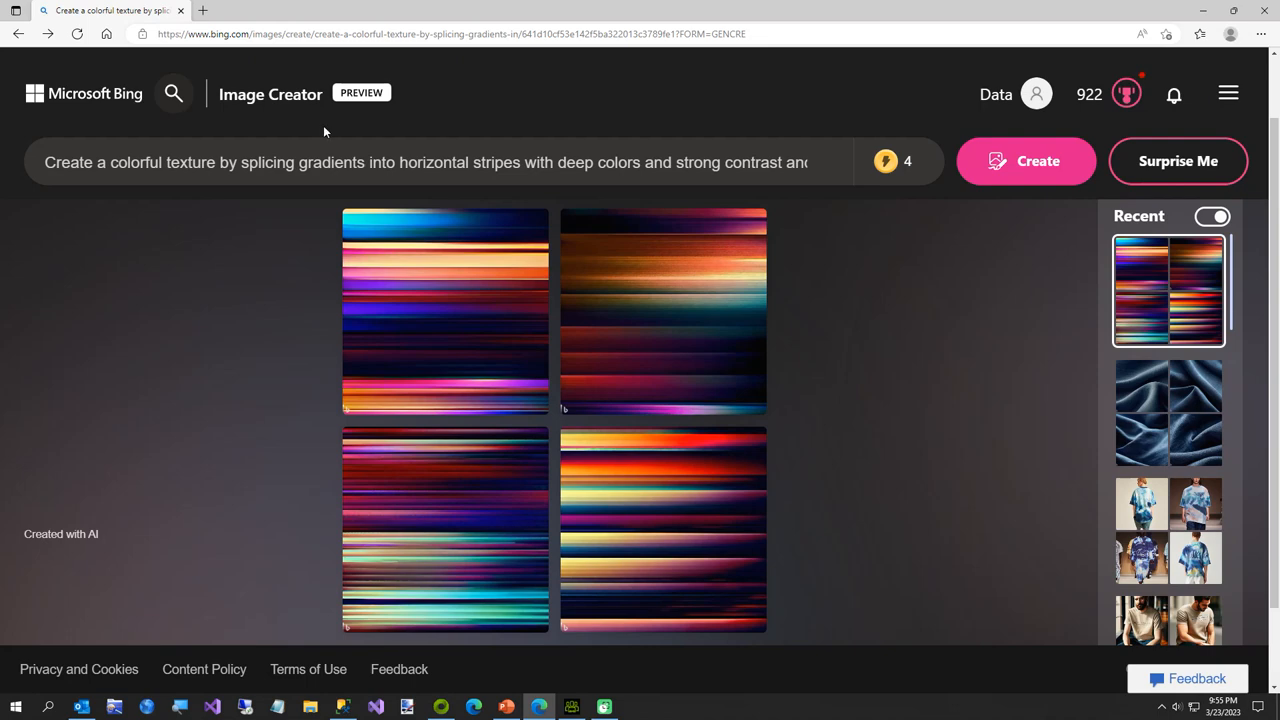
- Replace the prompt with photorealistic dripping wet paint art with volumetric lighting and submit it
click(350, 162)
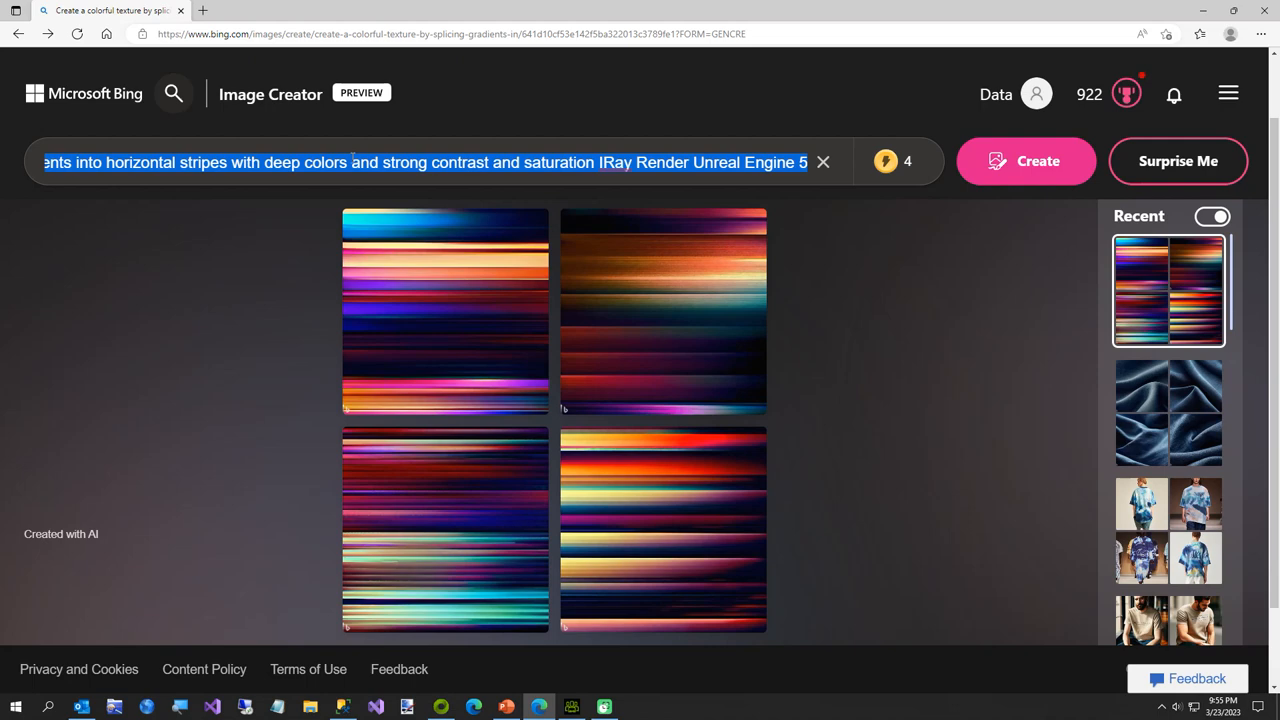
text(Dripping paint spinning)
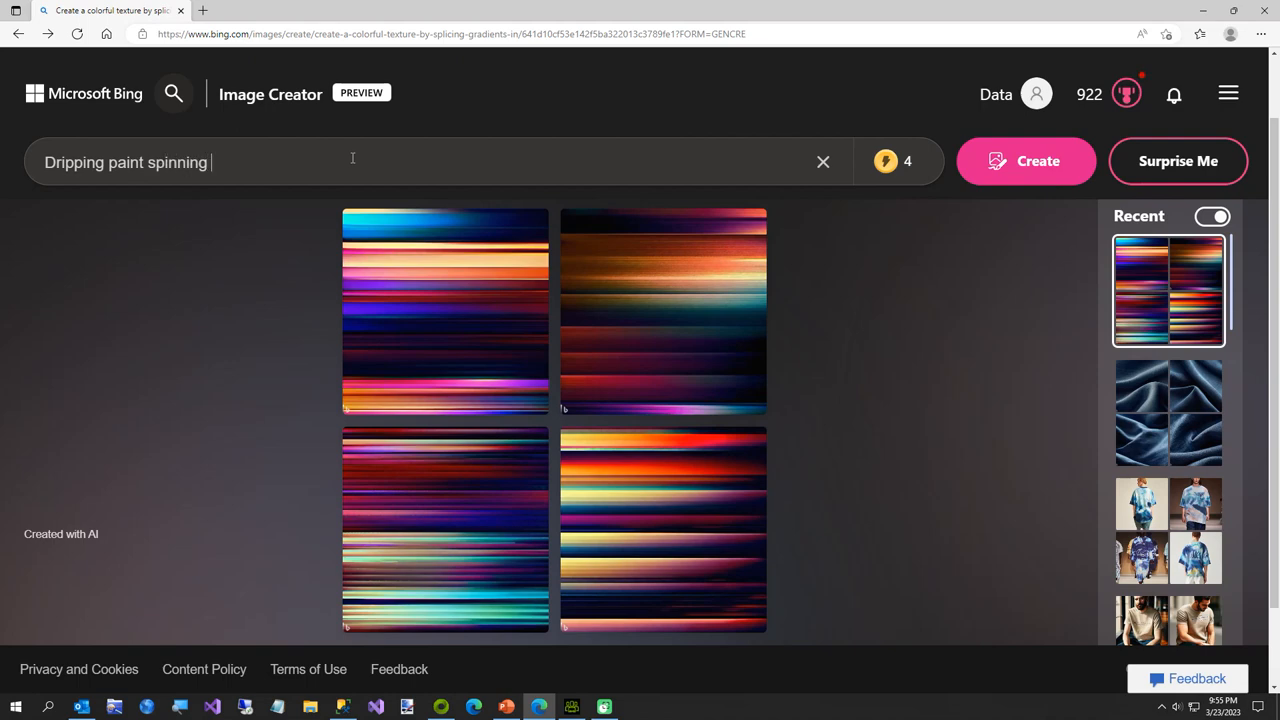
text(paint art p)
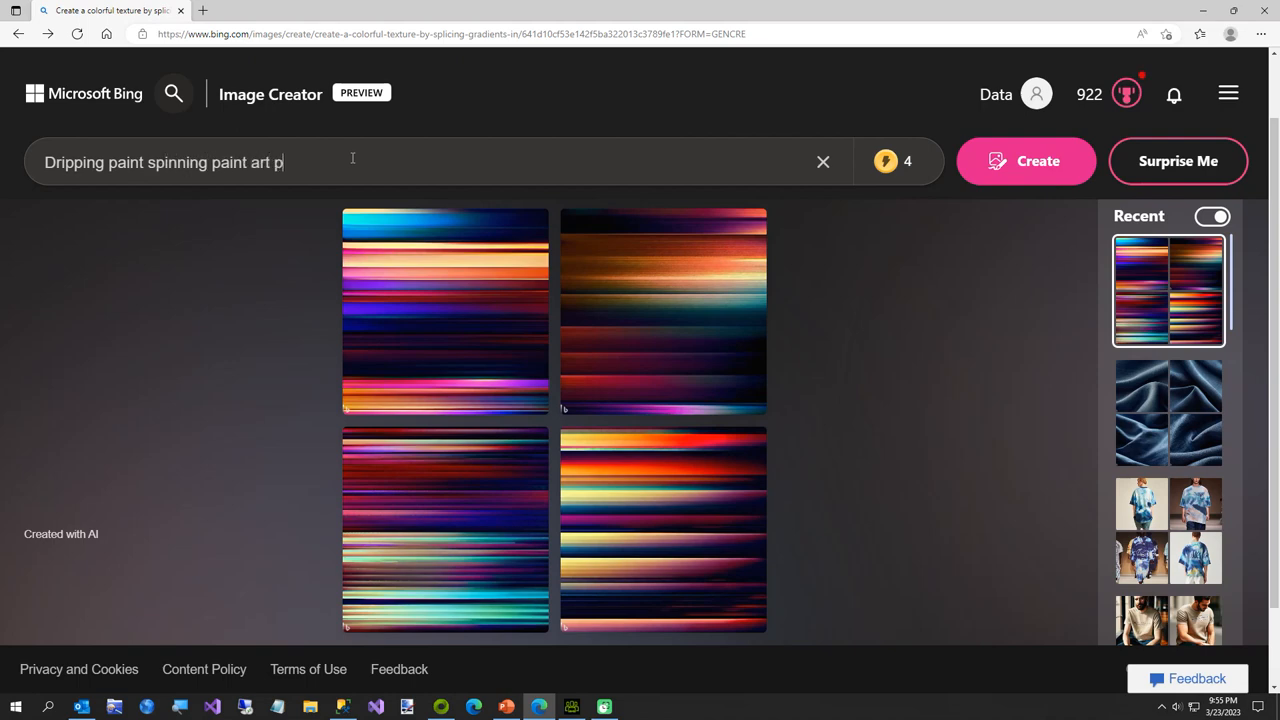
text(aint wet)
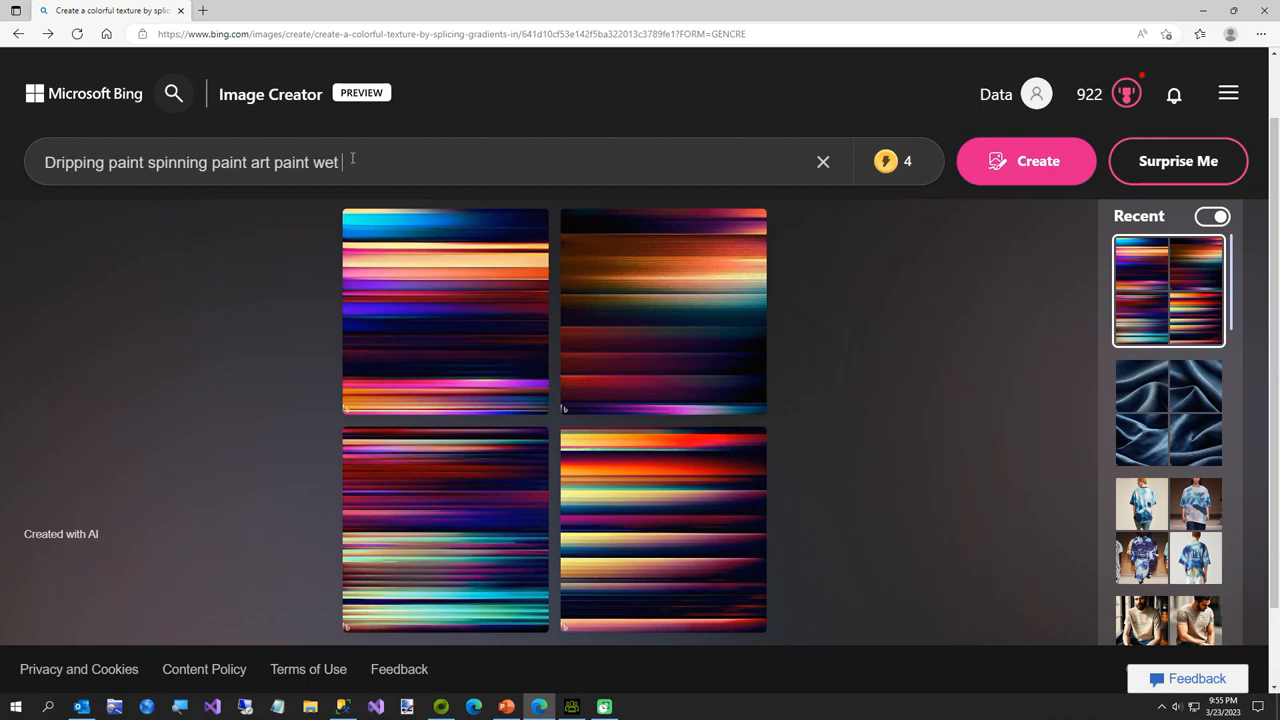
text(paint coloored sand)
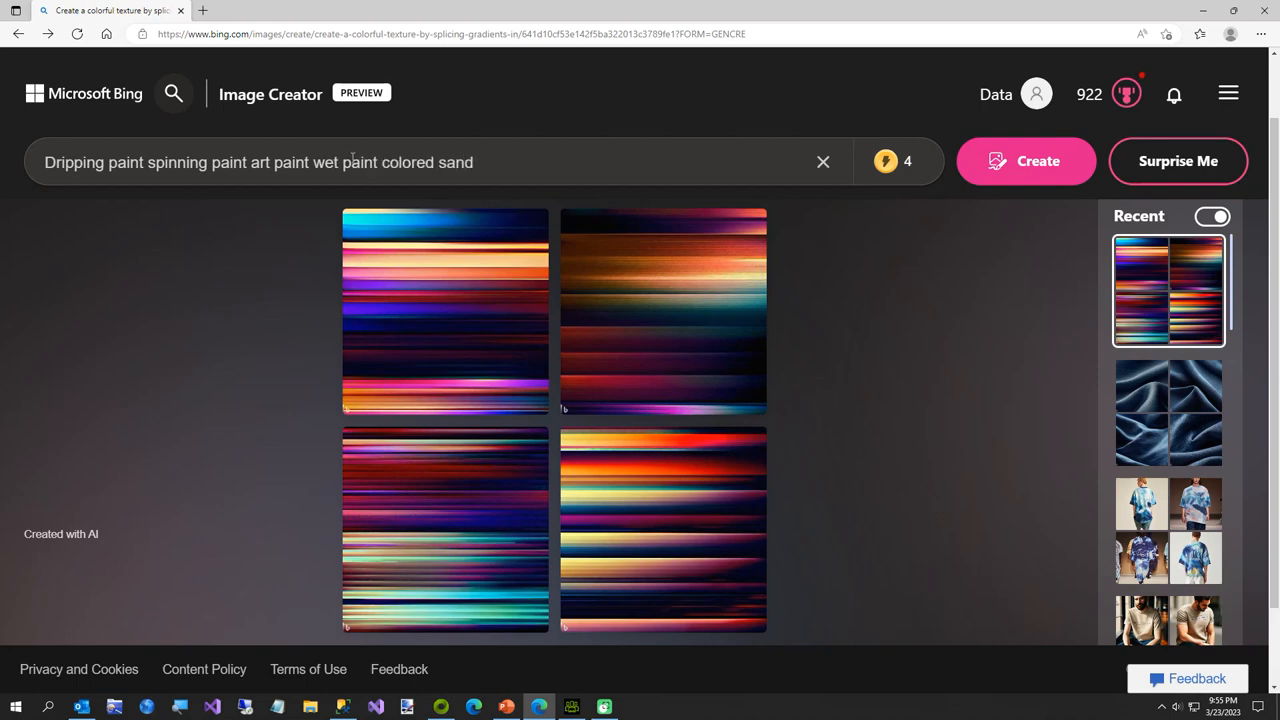
text(art)
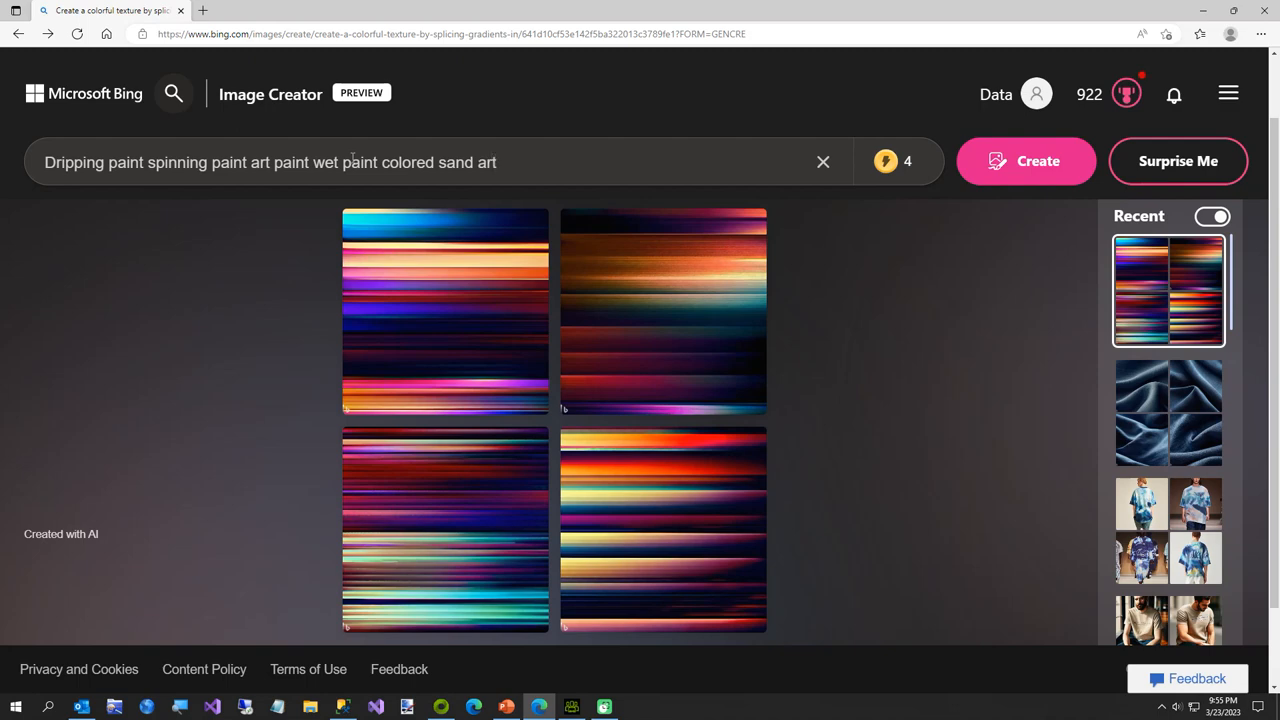
text(artsy t)
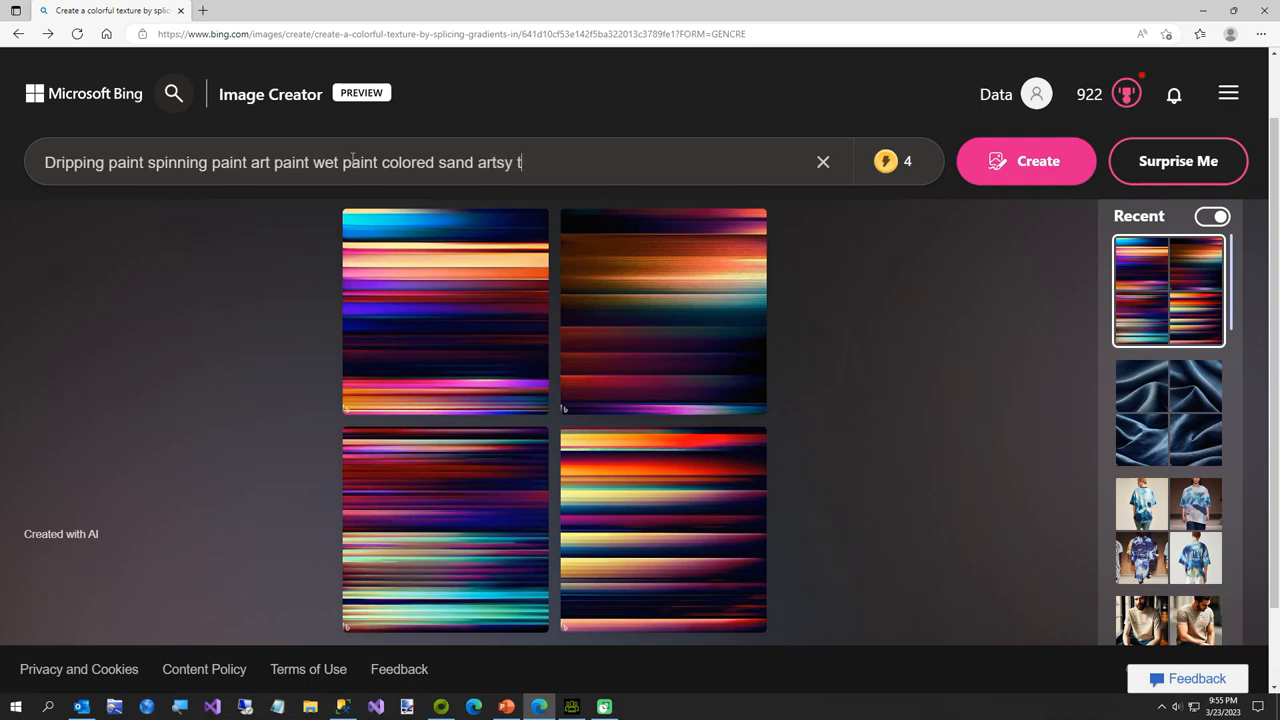
text(heme pho)
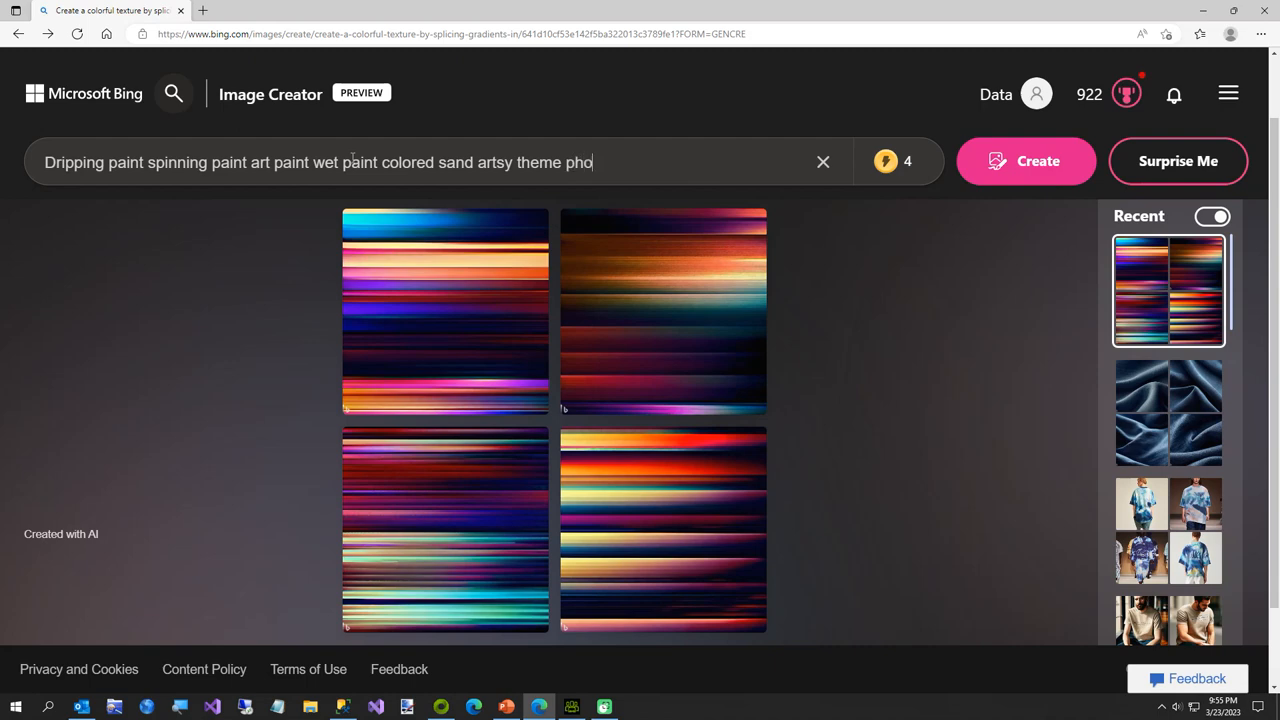
text(torealistic)
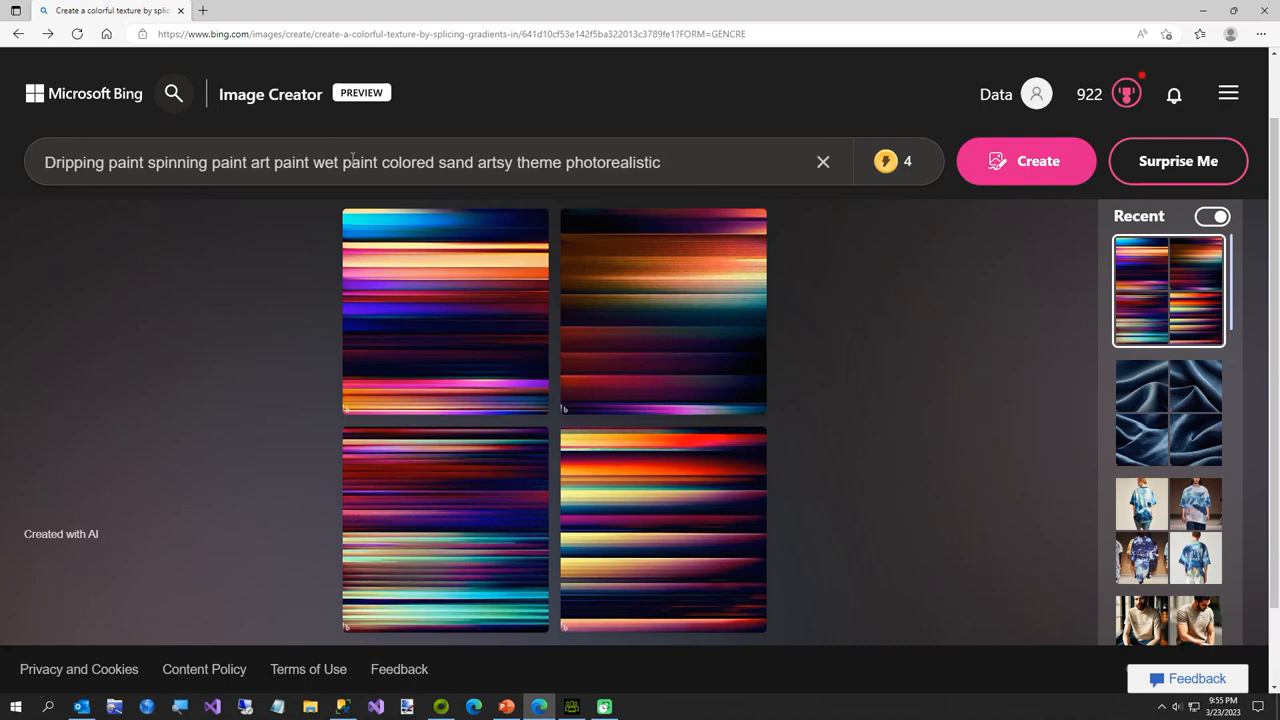
text(volumet)
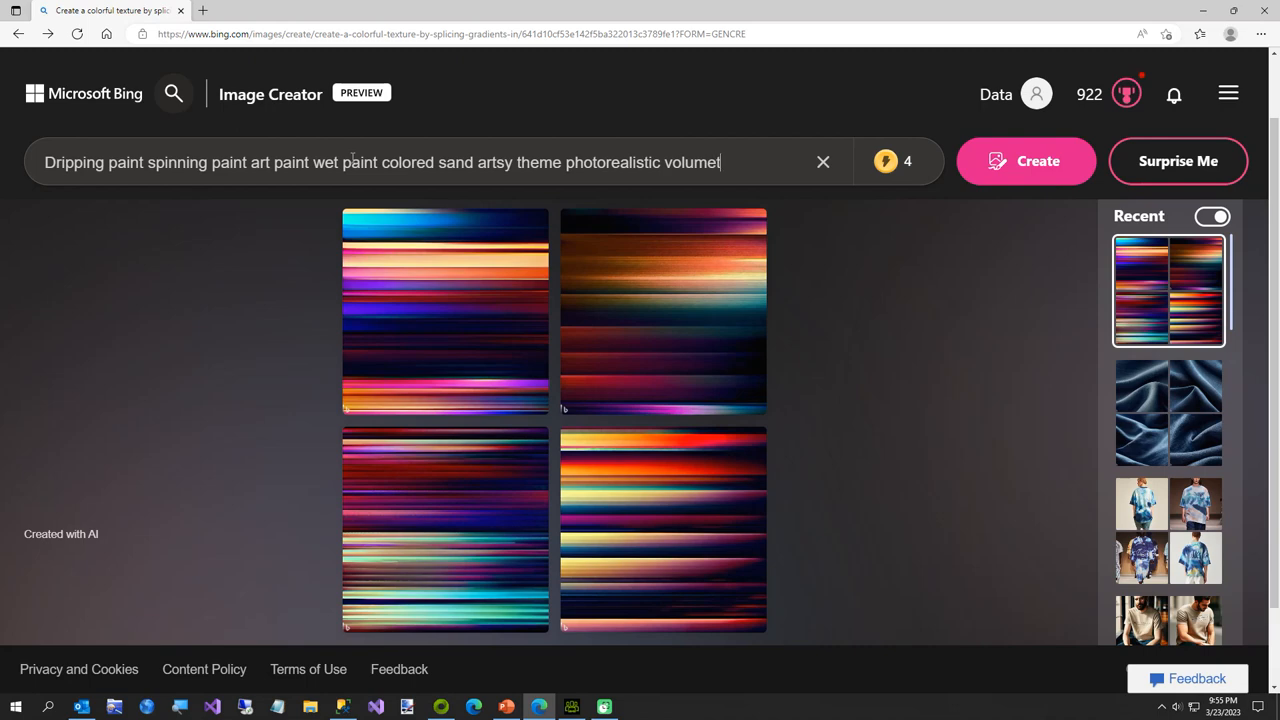
text(ric lighting)
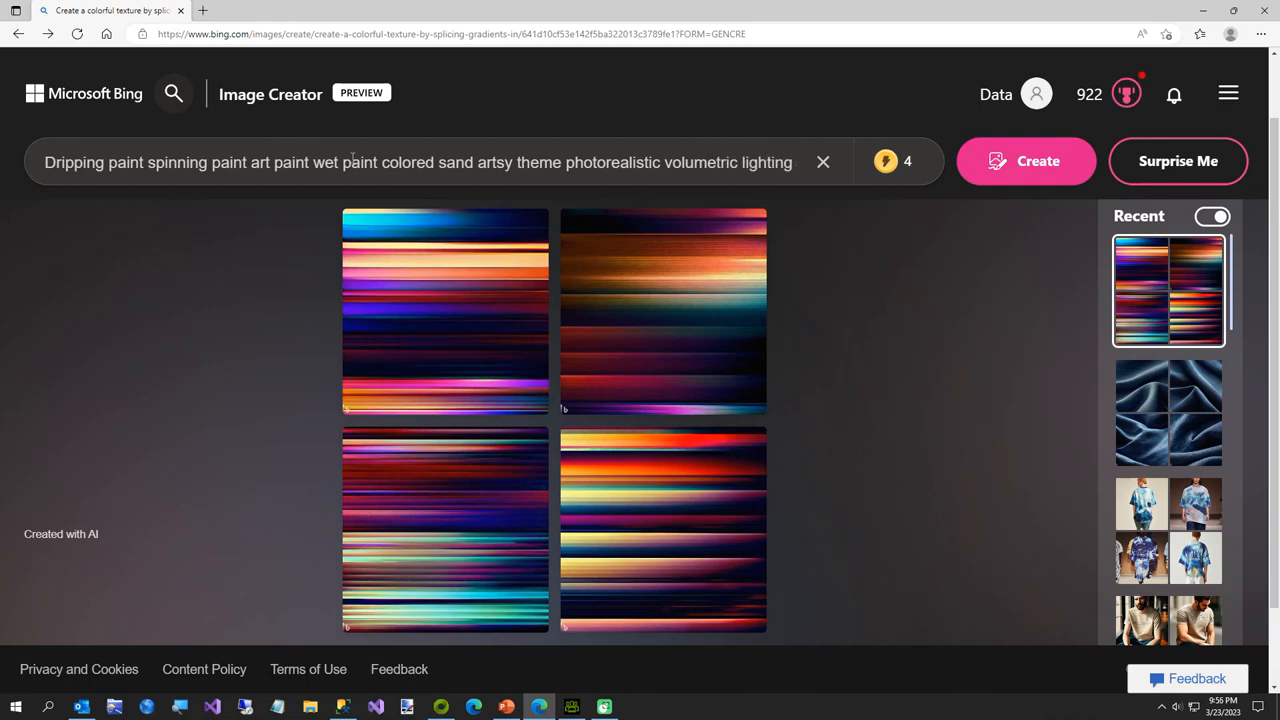
click(1026, 161)
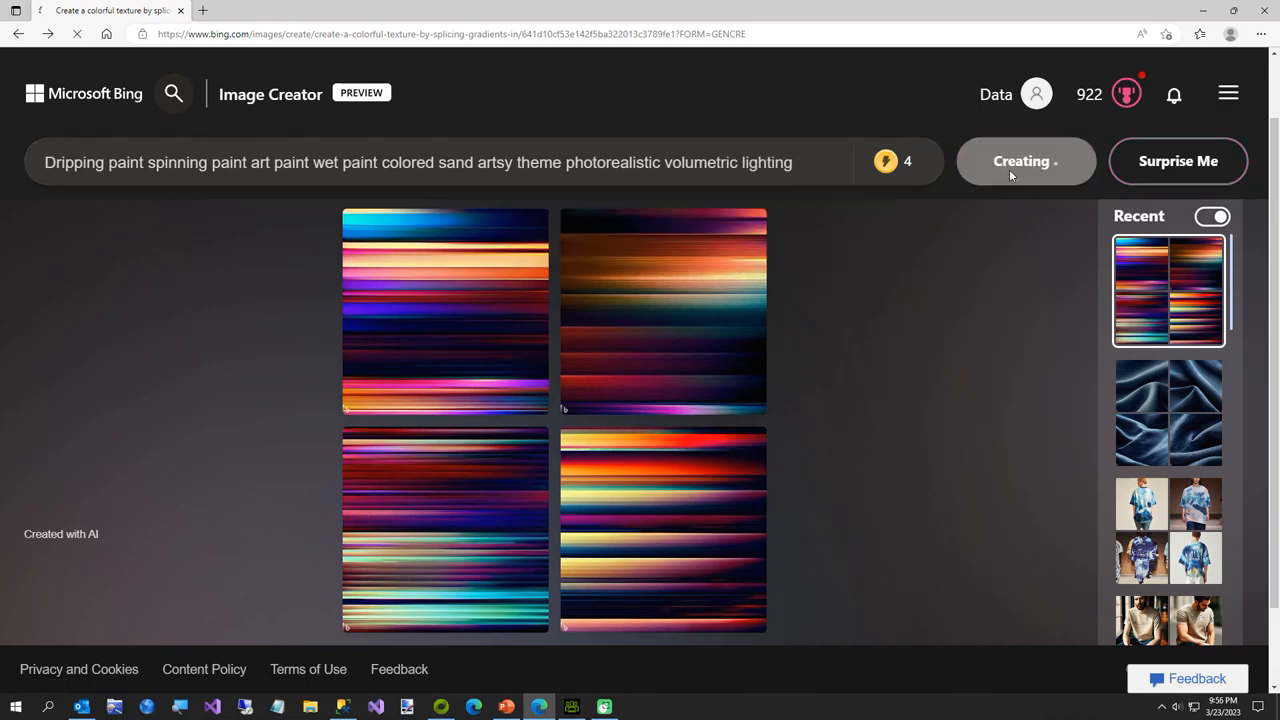
click(1025, 161)
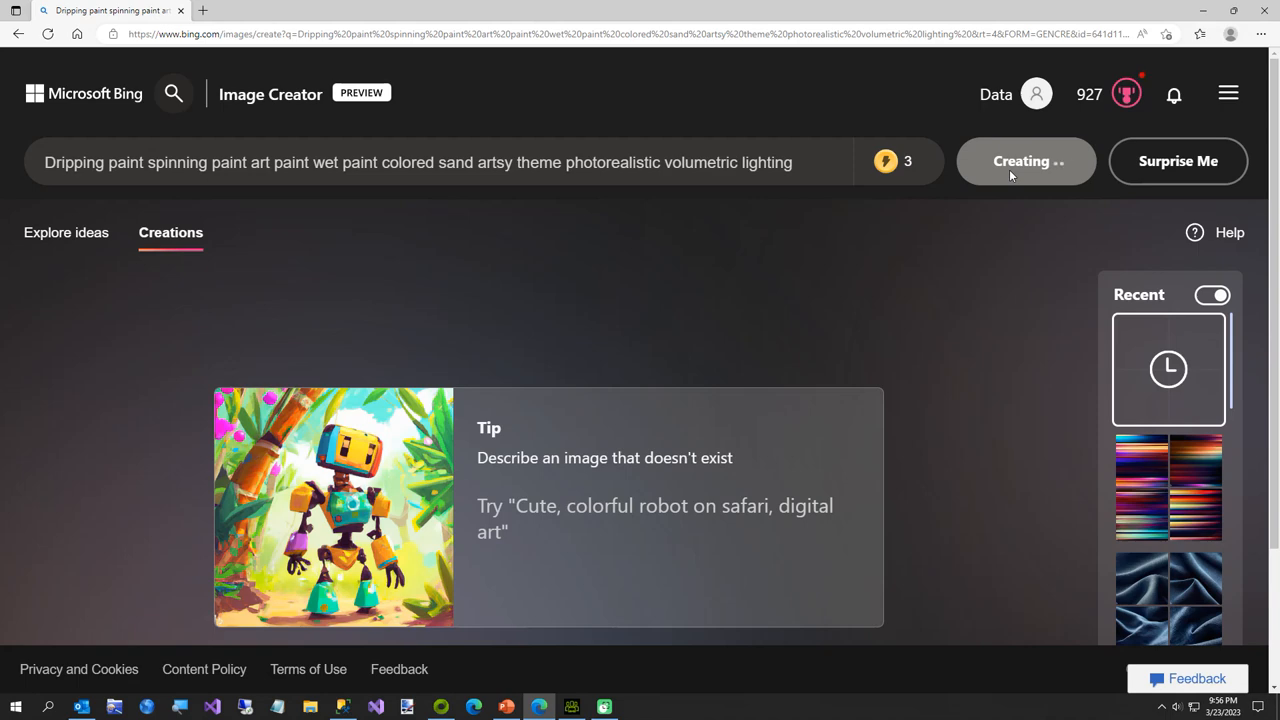
- Download a dripping paint result and save it as Shirt3 in C:\Temp
click(1026, 161)
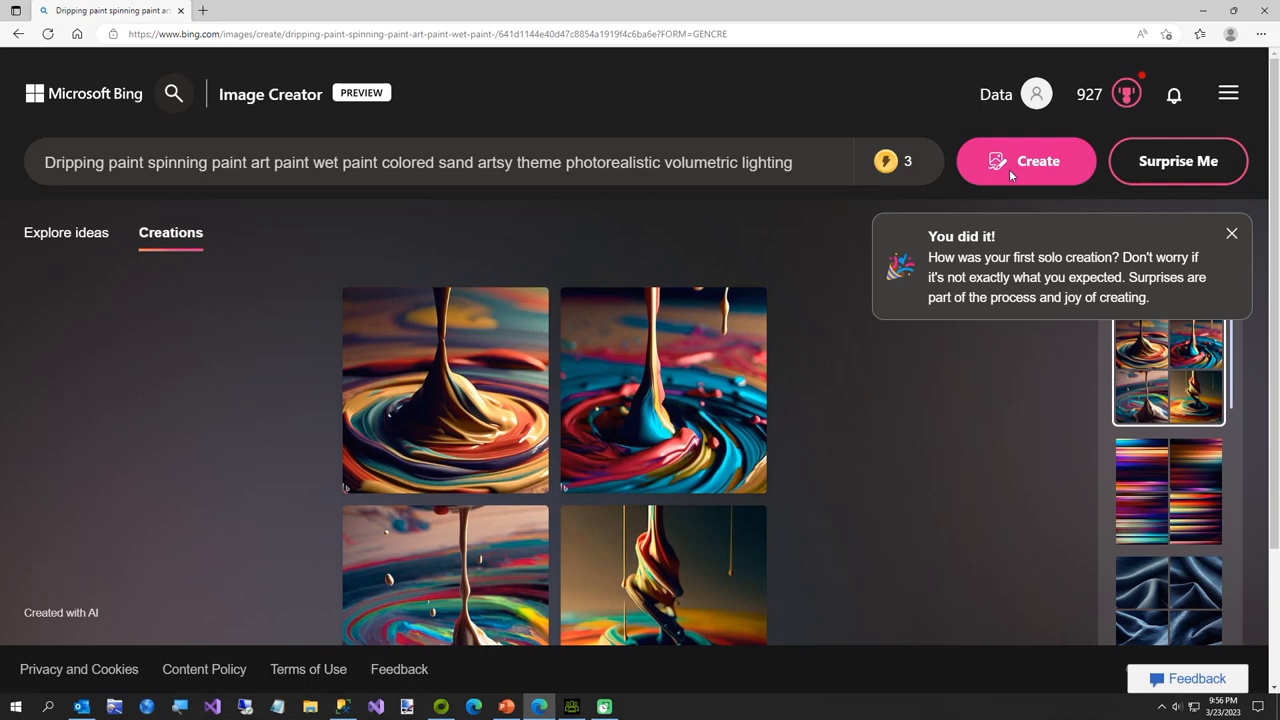
scroll(down, 3)
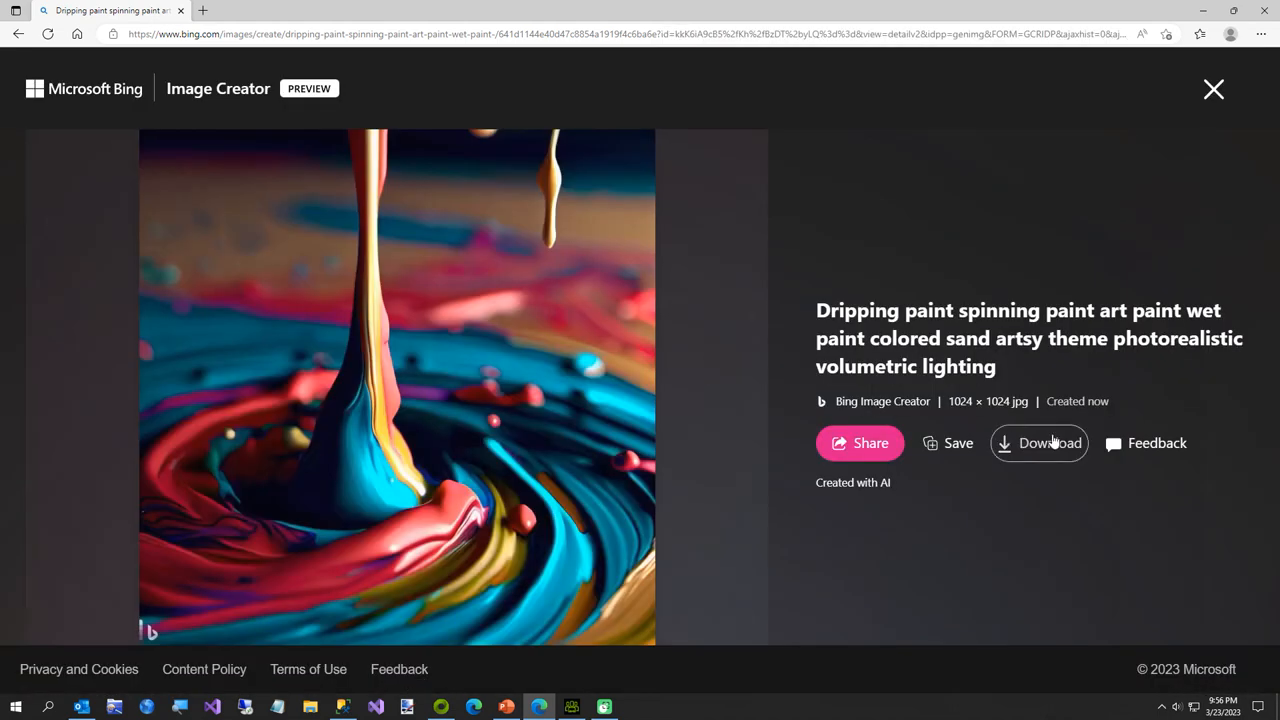
click(1039, 443)
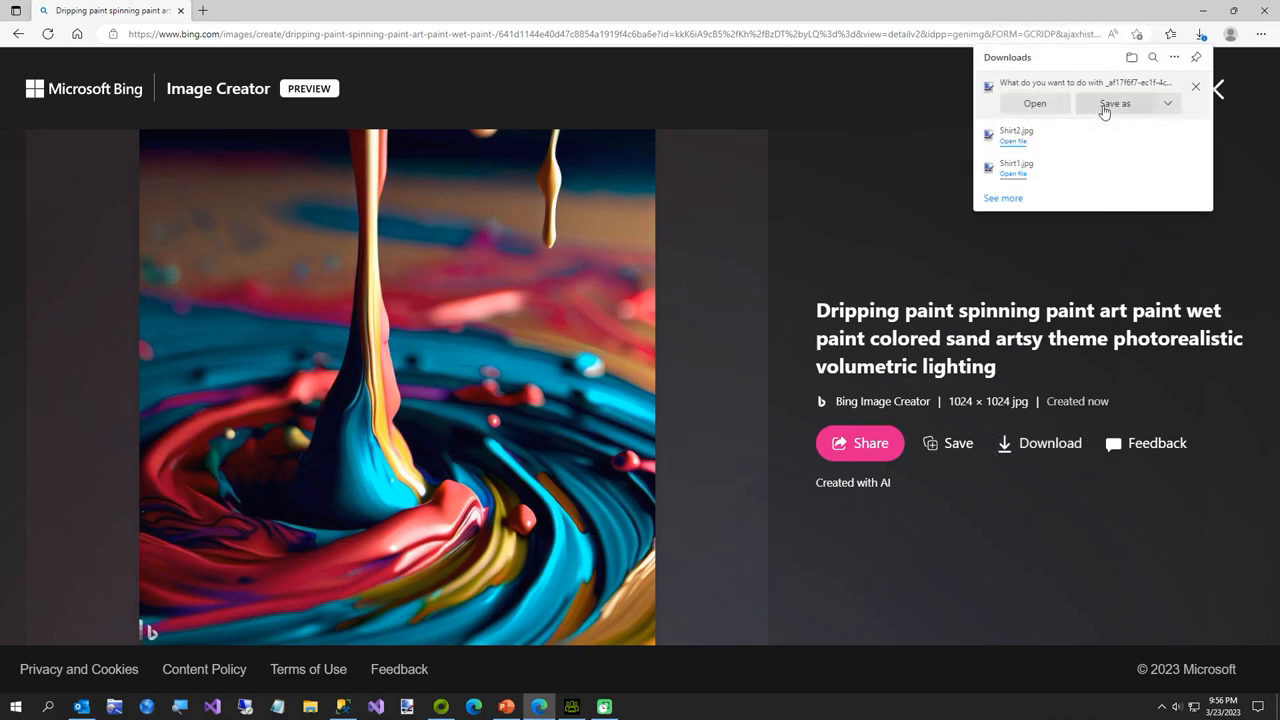
click(1117, 103)
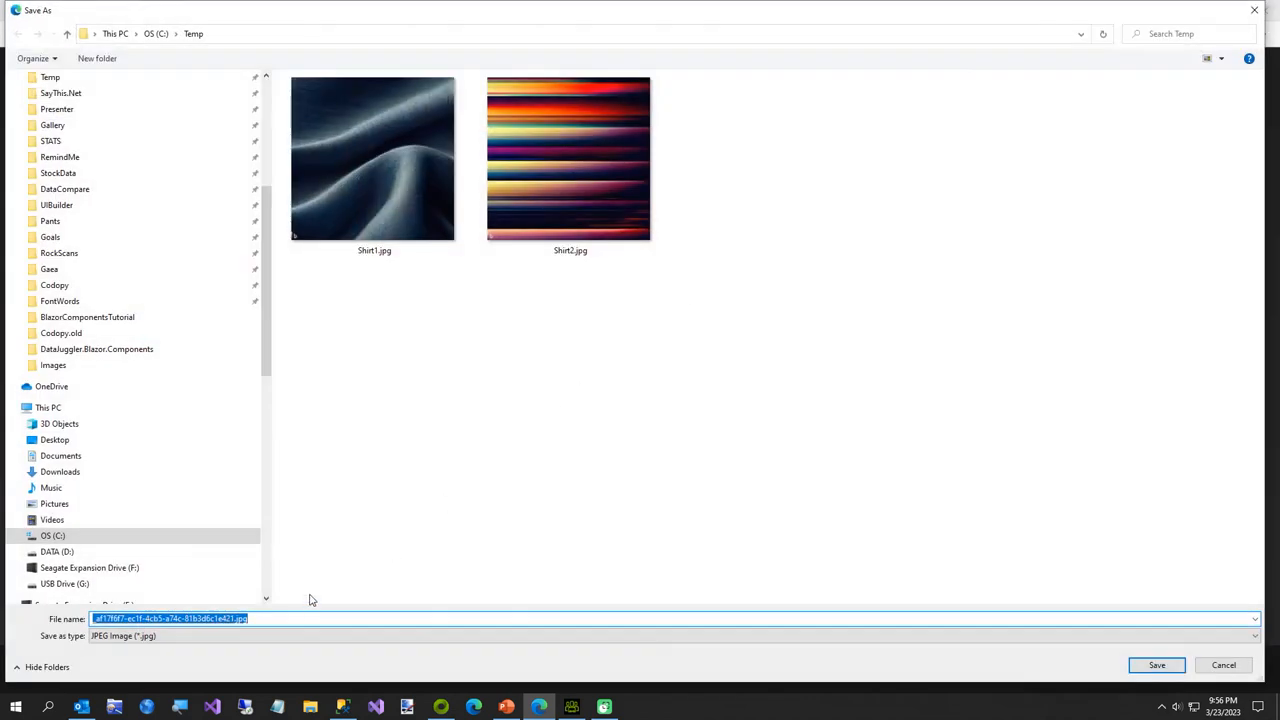
text(Shirt3)
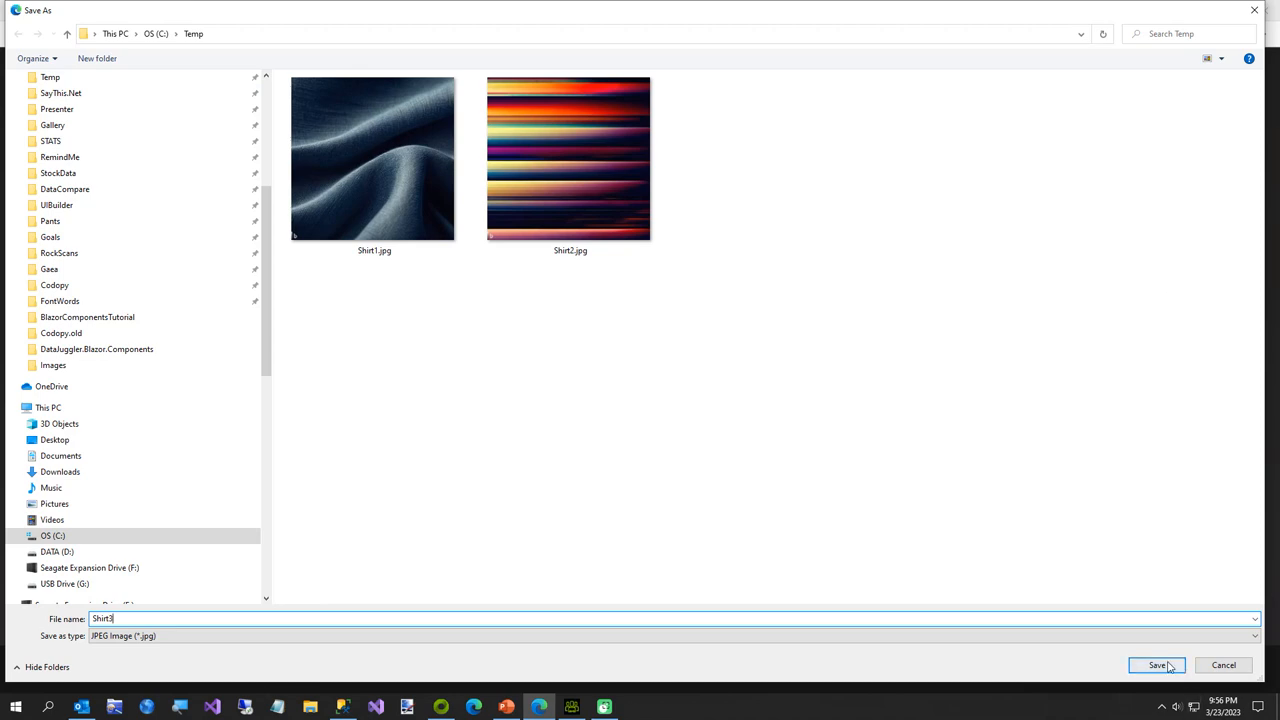
click(1157, 665)
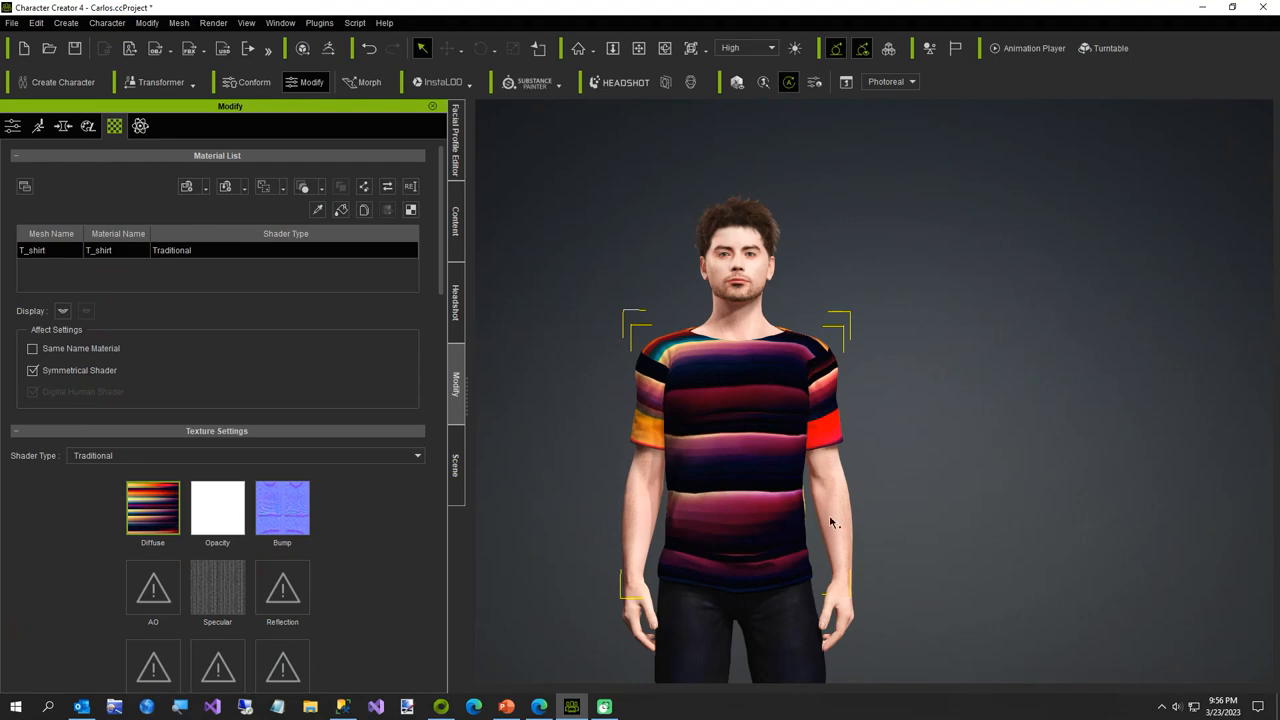
mouse_move(139, 543)
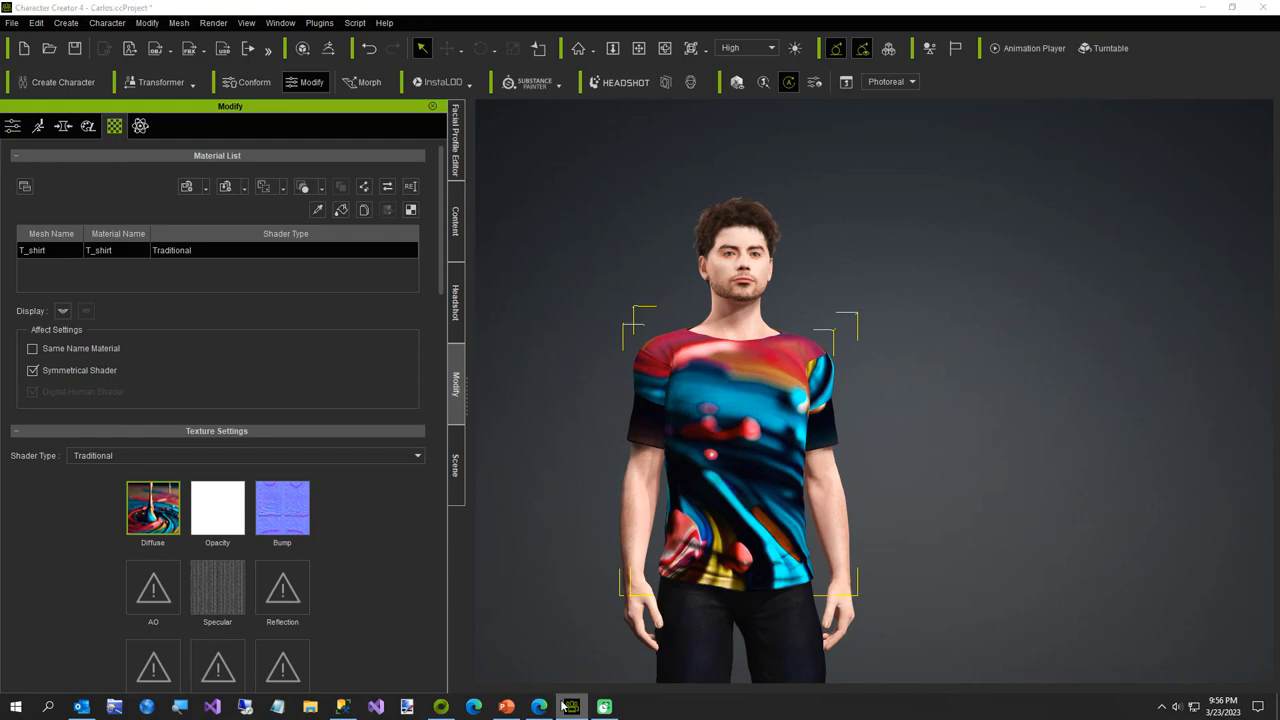
- Return to Bing Image Creator in the browser
click(620, 82)
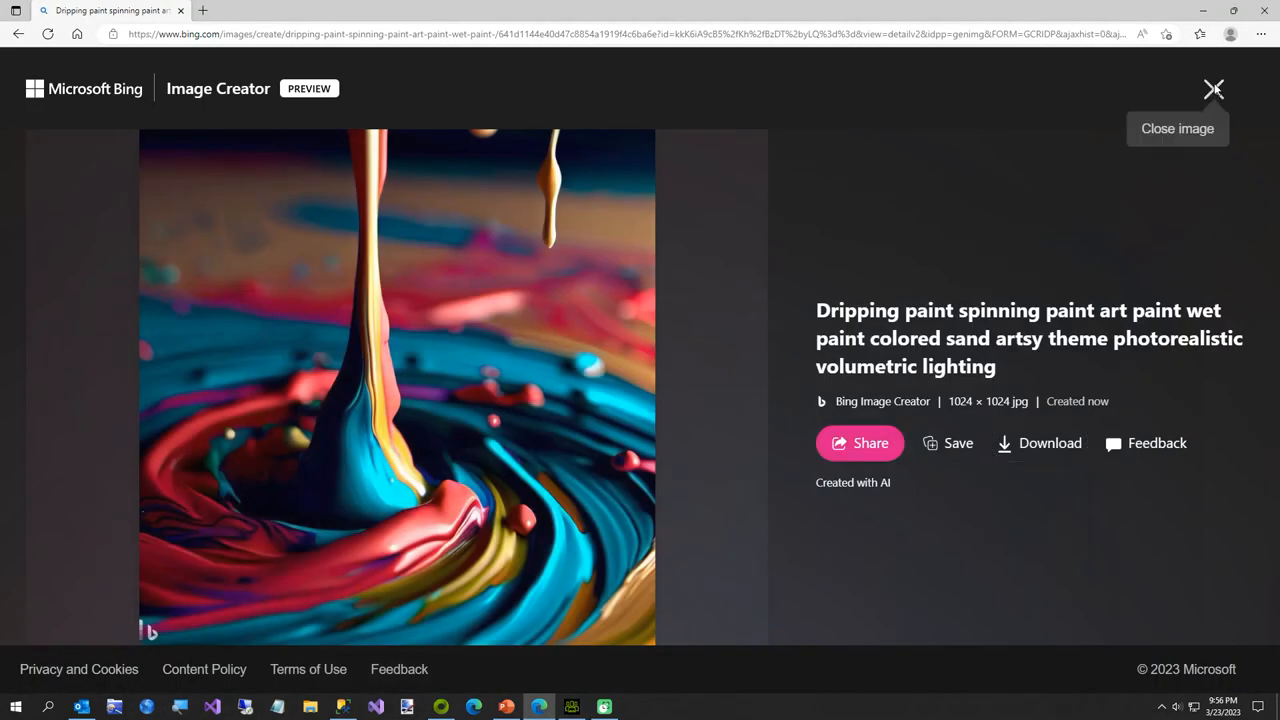
- Close the image viewer and type 'Galaxy Planets Futuristic', accepting the spelling correction
click(1212, 85)
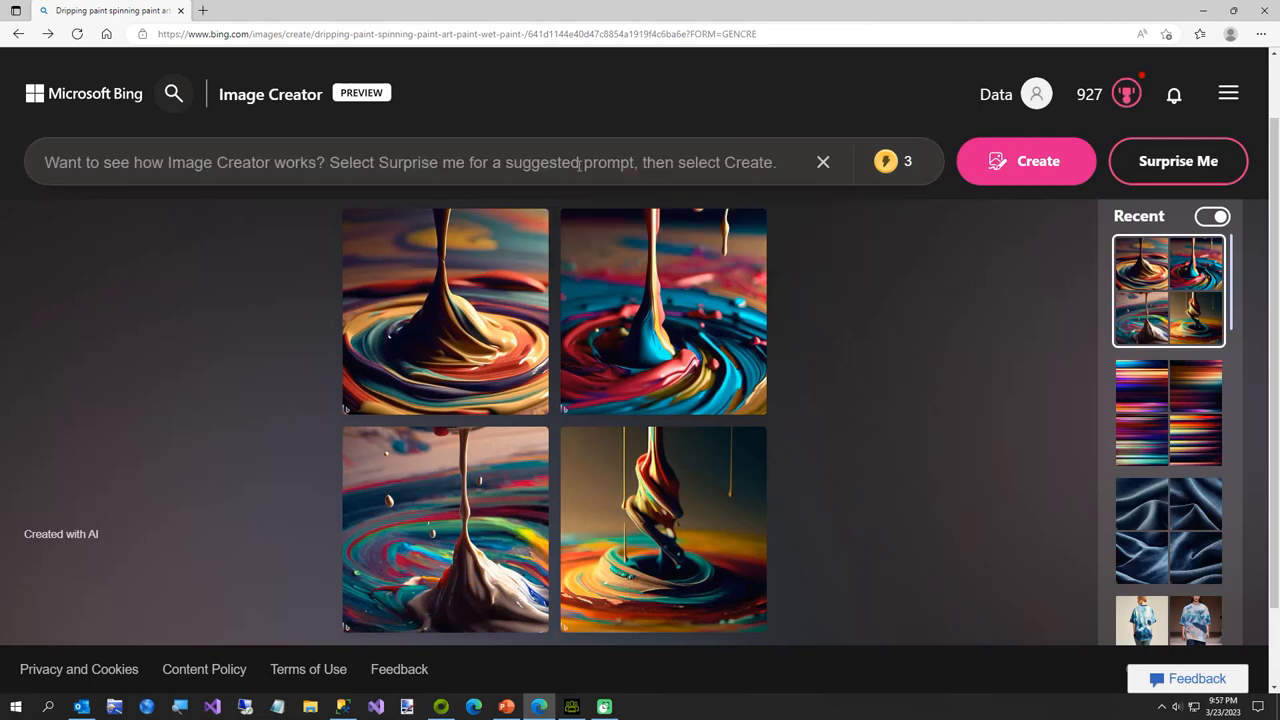
text(G)
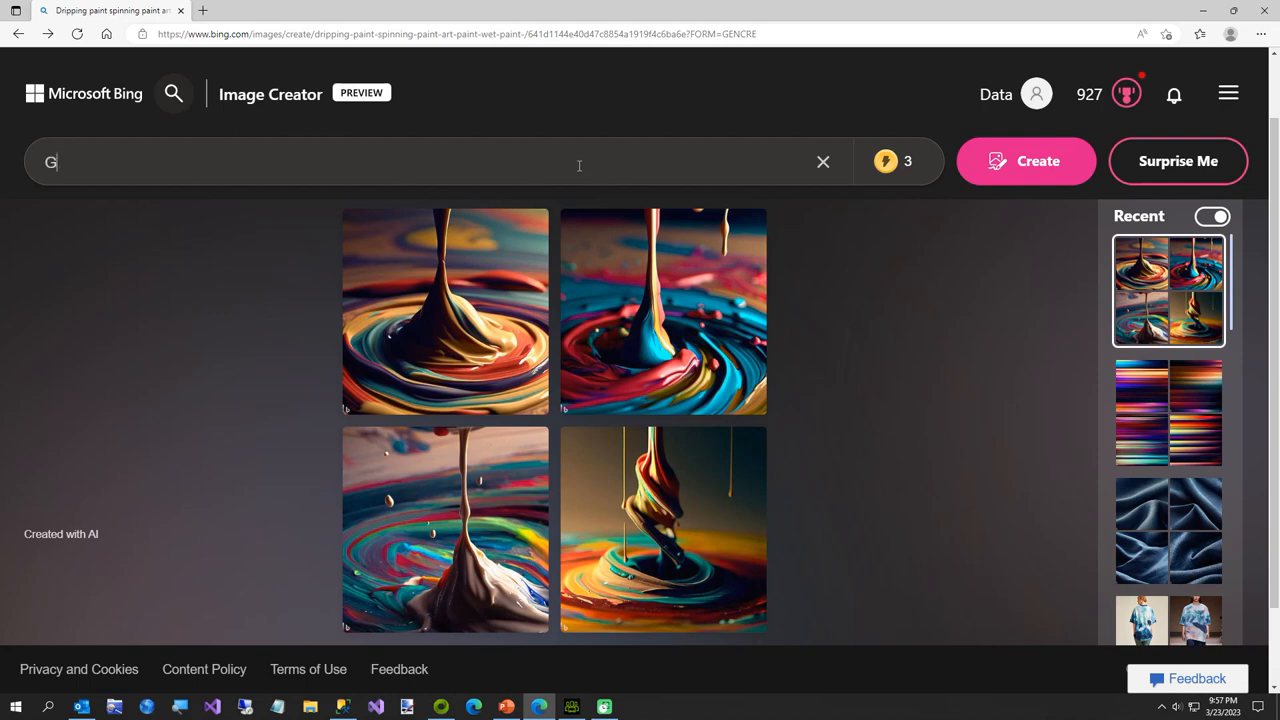
text(alaxy)
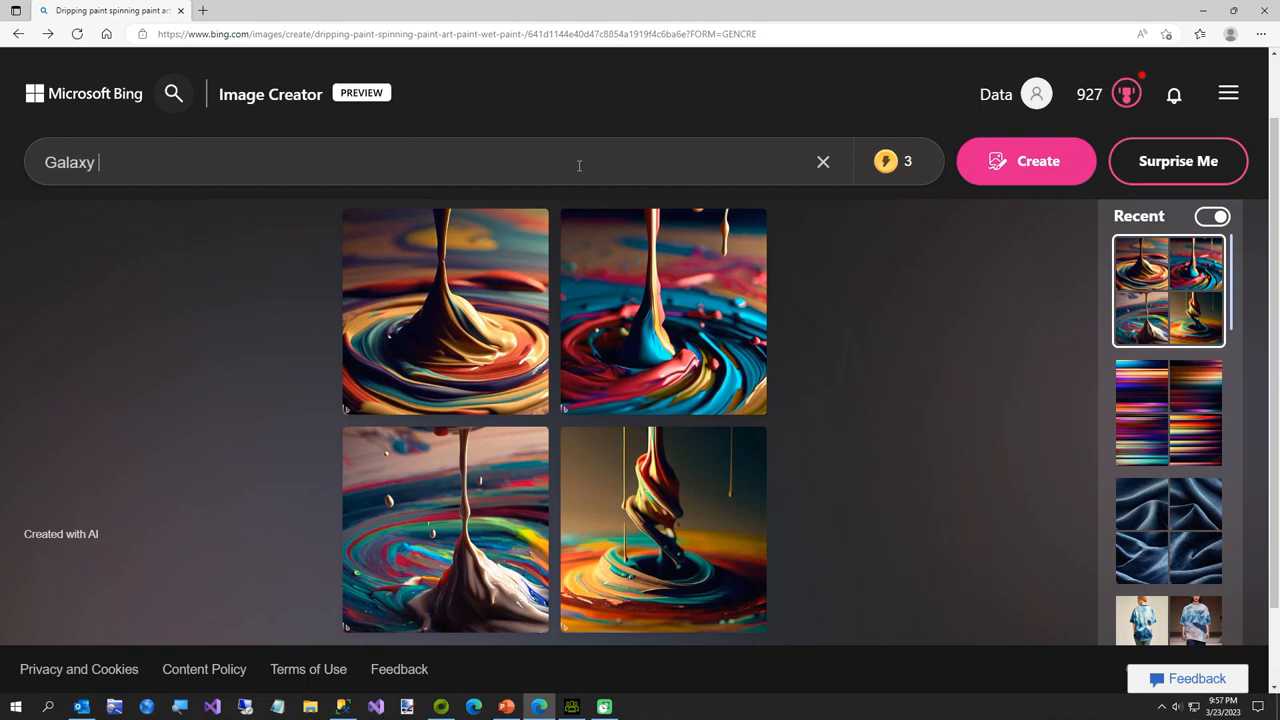
text(Planets)
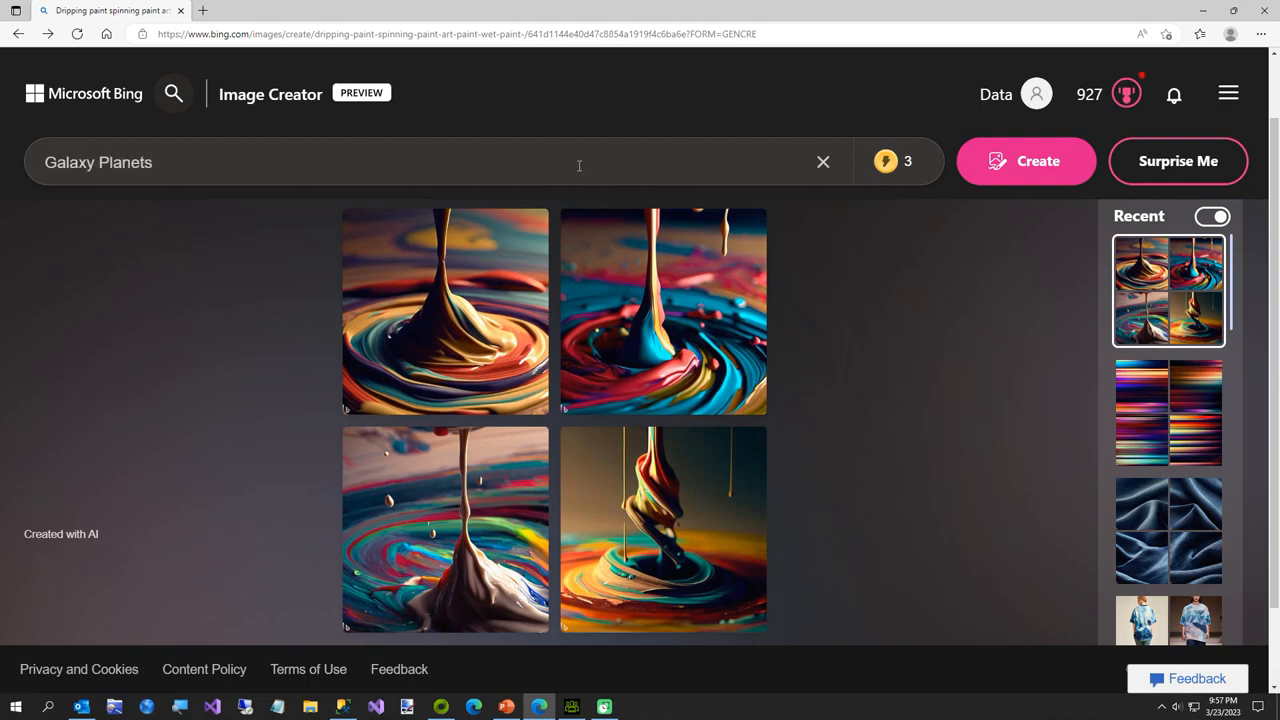
text(Futeristi)
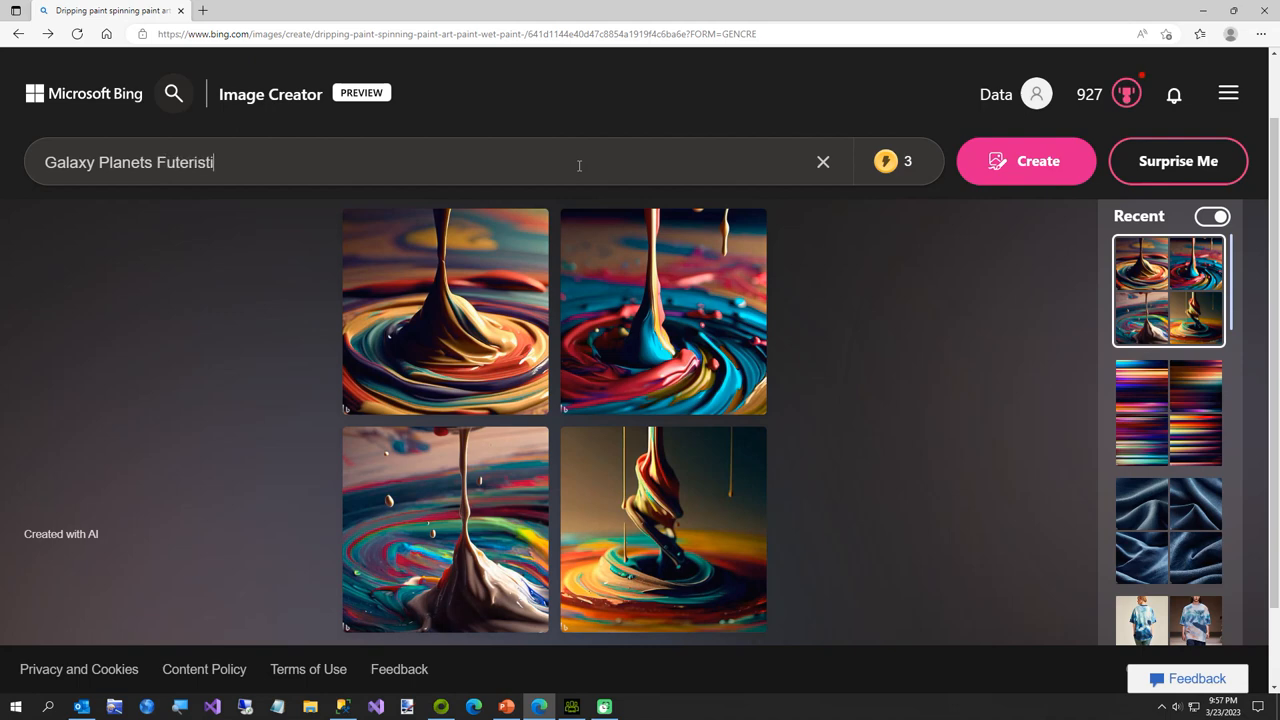
key(Backspace)
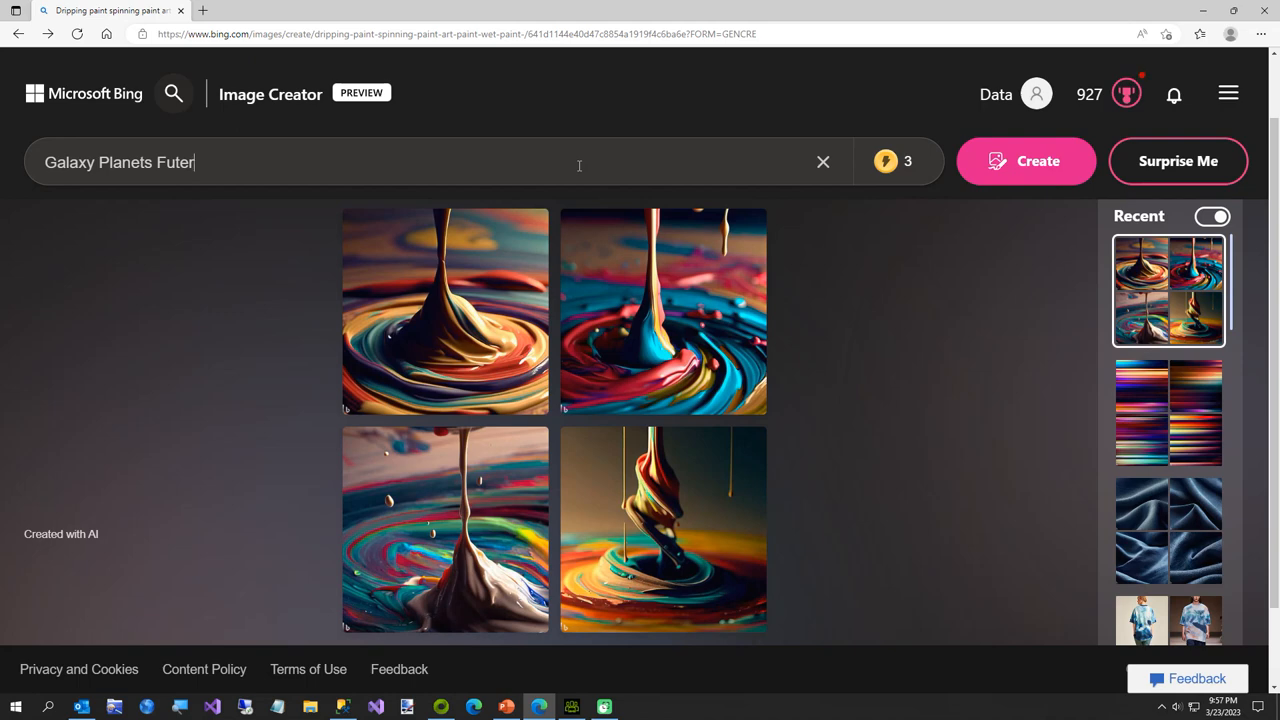
text(e)
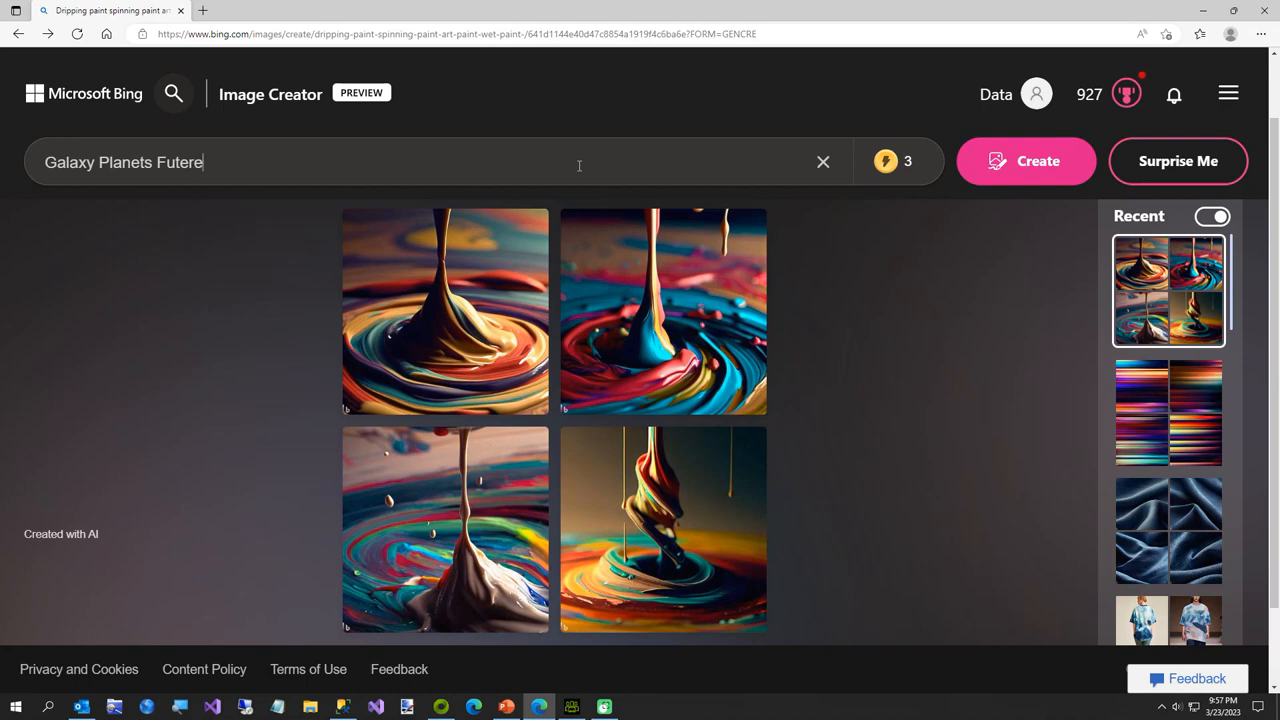
text(istic)
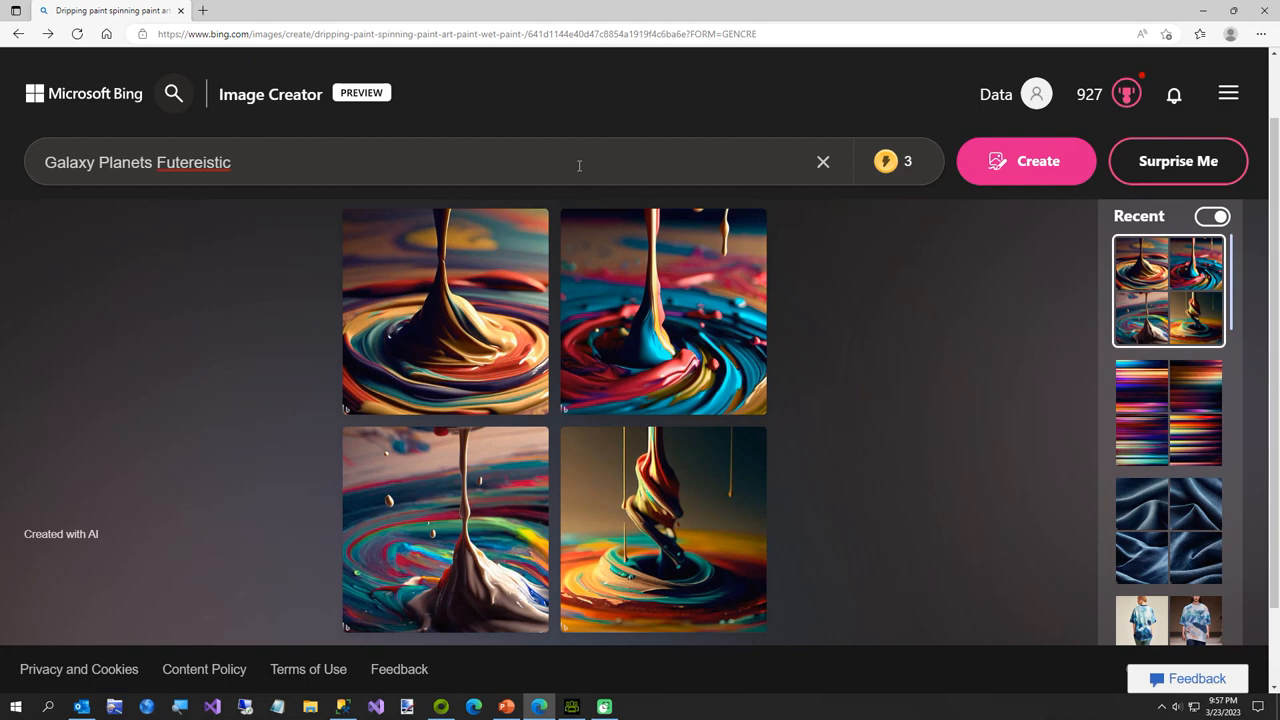
right_click(192, 162)
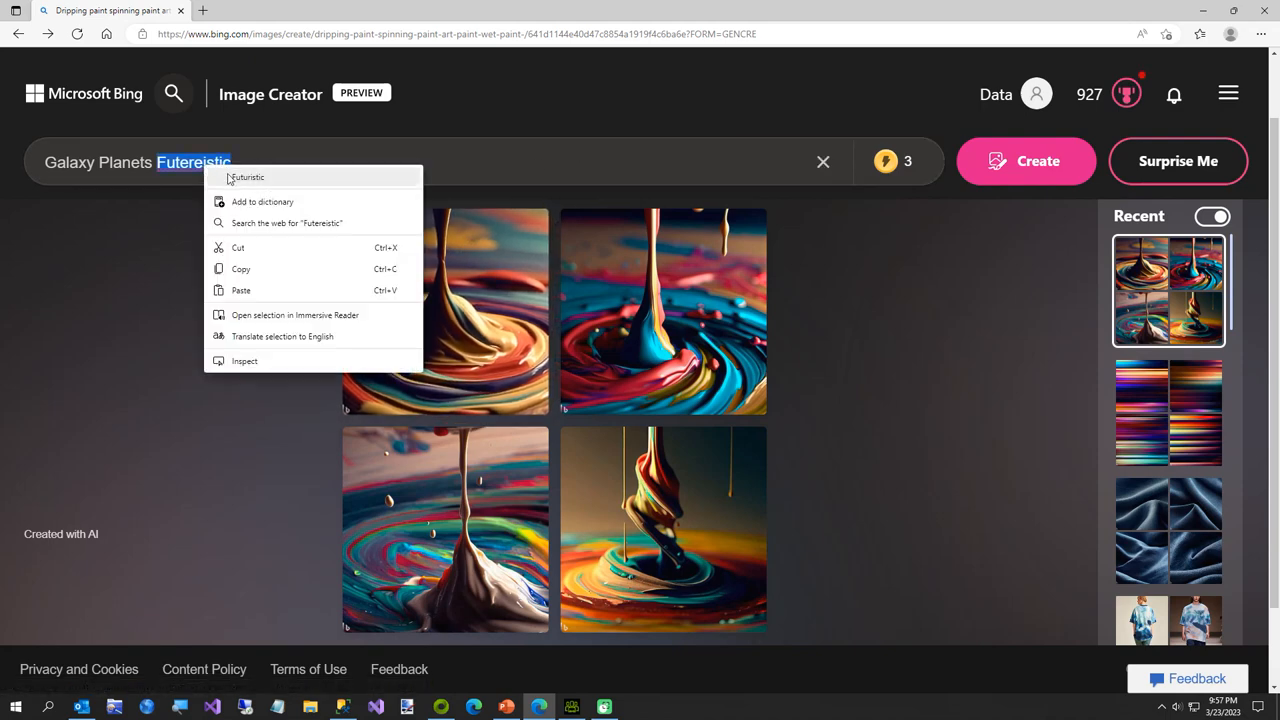
click(247, 177)
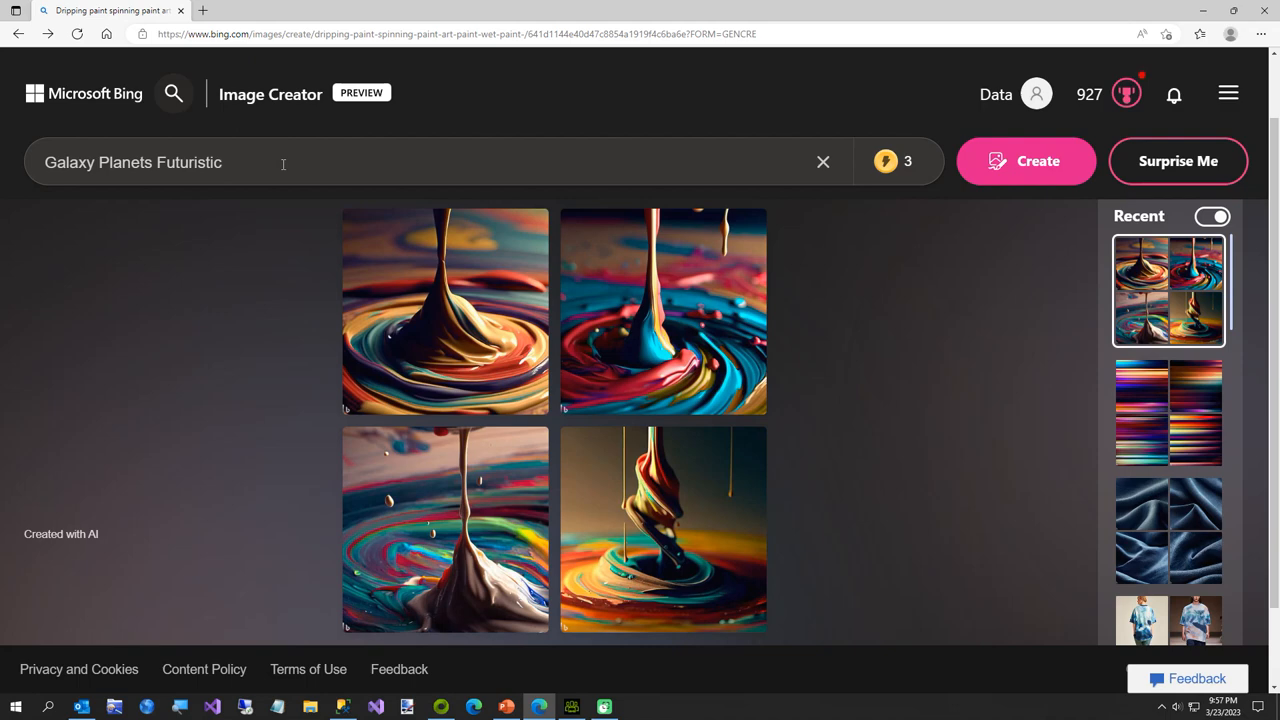
- Finish the prompt with 'water color art style photography' and generate the images
text(water color)
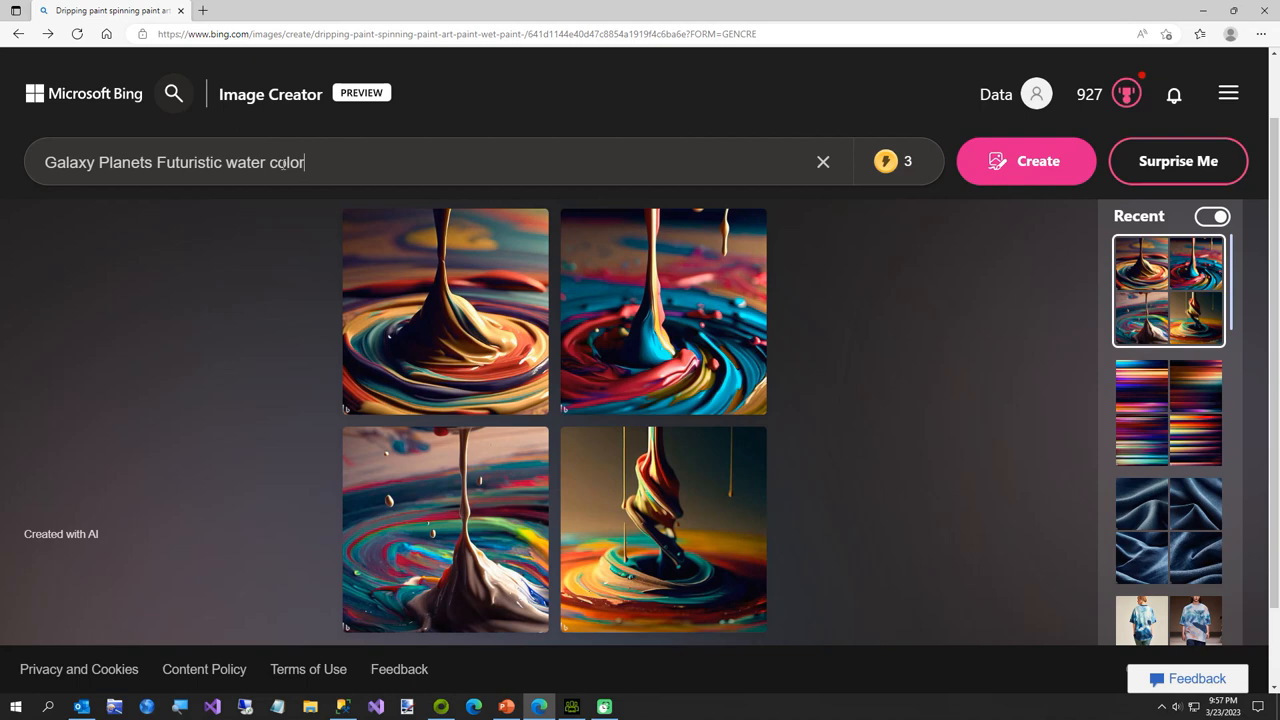
text(art style photogra)
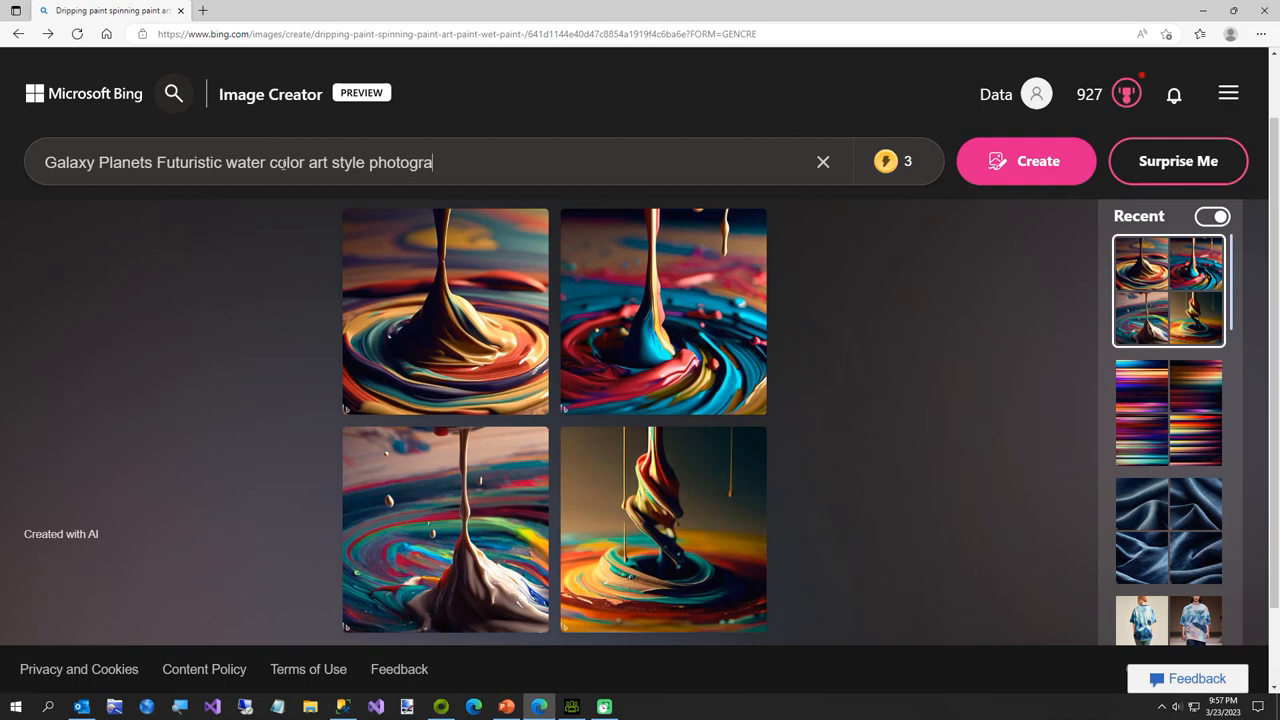
text(phy)
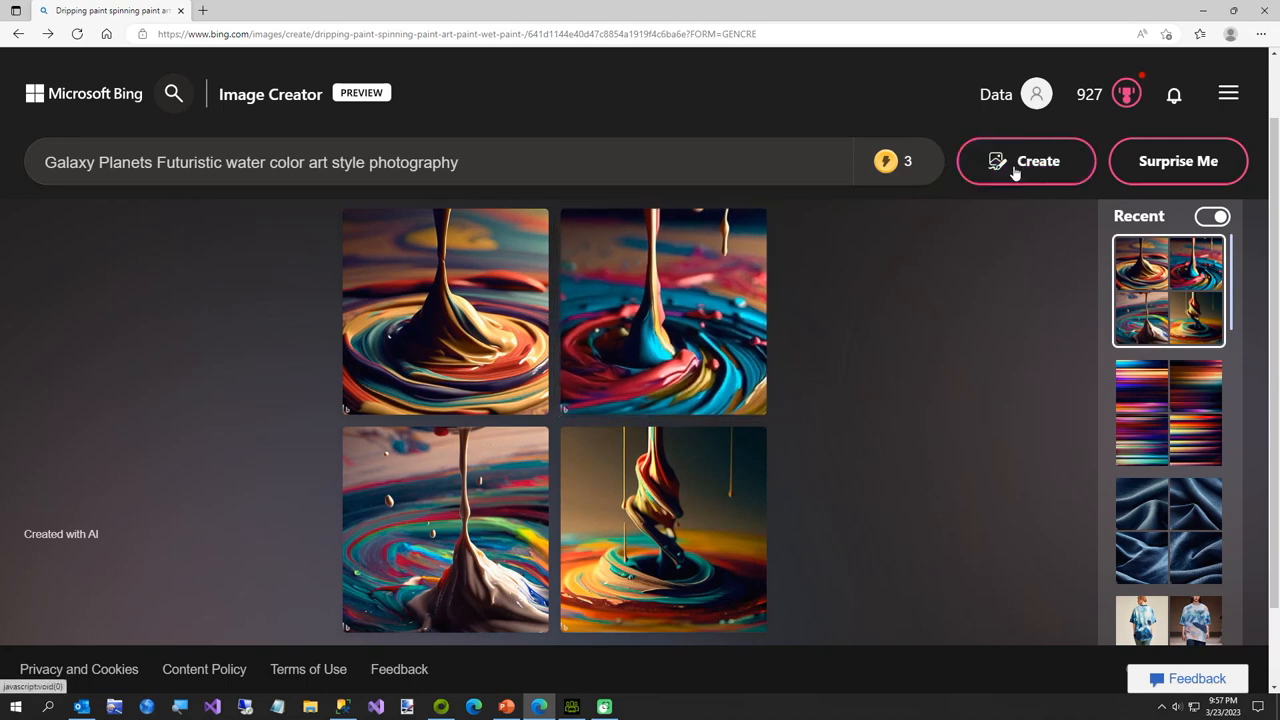
click(1026, 161)
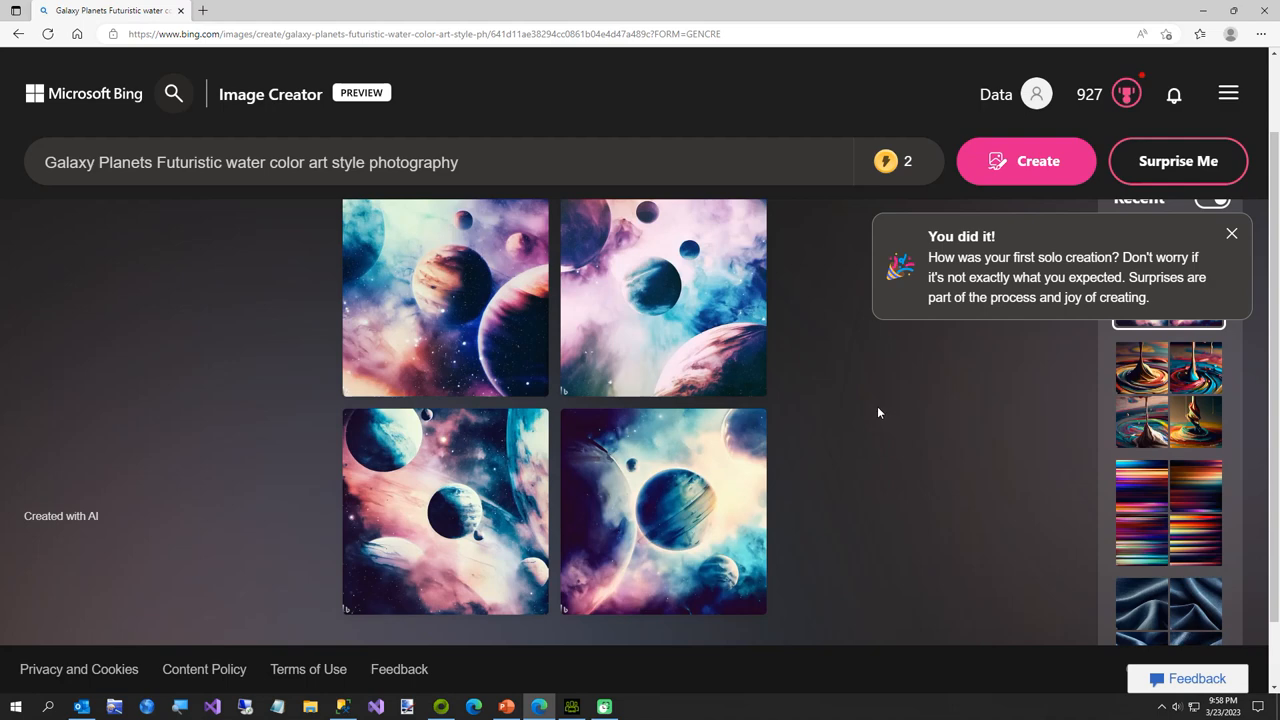
mouse_move(859, 416)
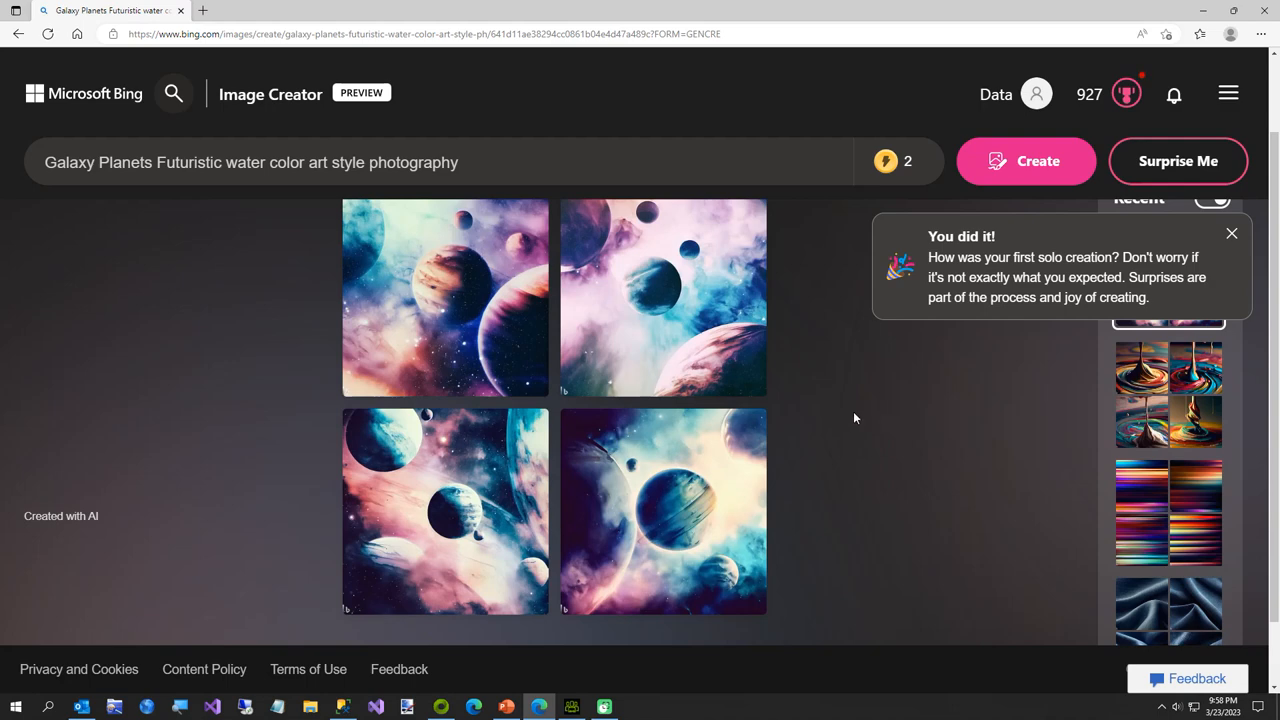
mouse_move(516, 320)
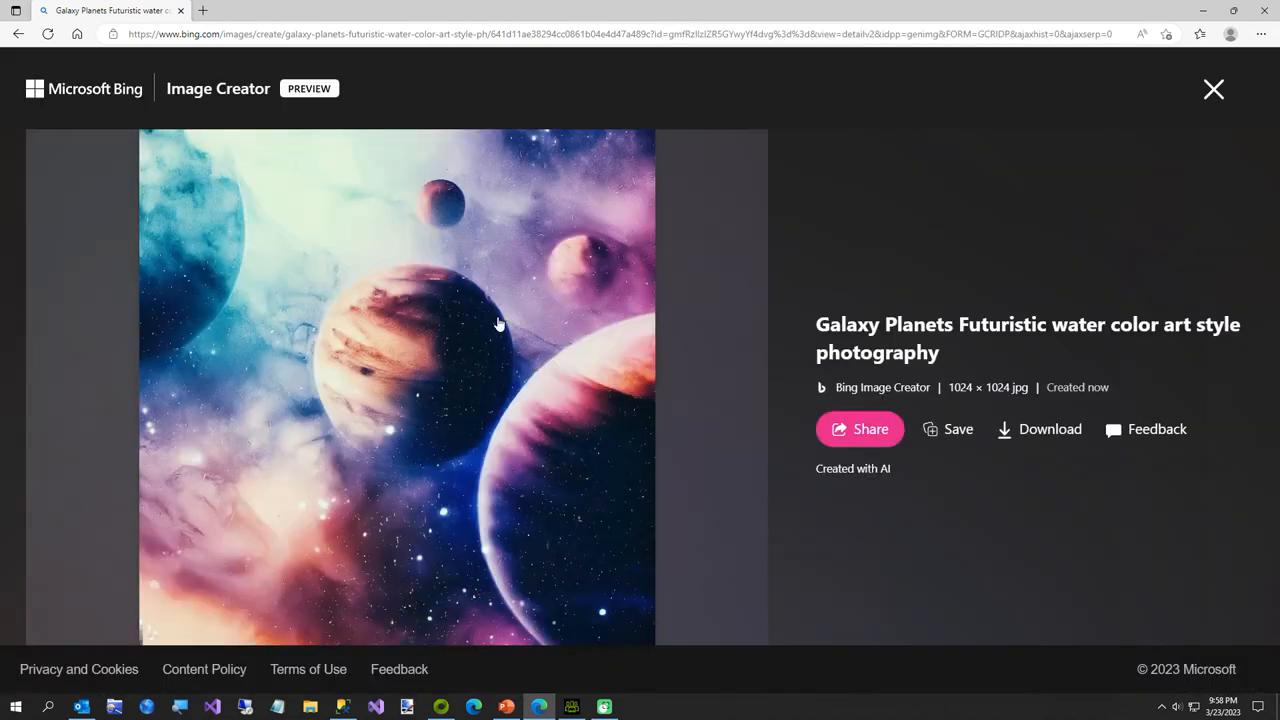
- Download the watercolor planets image to C:\Temp as Shirt4.jpg
click(1049, 429)
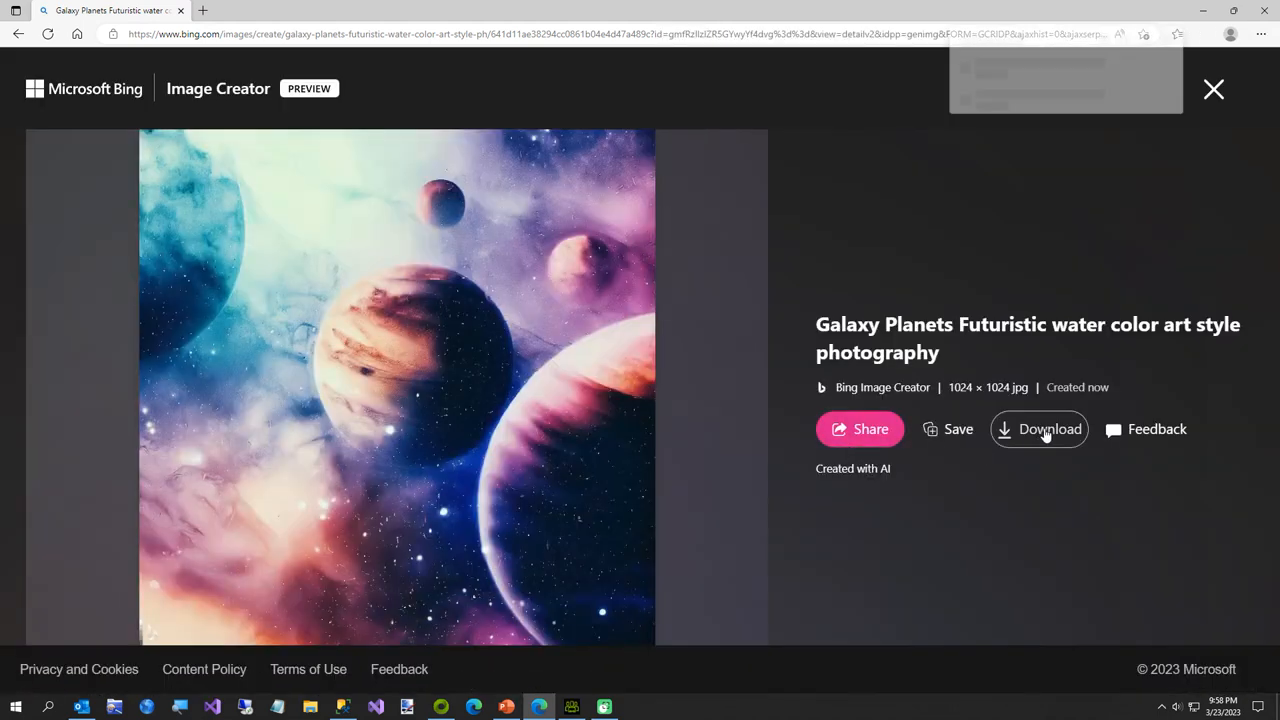
click(1039, 429)
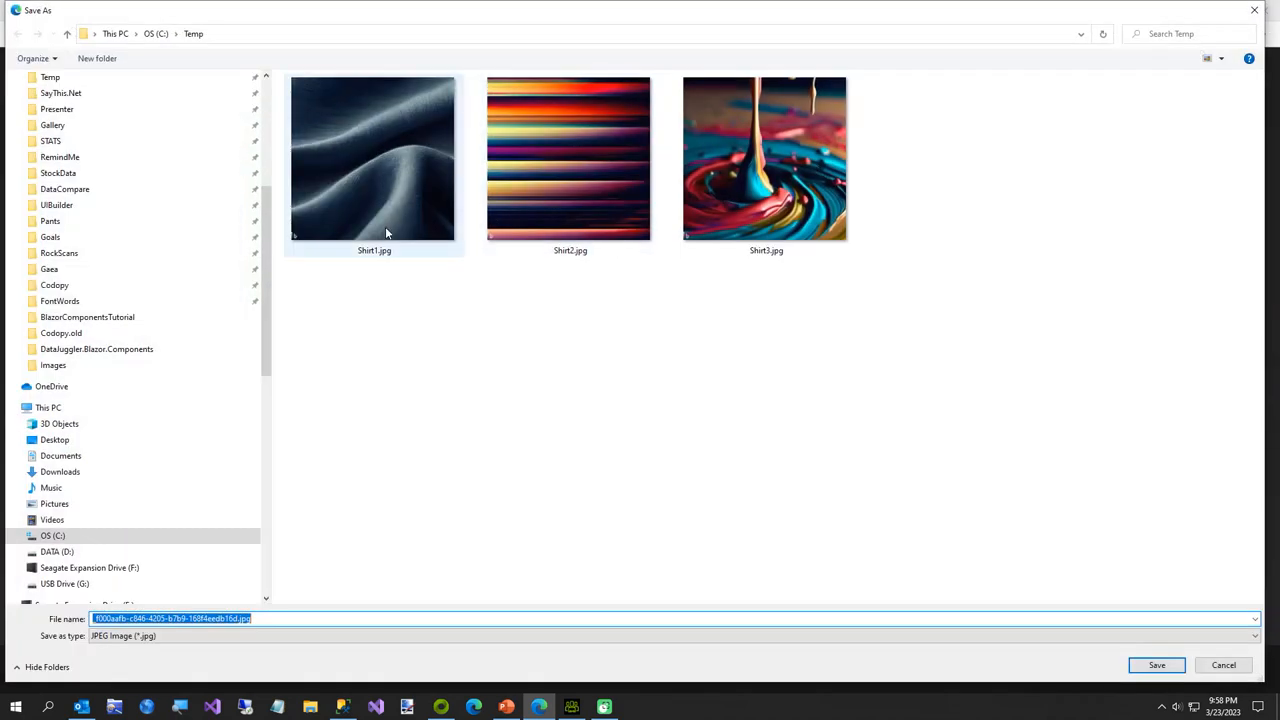
text(Shi)
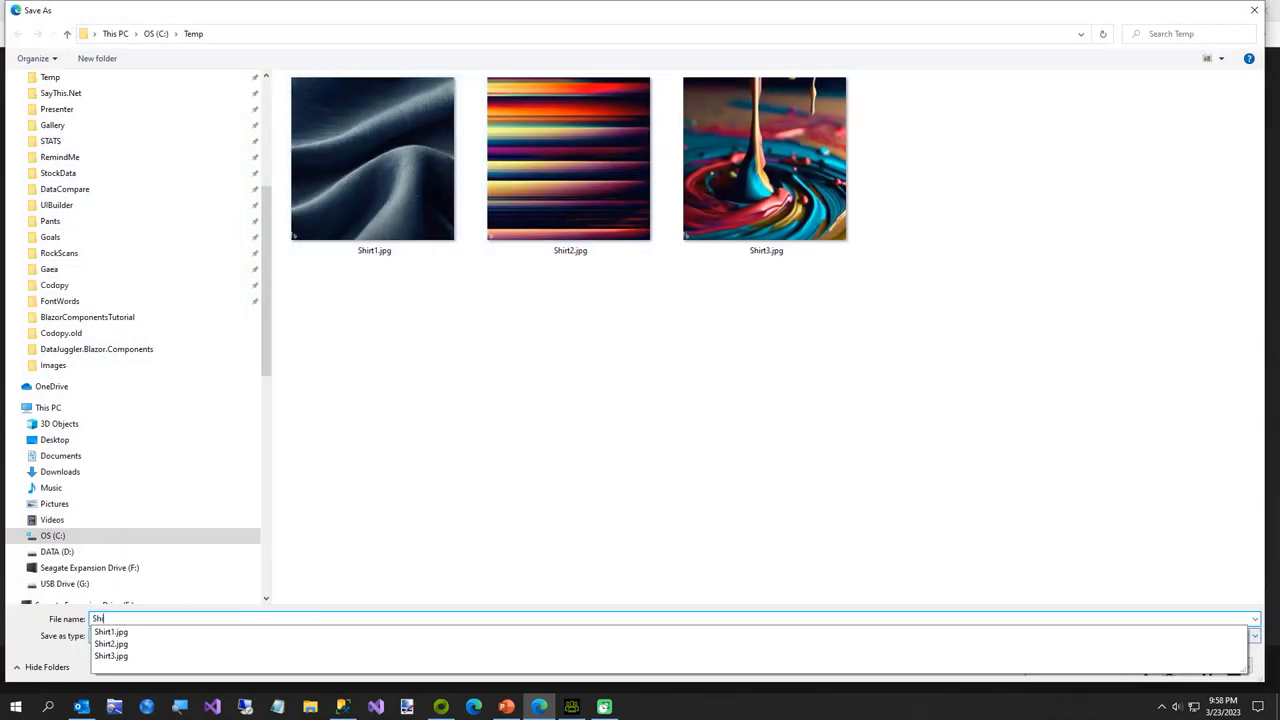
text(Shirt4)
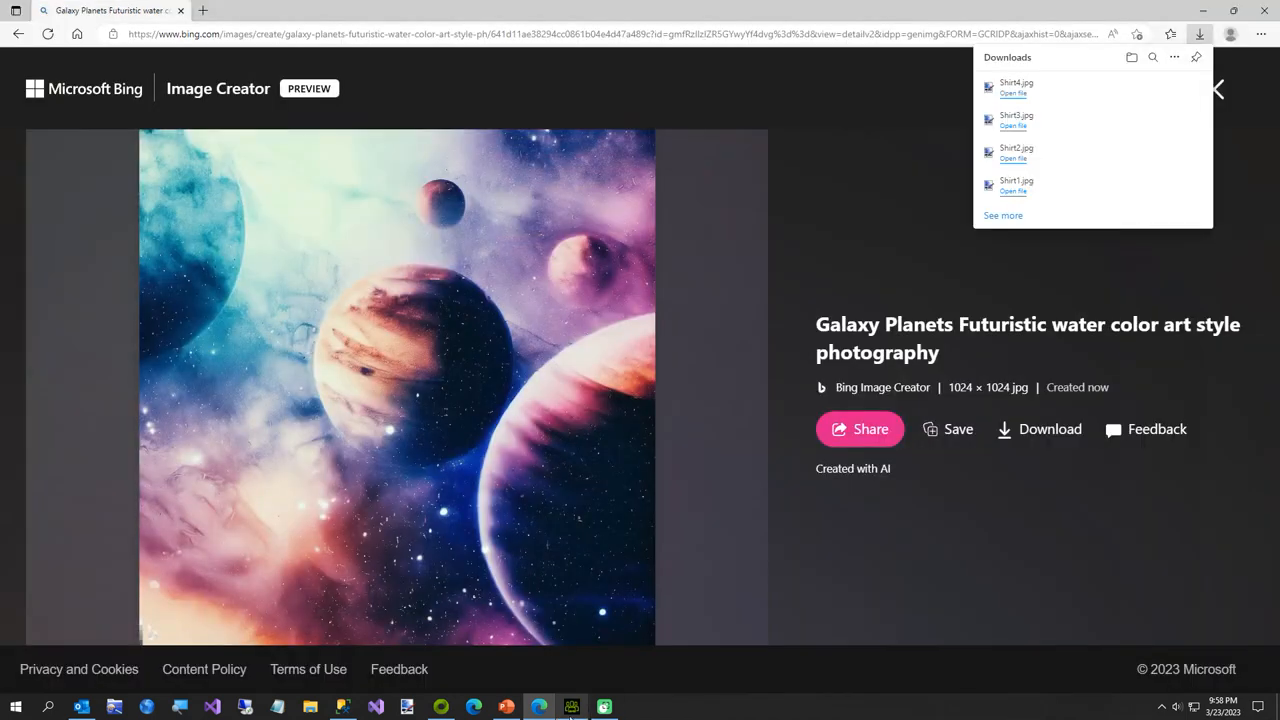
click(569, 705)
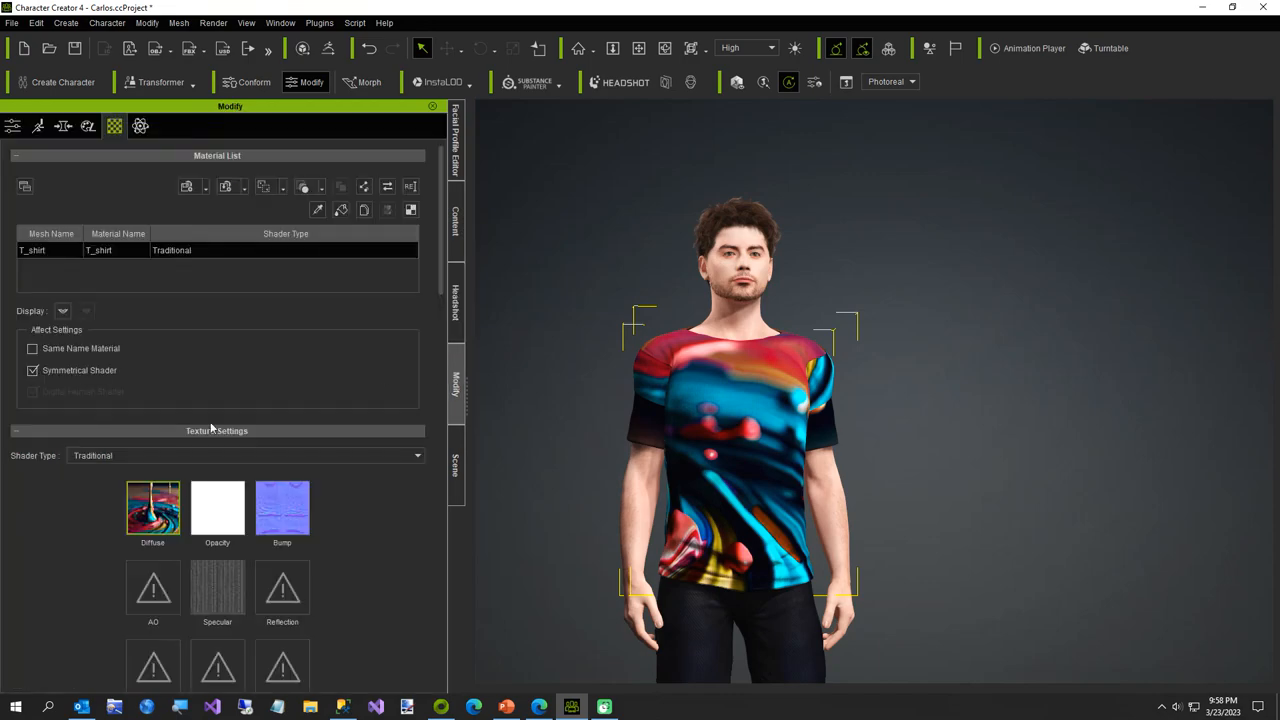
- Load Shirt4.jpg into the T-shirt's Diffuse texture slot
click(152, 508)
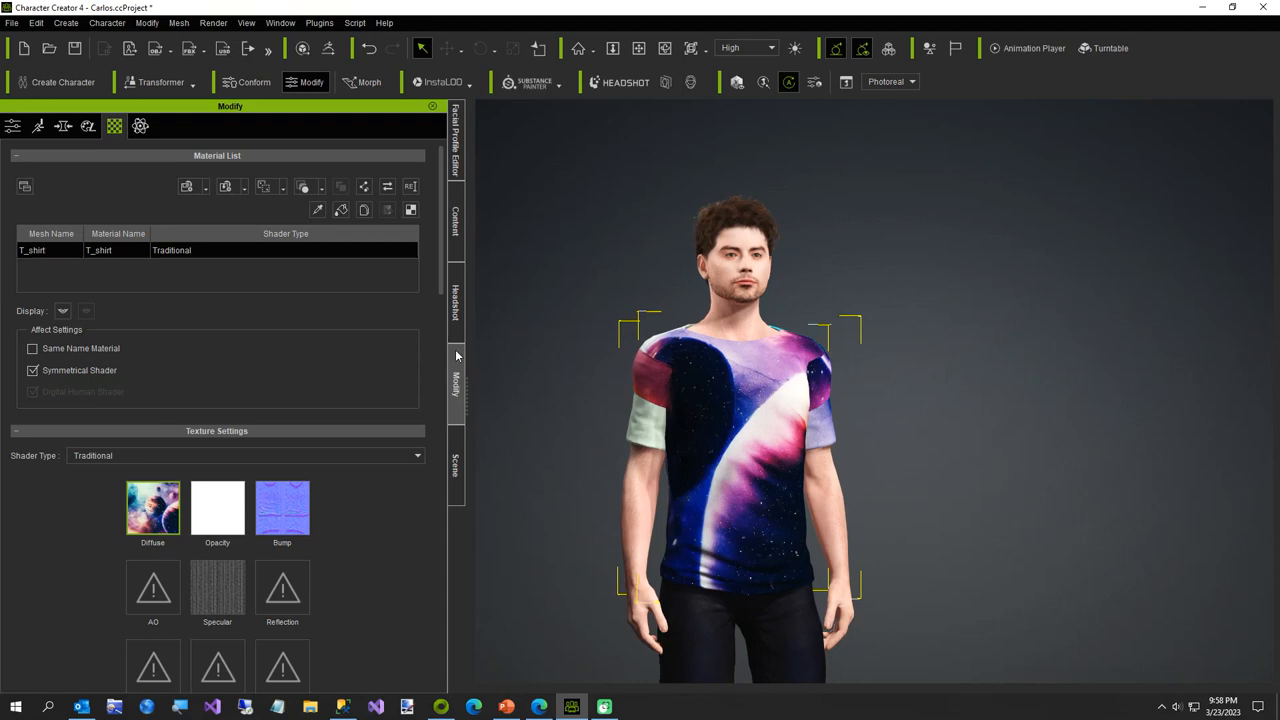
- Set the shirt texture's UV Offset U to 0.500, keeping Offset V at 0
scroll(down, 3)
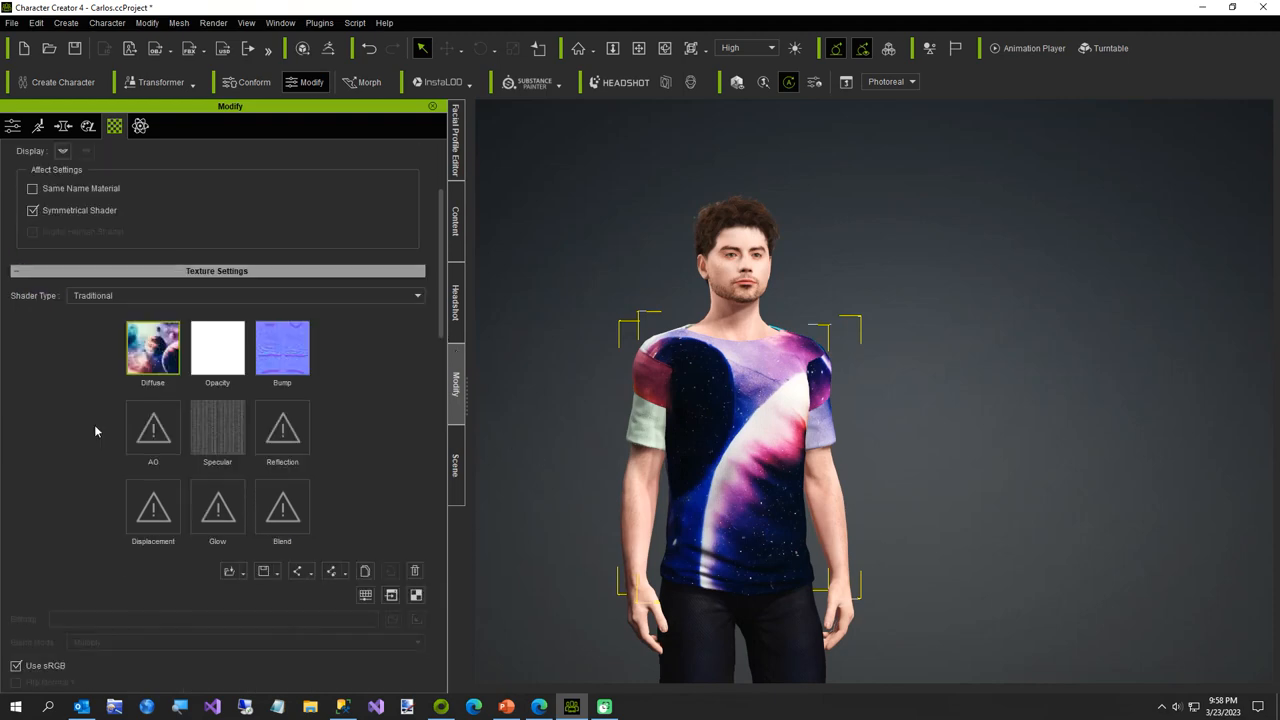
scroll(down, 3)
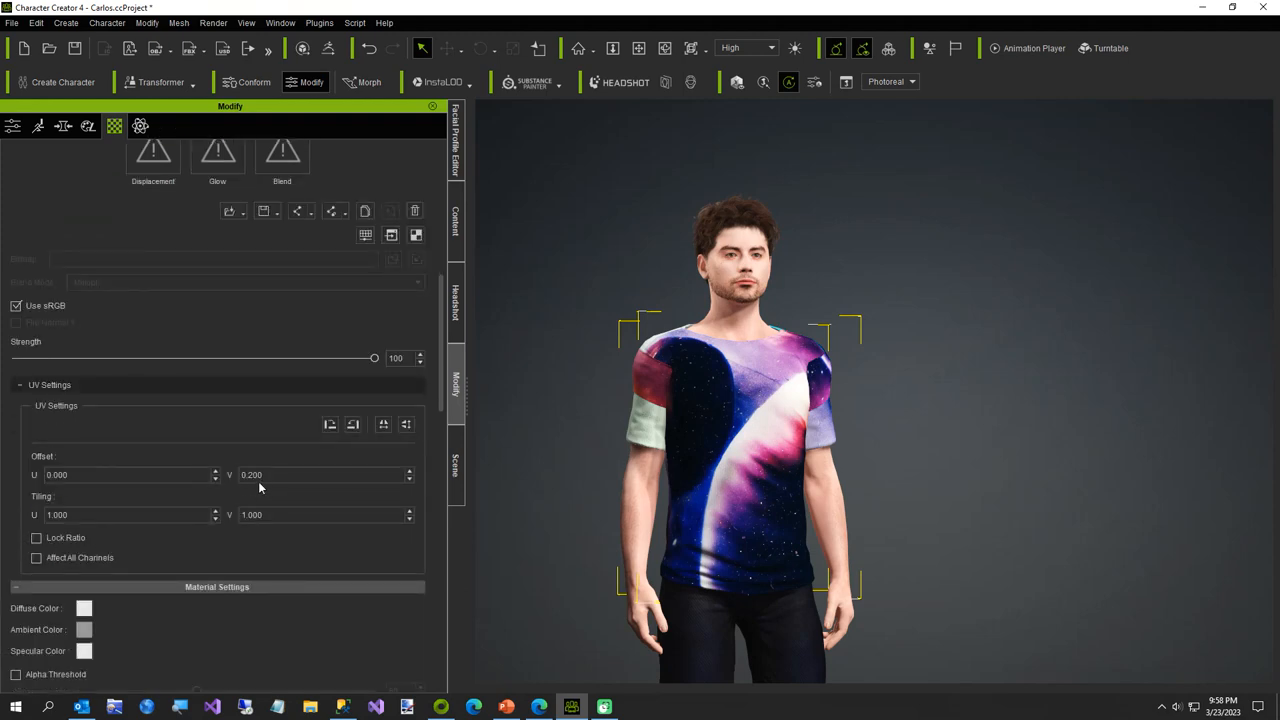
double_click(252, 474)
text(0.00)
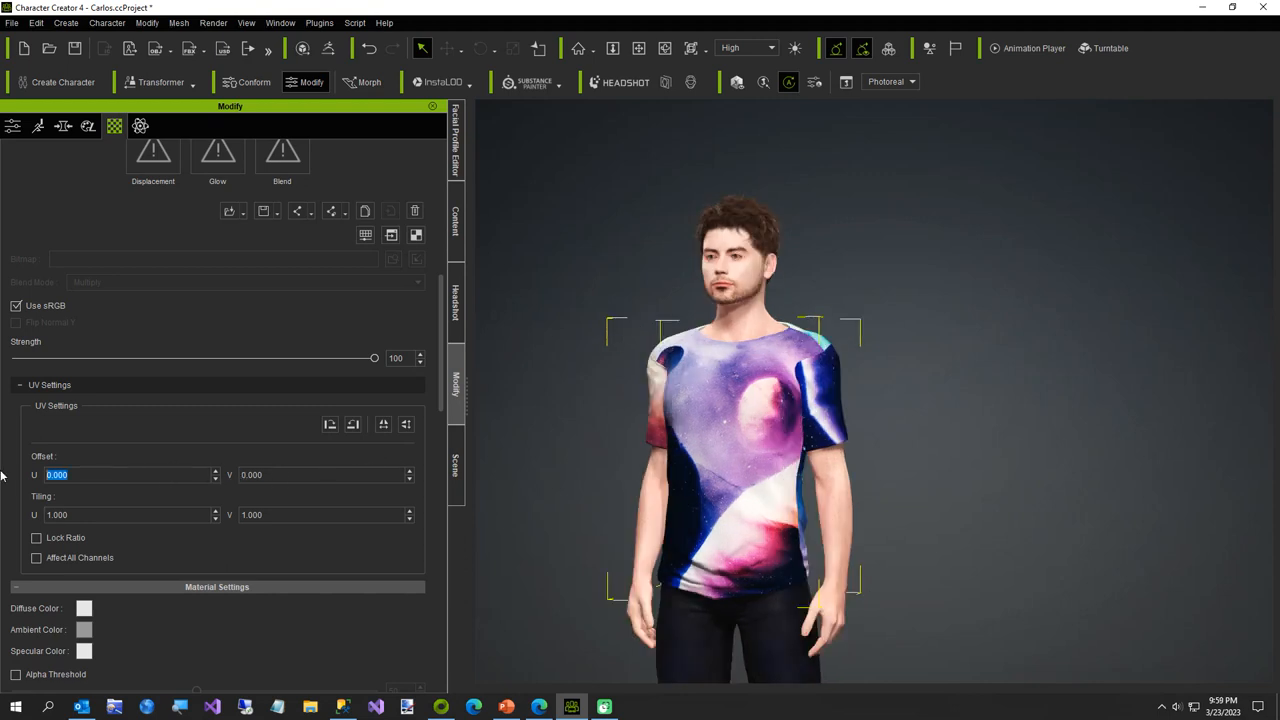
text(0.500)
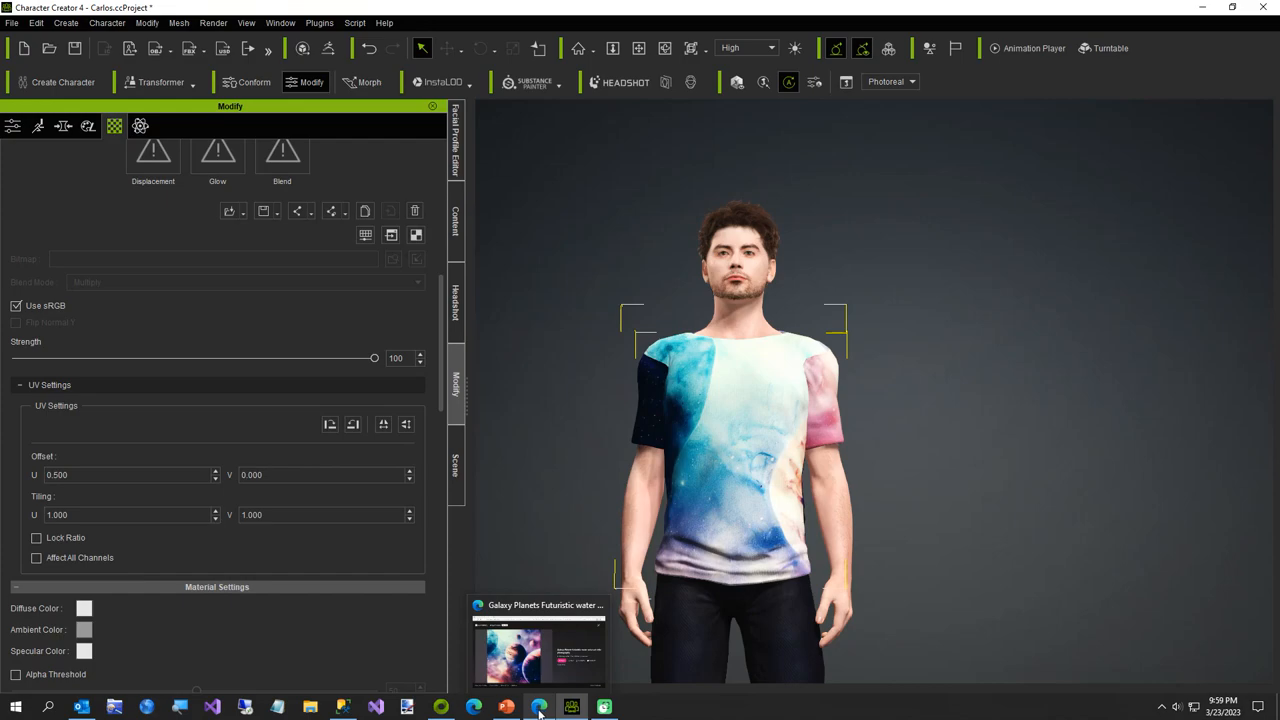
- Return to Bing Image Creator and clear the previous galaxy prompt
click(535, 705)
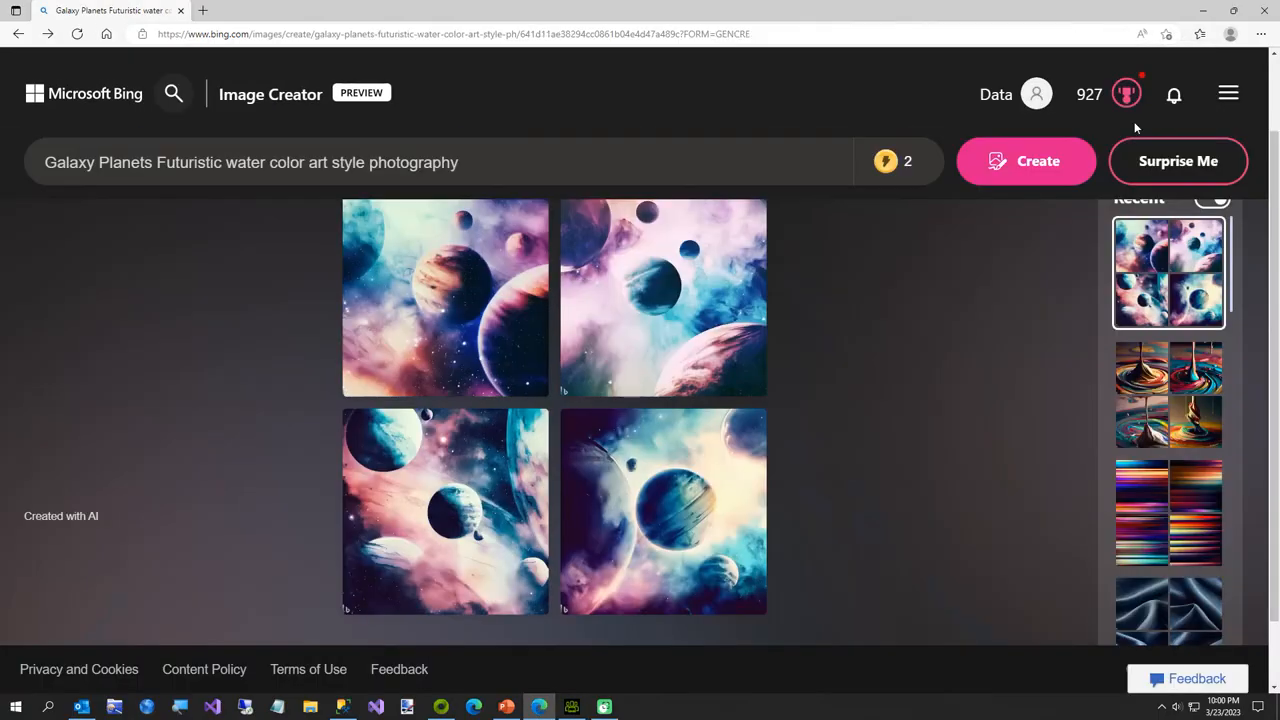
click(250, 162)
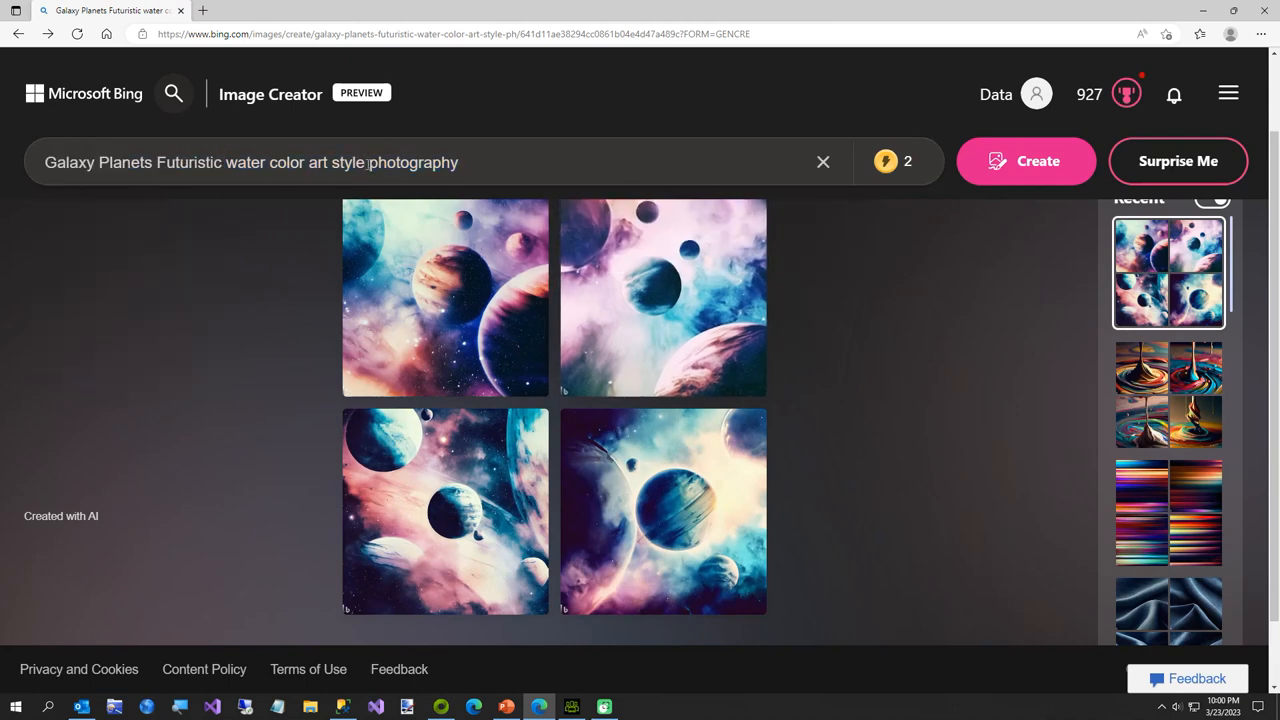
click(822, 161)
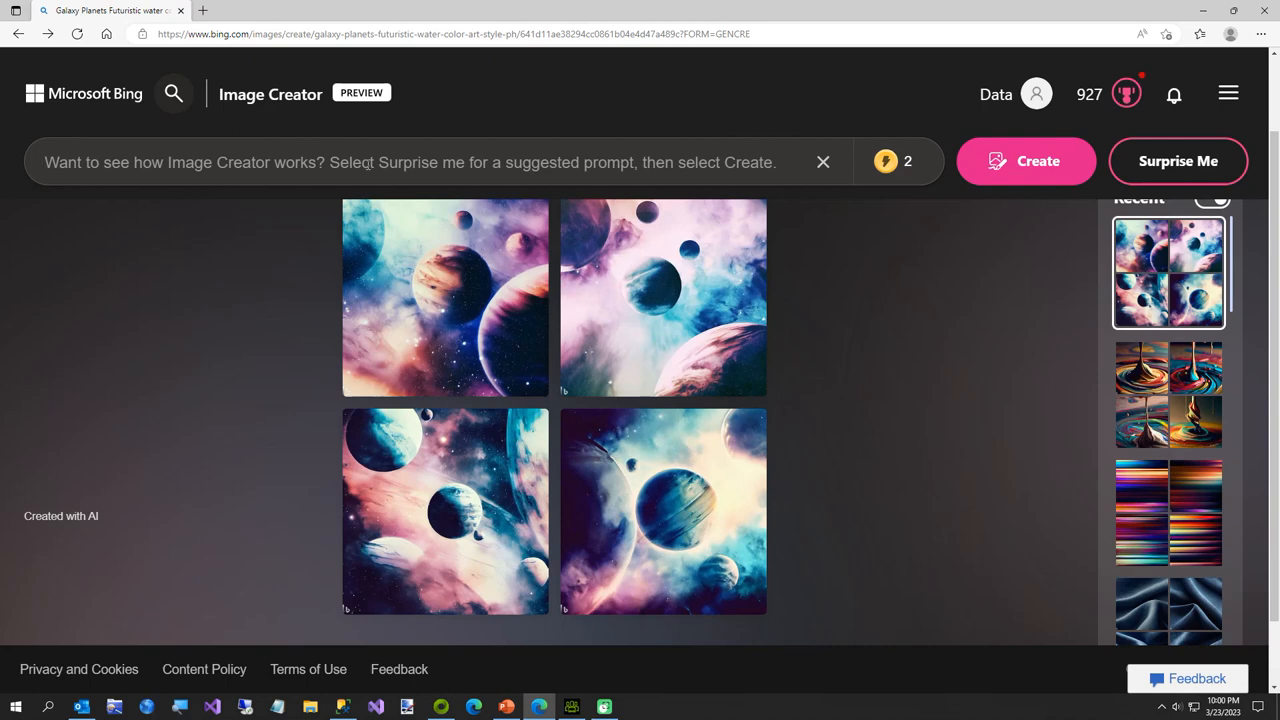
- Enter the prompt 'Mountain Lake With Forests And Canyons and just before sunrise'
text(Mountain Lake)
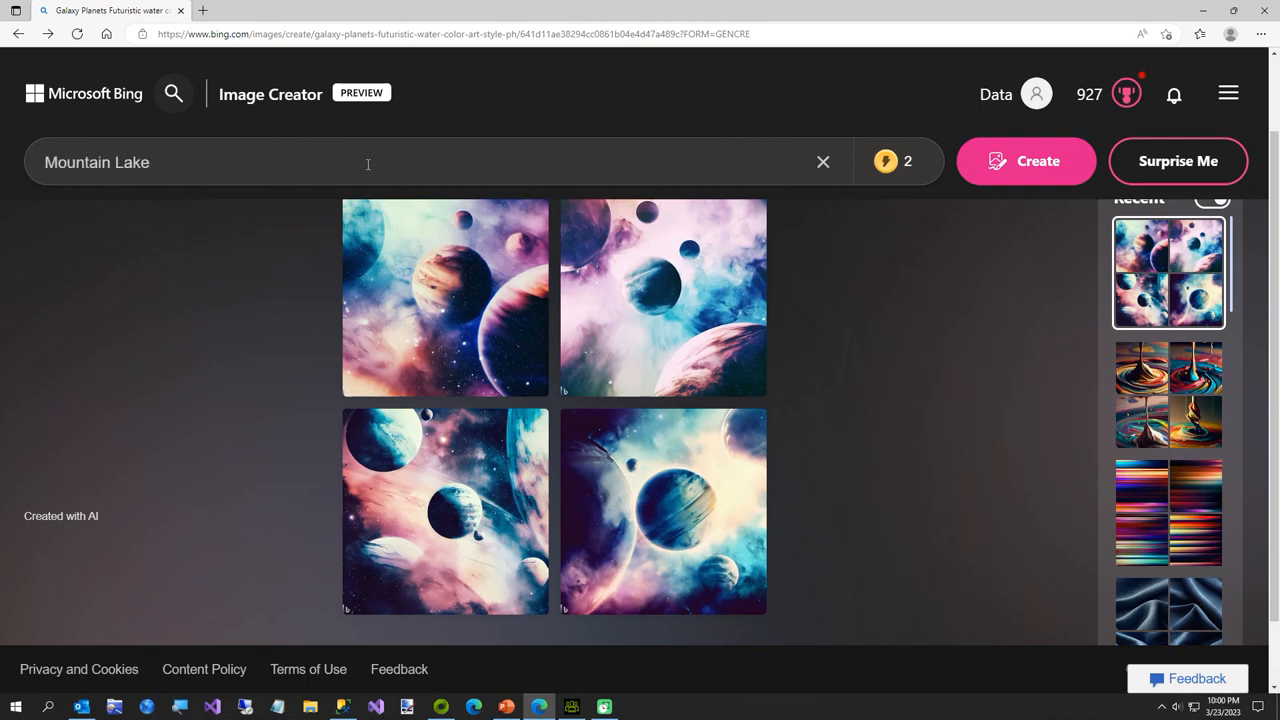
text(With Forests And Ca)
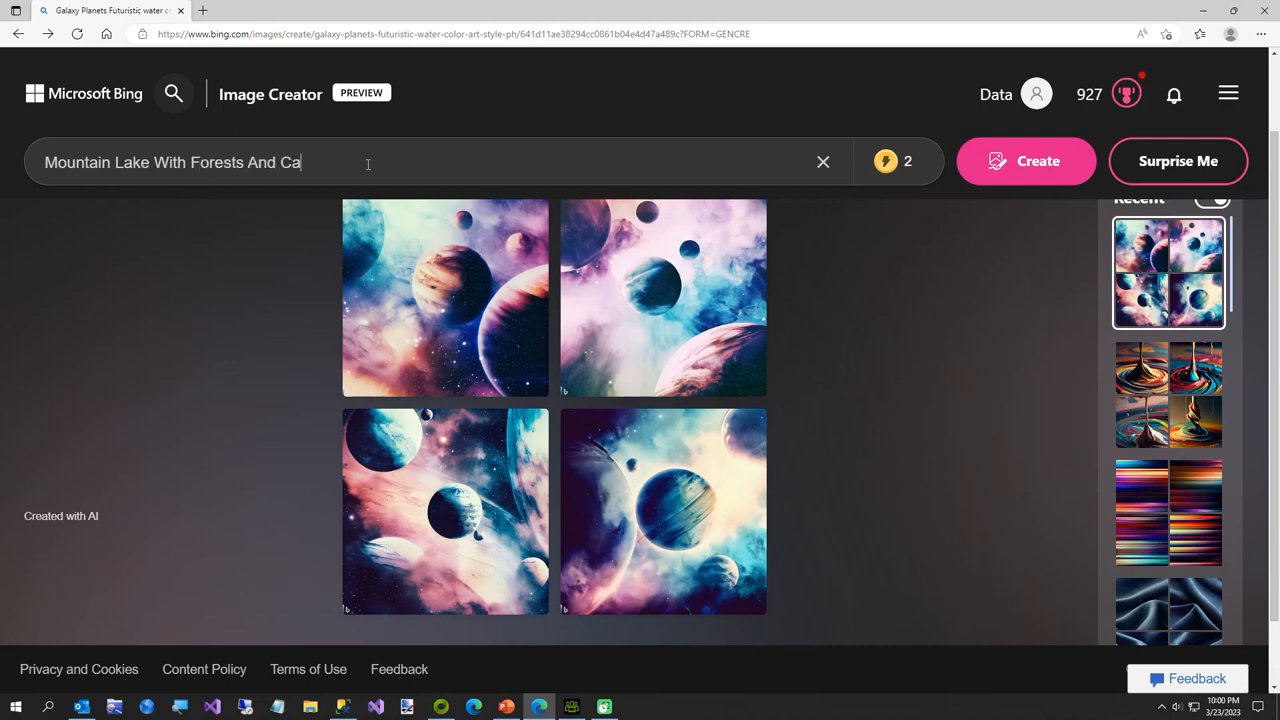
text(nyons)
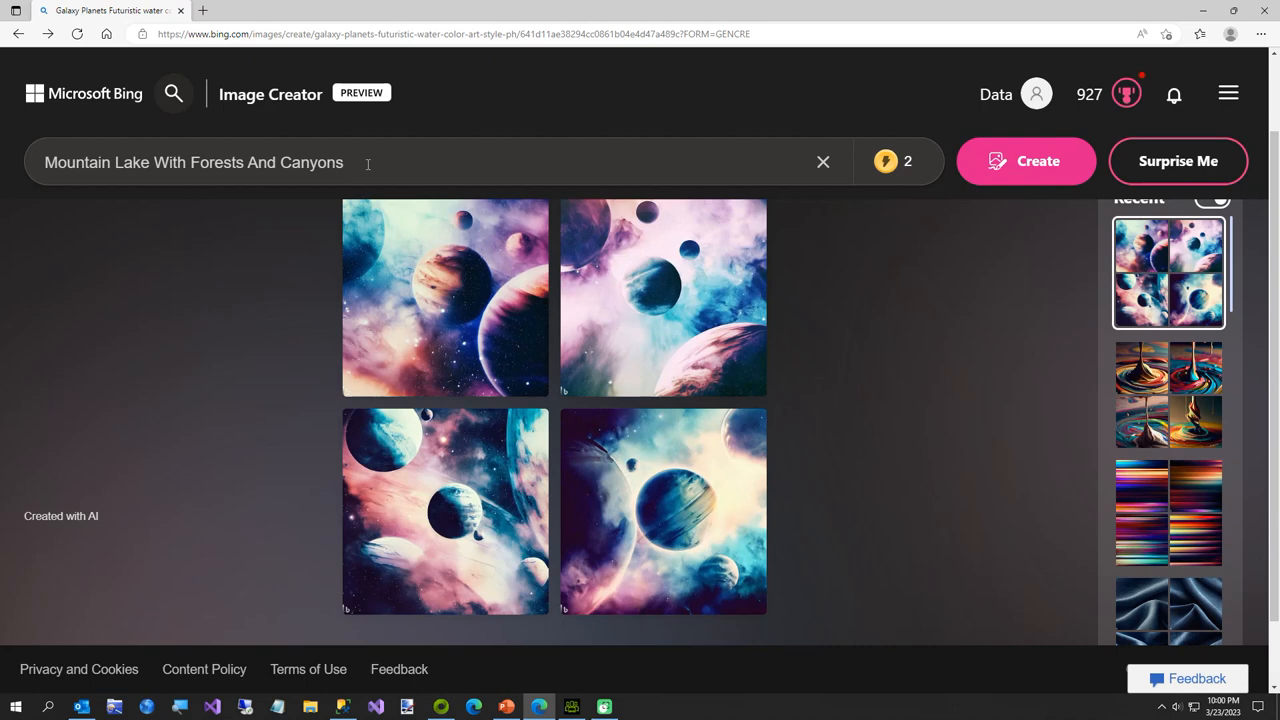
text(and)
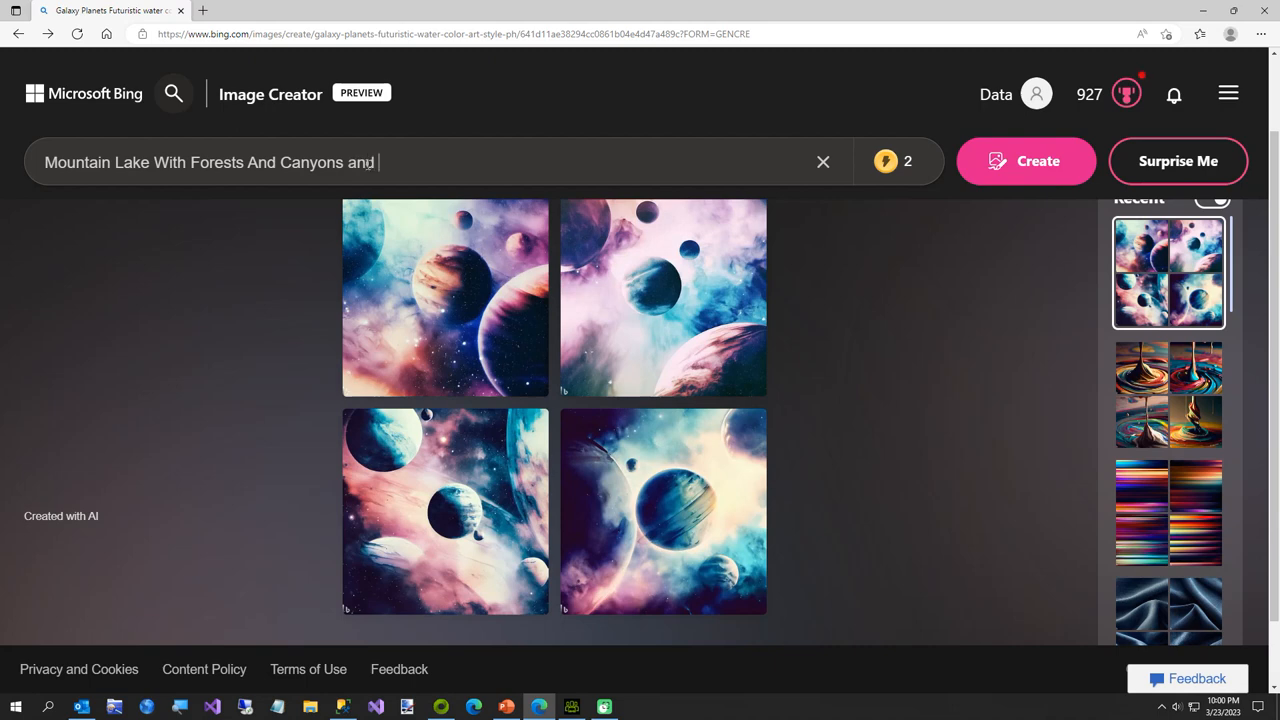
text(wi)
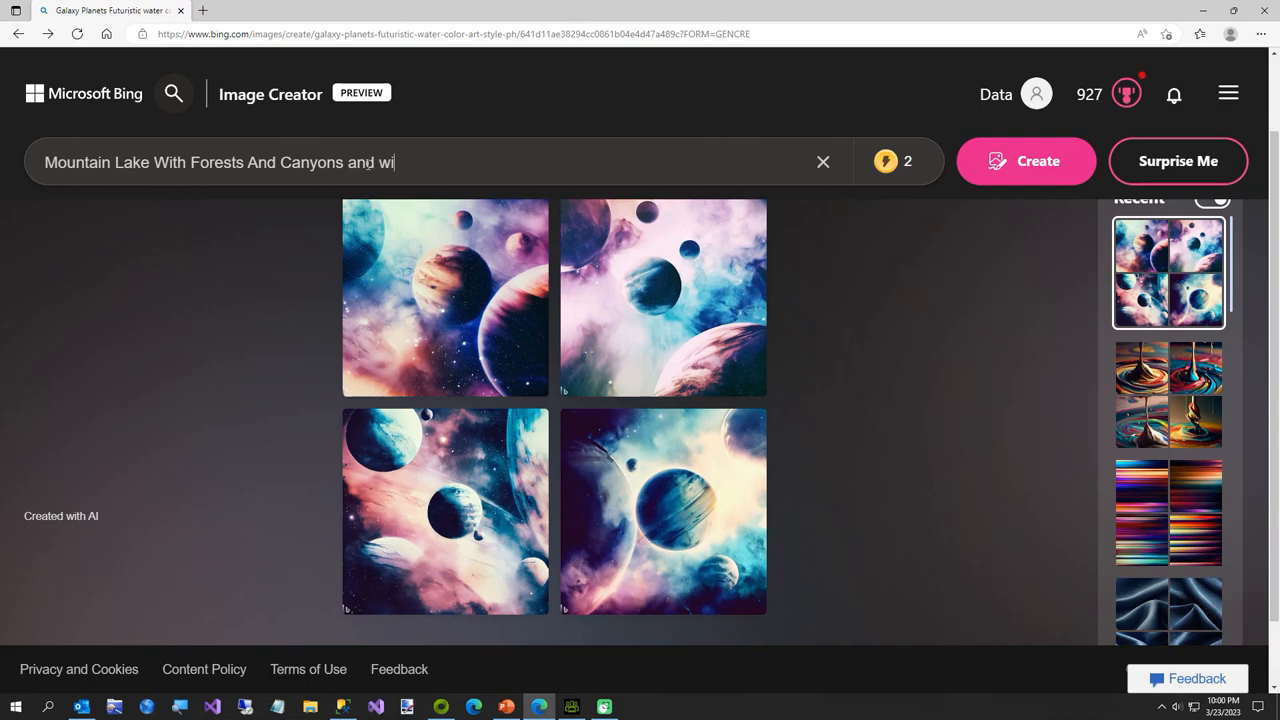
text(trees)
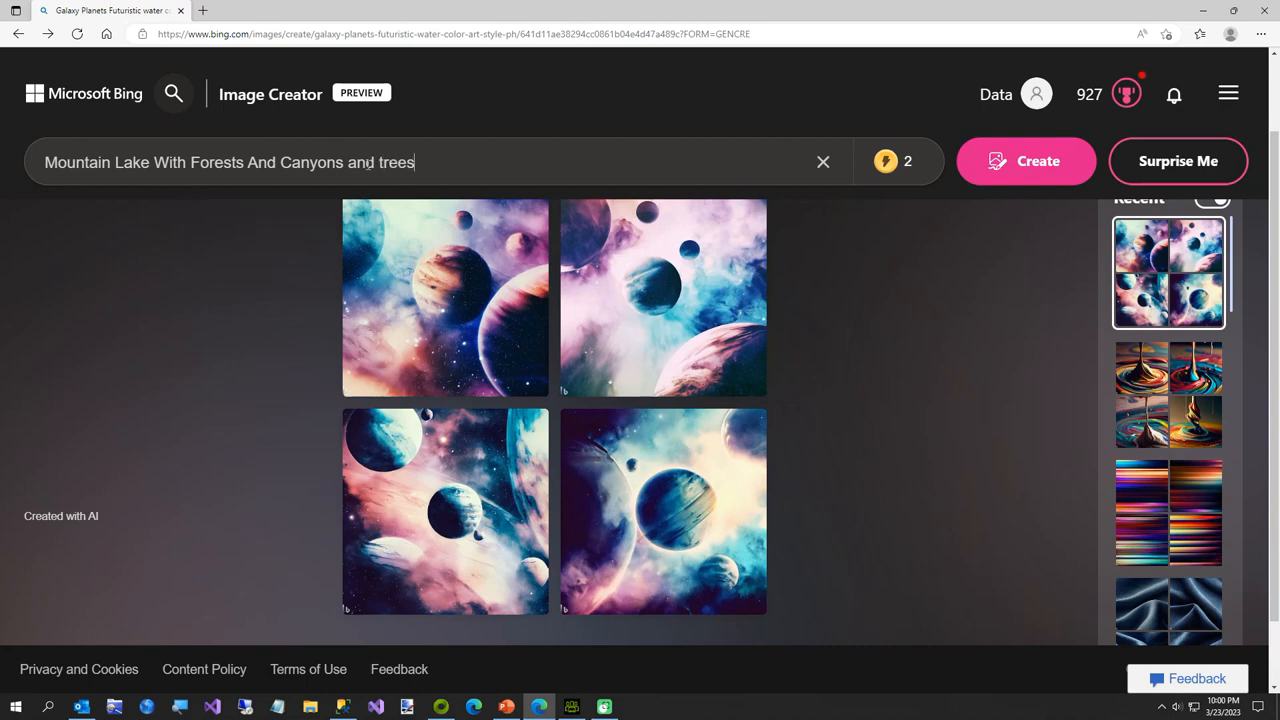
text(" ")
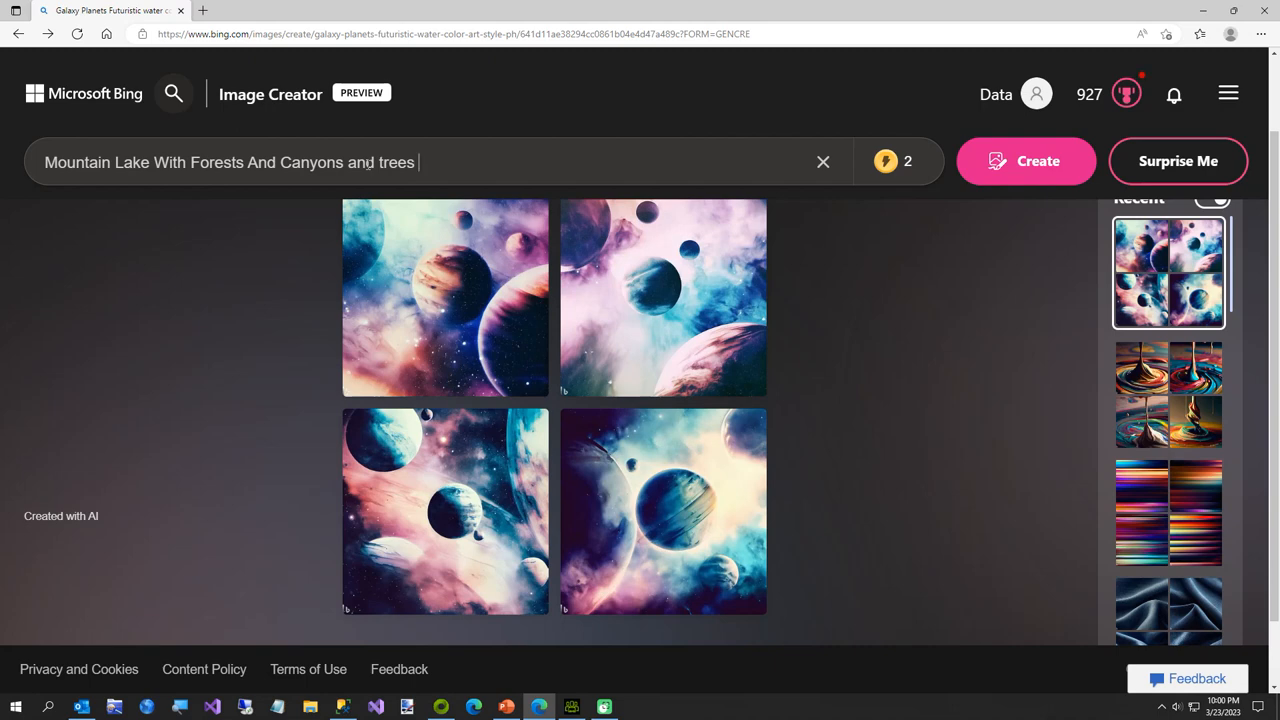
text(a)
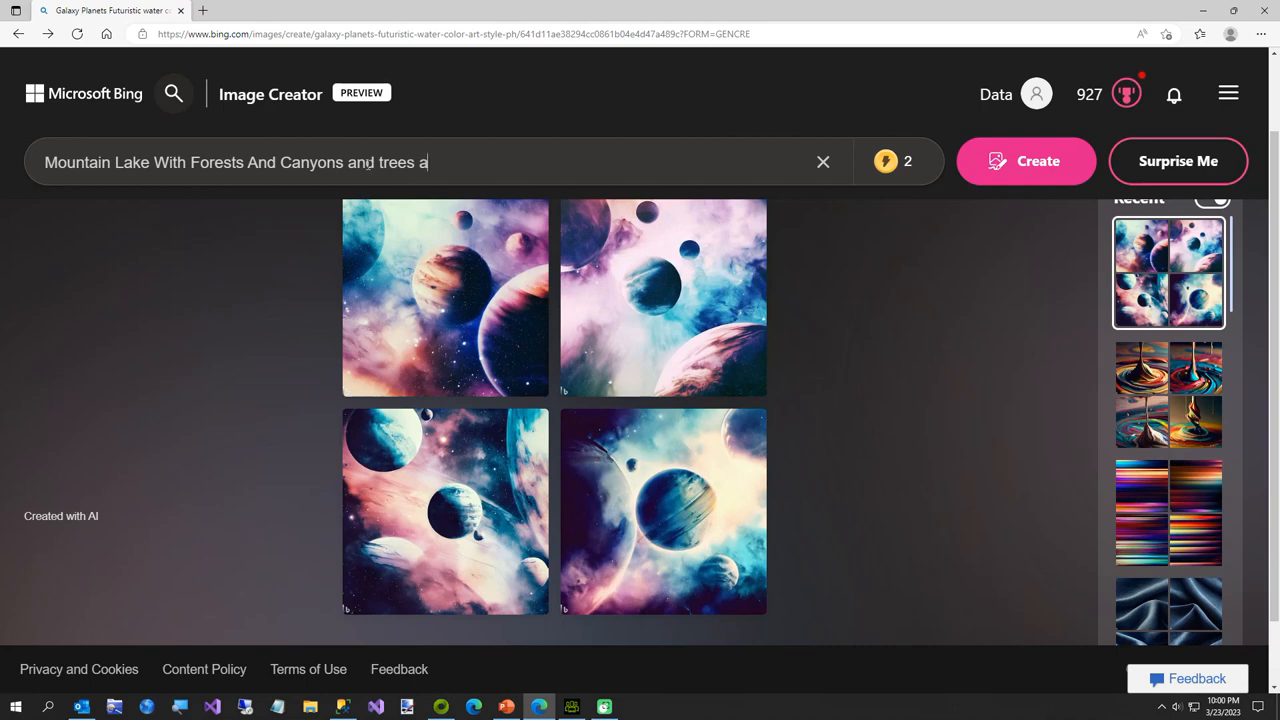
text(nd)
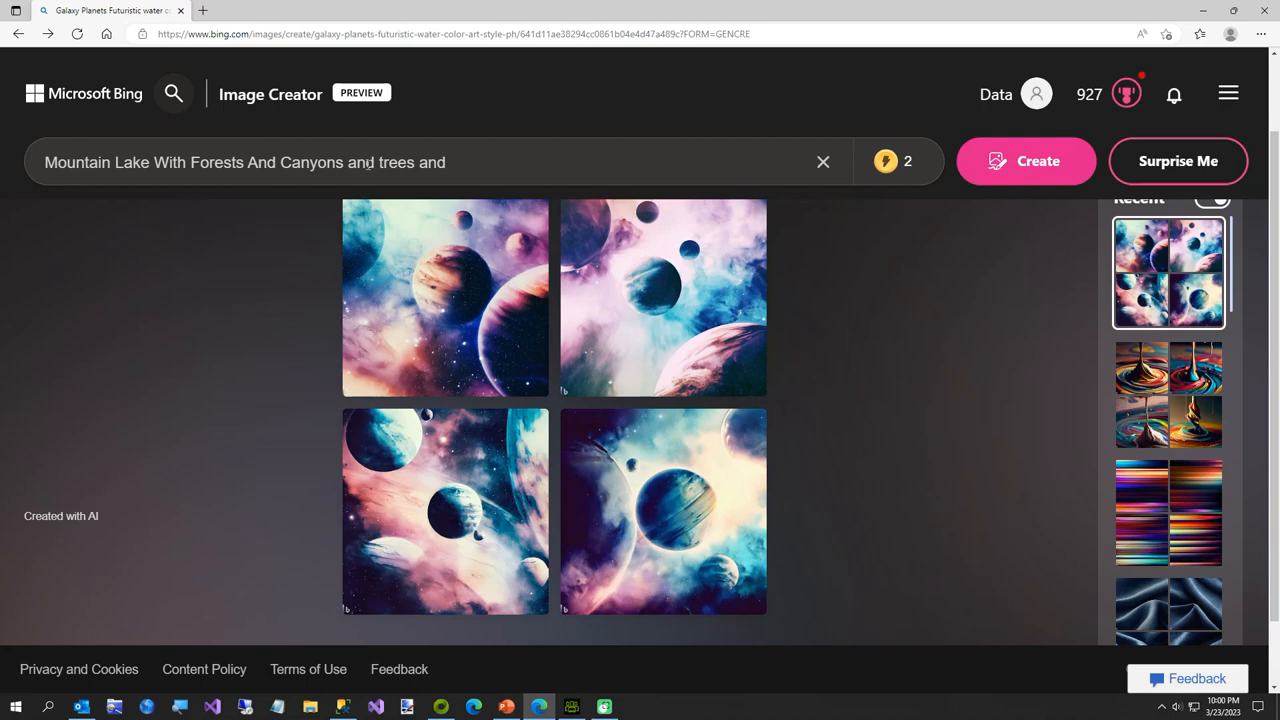
key(Backspace)
text(t sunrise)
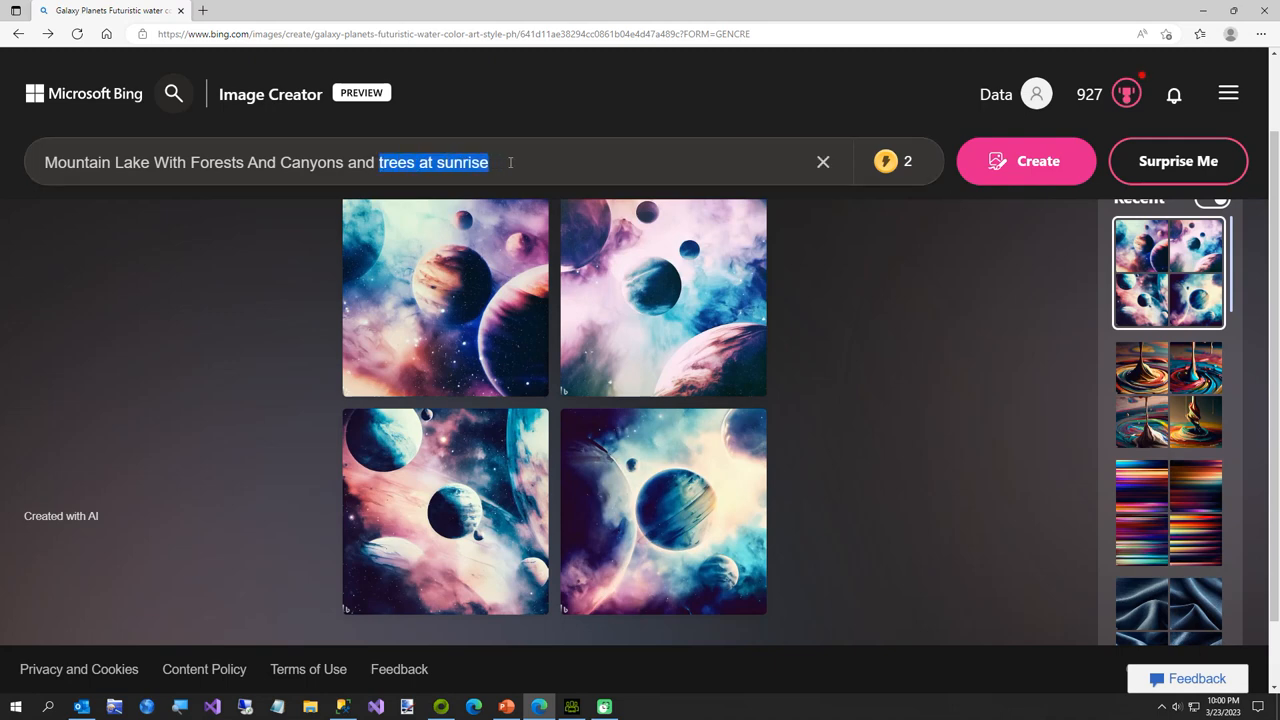
text(just beof)
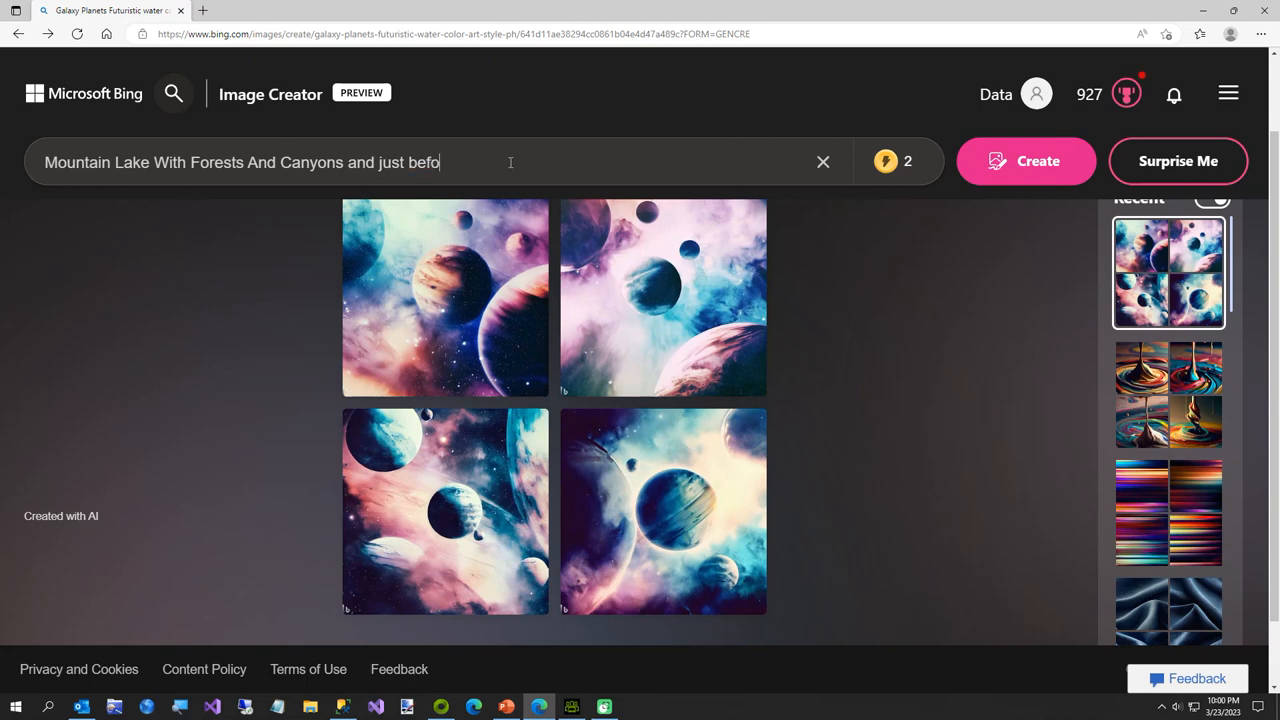
text(re sunrise)
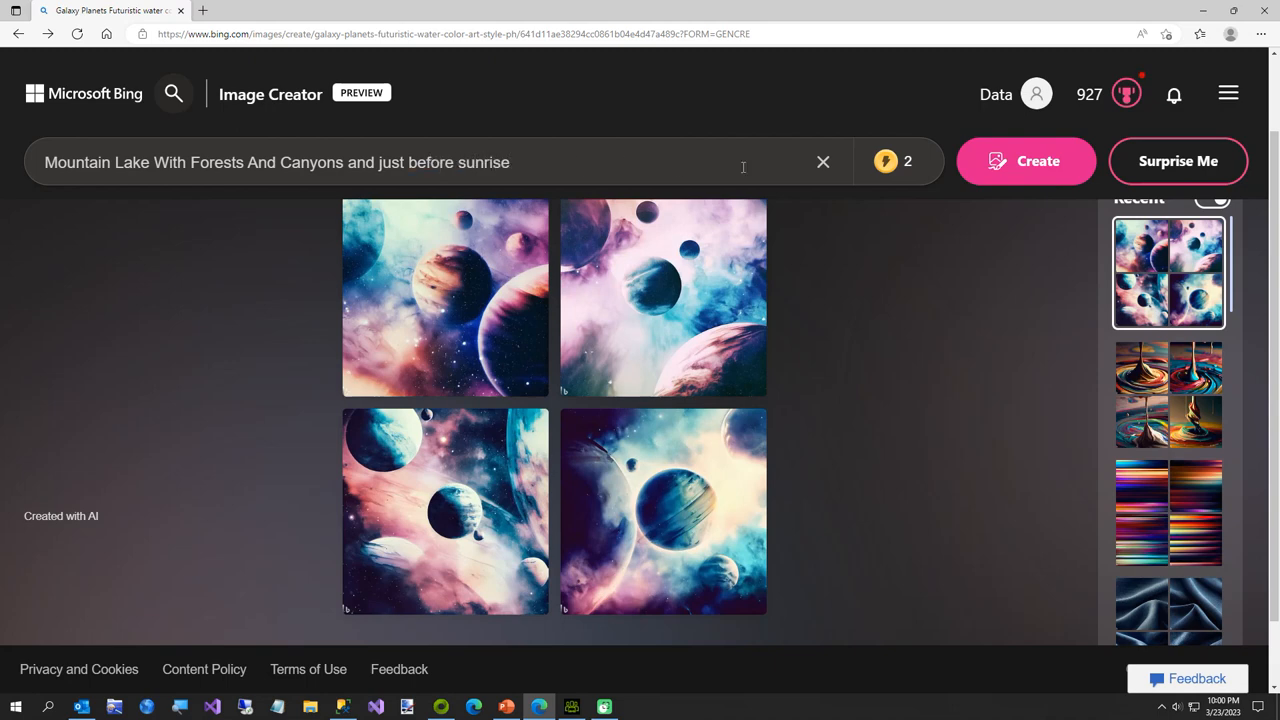
- Create images from the sunrise mountain lake prompt and view the four results
click(1026, 161)
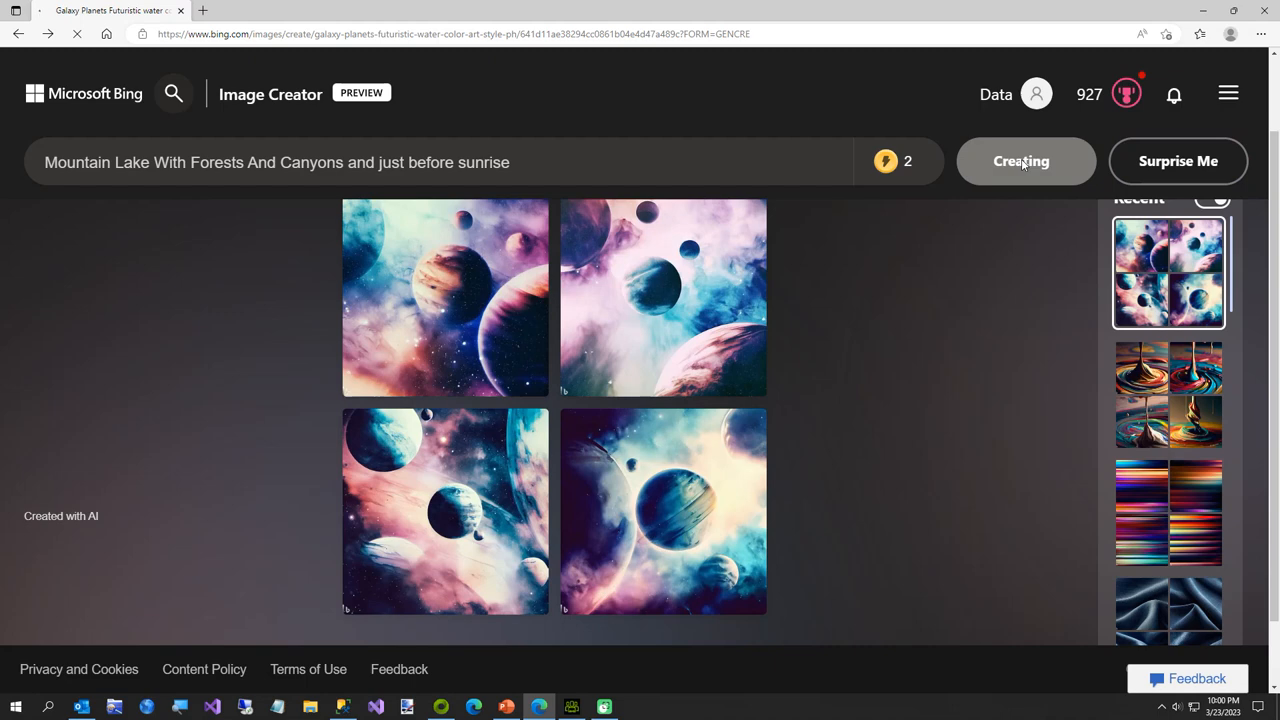
click(1023, 161)
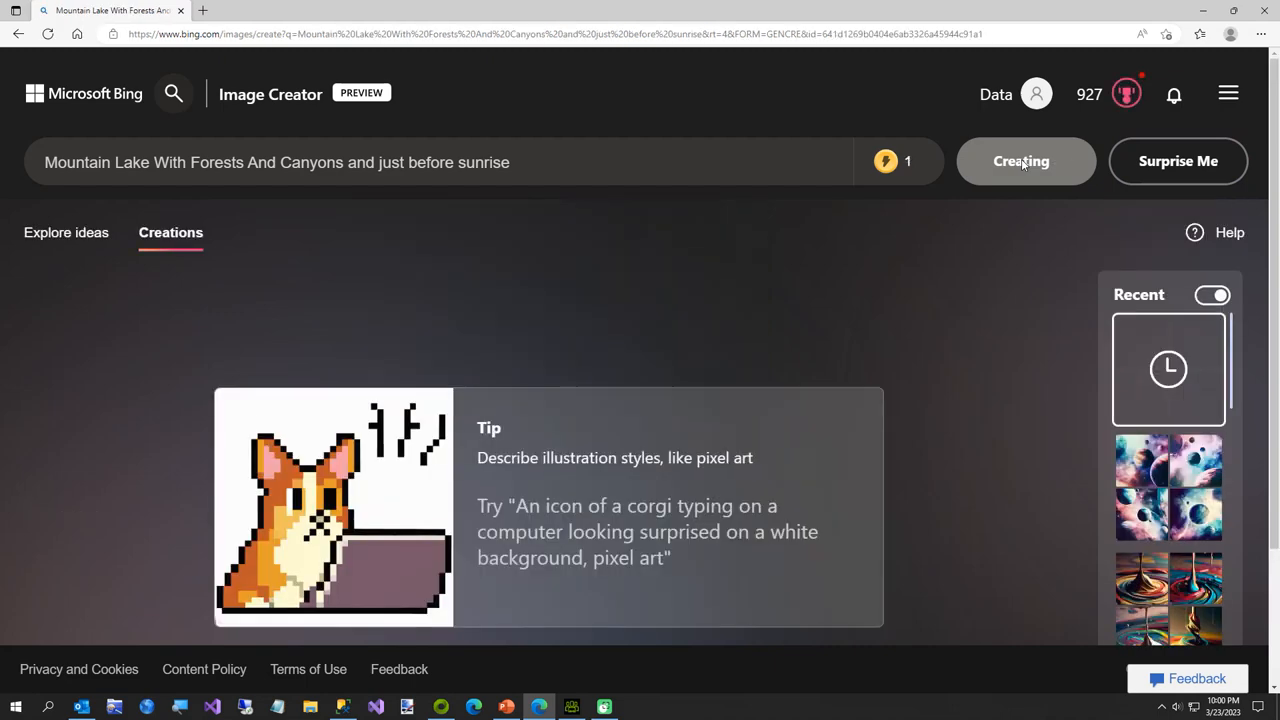
click(1025, 161)
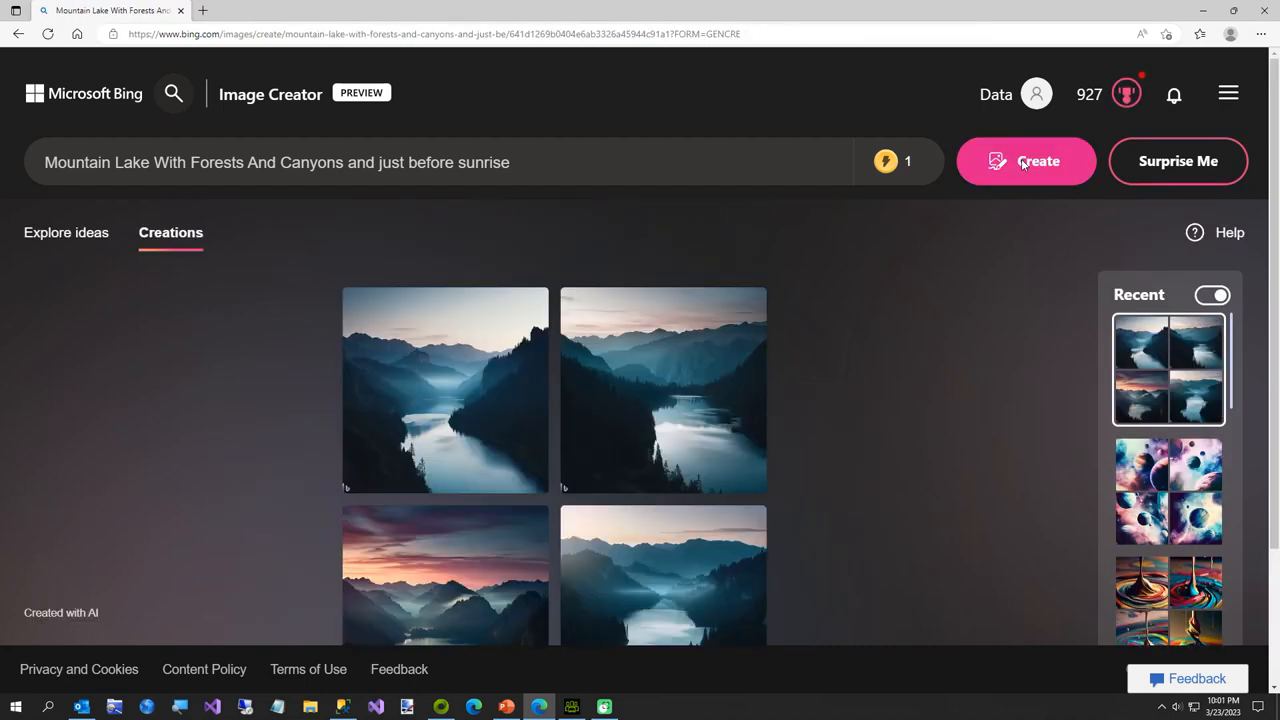
scroll(down, 3)
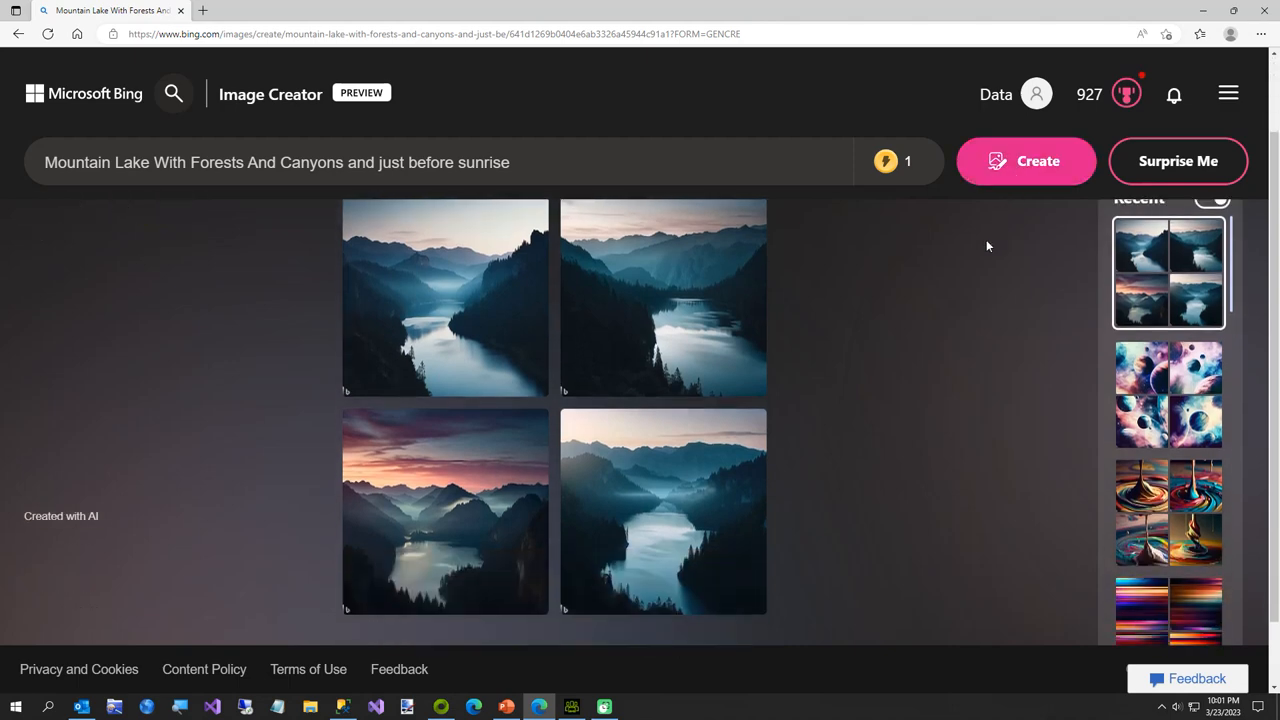
mouse_move(440, 539)
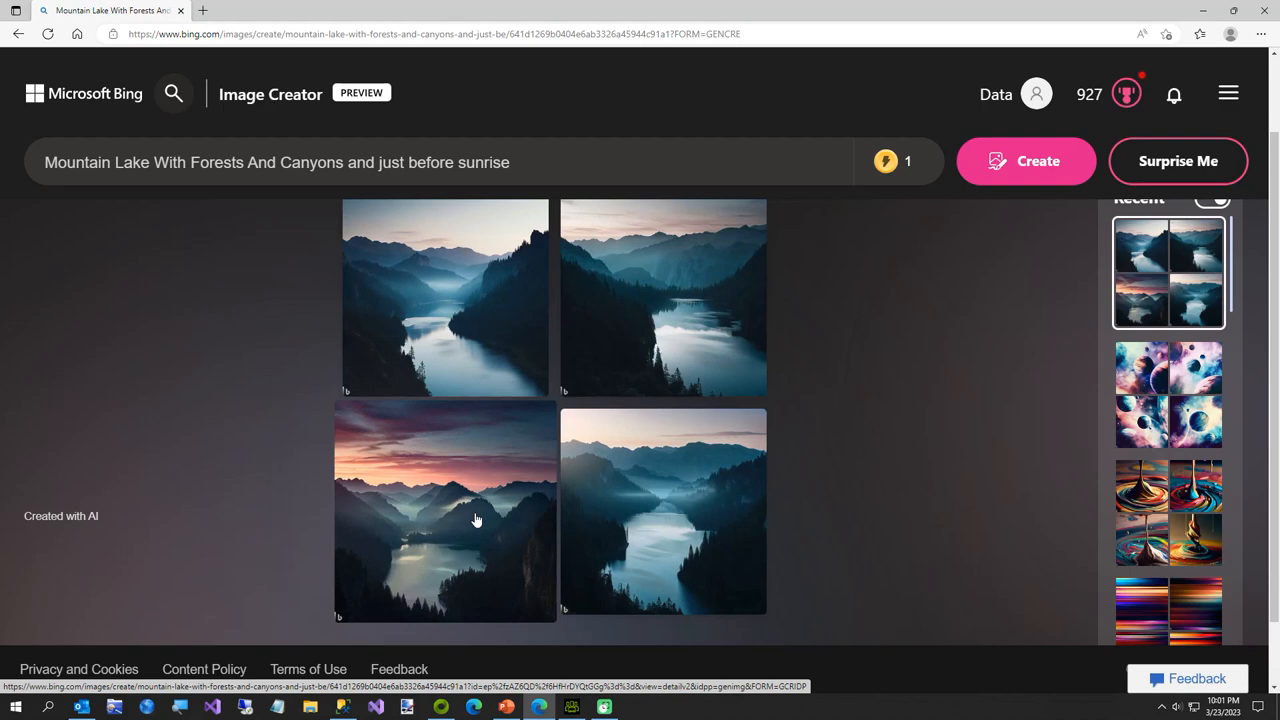
- Open the pink-sky mountain lake image and download it to Temp as Shirt5.jpg
click(475, 520)
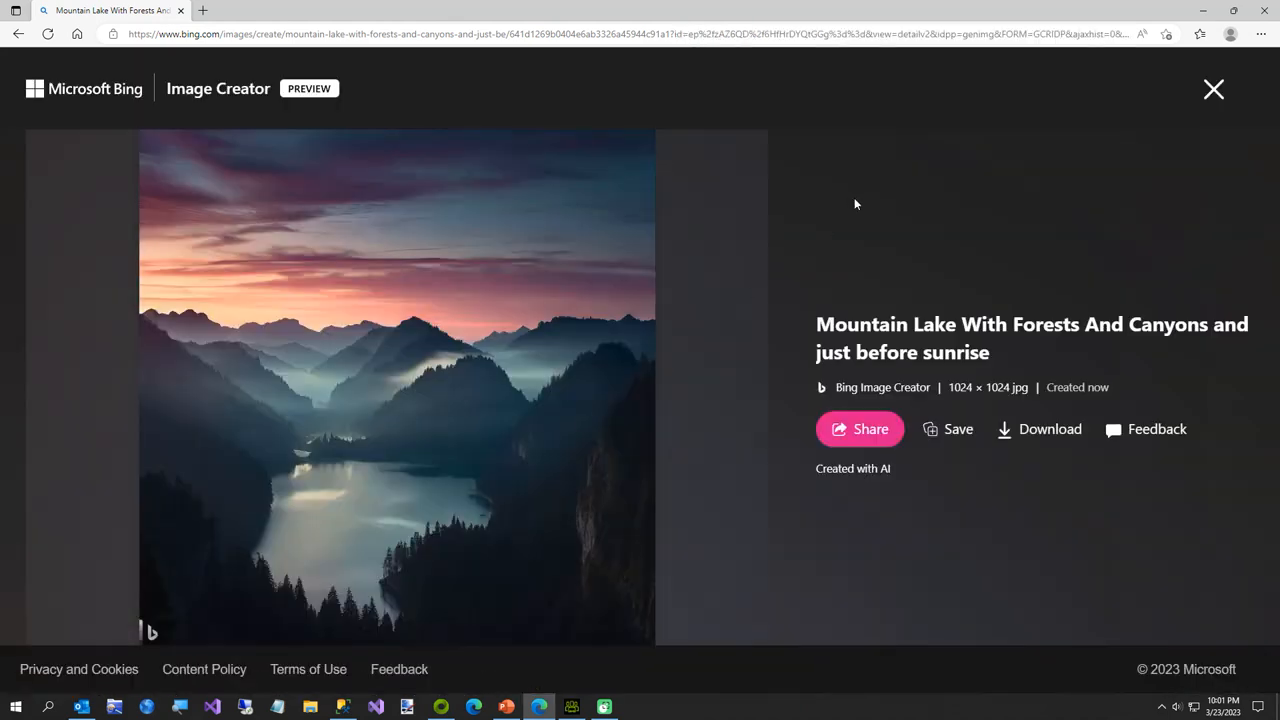
click(1039, 429)
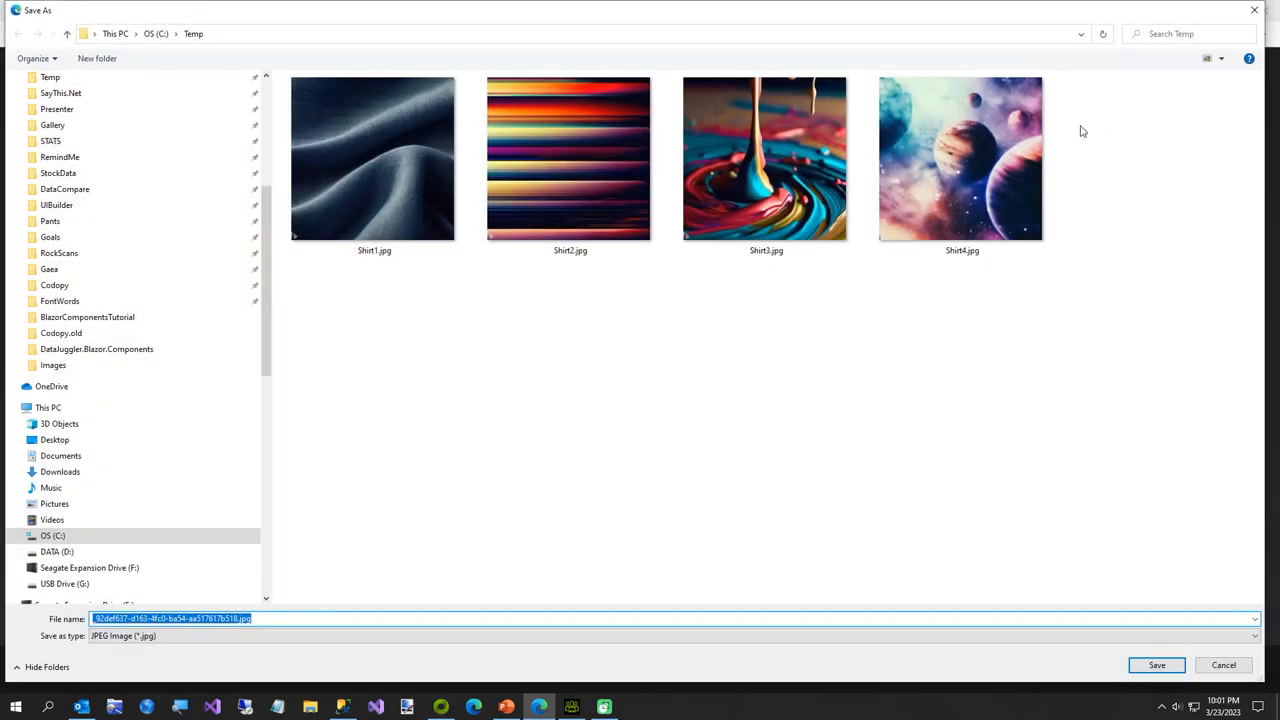
text(Shi)
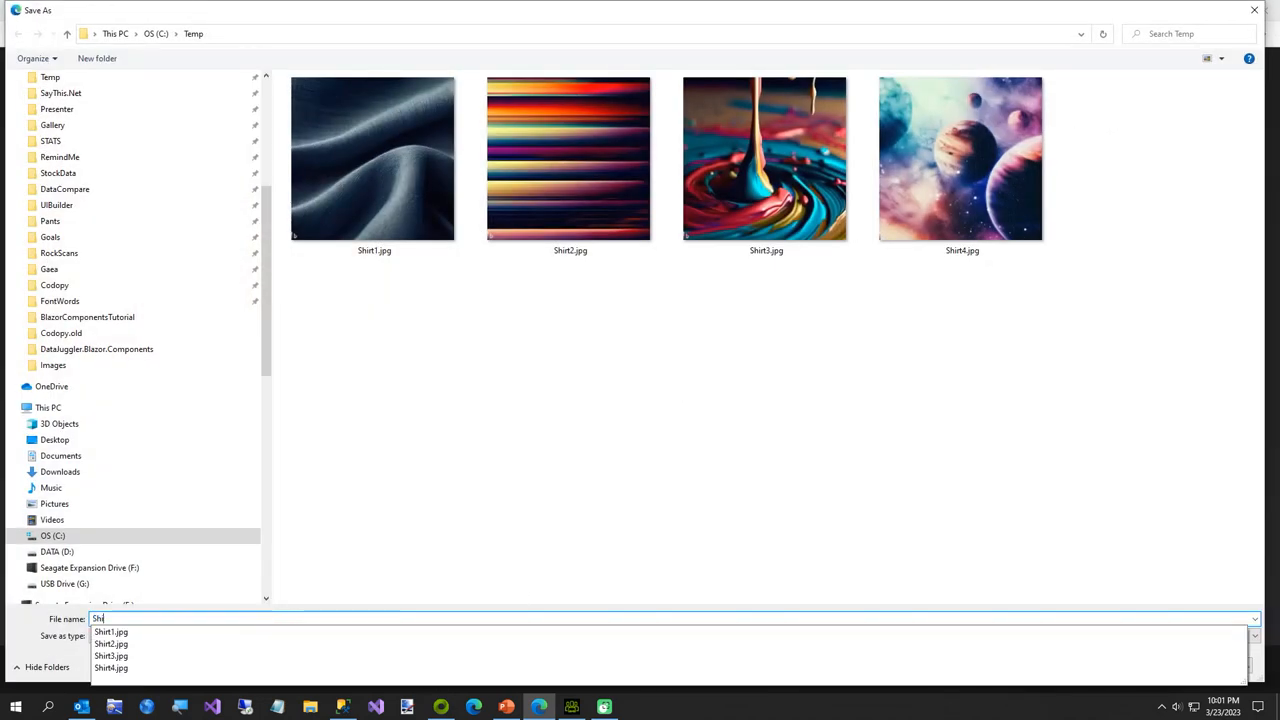
text(Shirt5)
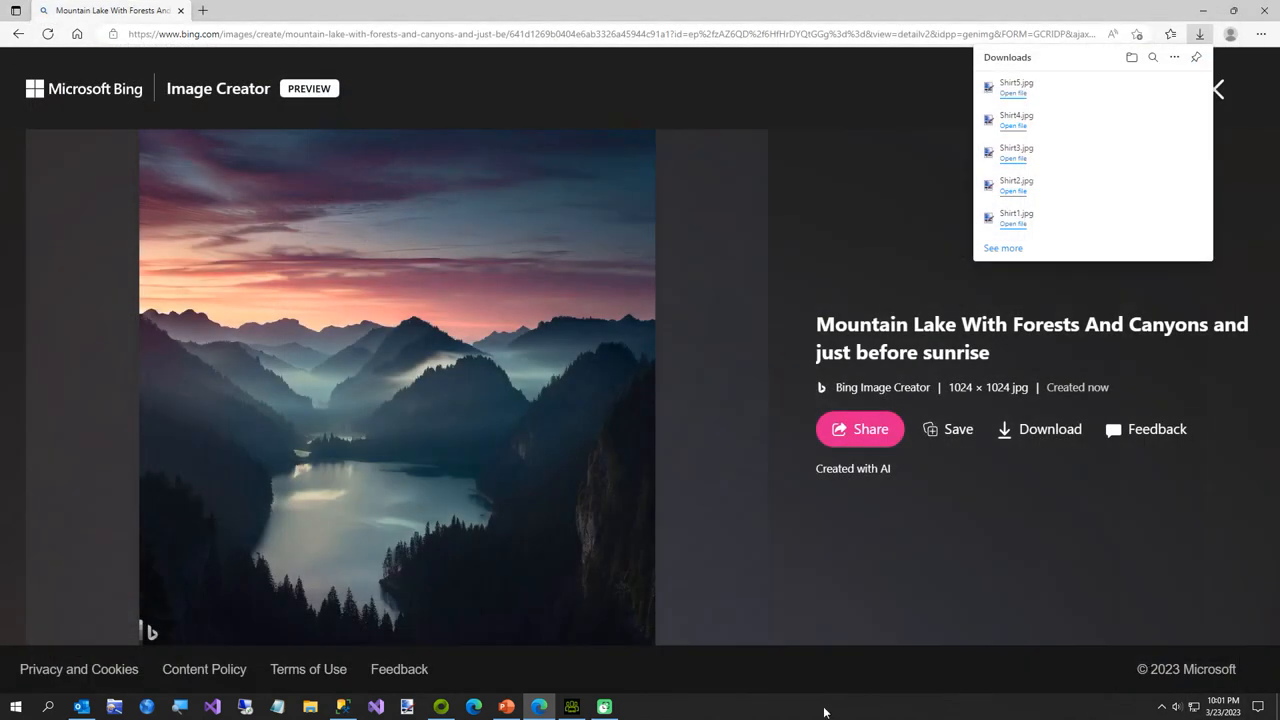
click(569, 704)
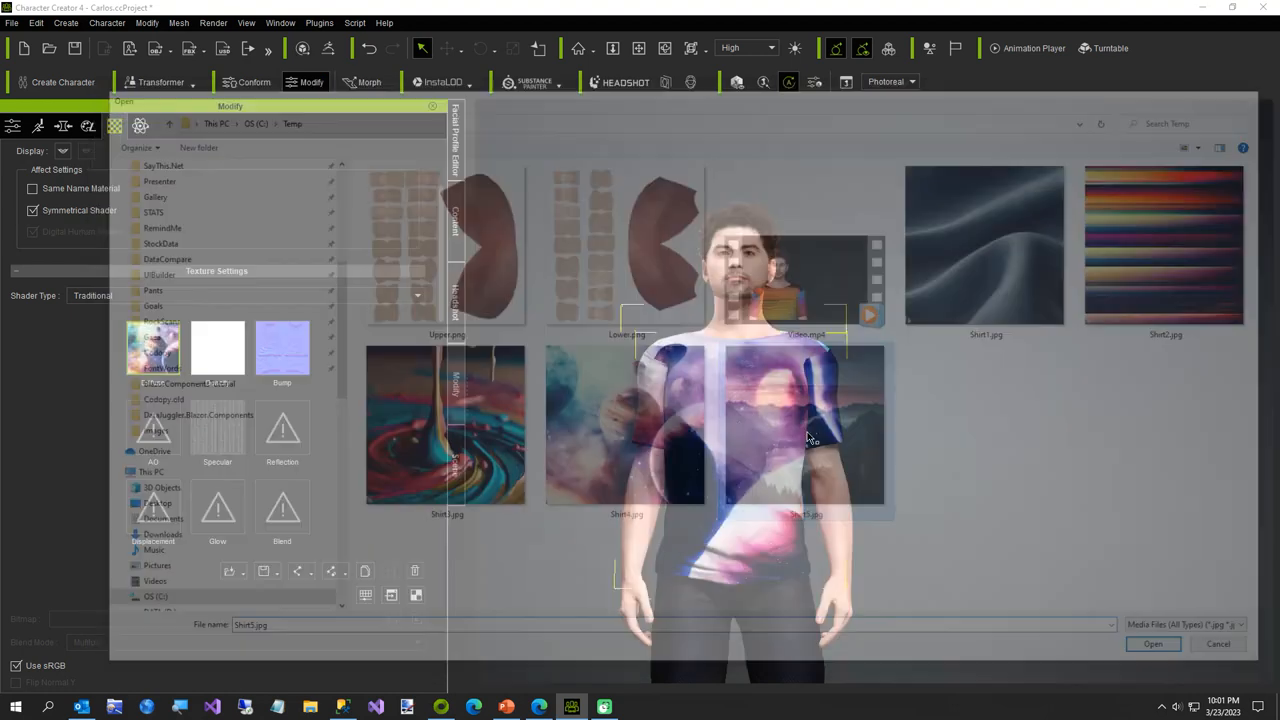
- Load Shirt5.jpg as the T-shirt's diffuse texture, then return to the browser
click(1152, 644)
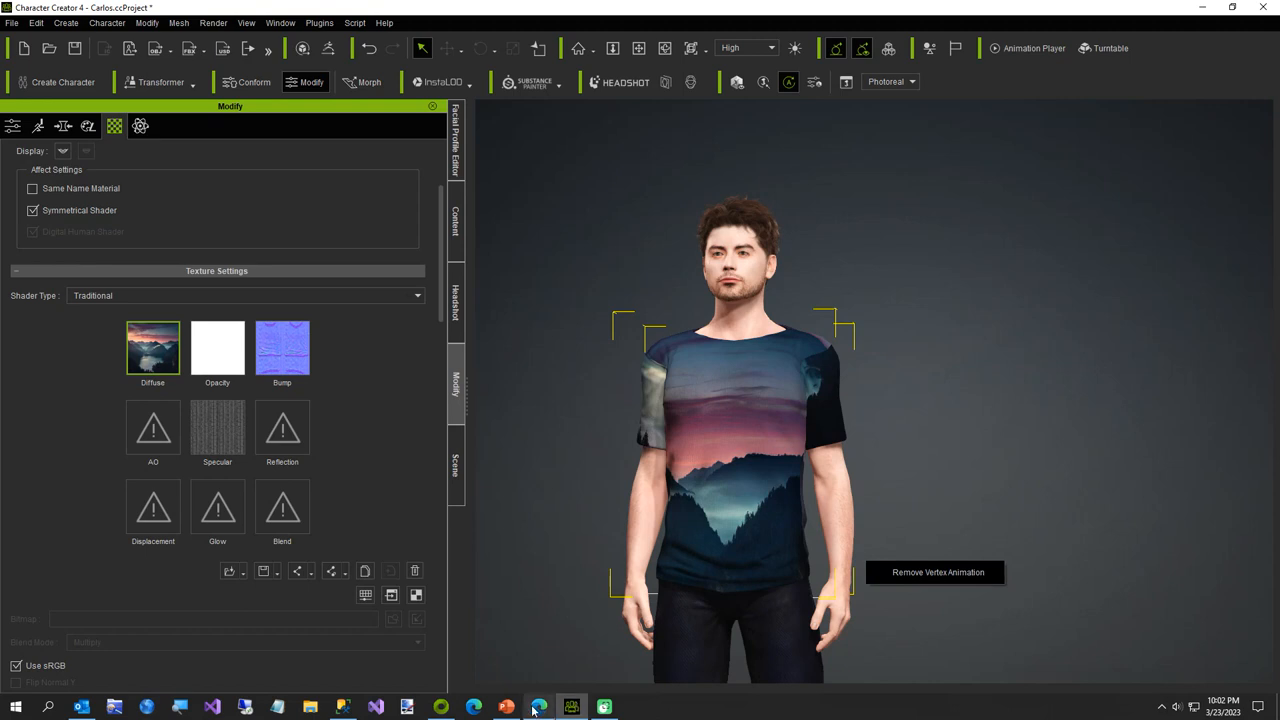
mouse_move(533, 704)
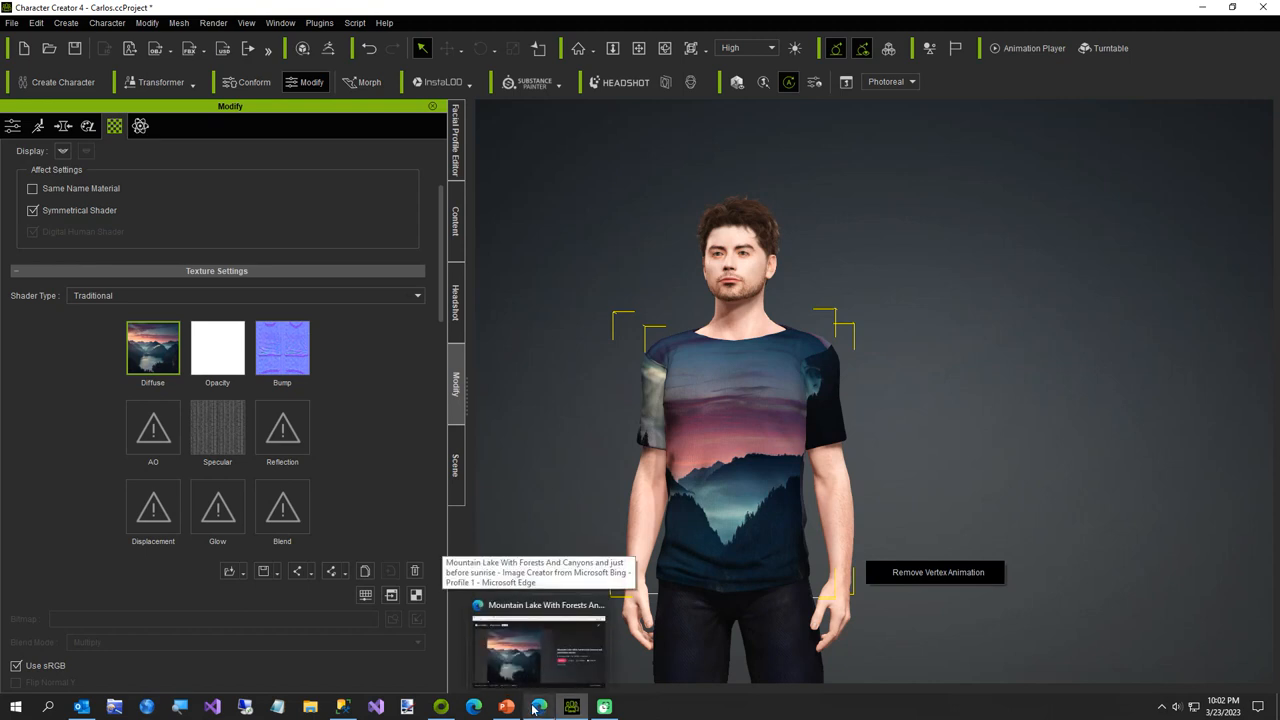
click(534, 705)
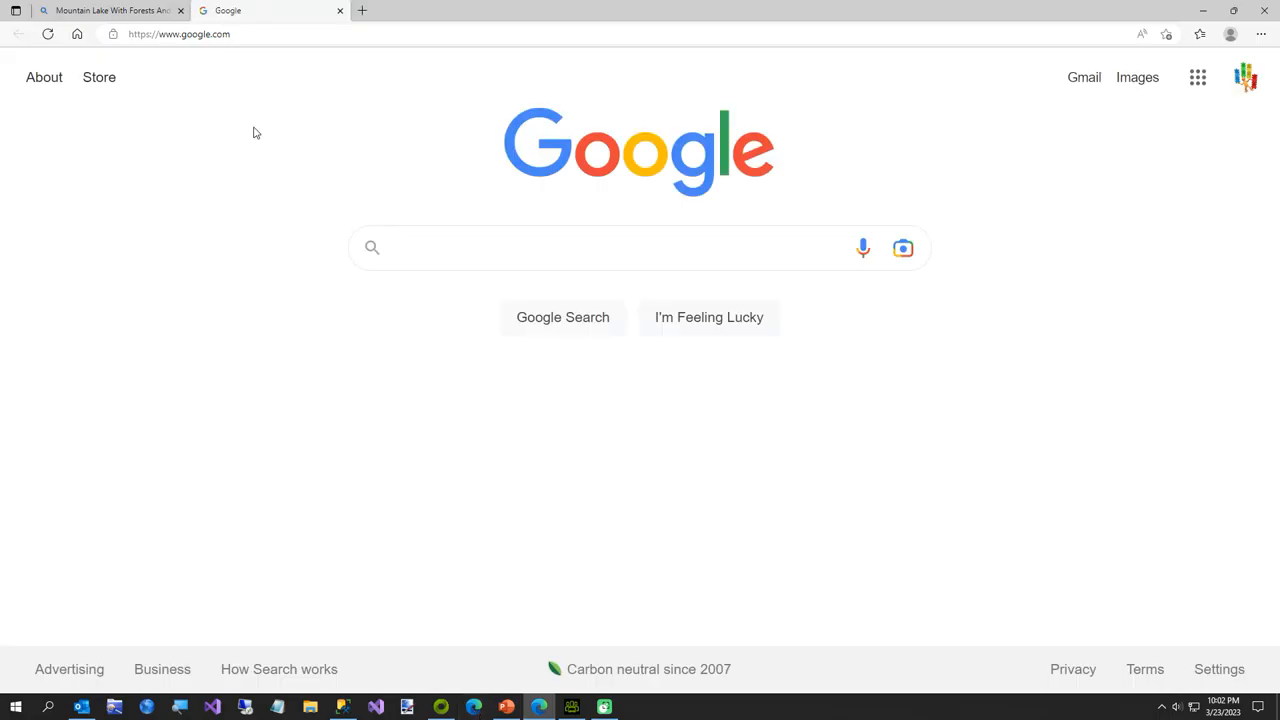
- Ask Bing Chat to describe the world's finest texture fit for kings and billionaires
text(bi)
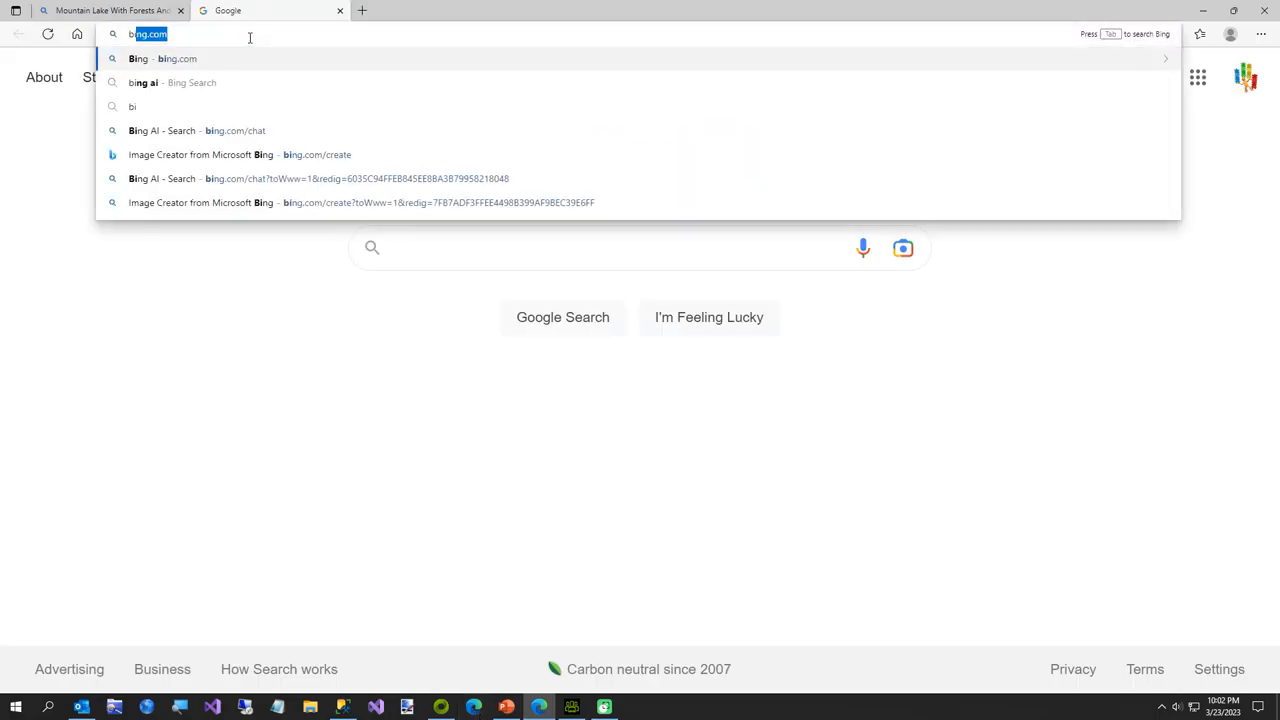
click(165, 130)
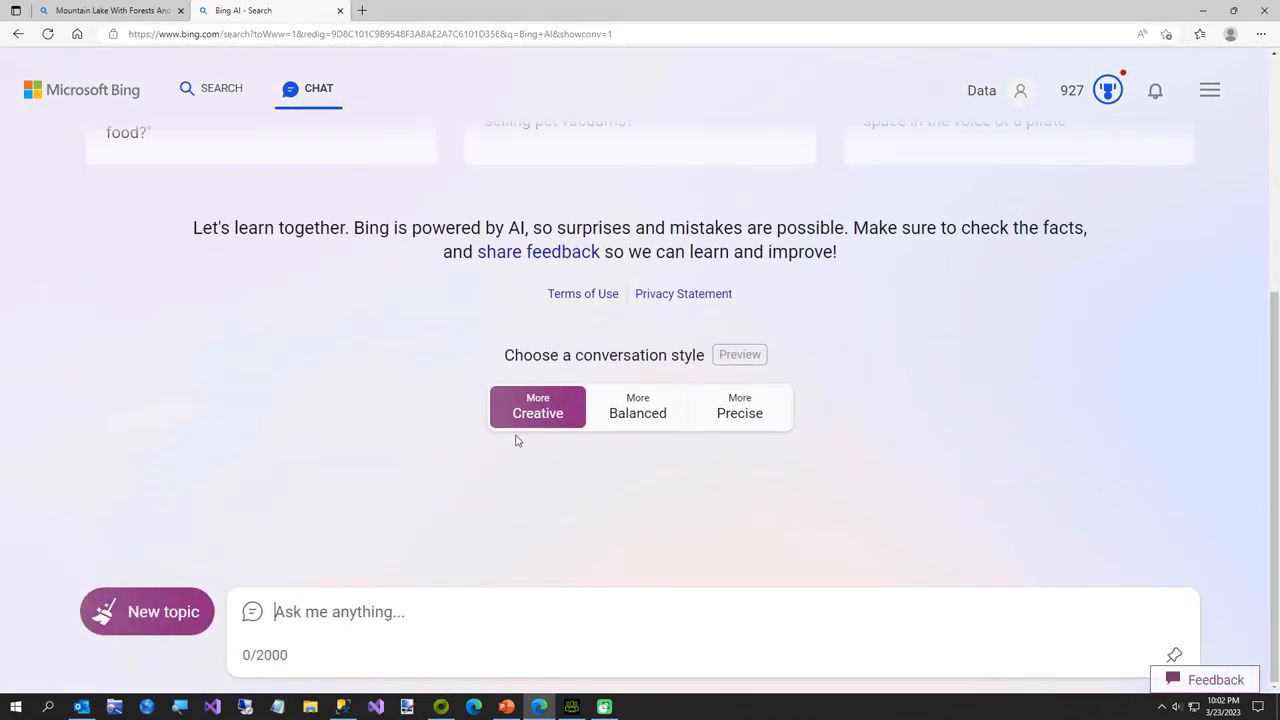
click(380, 612)
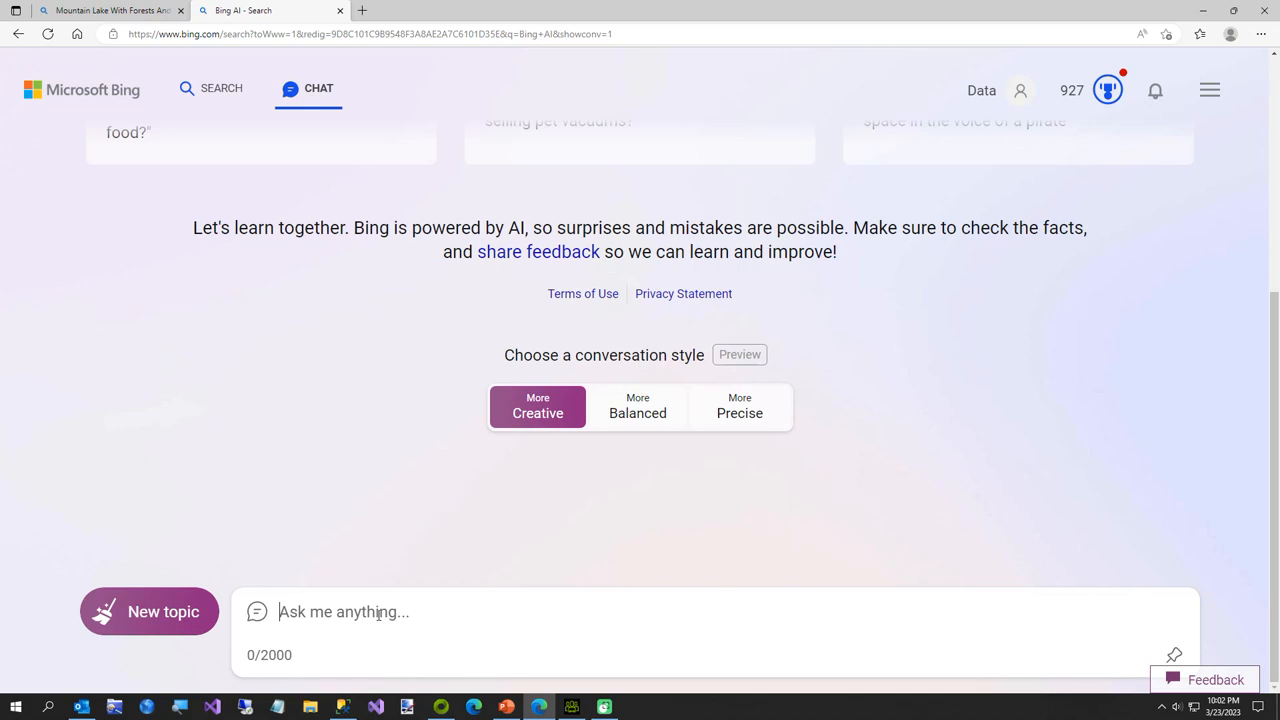
mouse_move(882, 522)
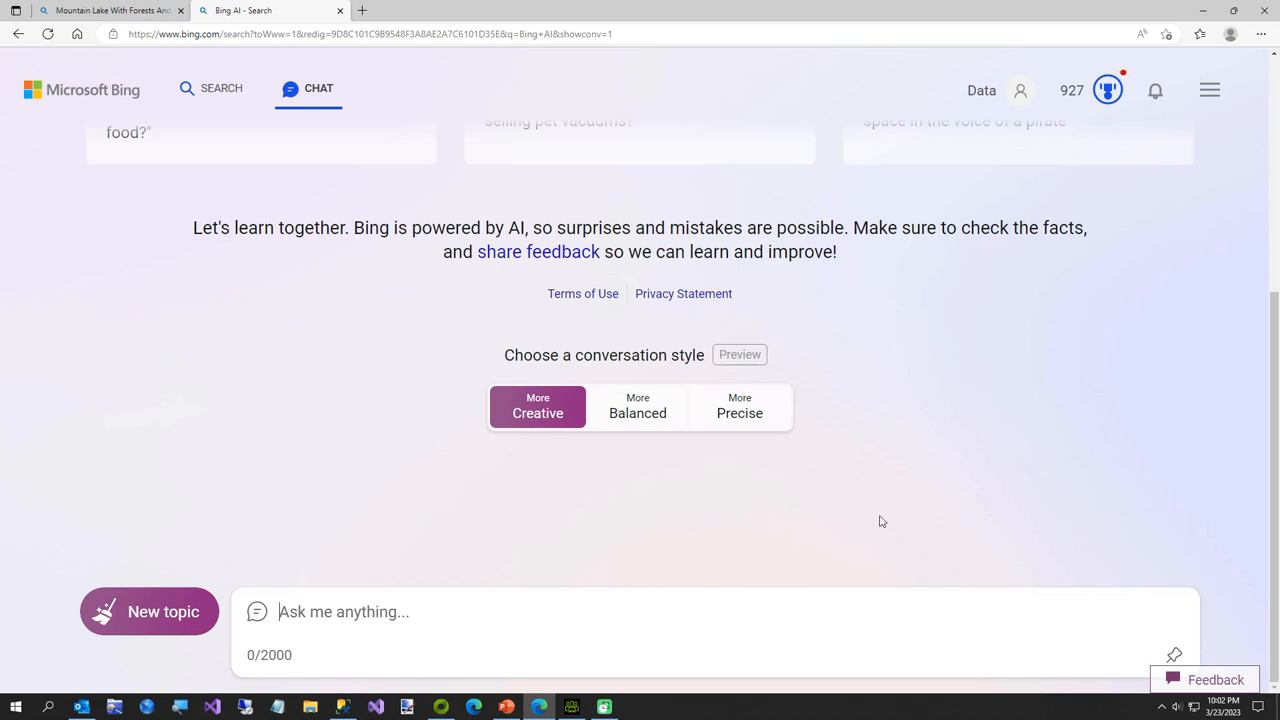
text(Describe the fines)
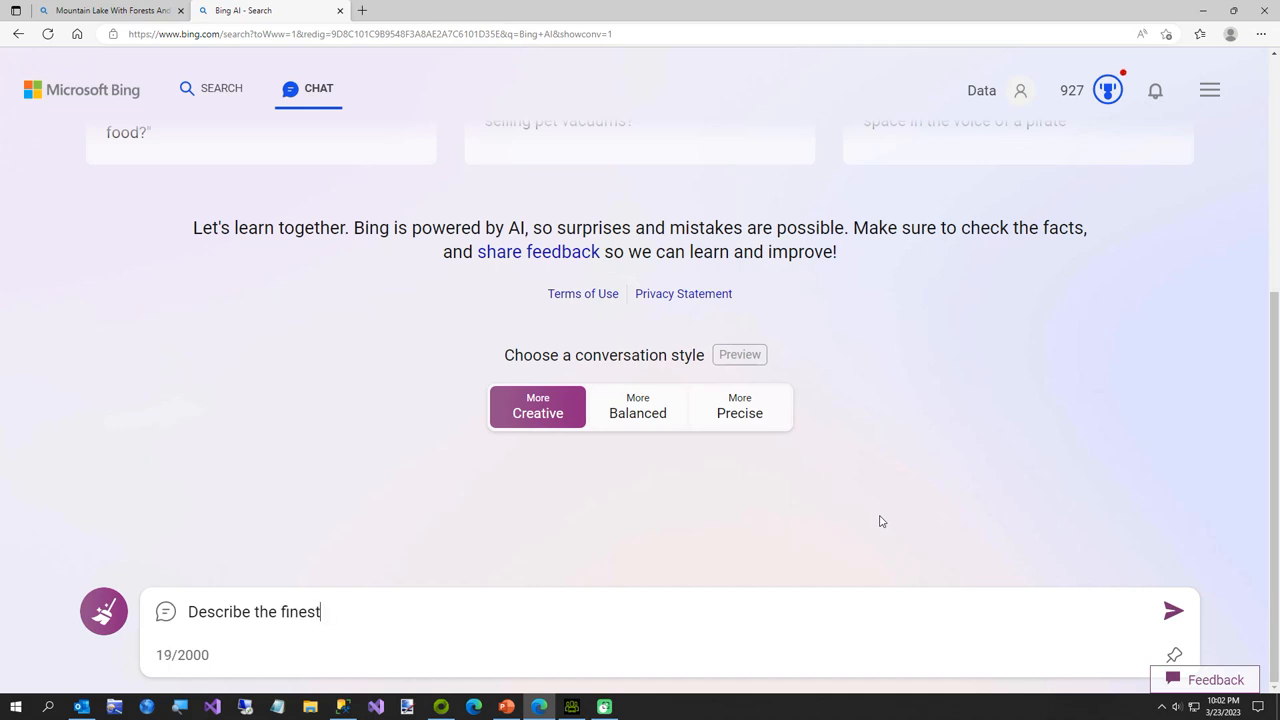
text(test)
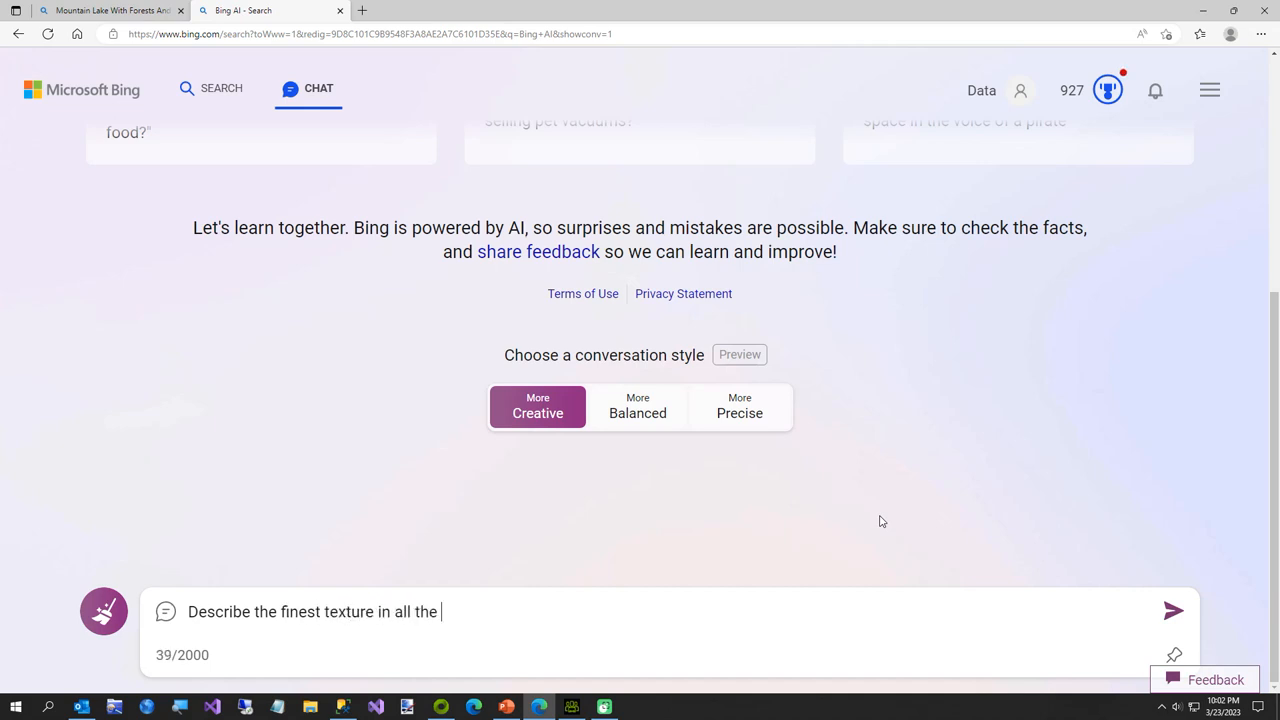
text(world fit for)
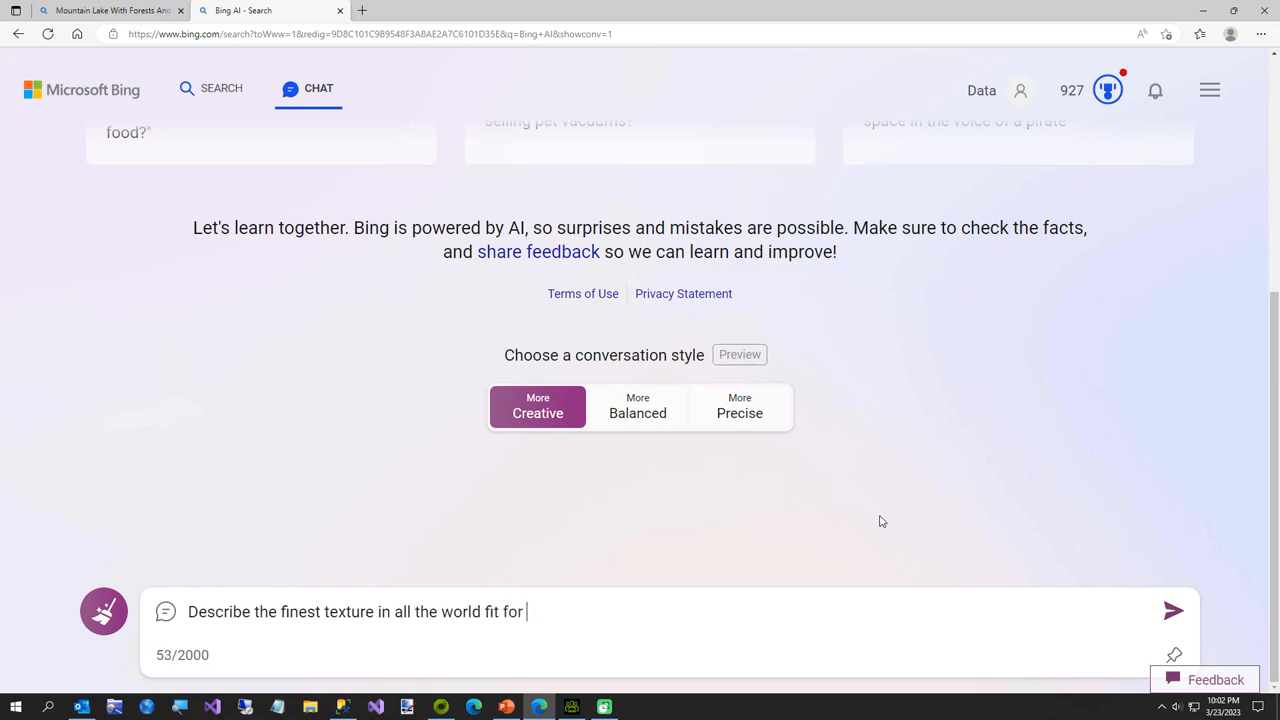
text(kings and b)
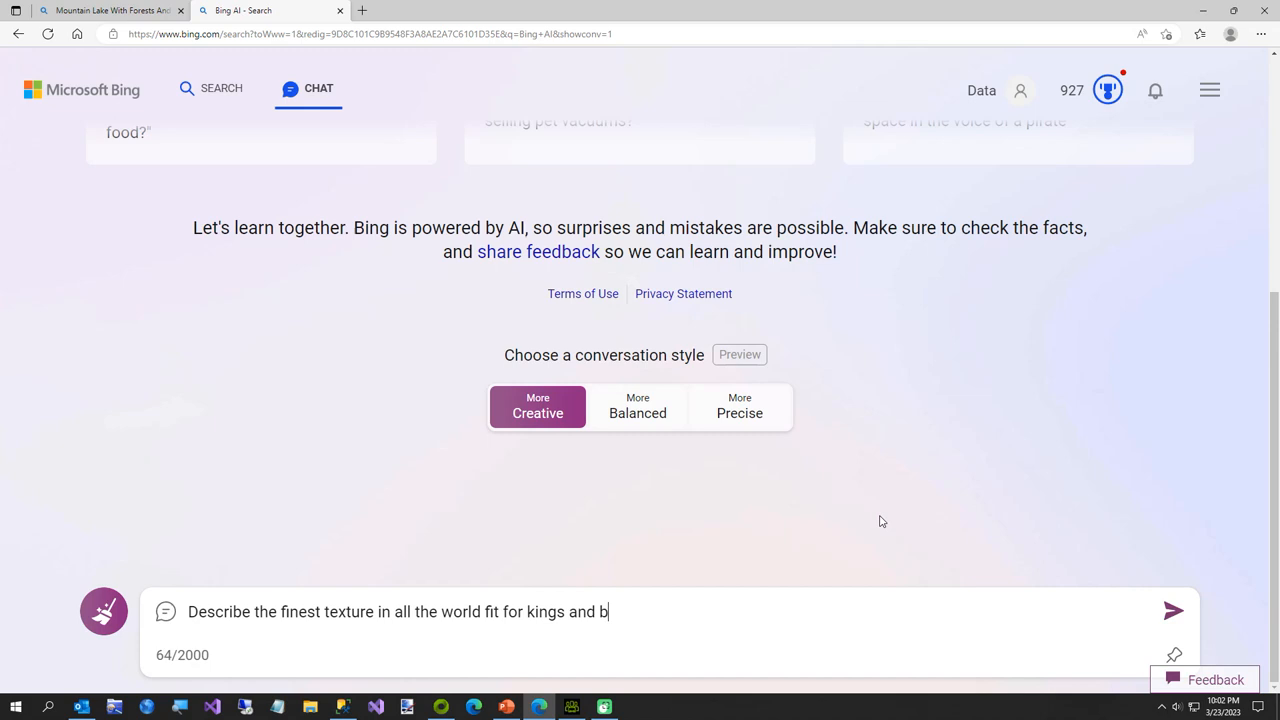
text(illionaires)
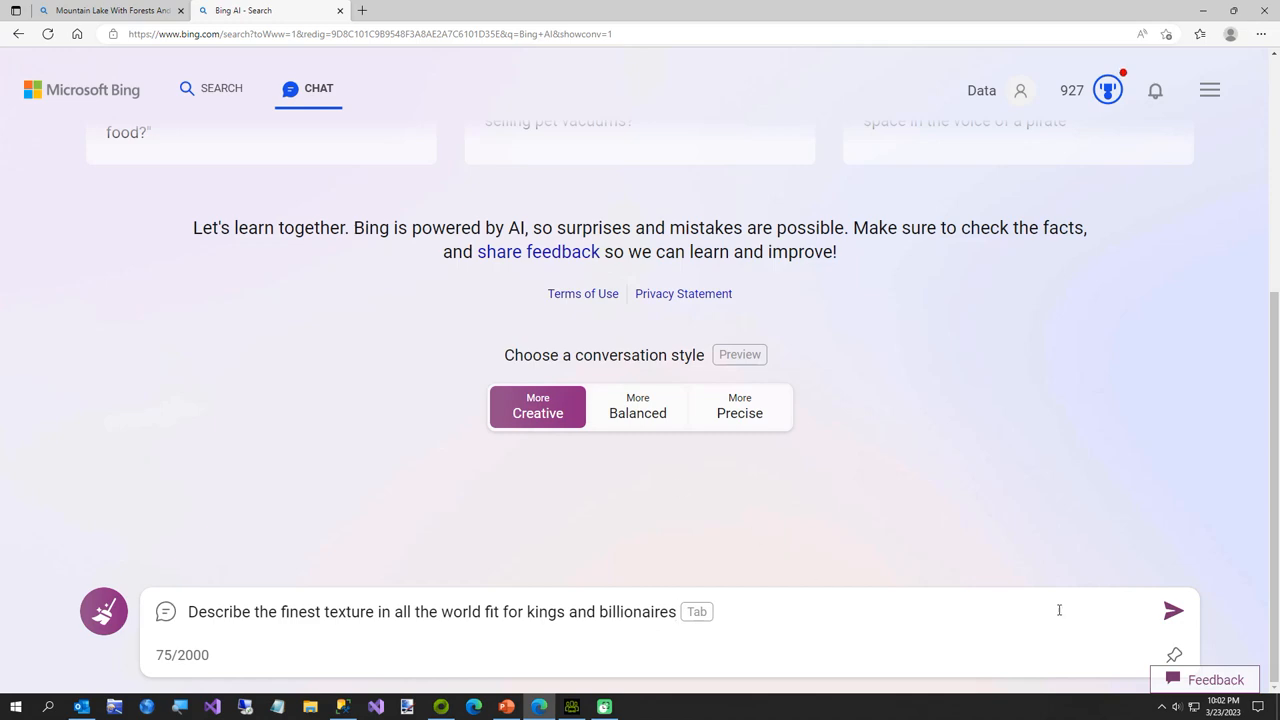
click(1173, 611)
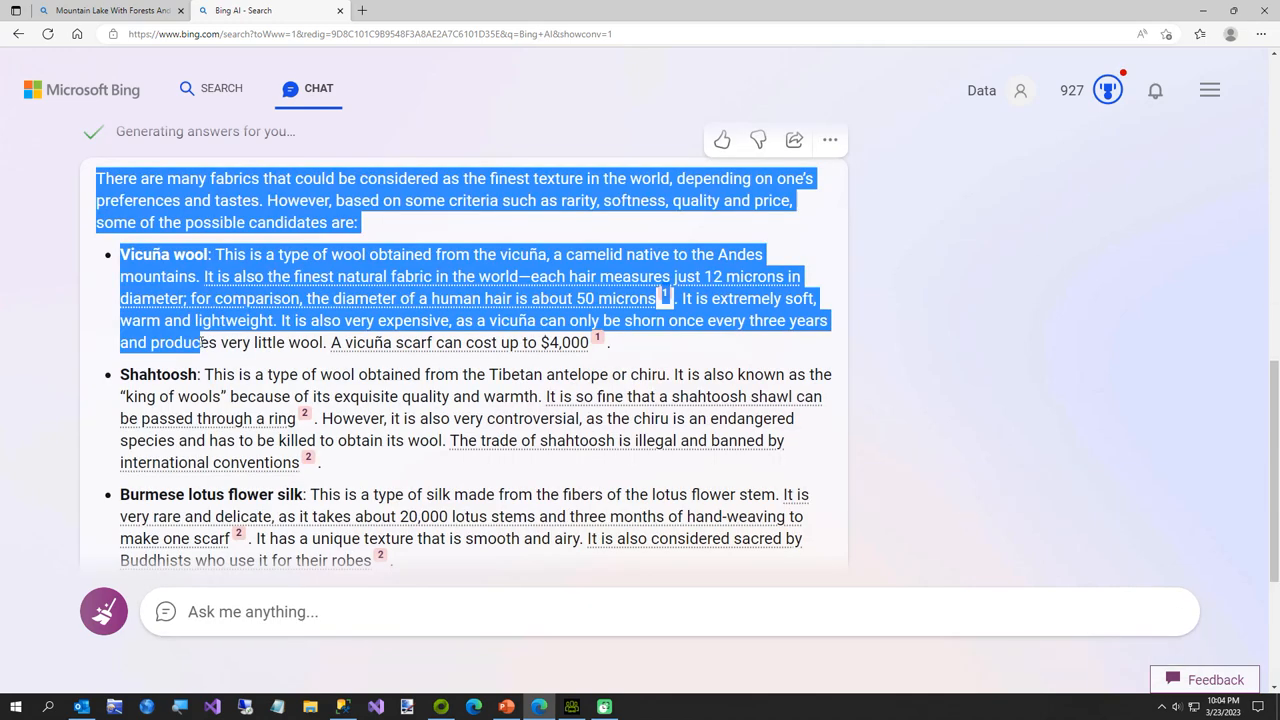
scroll(down, 3)
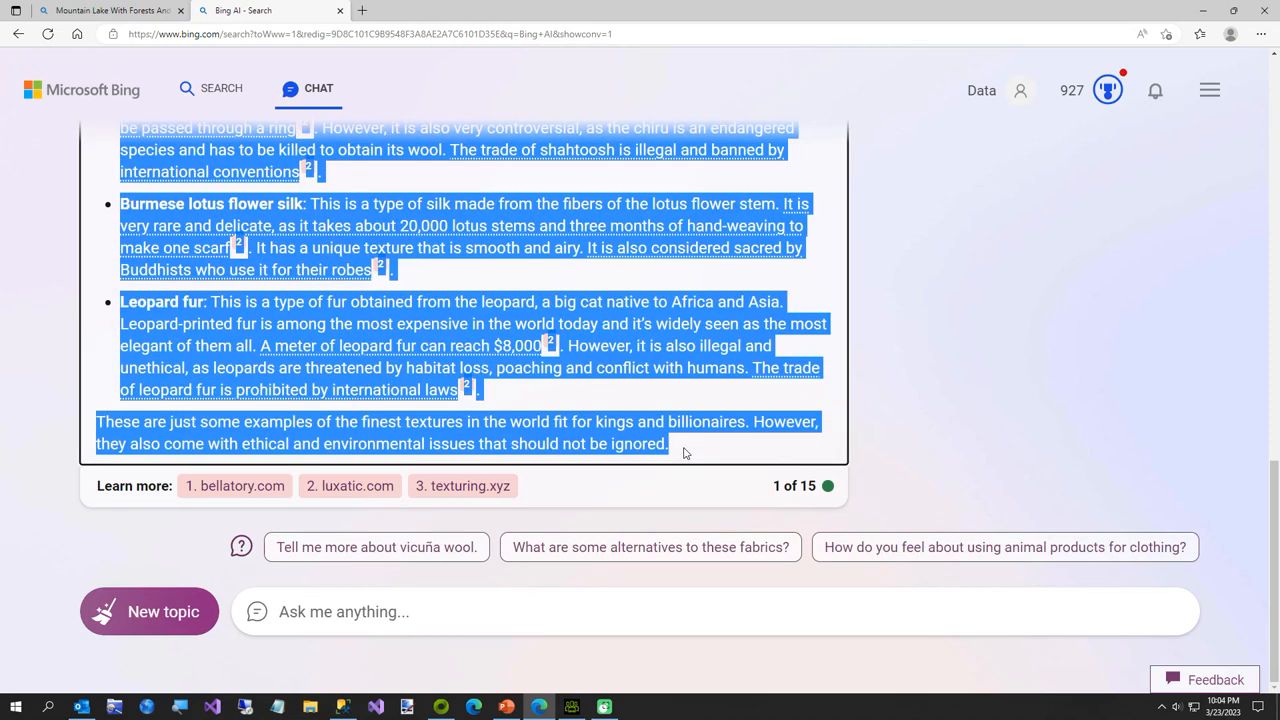
mouse_move(533, 536)
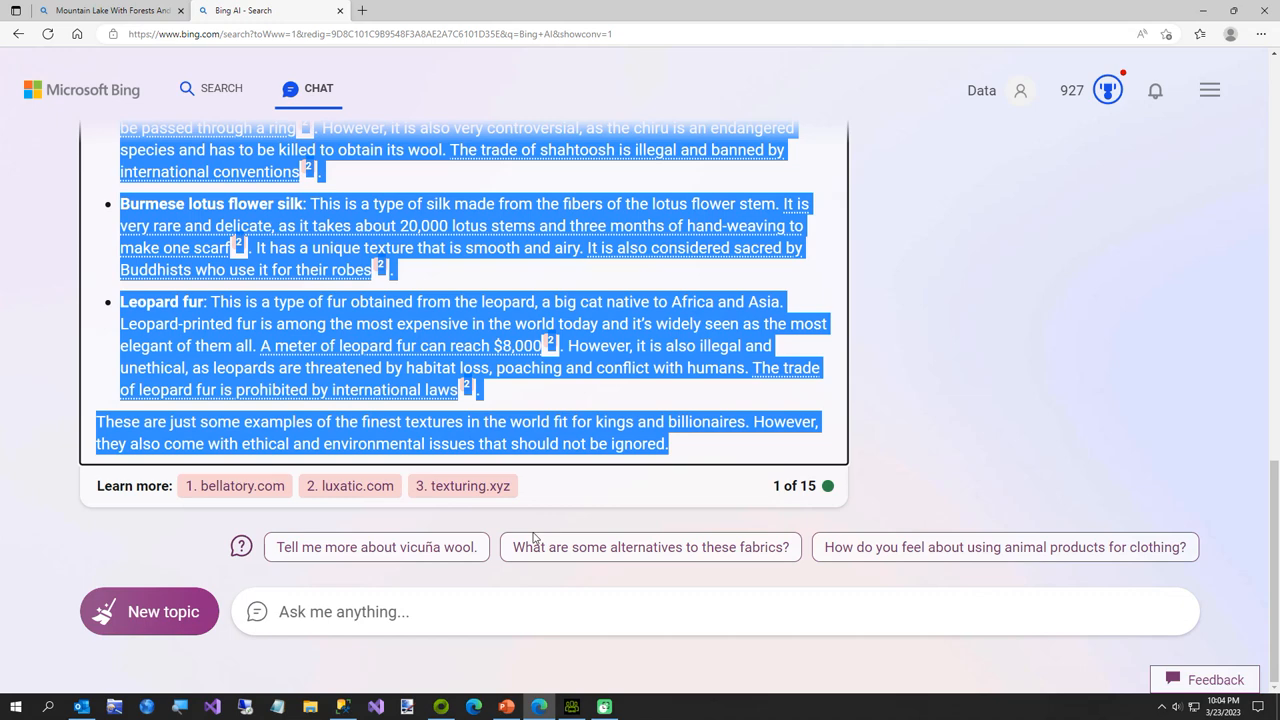
- Paste Bing's luxury fabric answer into Notepad and remove the closing ethical-issues sentence
click(533, 611)
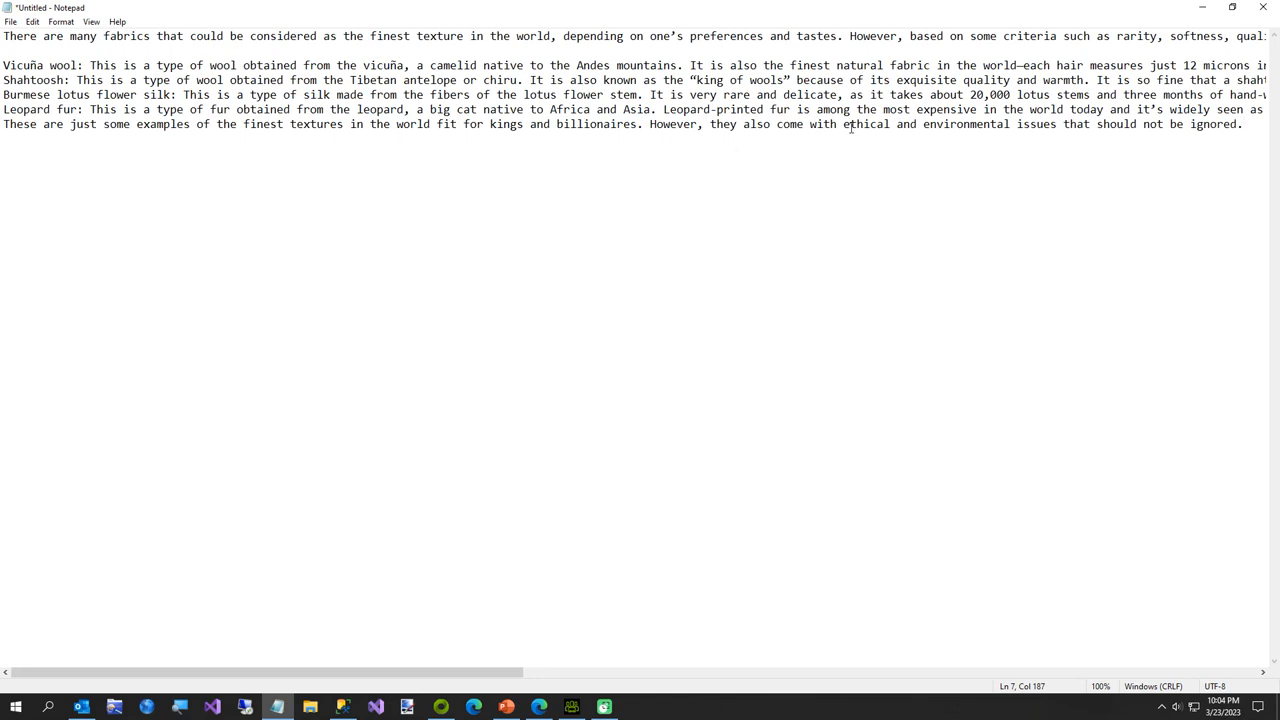
click(688, 95)
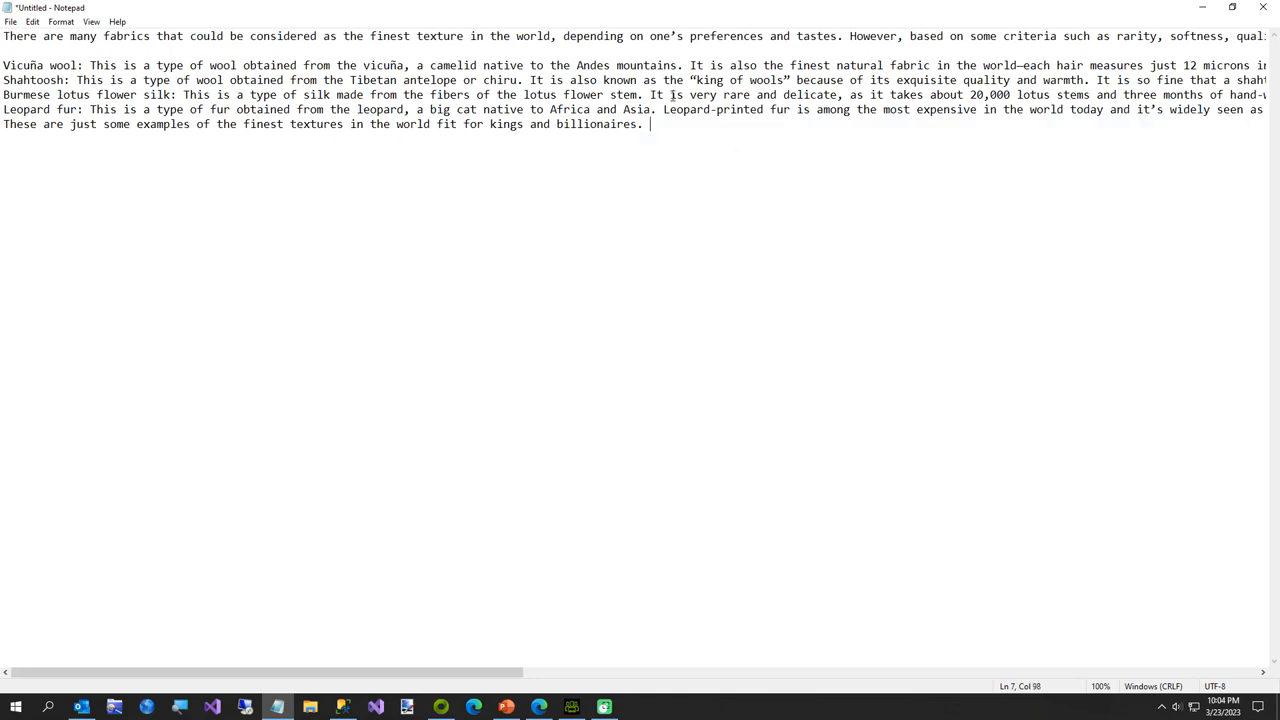
key(ctrl+a)
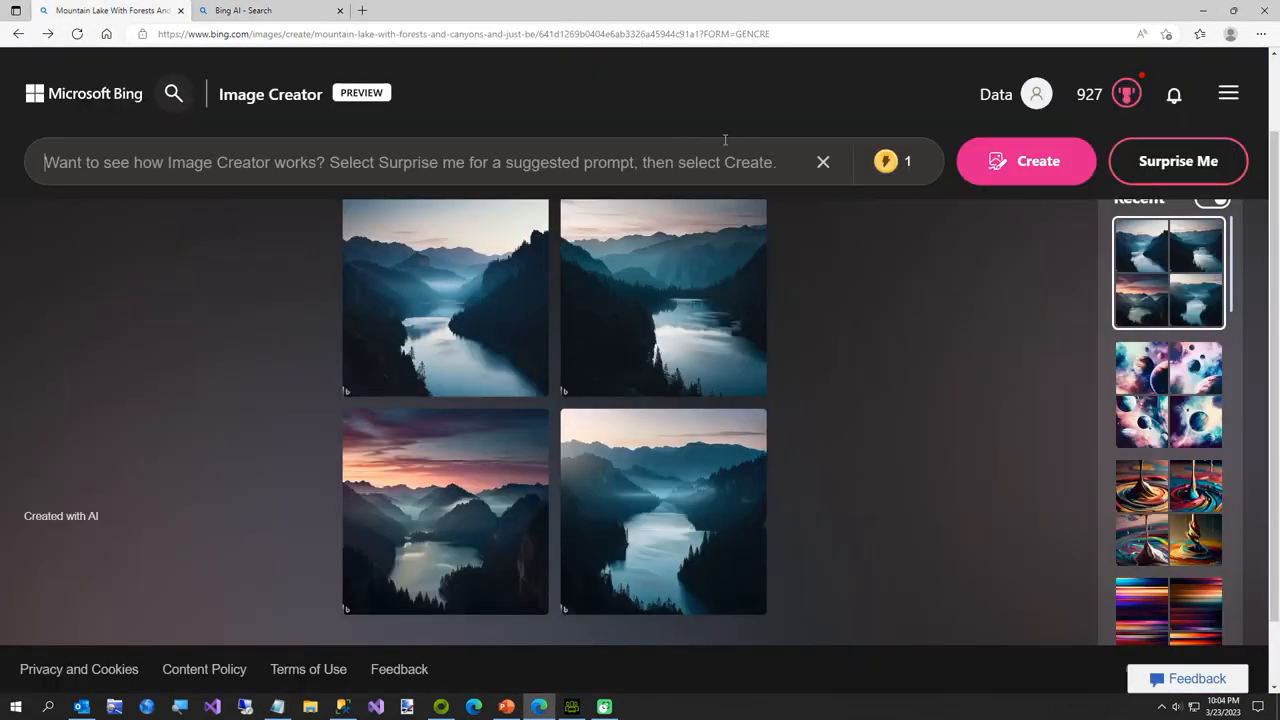
- Generate images from the pasted vicuña wool description and enlarge the top-right result
text(fabric in the world—each hair measures just 12 microns in diameter; for comparison, the diameter of a hum)
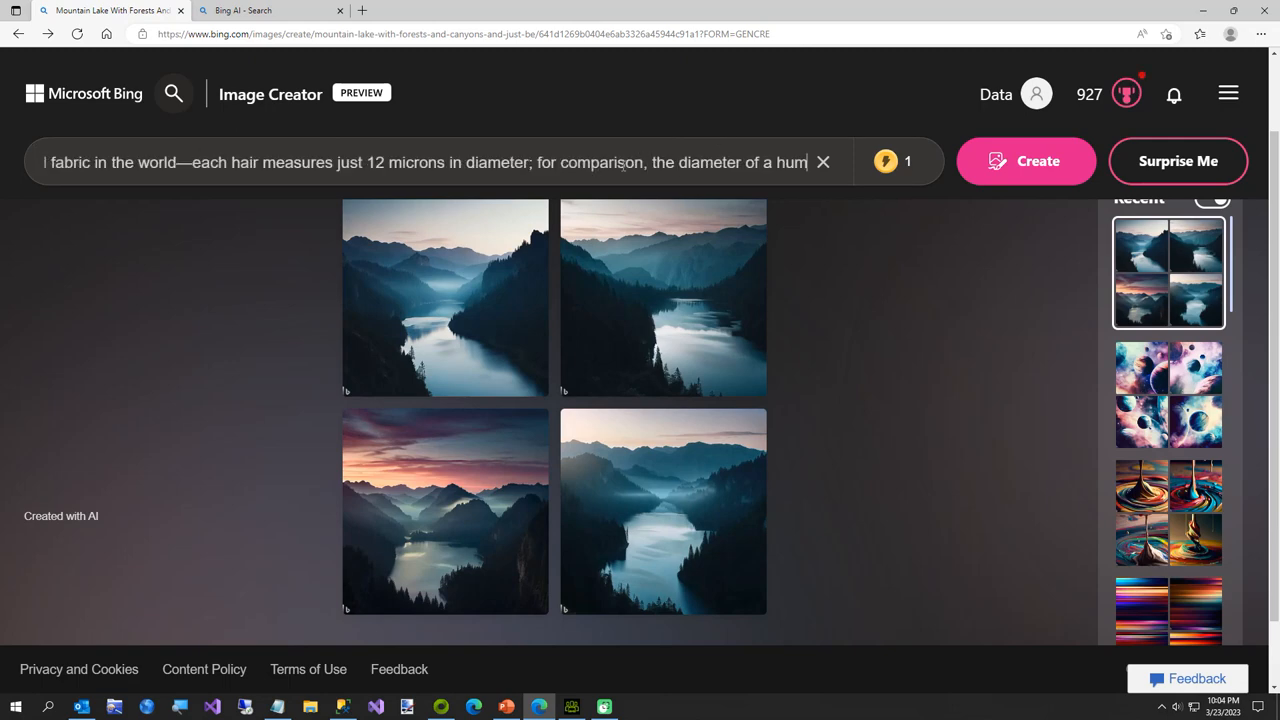
click(1026, 161)
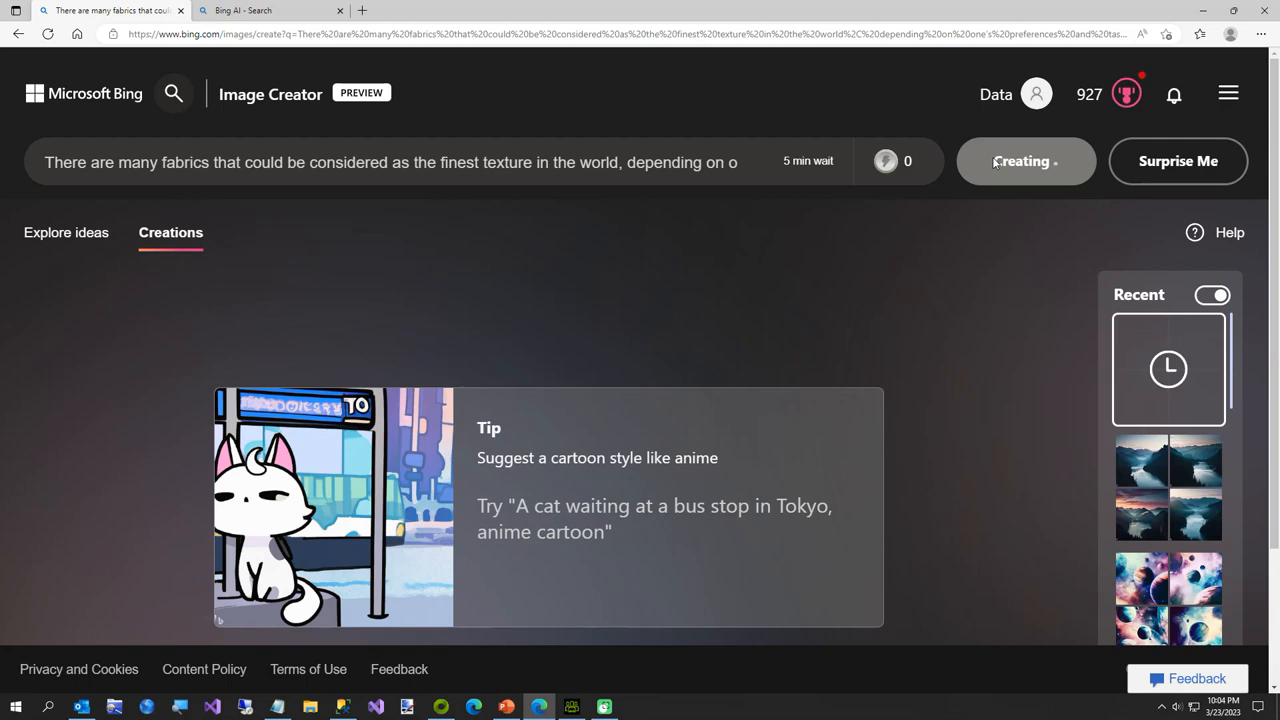
click(1026, 161)
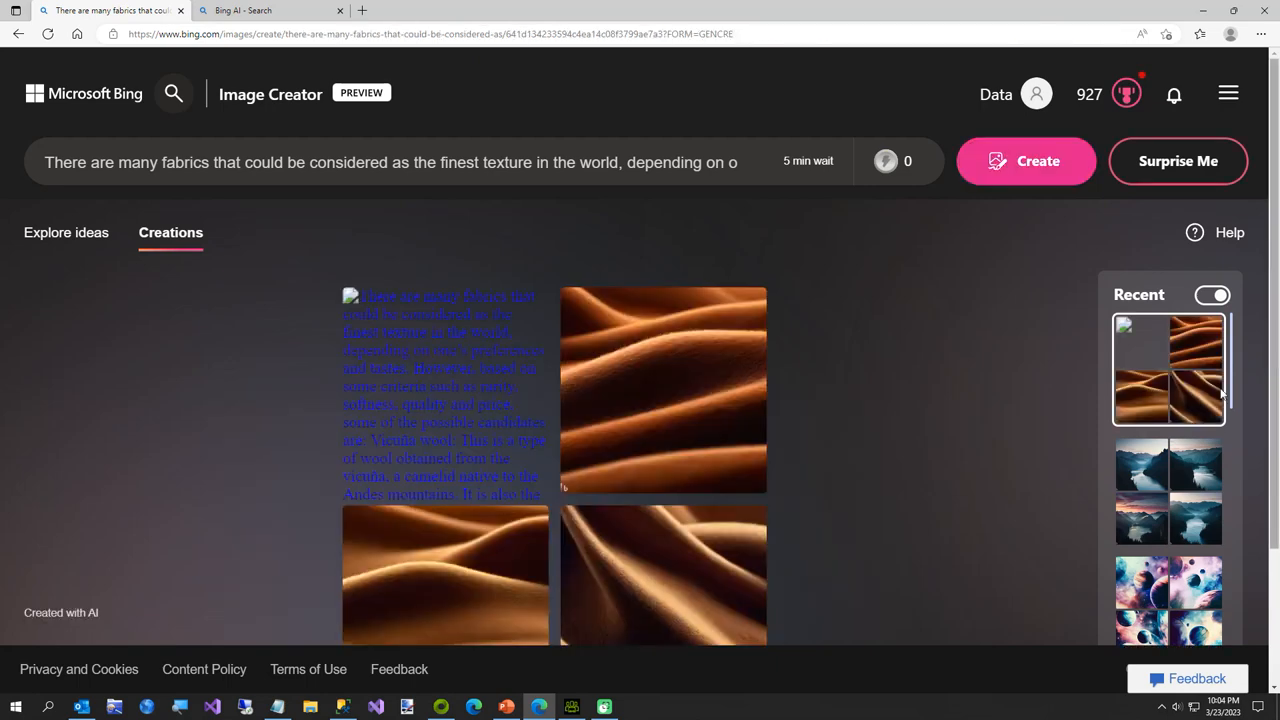
scroll(down, 3)
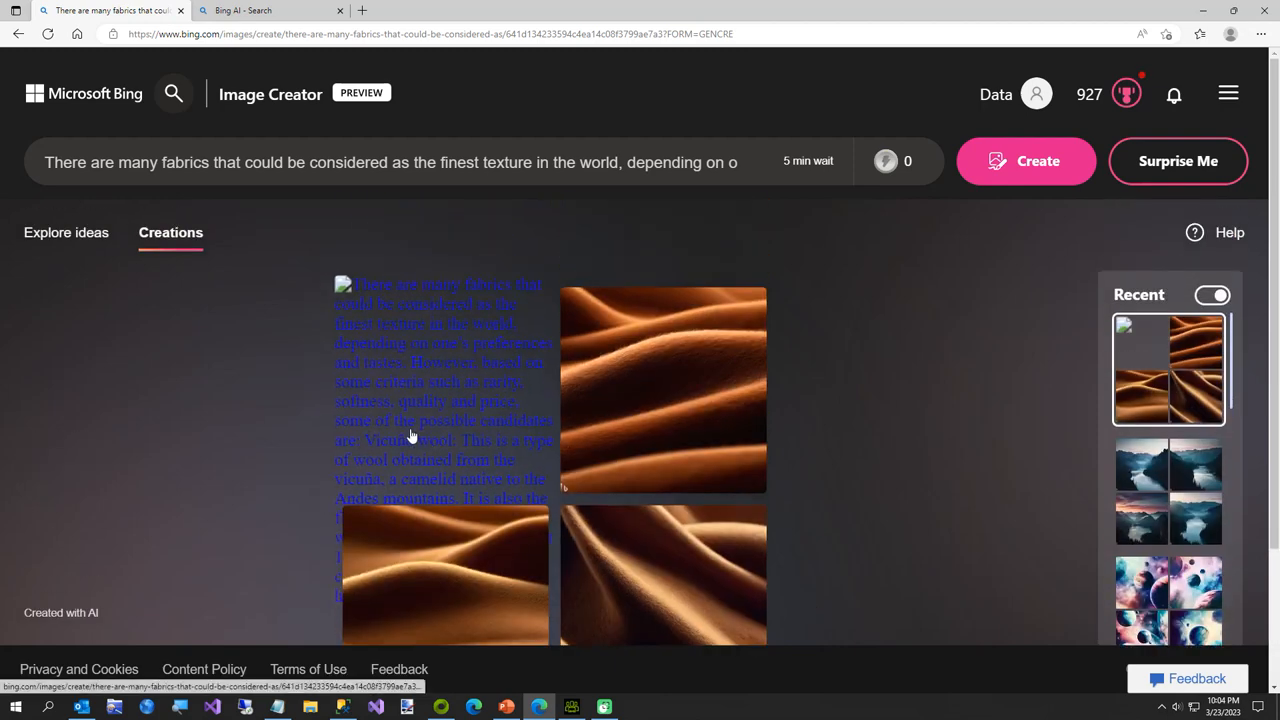
scroll(down, 3)
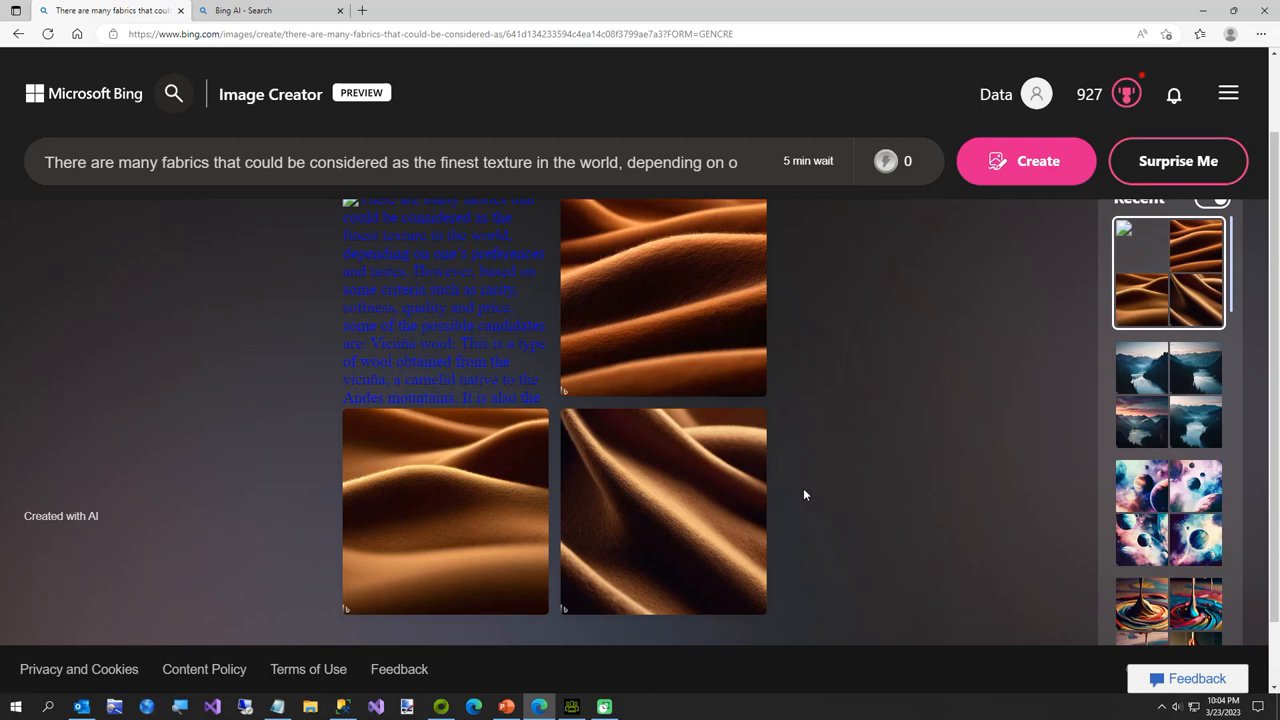
scroll(down, 3)
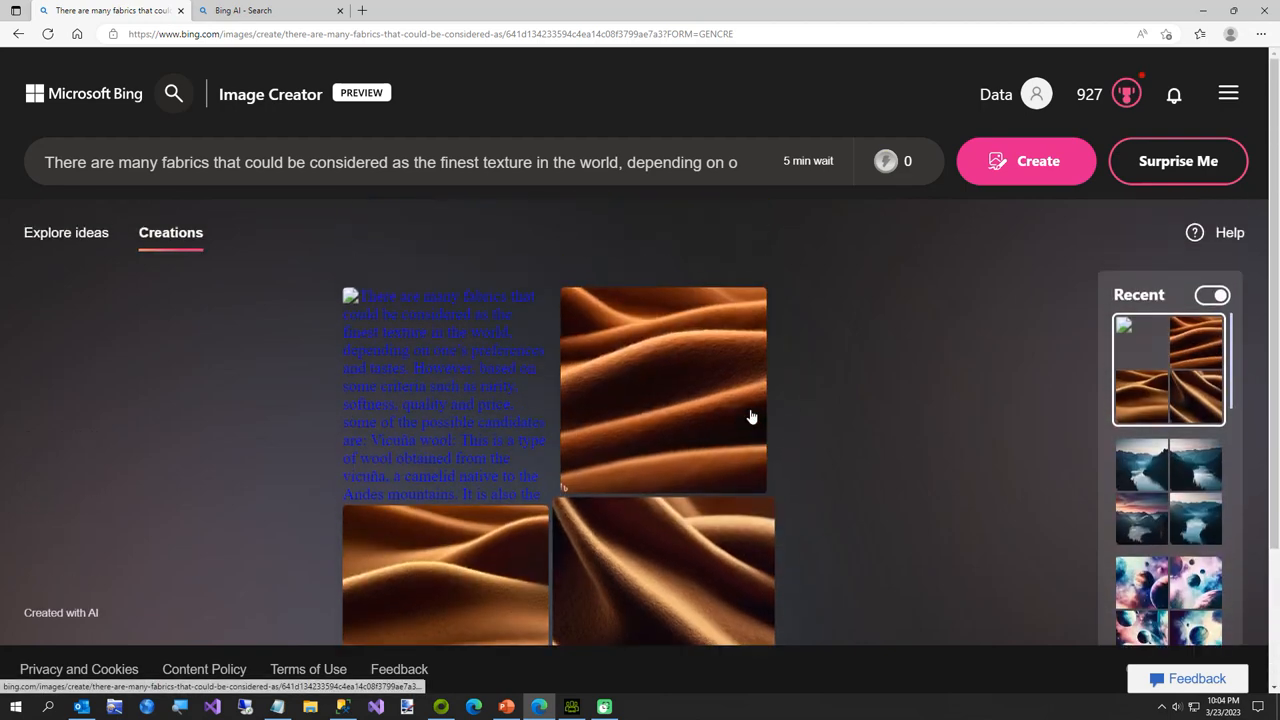
scroll(down, 3)
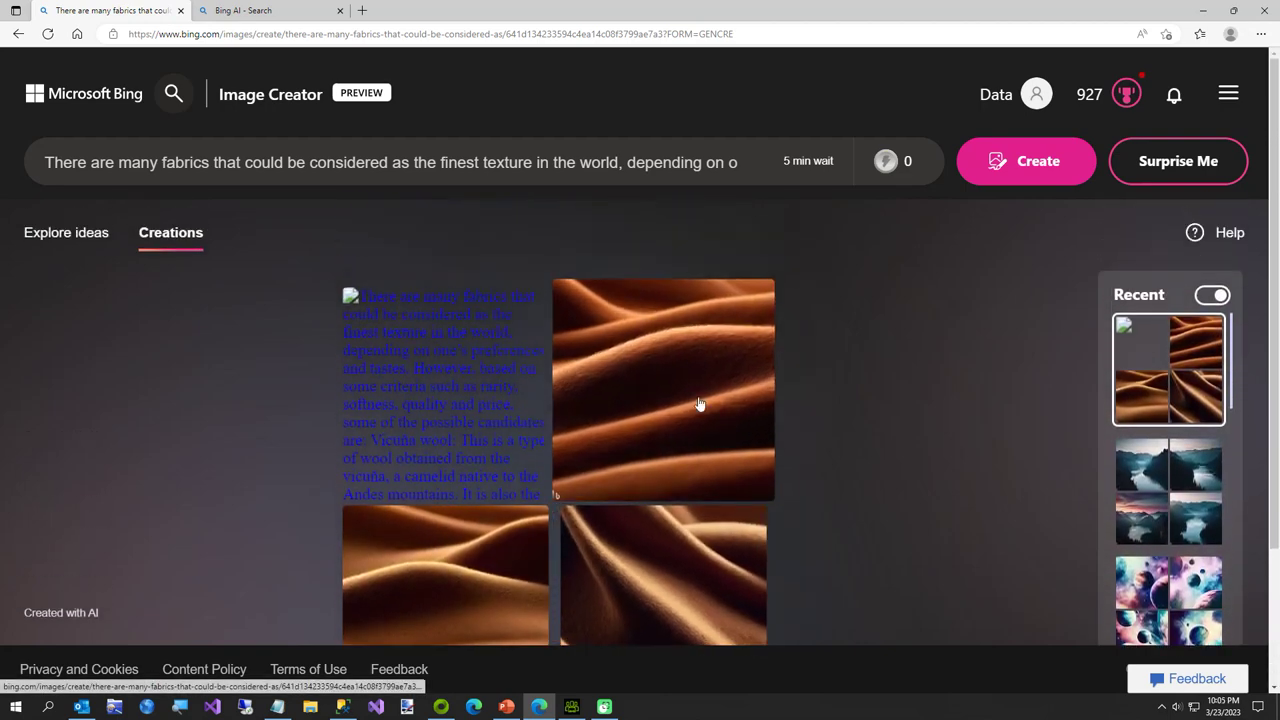
click(701, 403)
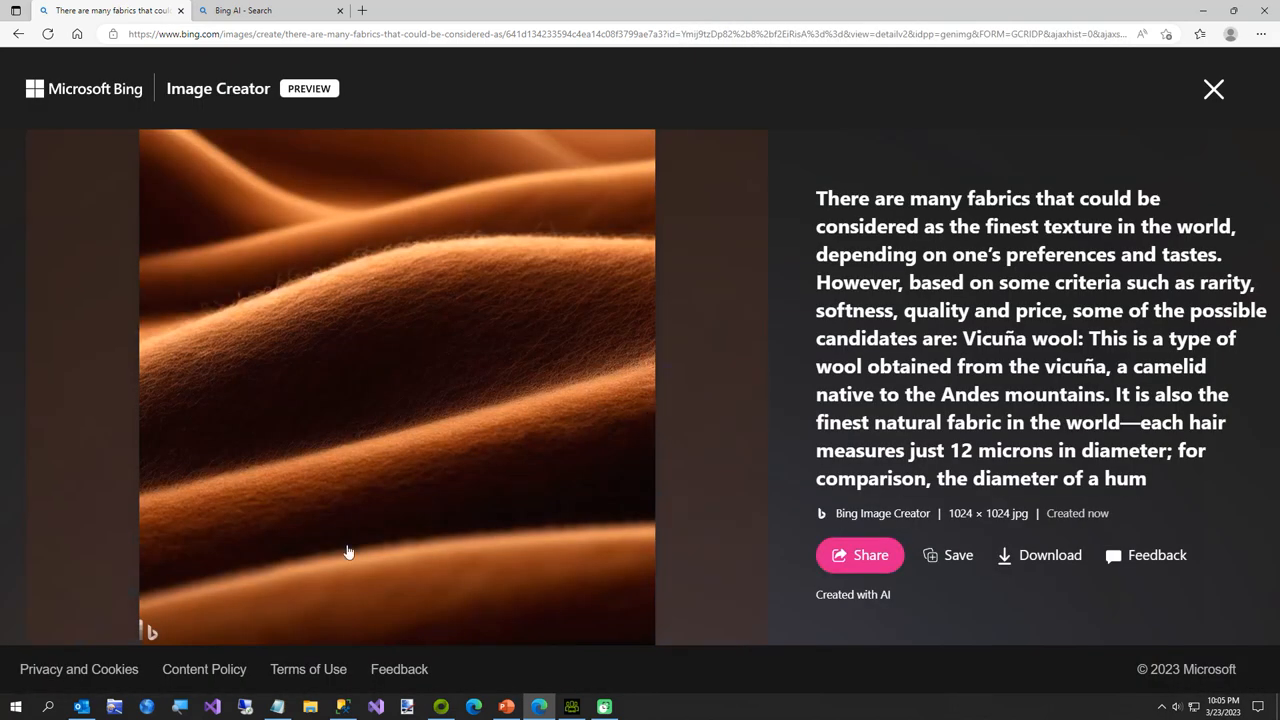
mouse_move(150, 640)
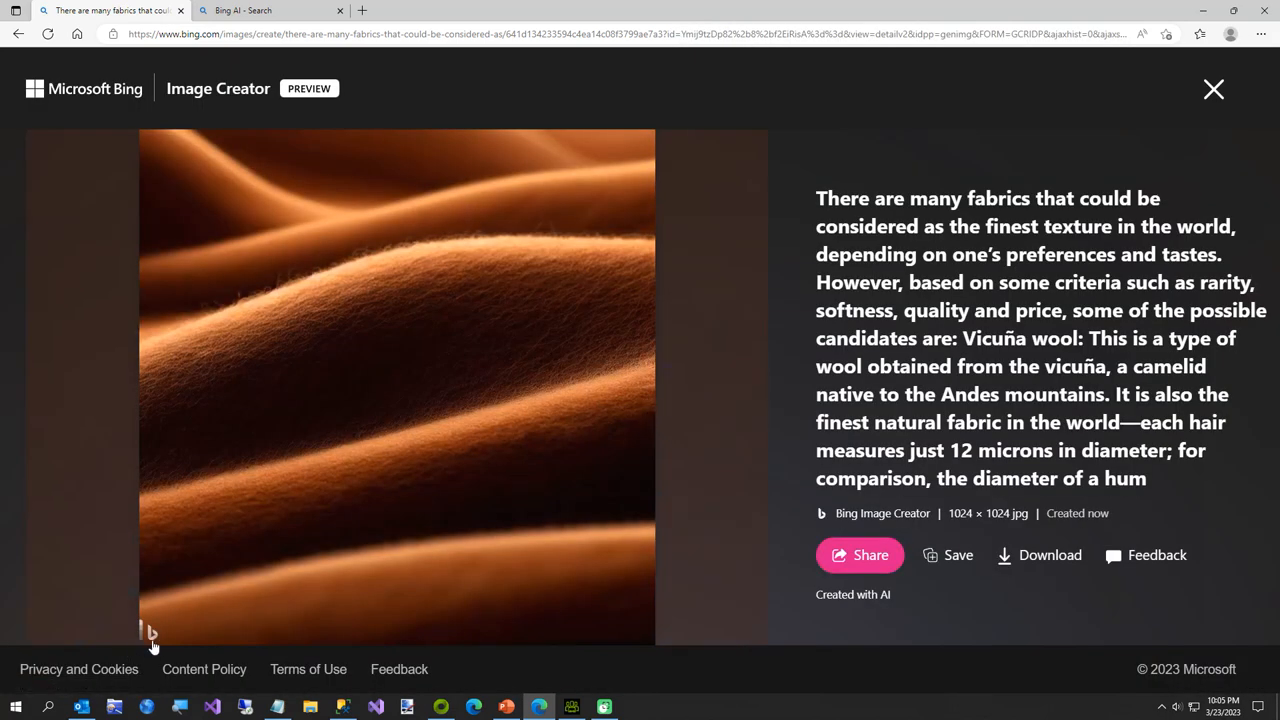
mouse_move(158, 638)
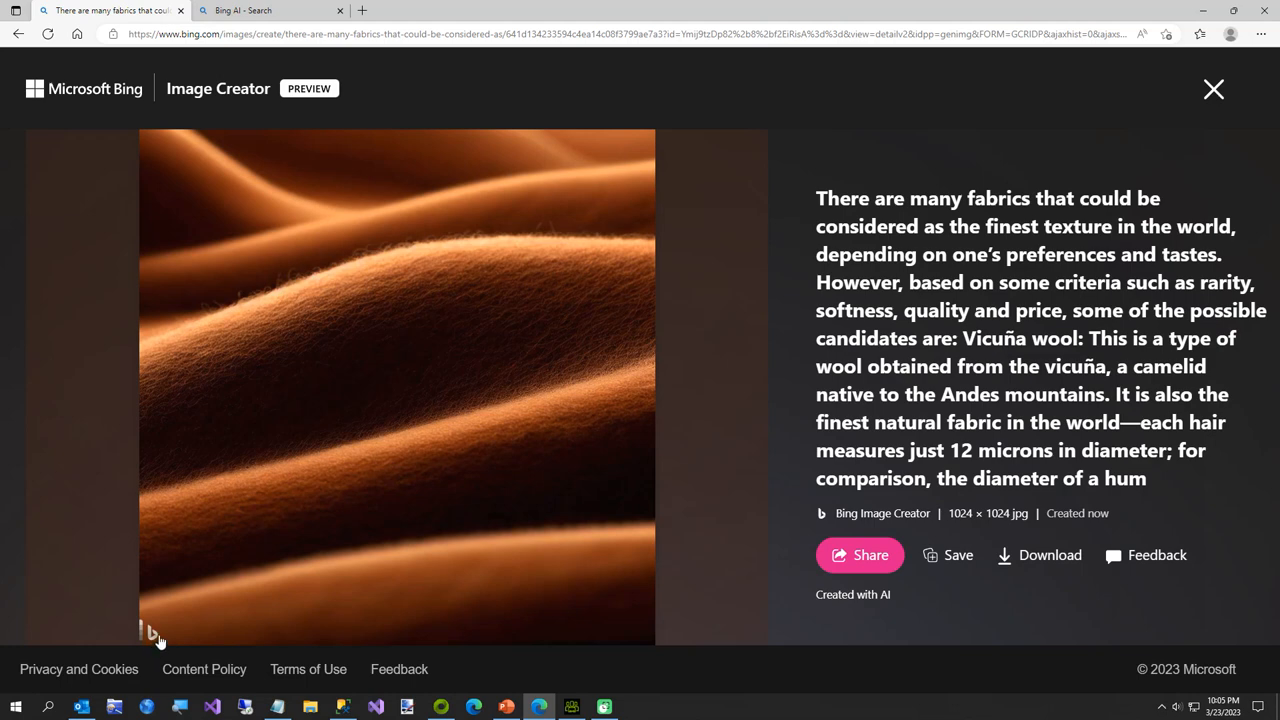
- Download the generated fabric image from Bing and save it as Shirt6 in C:\Temp
click(1039, 555)
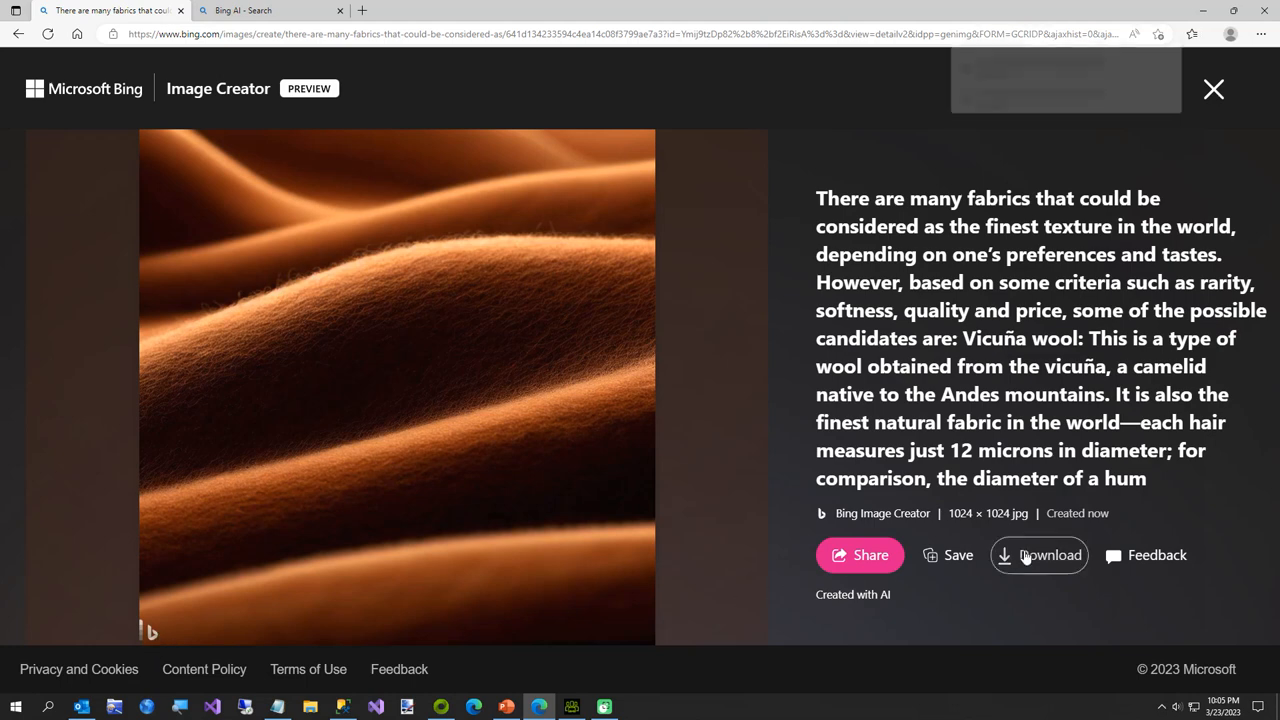
click(1039, 555)
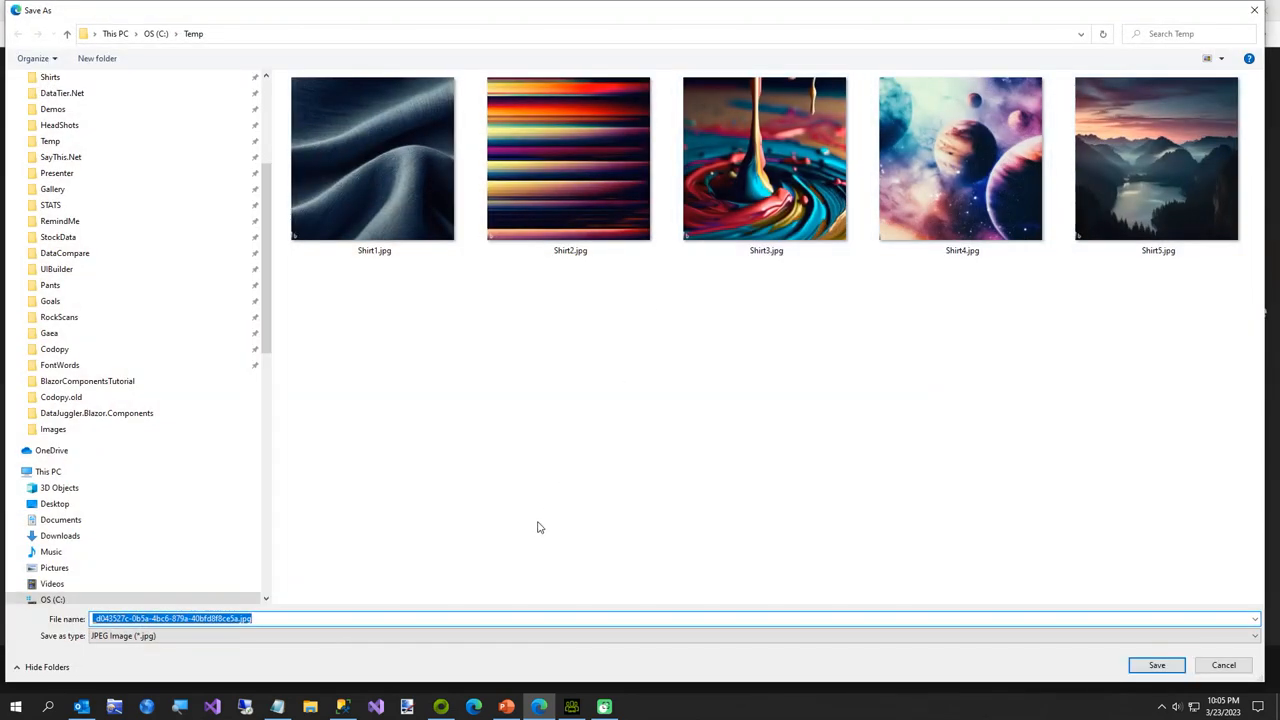
text(Shirt)
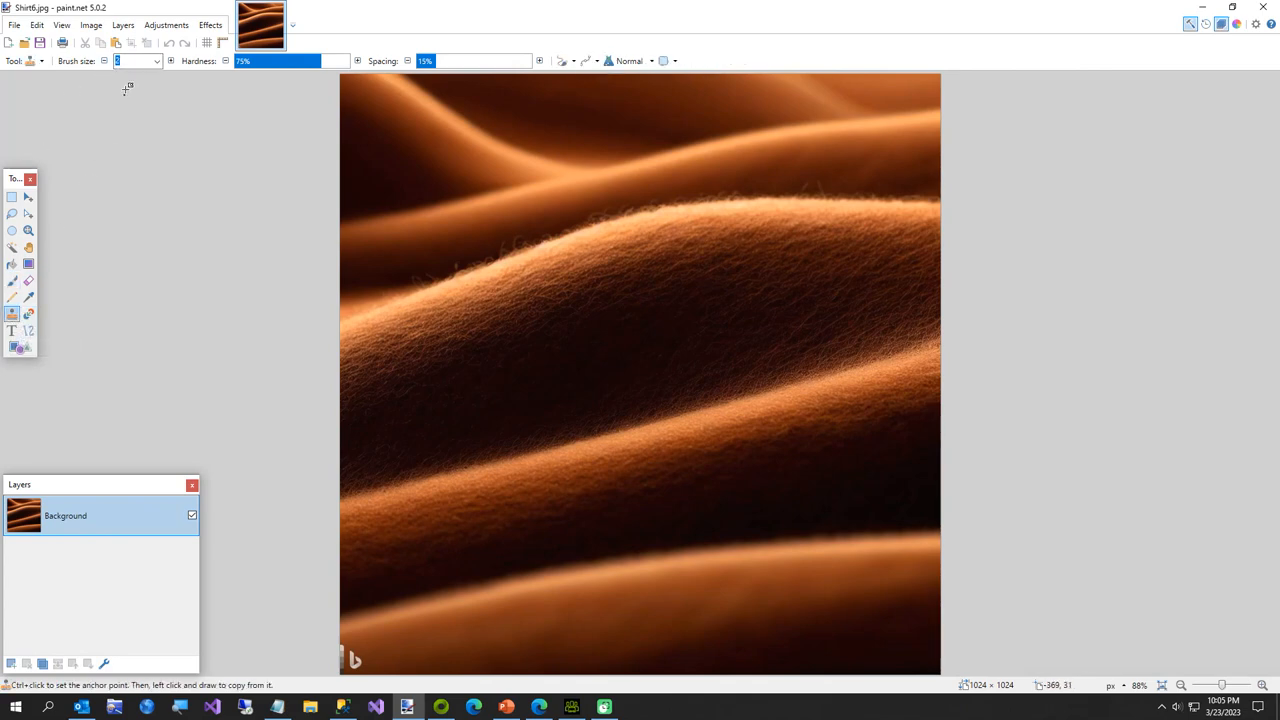
- Clone out the watermark with a size-70 brush and resave as Shirt6.jpg, replacing it
click(157, 62)
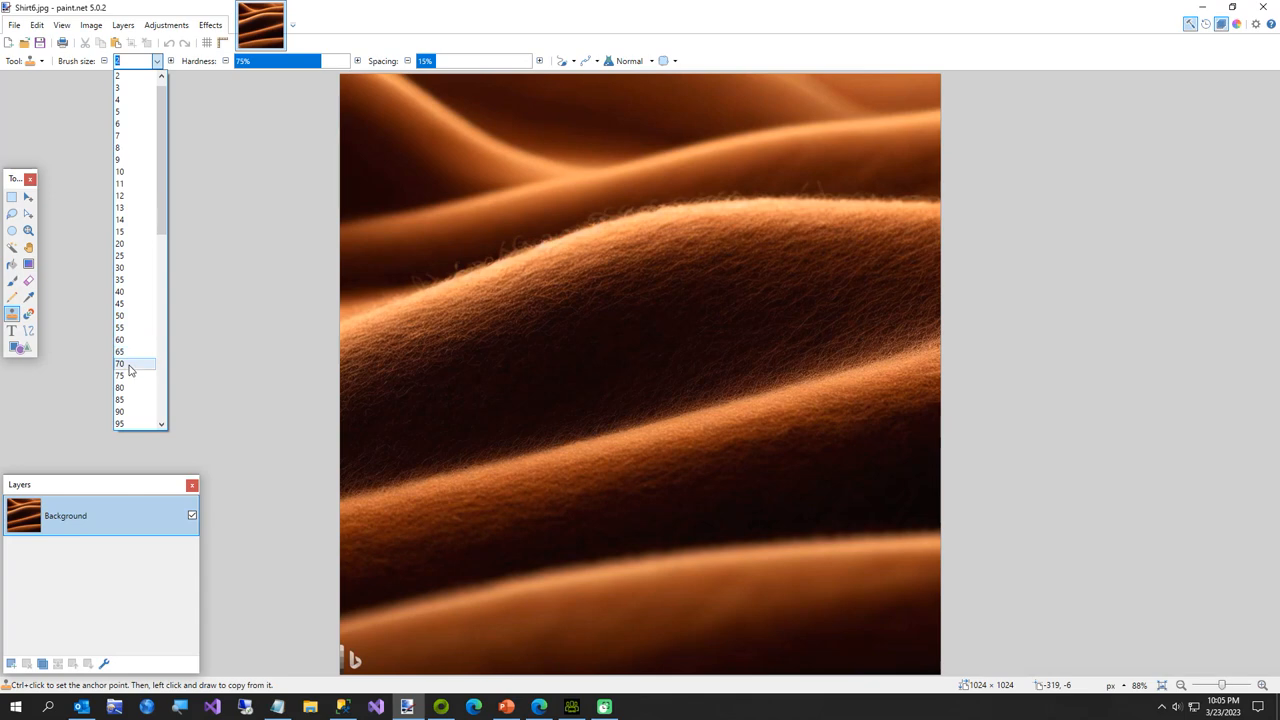
click(118, 363)
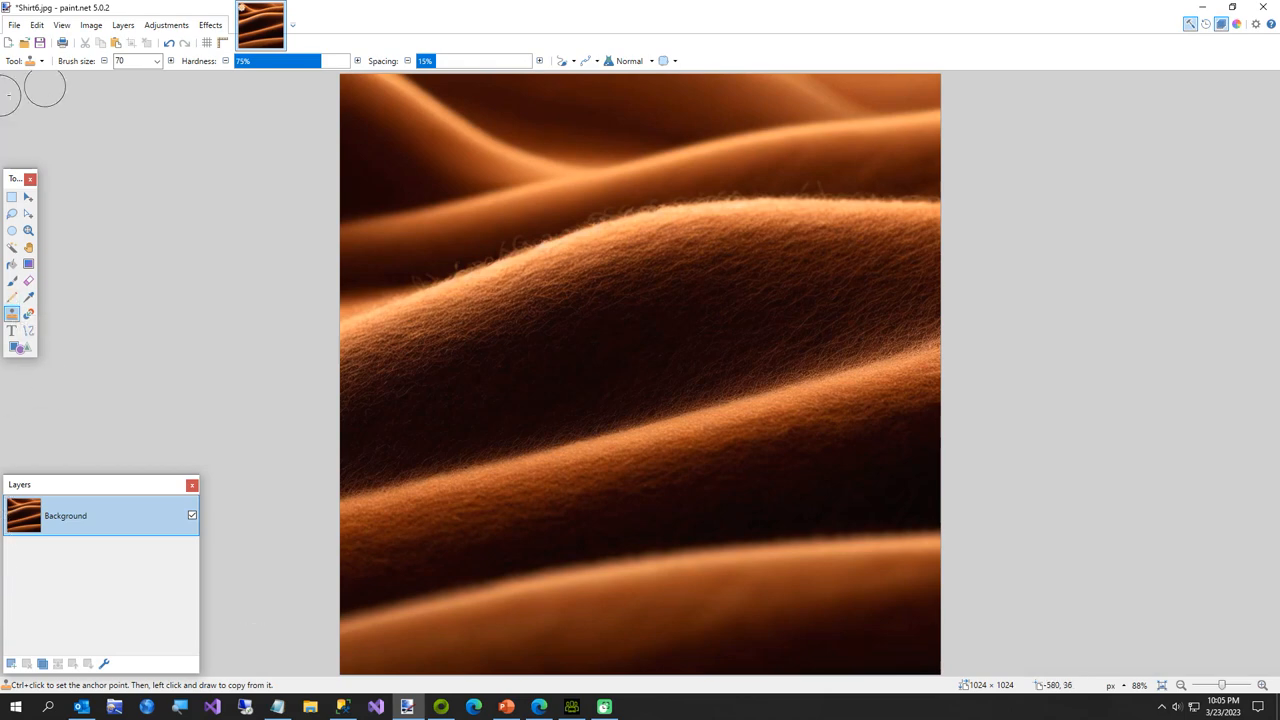
click(13, 25)
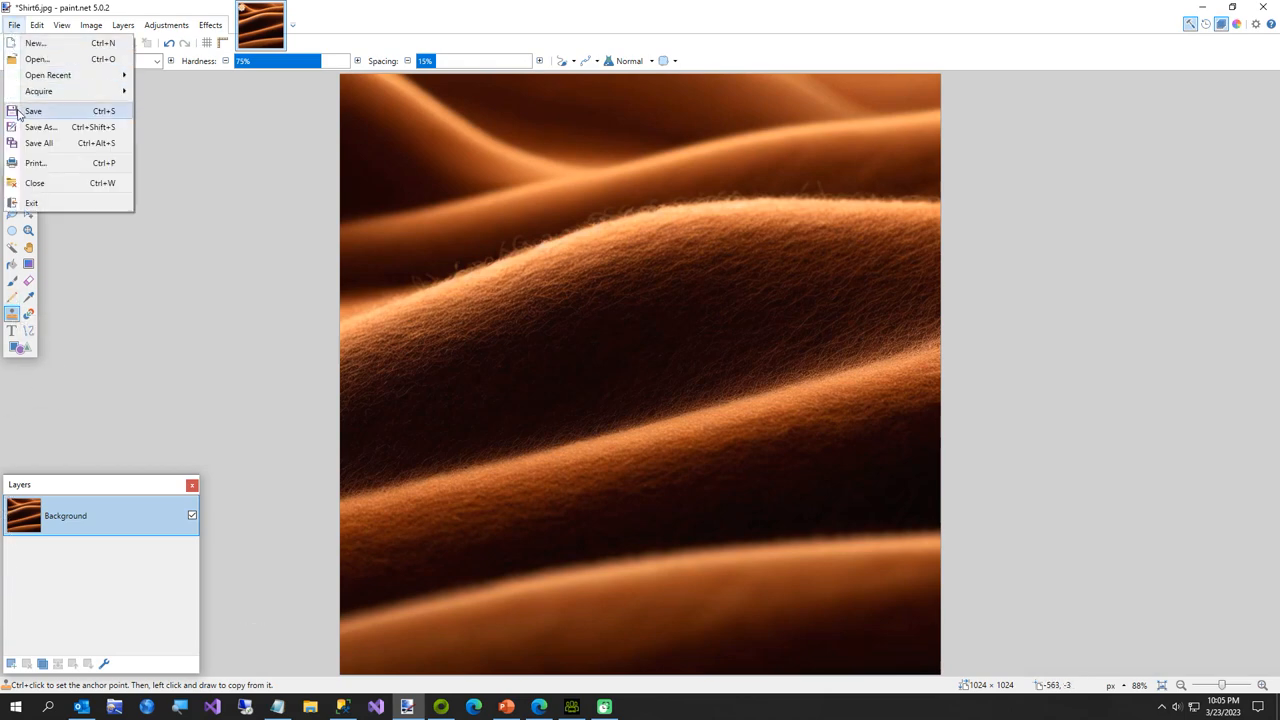
click(40, 127)
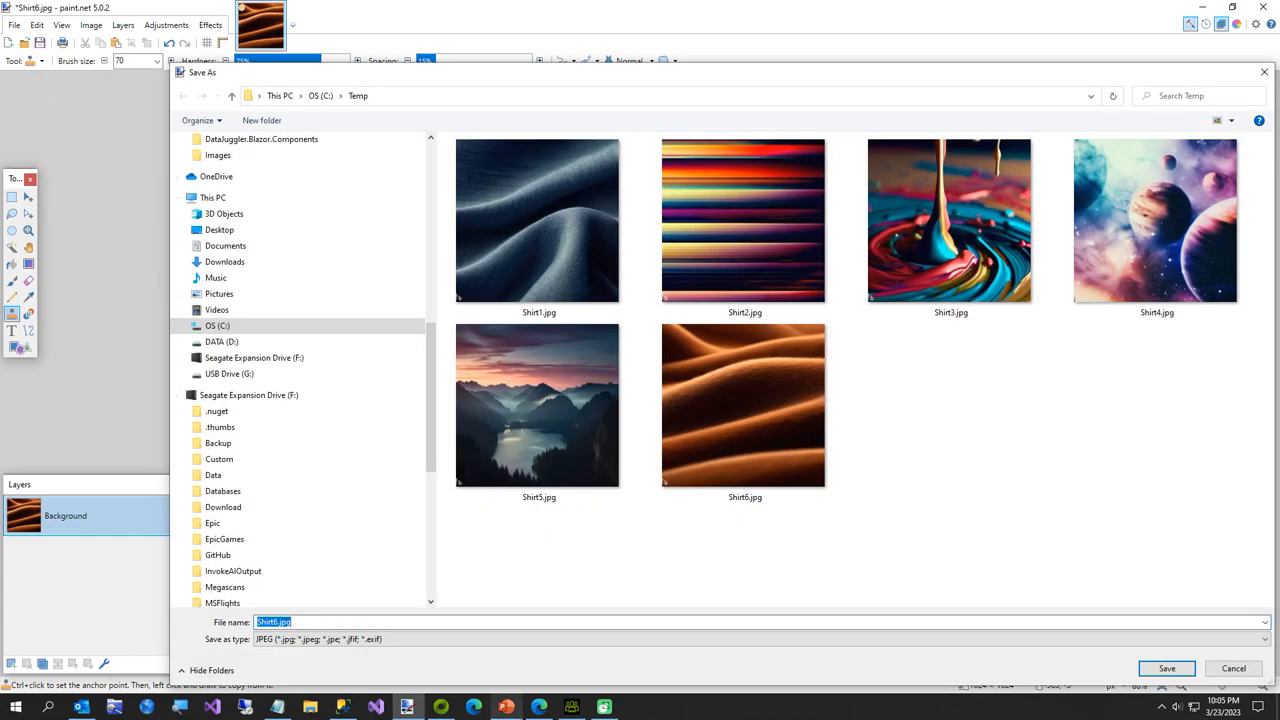
text(Shirt)
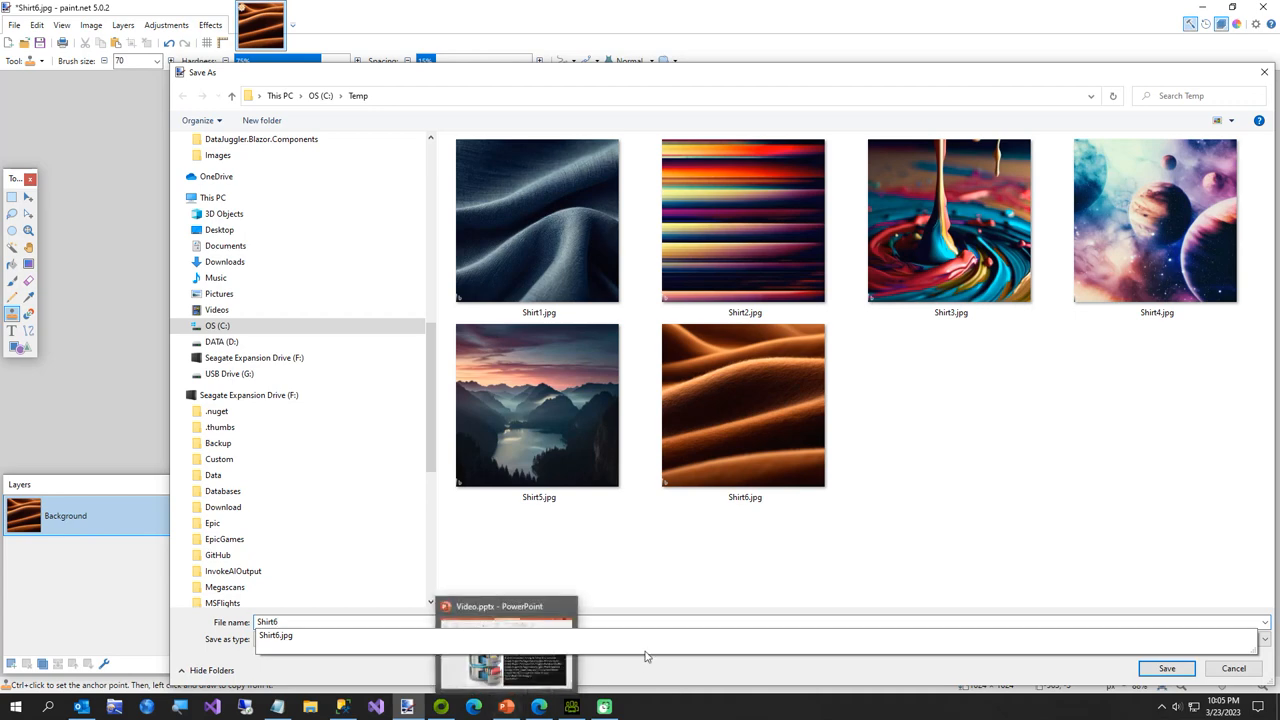
click(1168, 668)
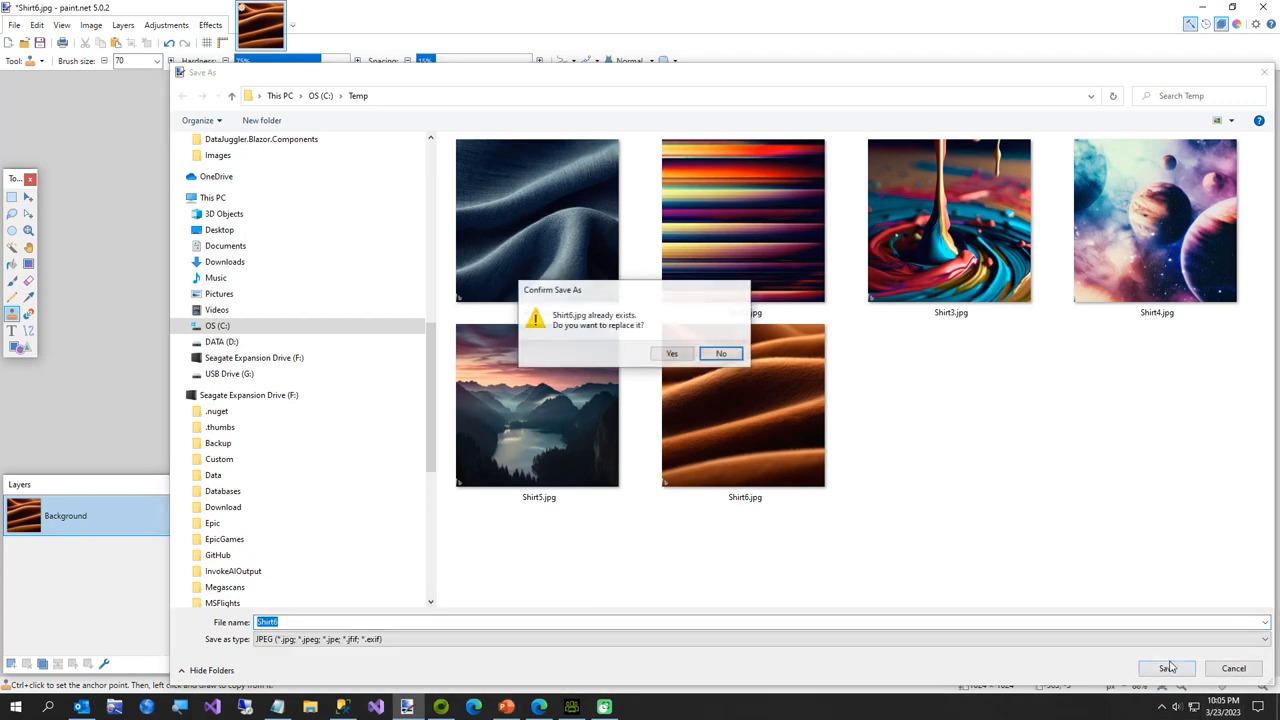
click(672, 353)
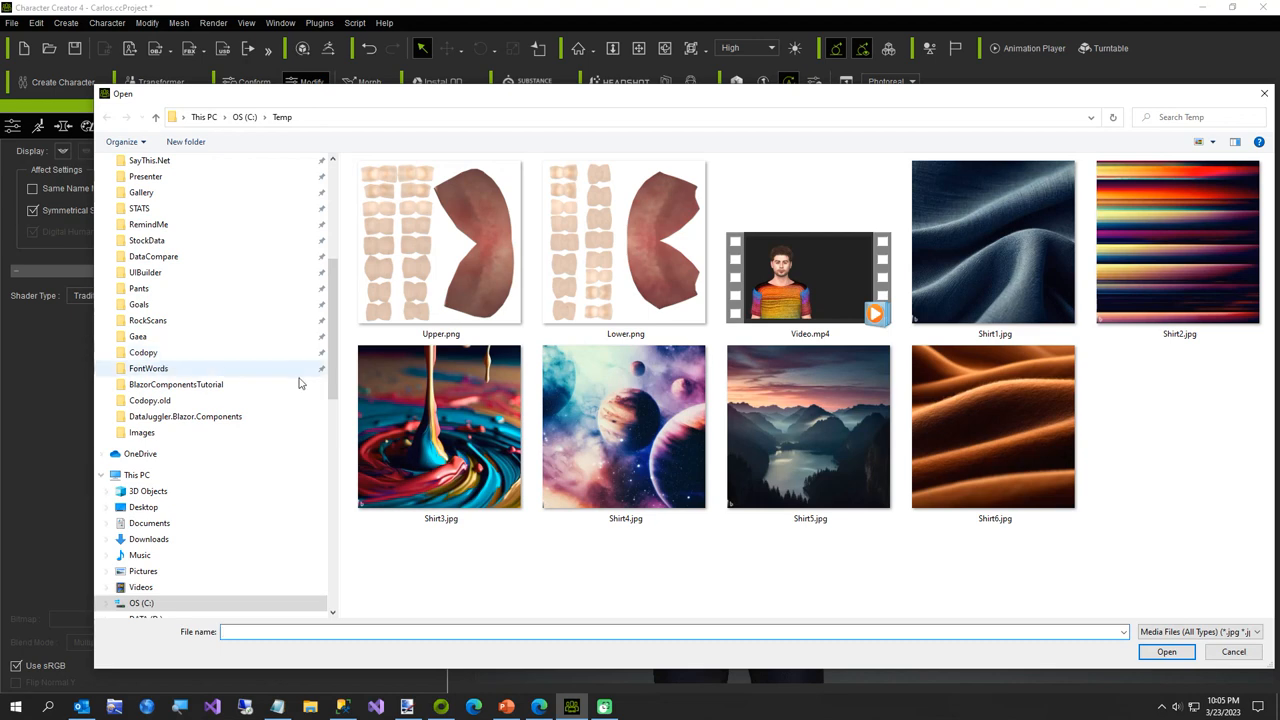
- Load Shirt6.jpg from C:\Temp into the T-shirt's Diffuse texture channel
click(808, 426)
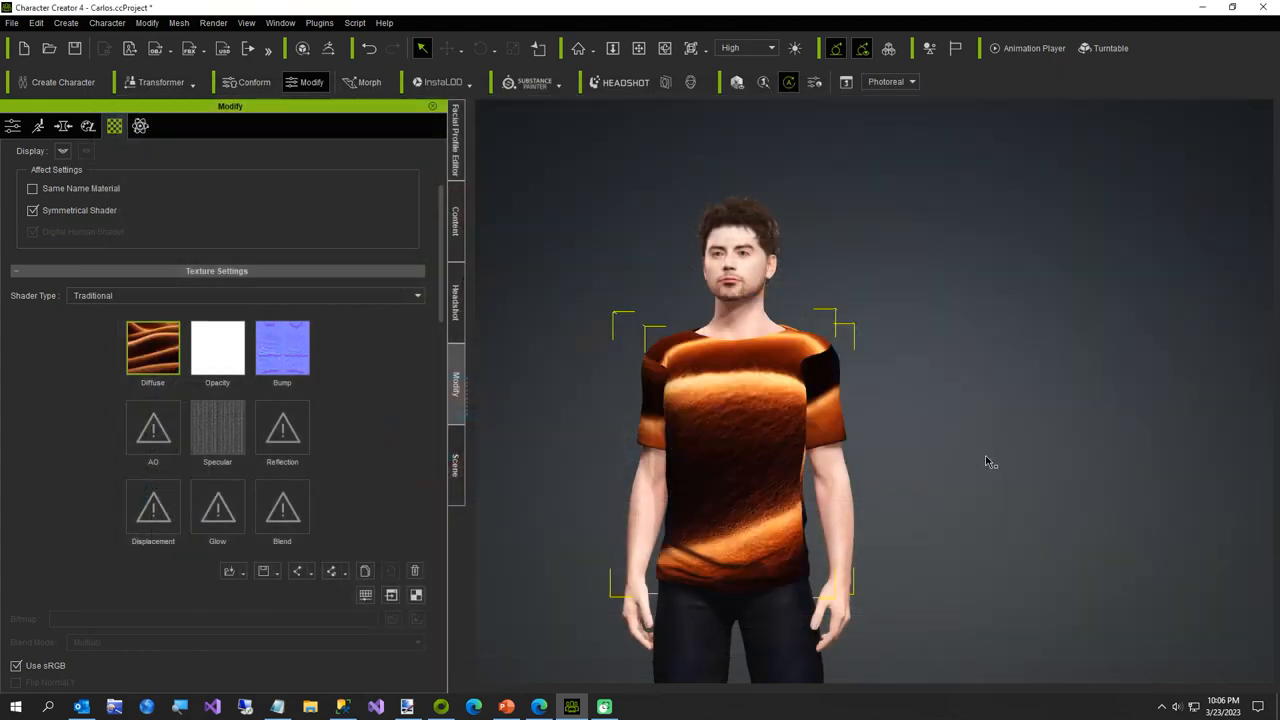
mouse_move(926, 473)
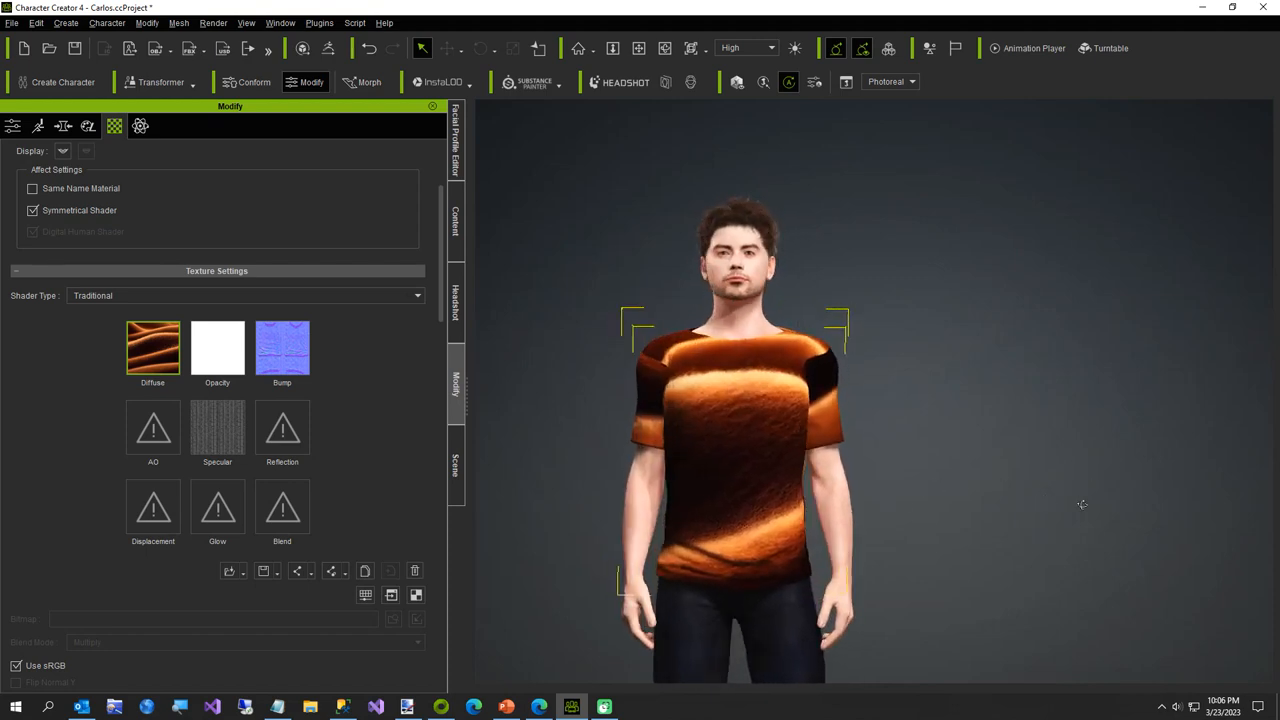
mouse_move(1051, 502)
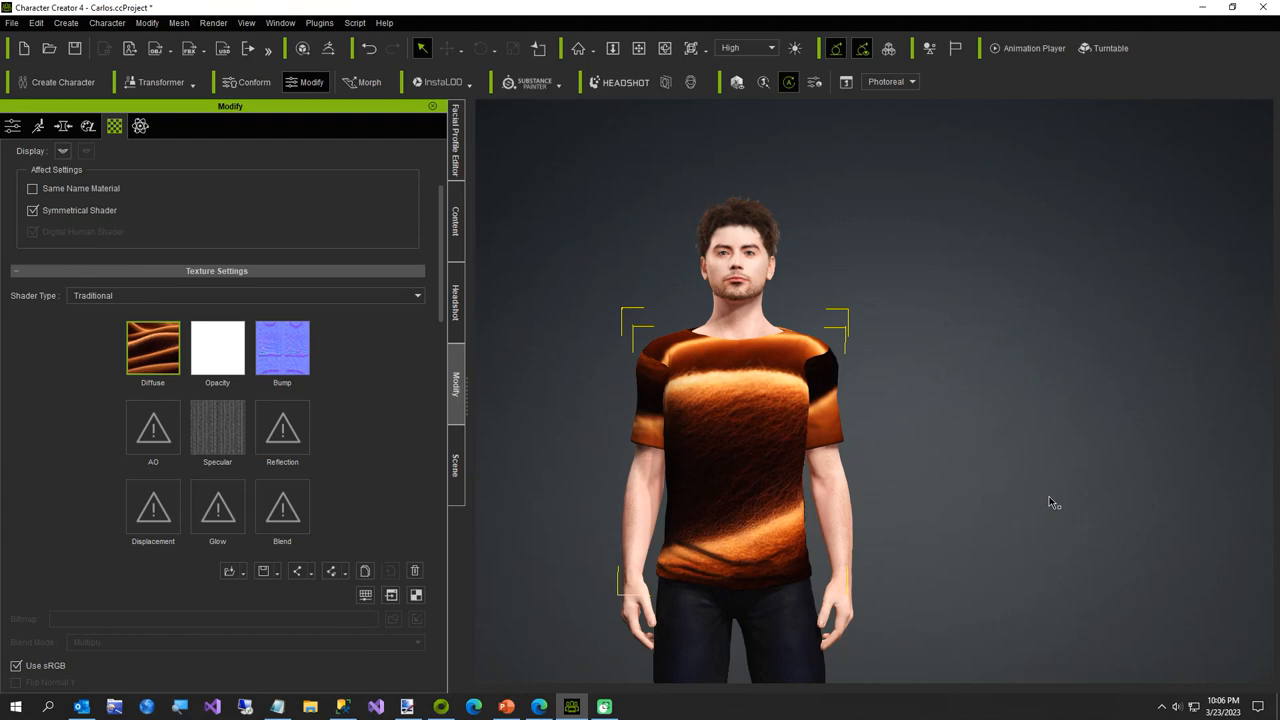
mouse_move(417, 550)
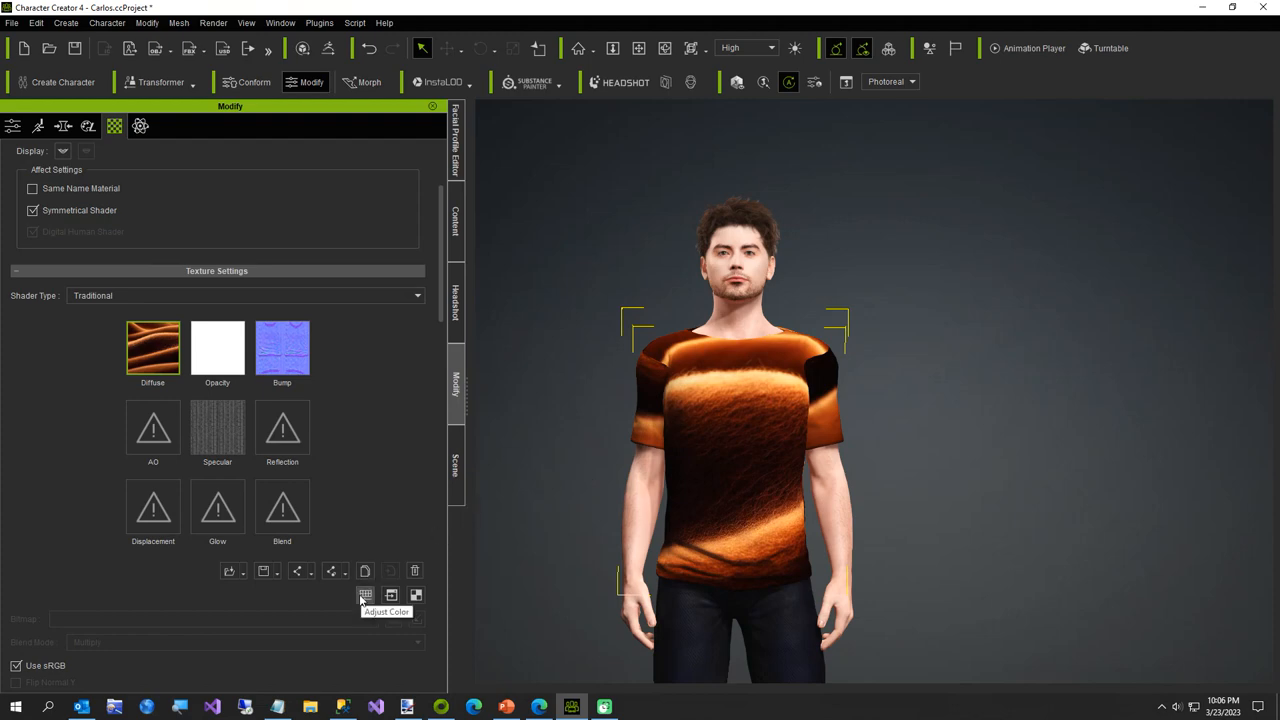
- Open Adjust Color for the diffuse texture and tick Invert to invert the shirt colours
click(363, 594)
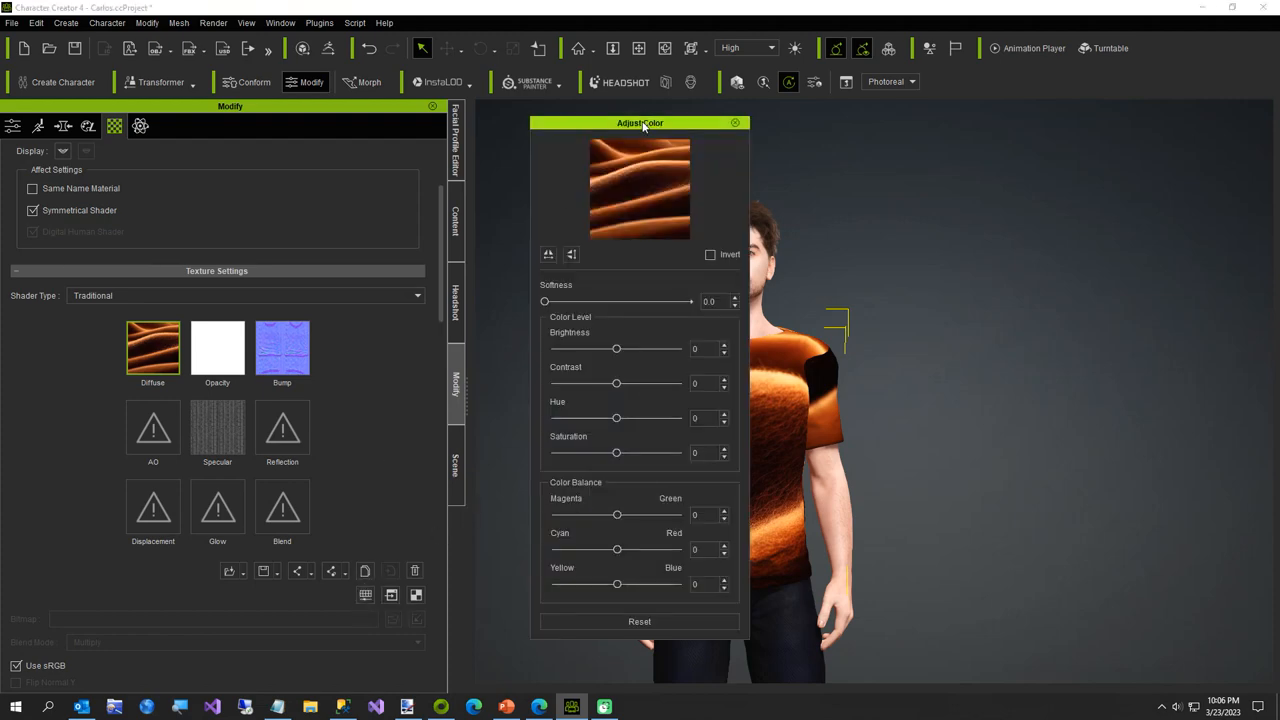
drag(640, 123, 1040, 133)
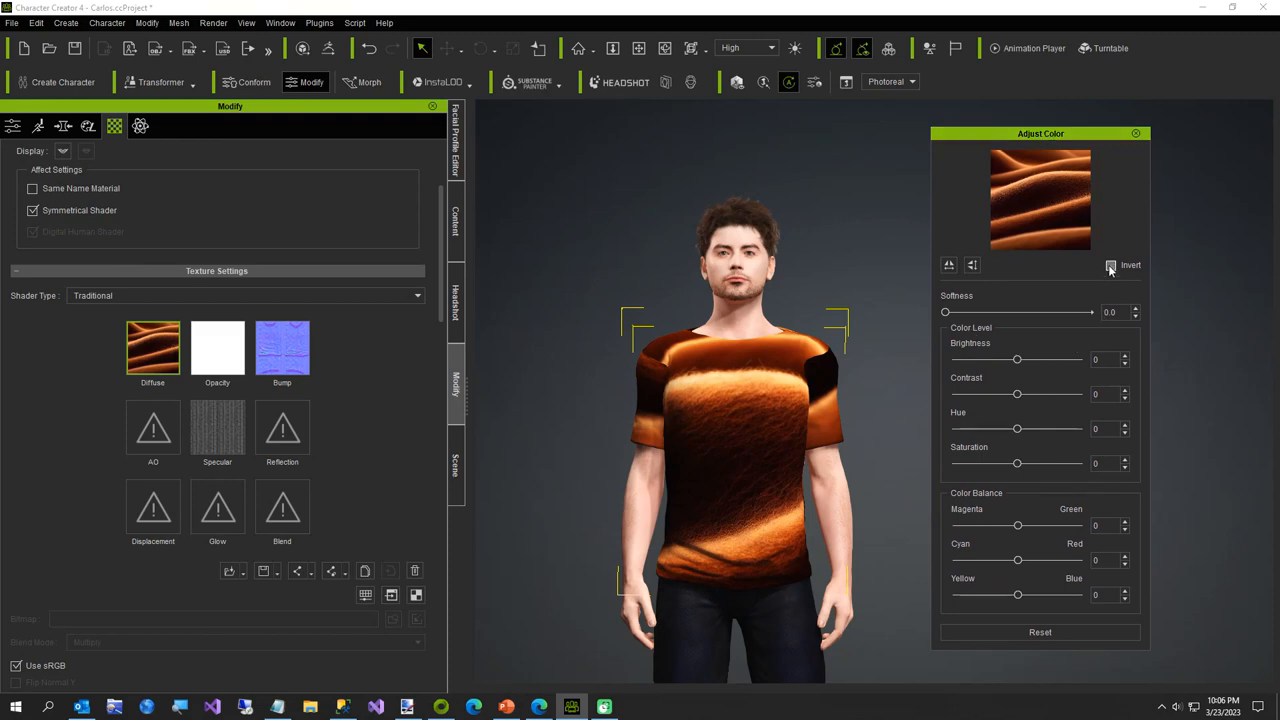
click(1107, 265)
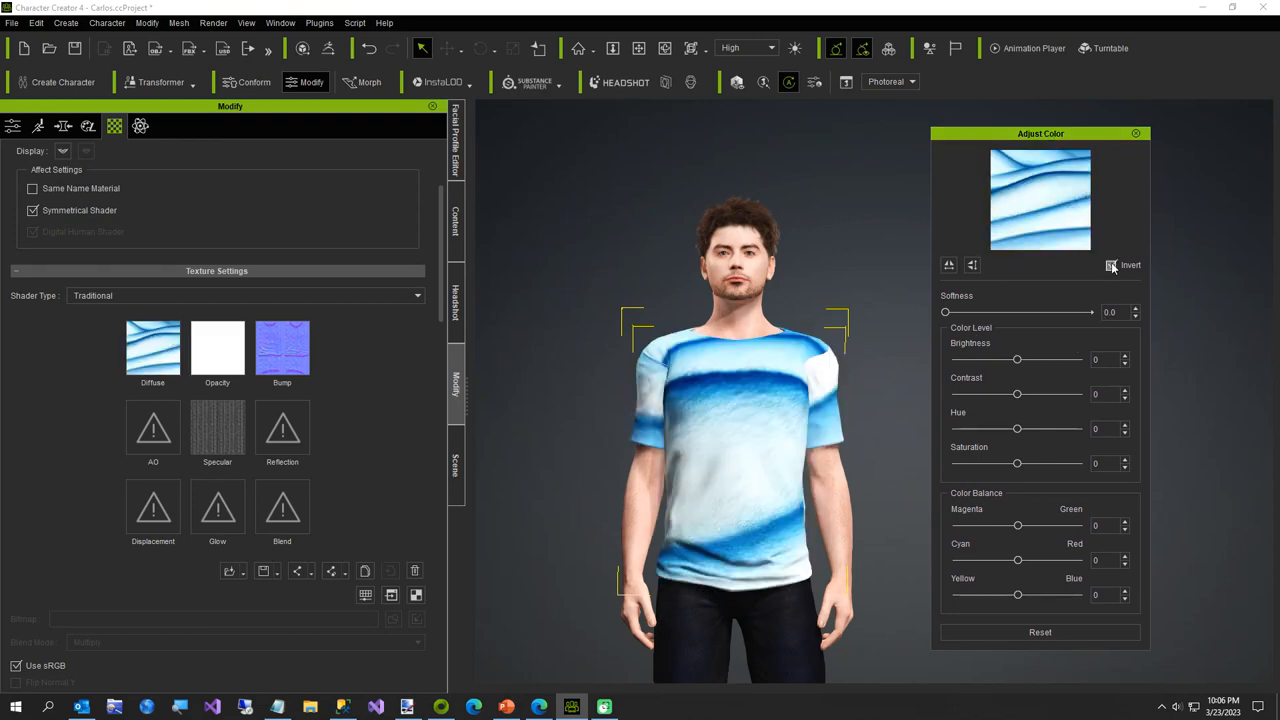
click(1108, 265)
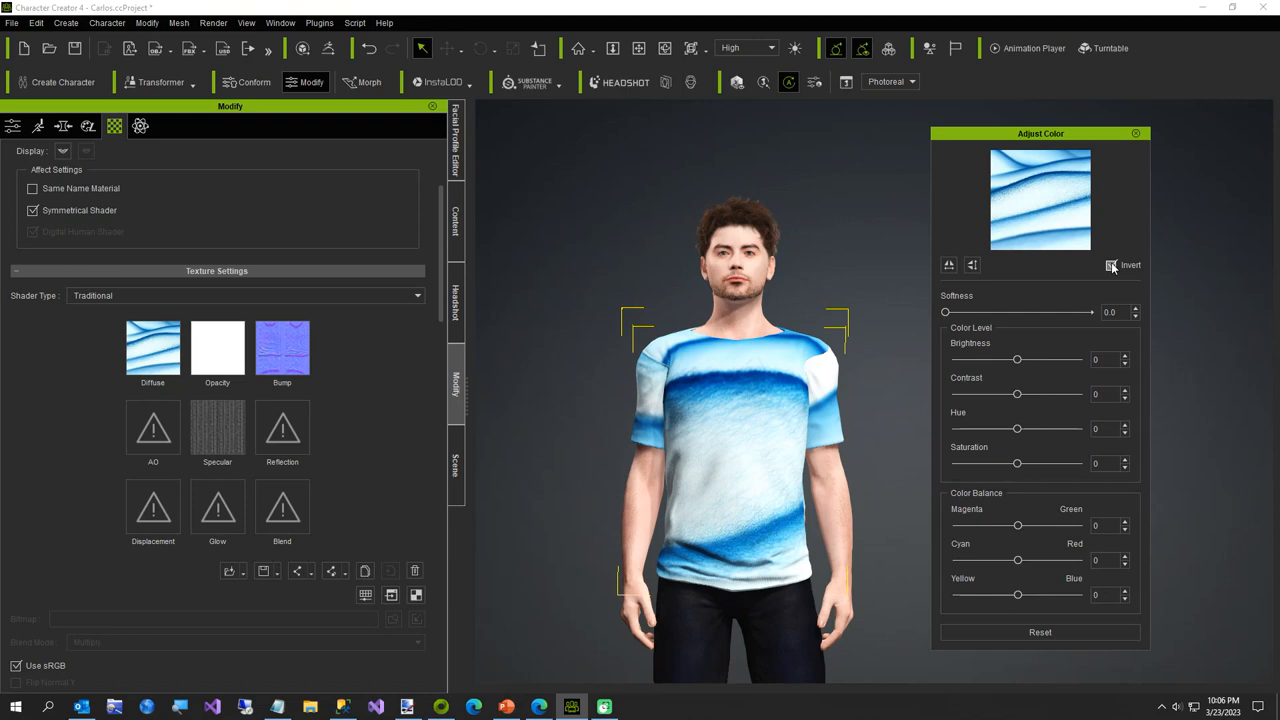
click(1111, 264)
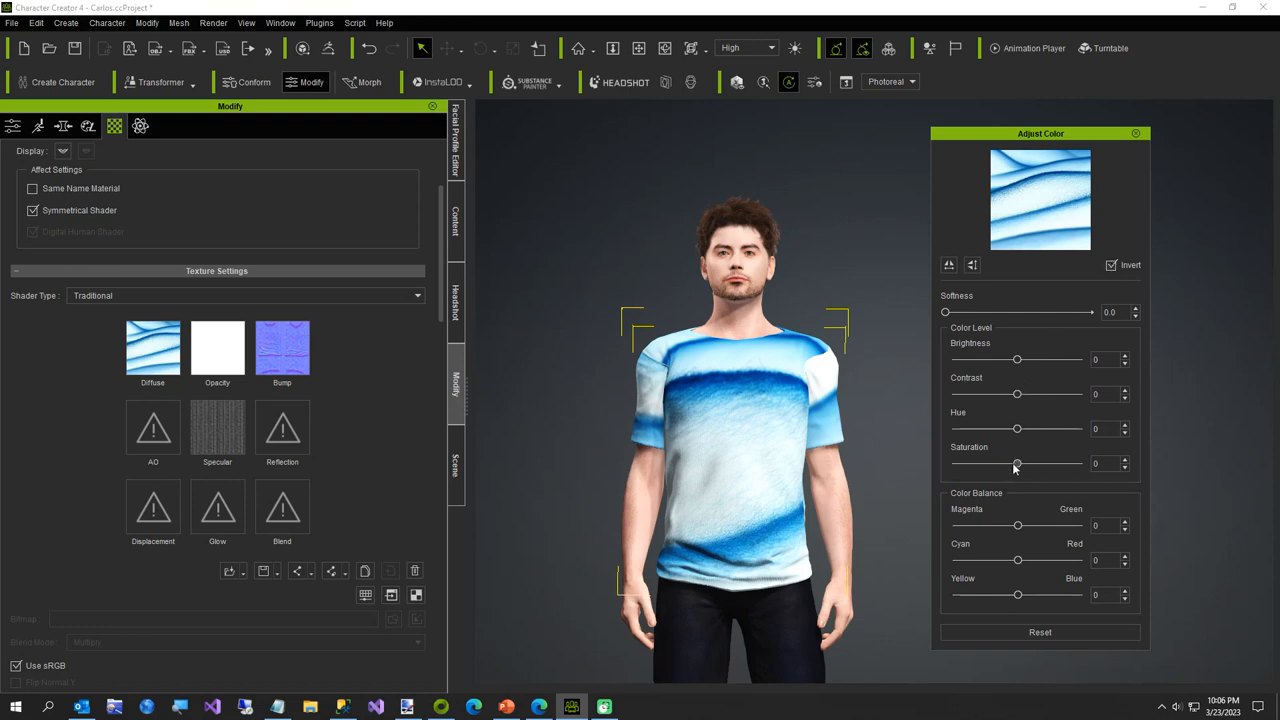
- Nudge Saturation and Contrast back to near neutral, then close the Adjust Color panel
drag(1016, 463, 1037, 463)
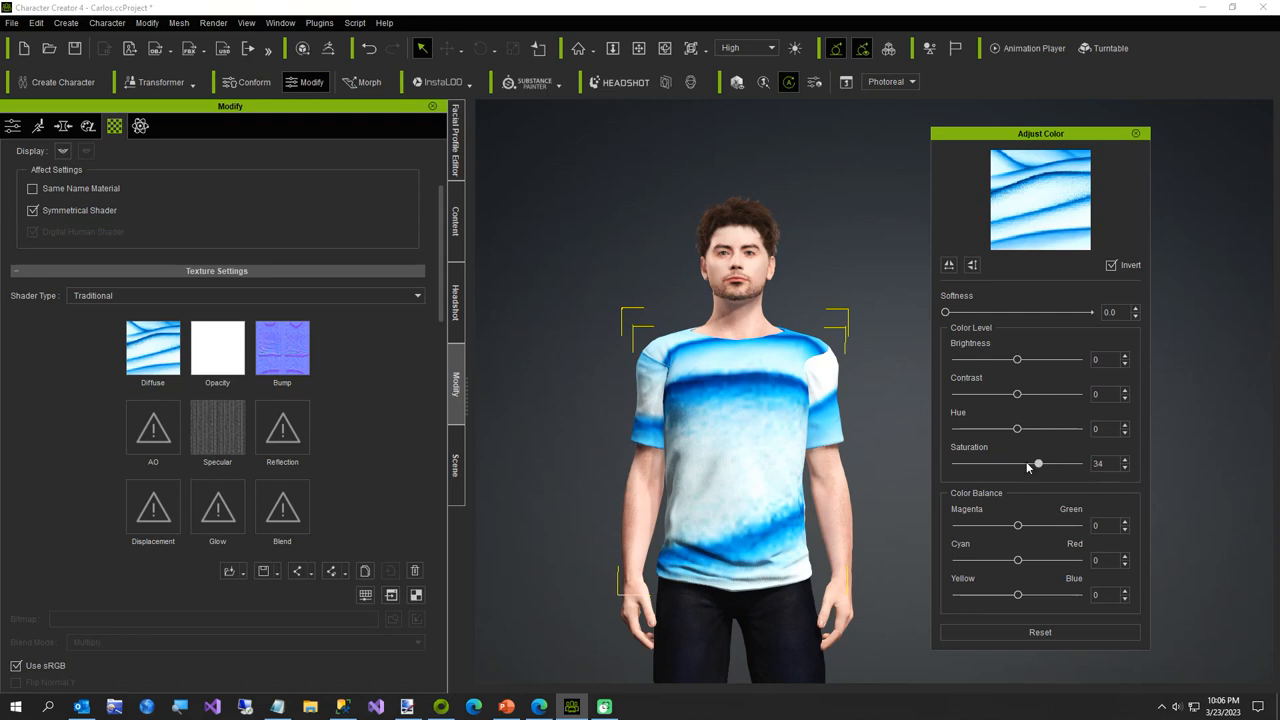
drag(1037, 463, 989, 463)
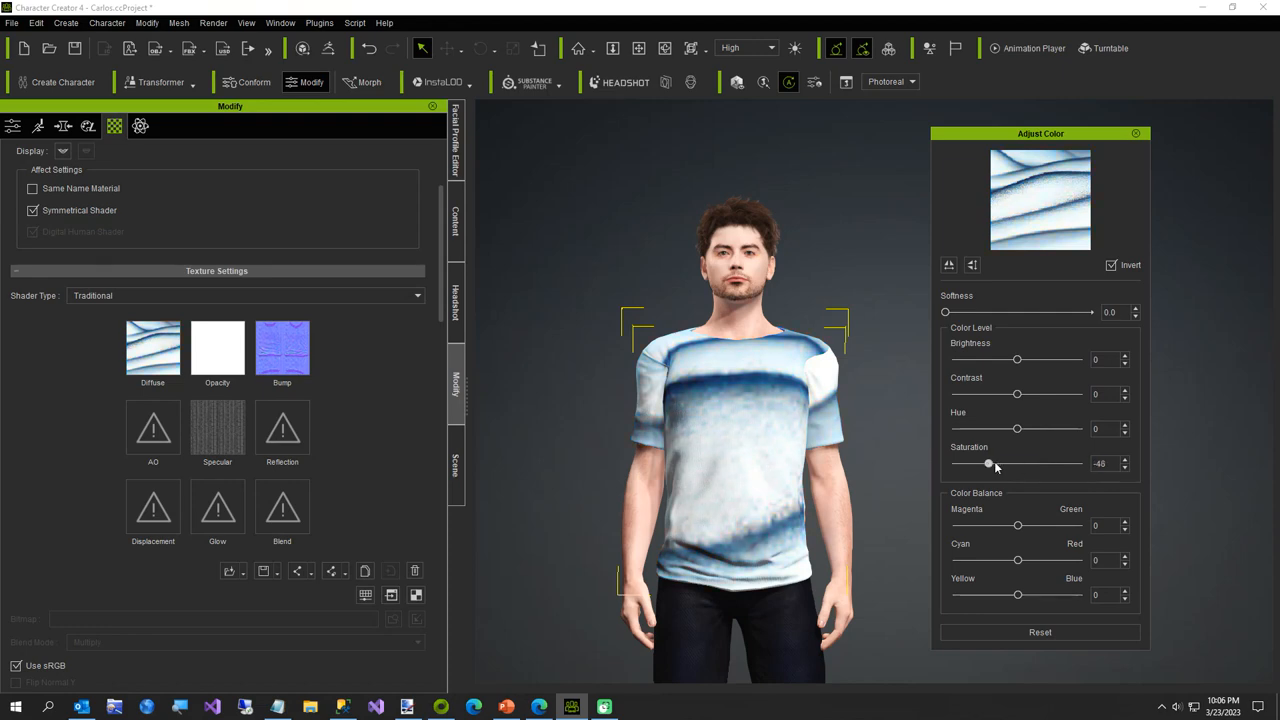
drag(988, 463, 1020, 463)
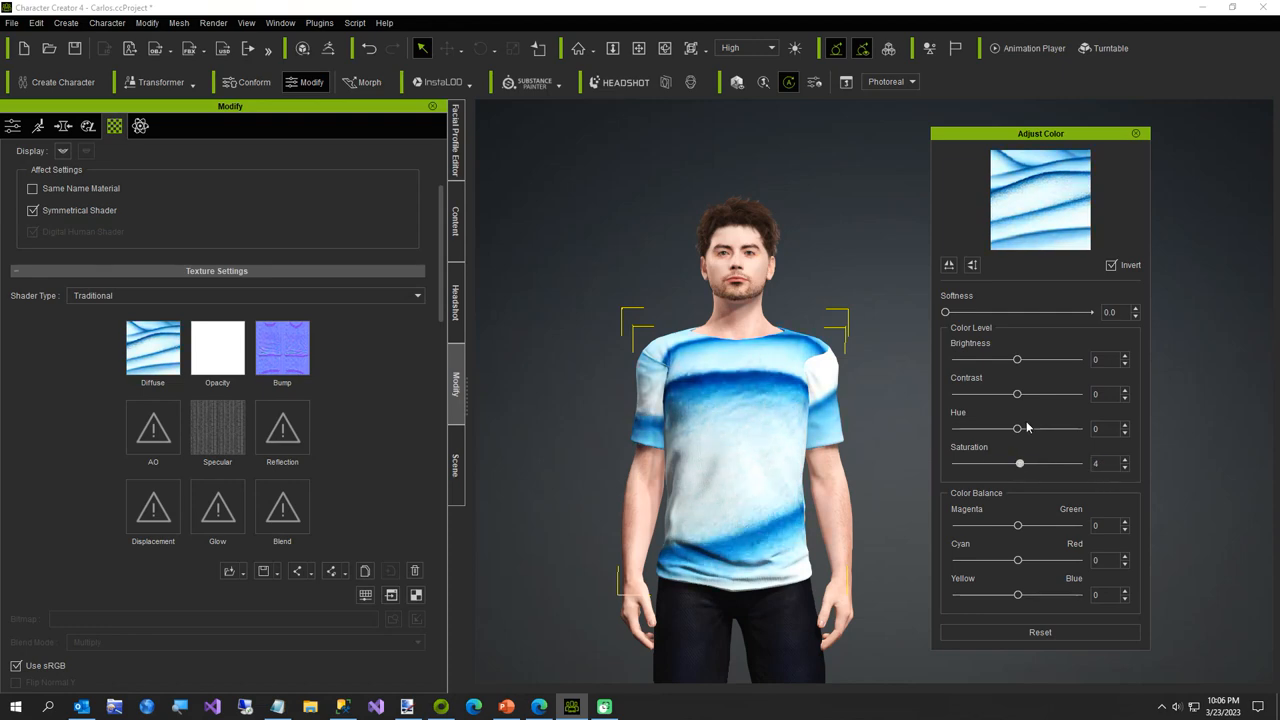
drag(1017, 393, 1040, 393)
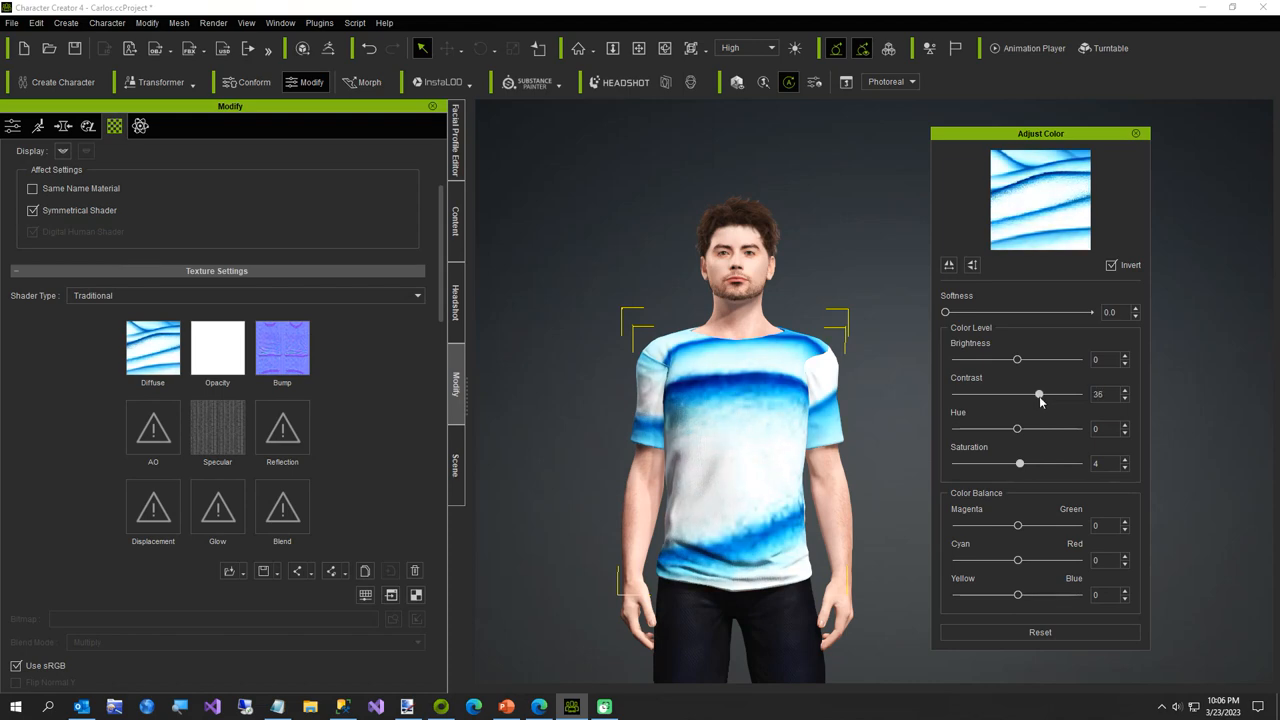
drag(1038, 393, 995, 393)
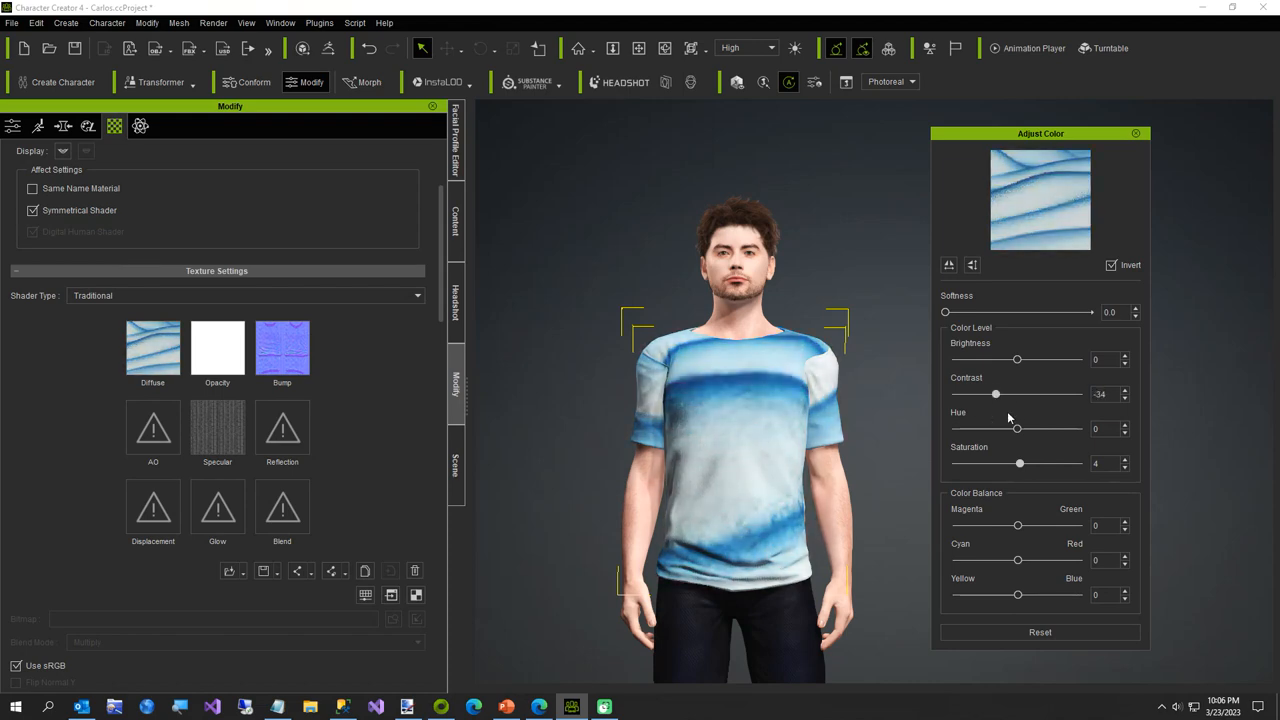
drag(995, 393, 1018, 393)
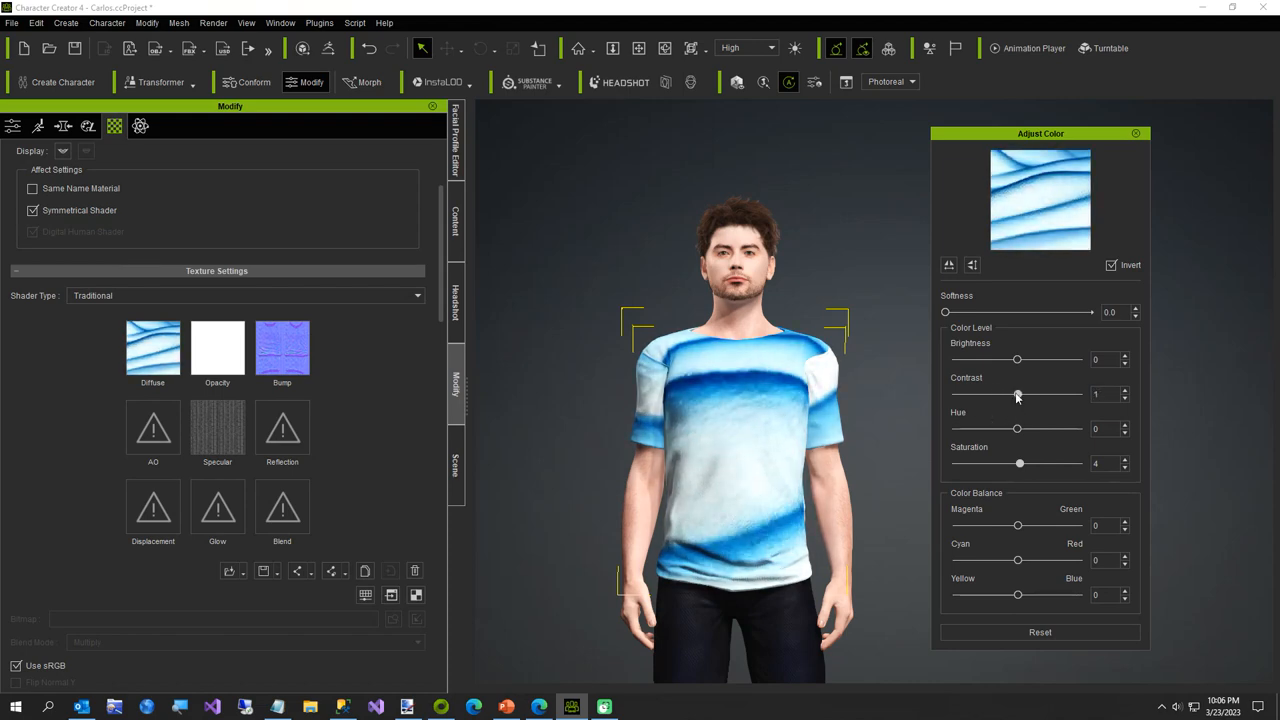
click(1135, 133)
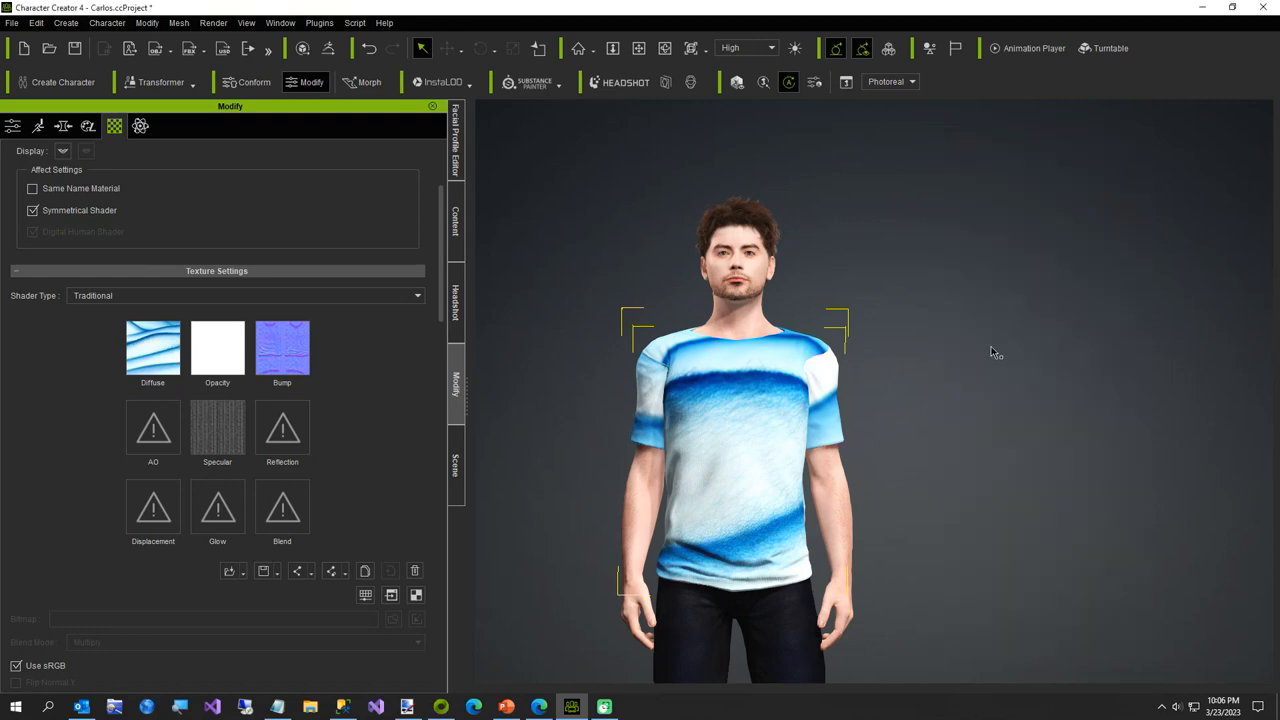